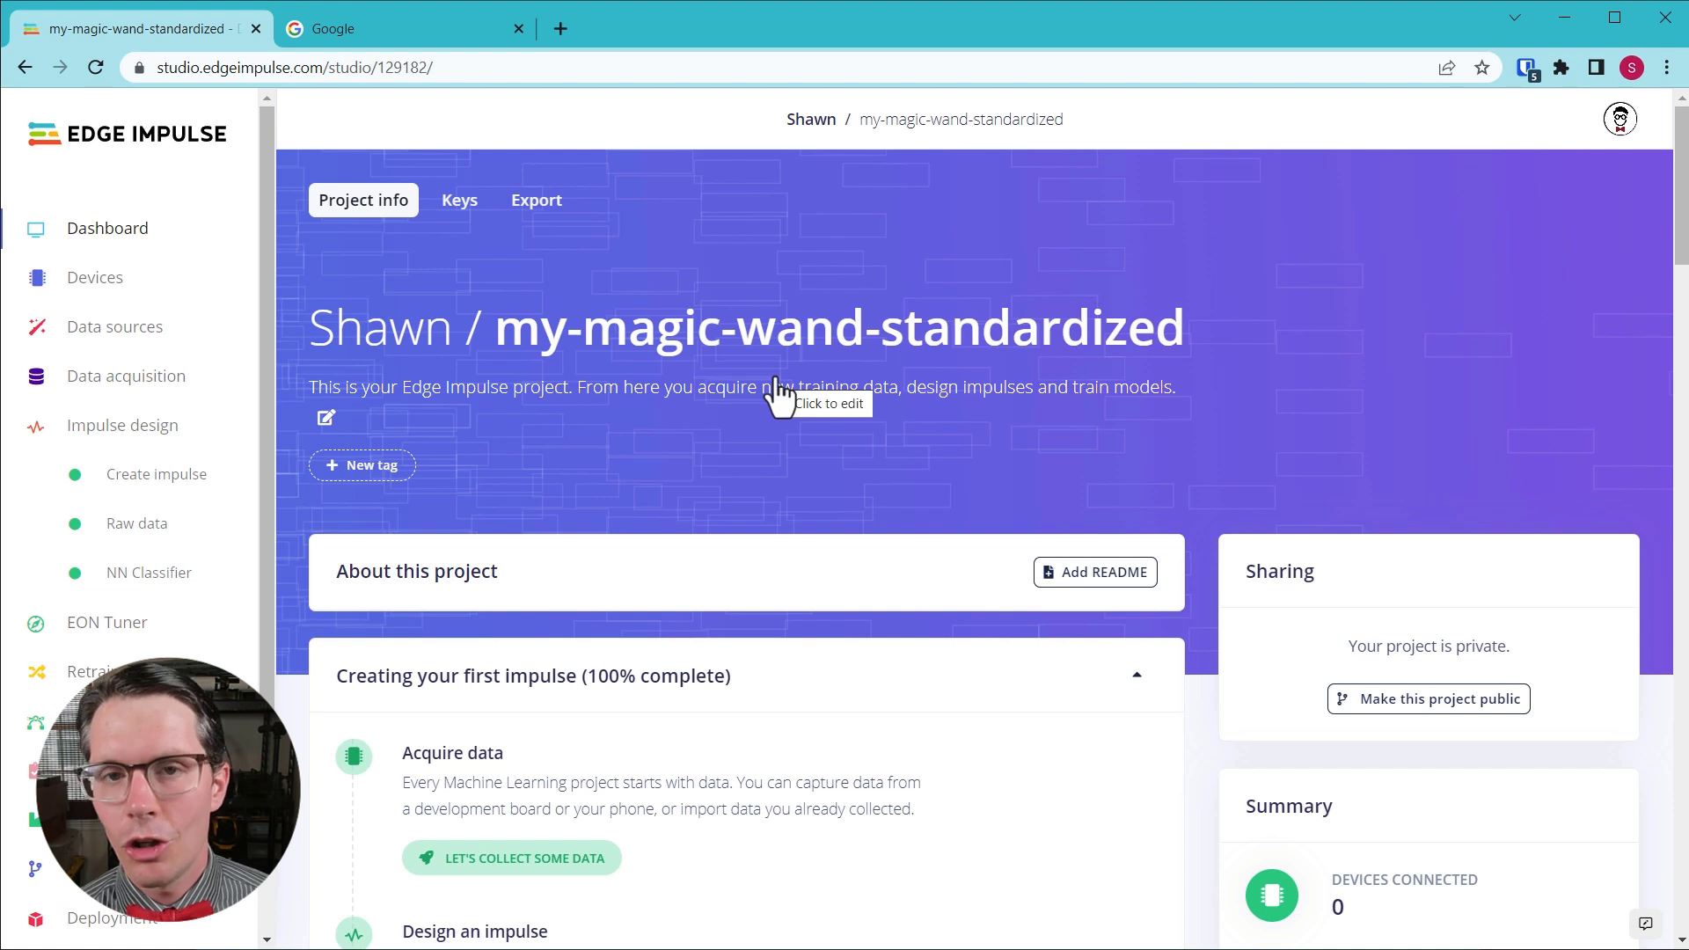
{"action": "mouse_move", "coordinate": [795, 454]}
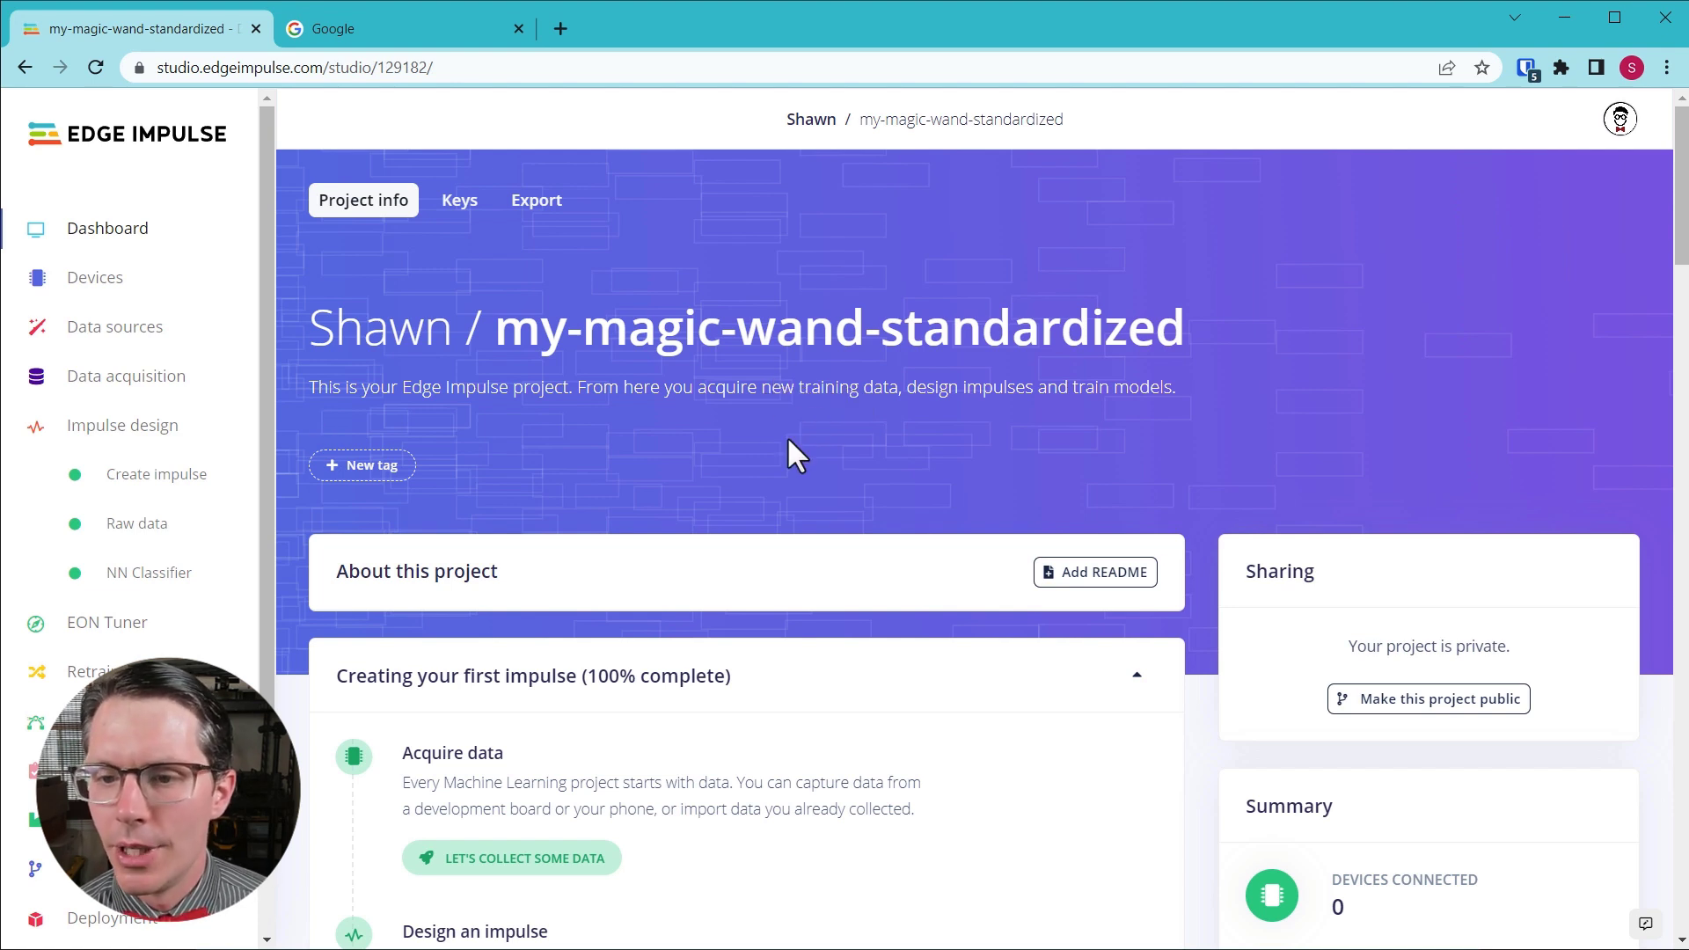
{"action": "mouse_move", "coordinate": [689, 459]}
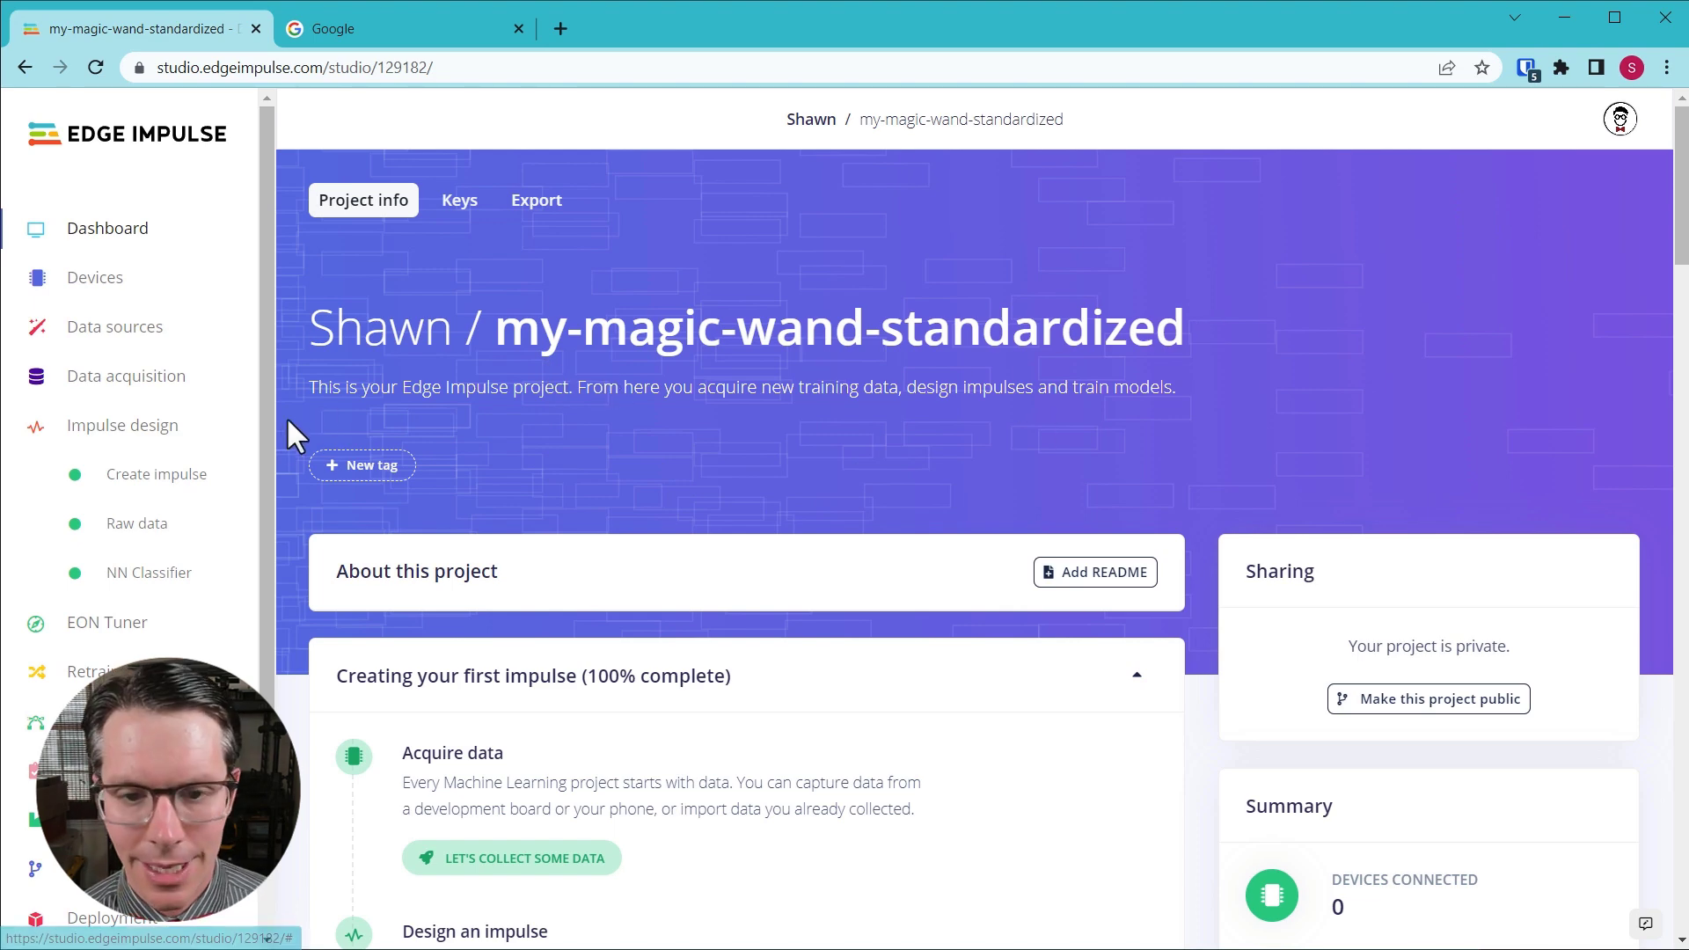
Go to the Data acquisition page of the my-magic-wand-standardized project.
{"action": "left_click", "coordinate": [126, 376]}
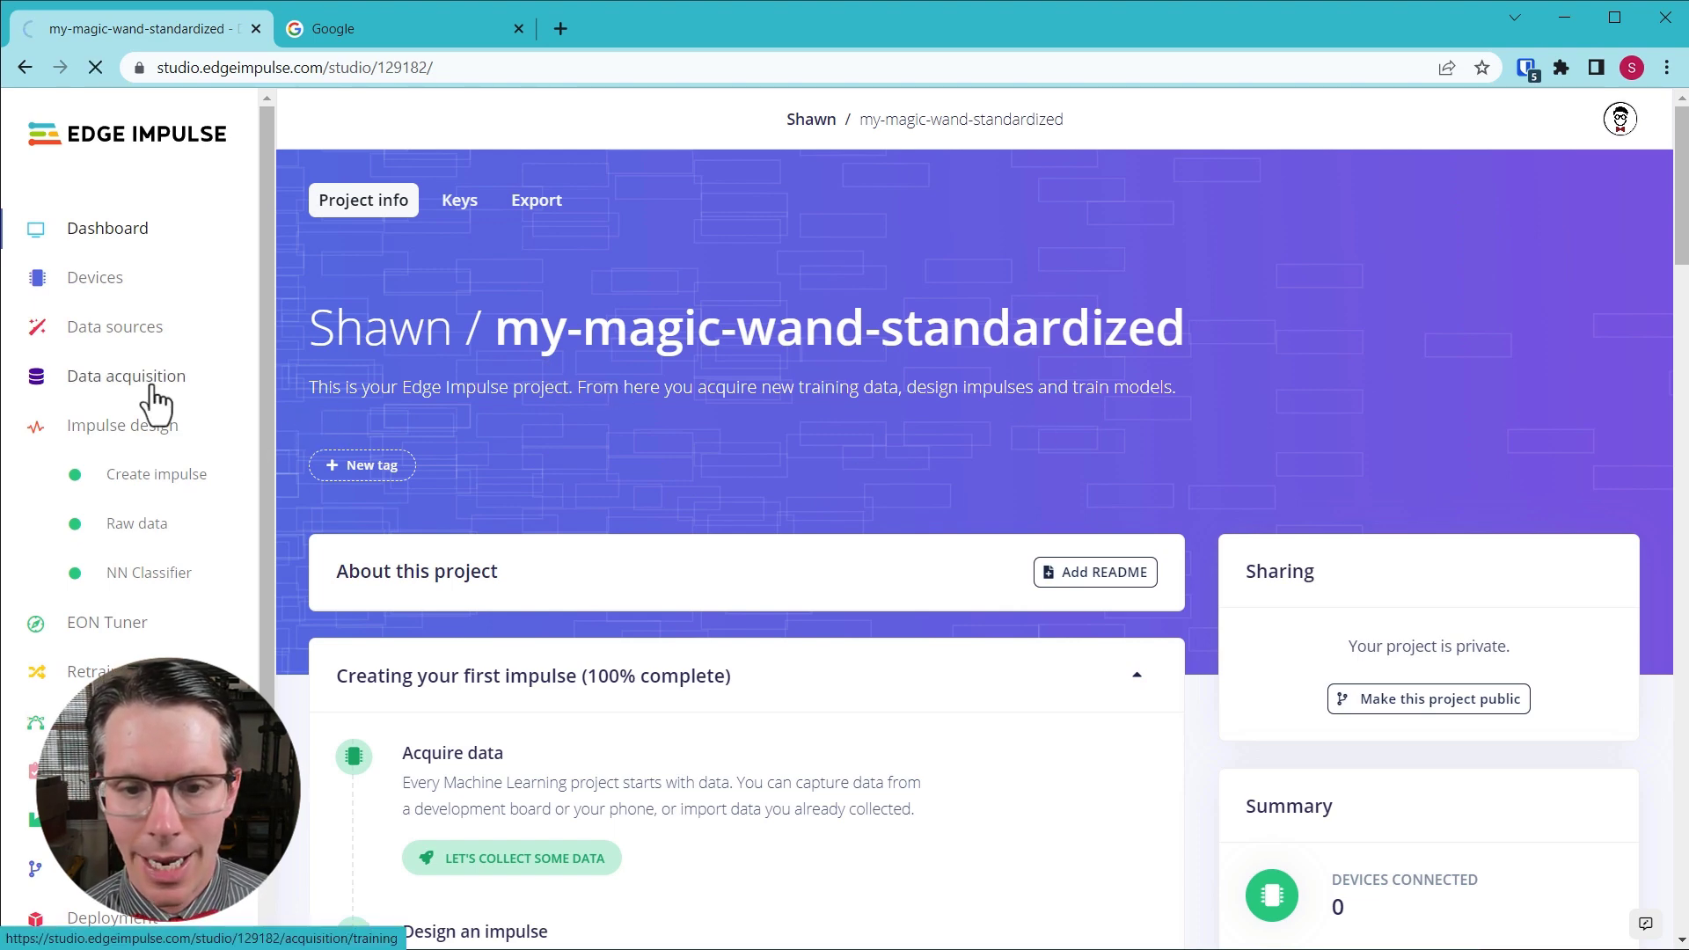
Filter collected data to the beta label and plot sample beta.f377c9f6092e's six-axis readings.
{"action": "left_click", "coordinate": [126, 375]}
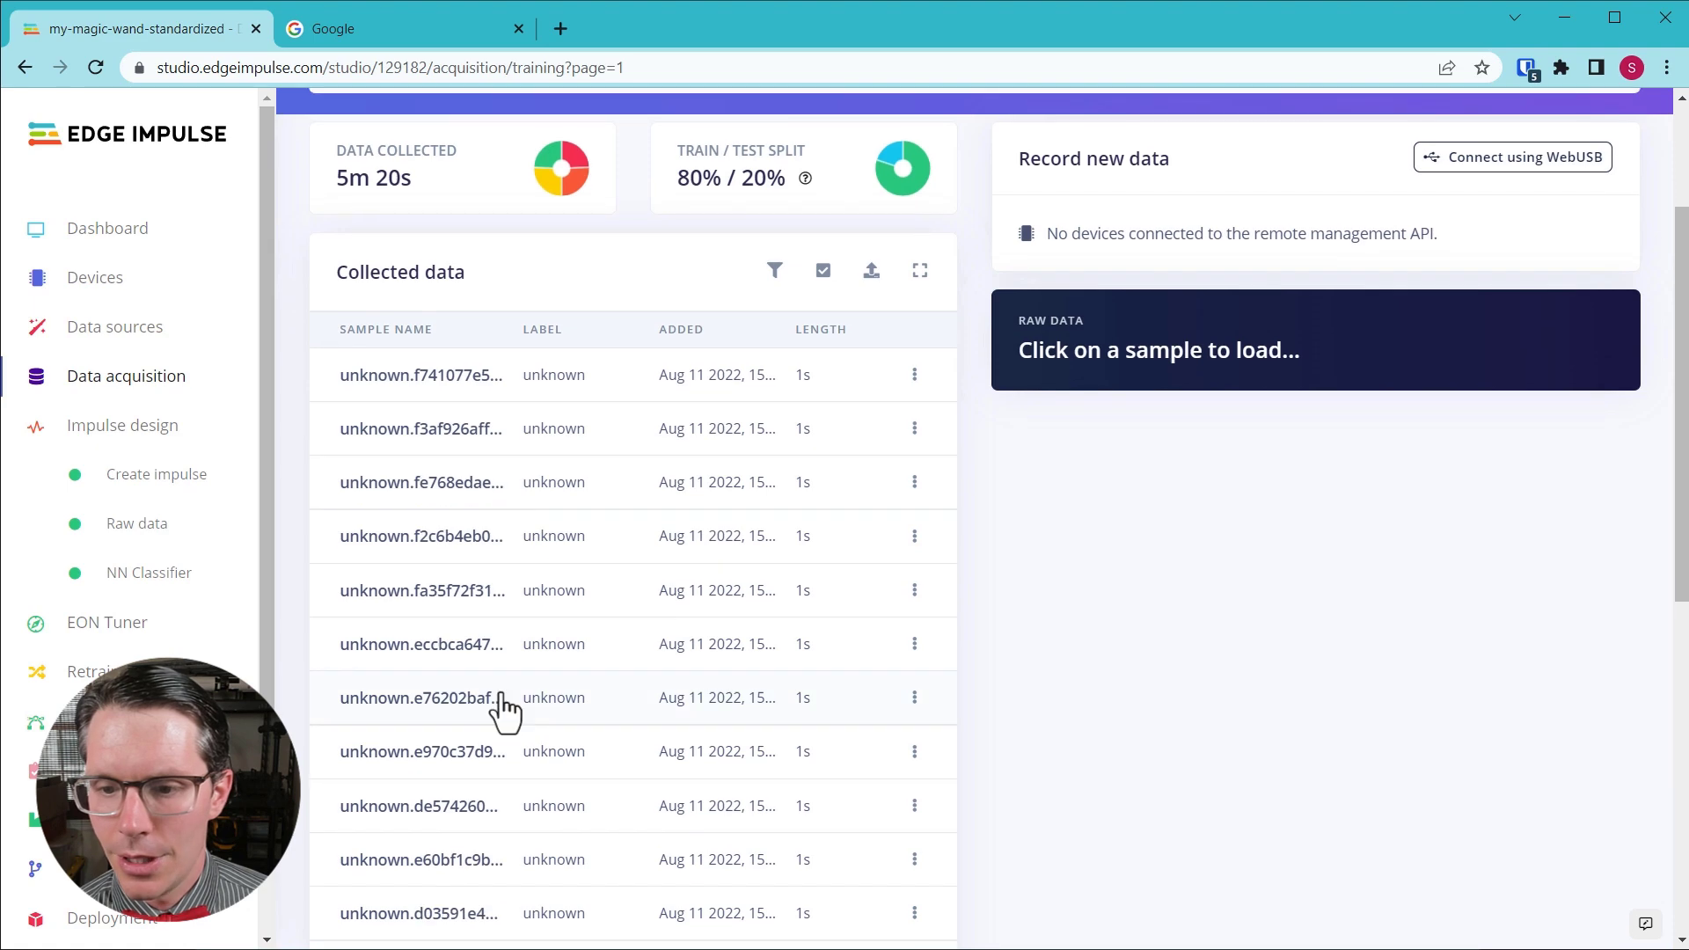
{"action": "left_click", "coordinate": [421, 373]}
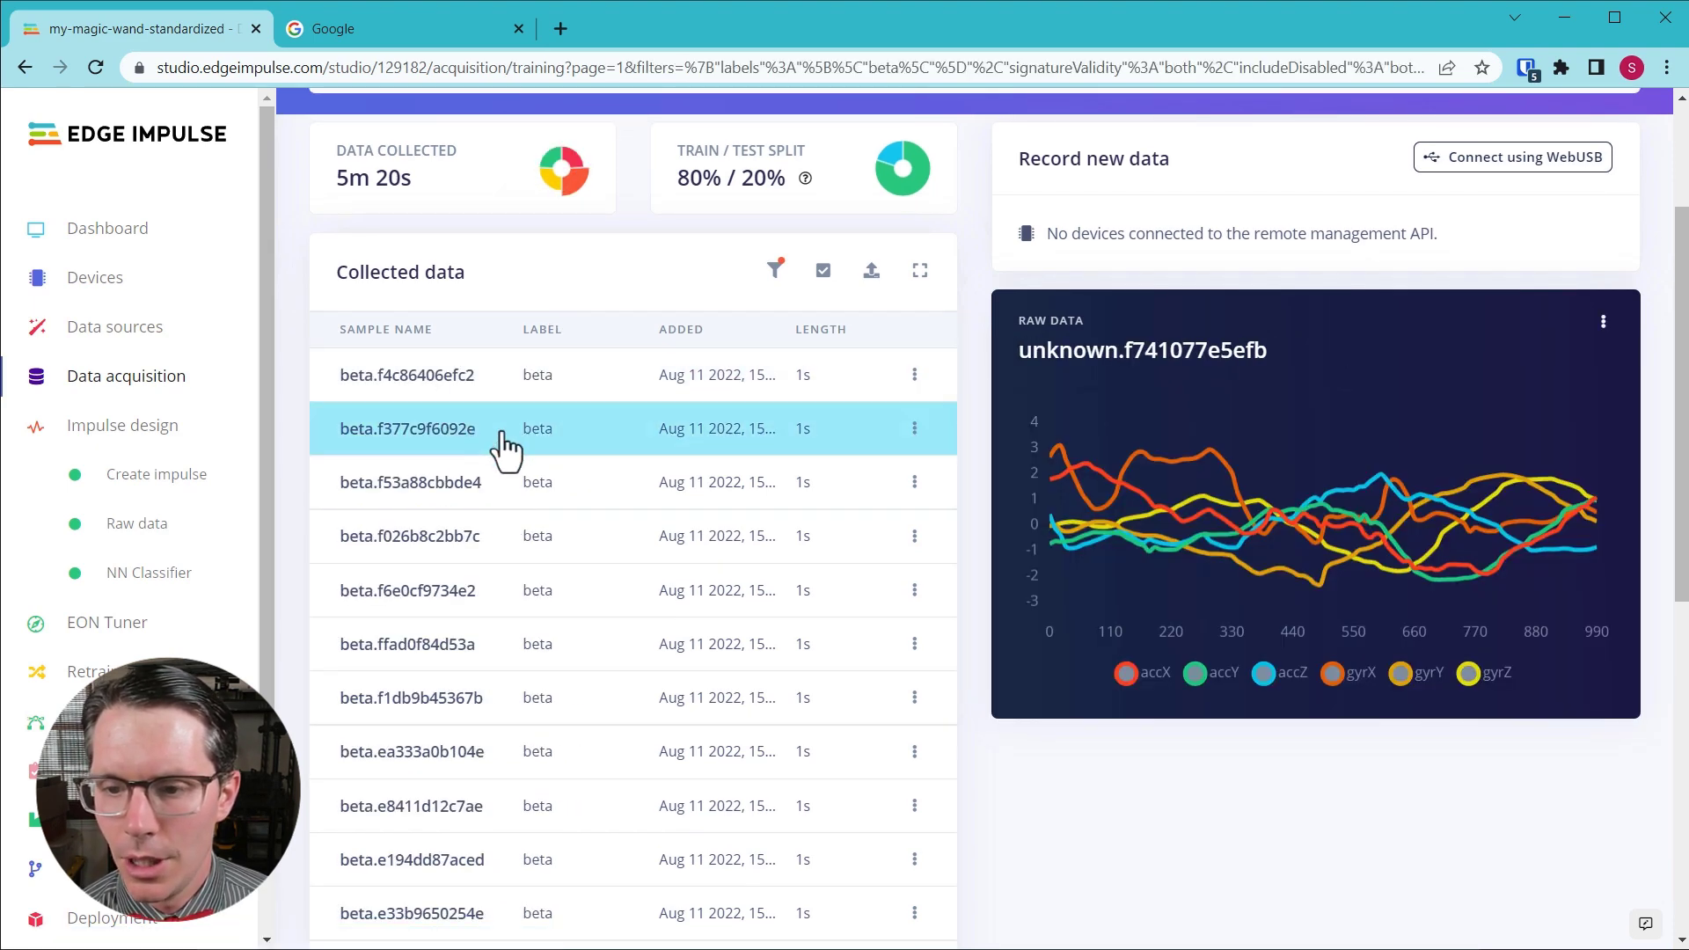
{"action": "left_click", "coordinate": [406, 429]}
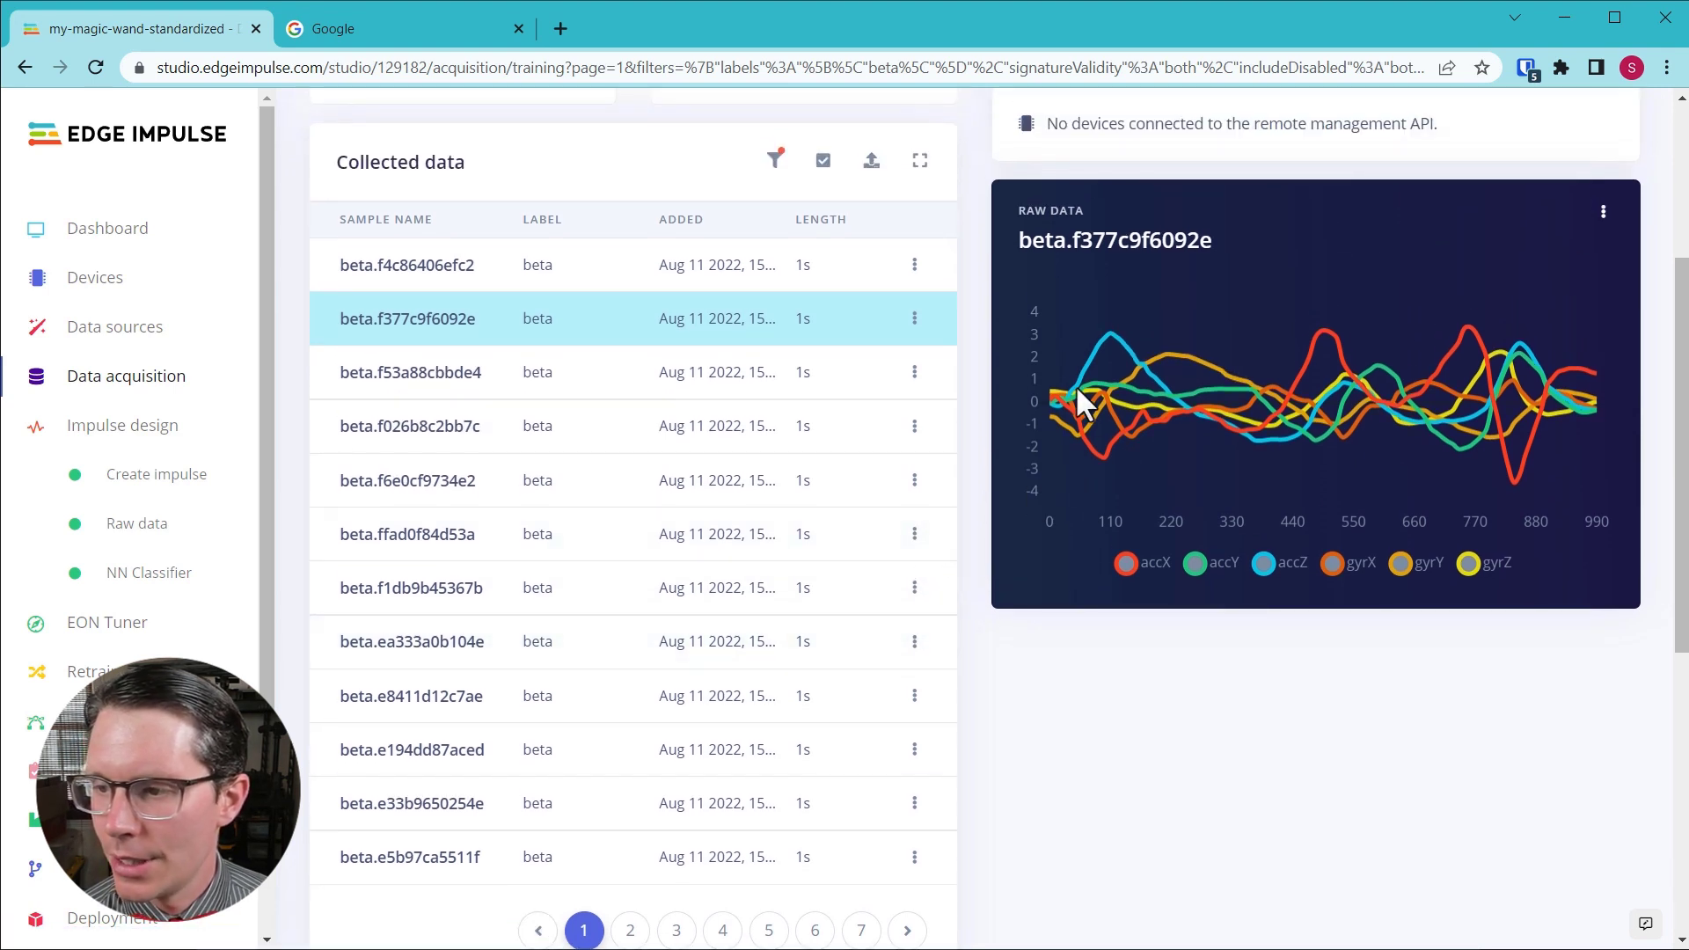
{"action": "mouse_move", "coordinate": [1067, 454]}
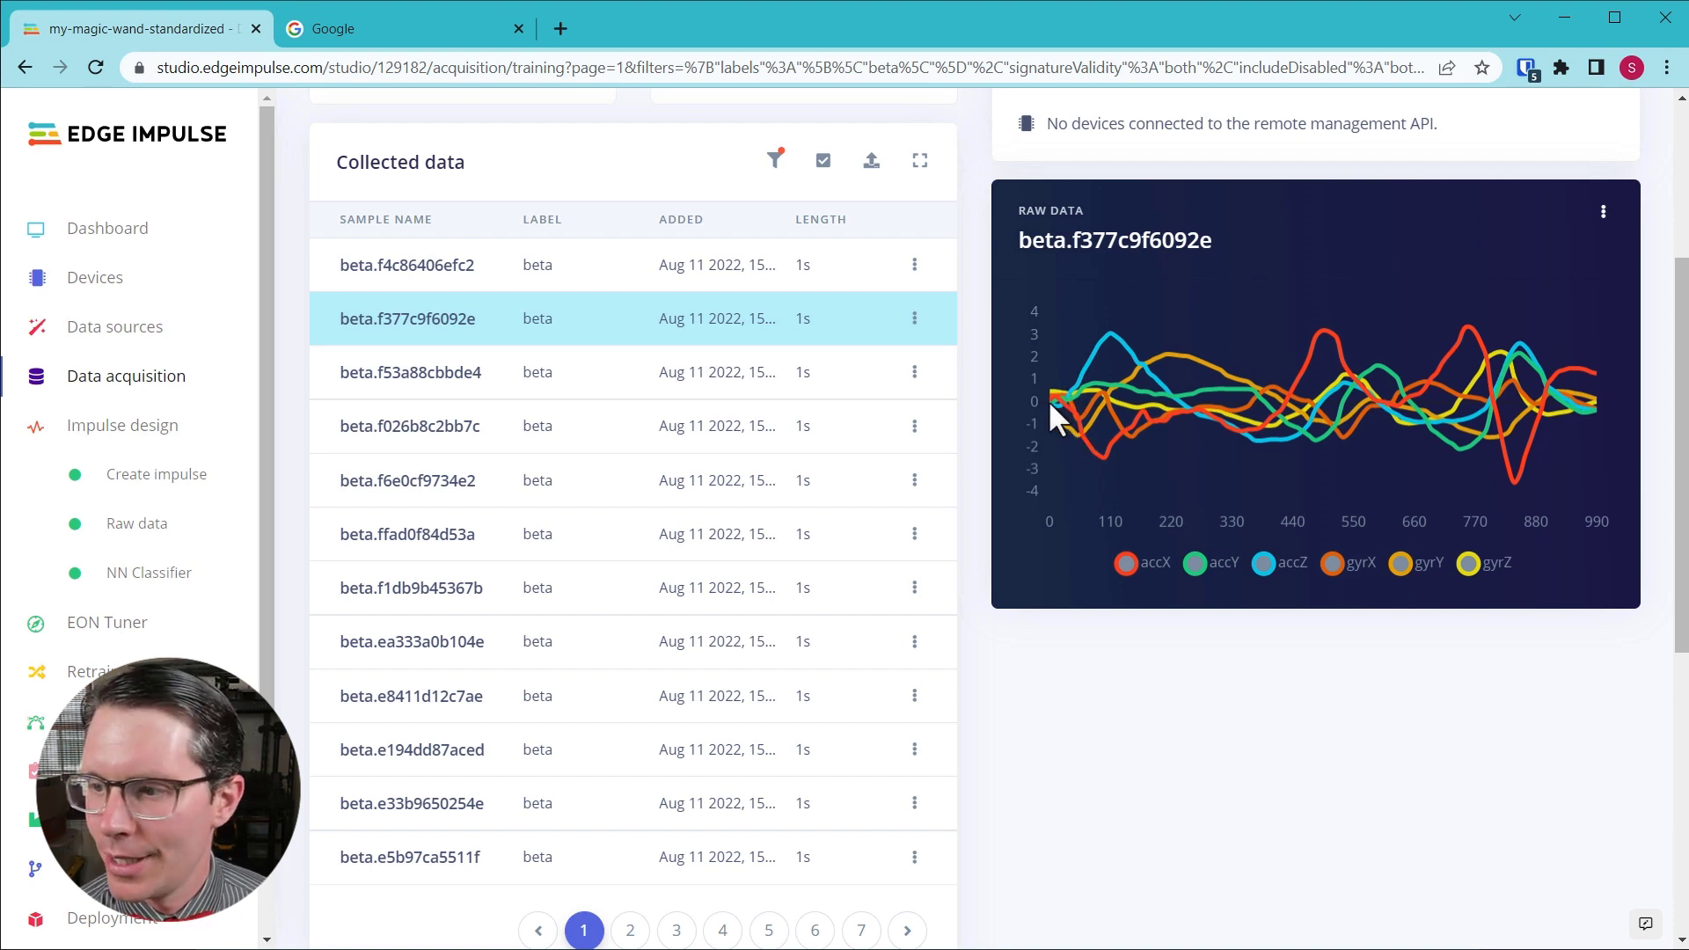
{"action": "mouse_move", "coordinate": [1168, 529]}
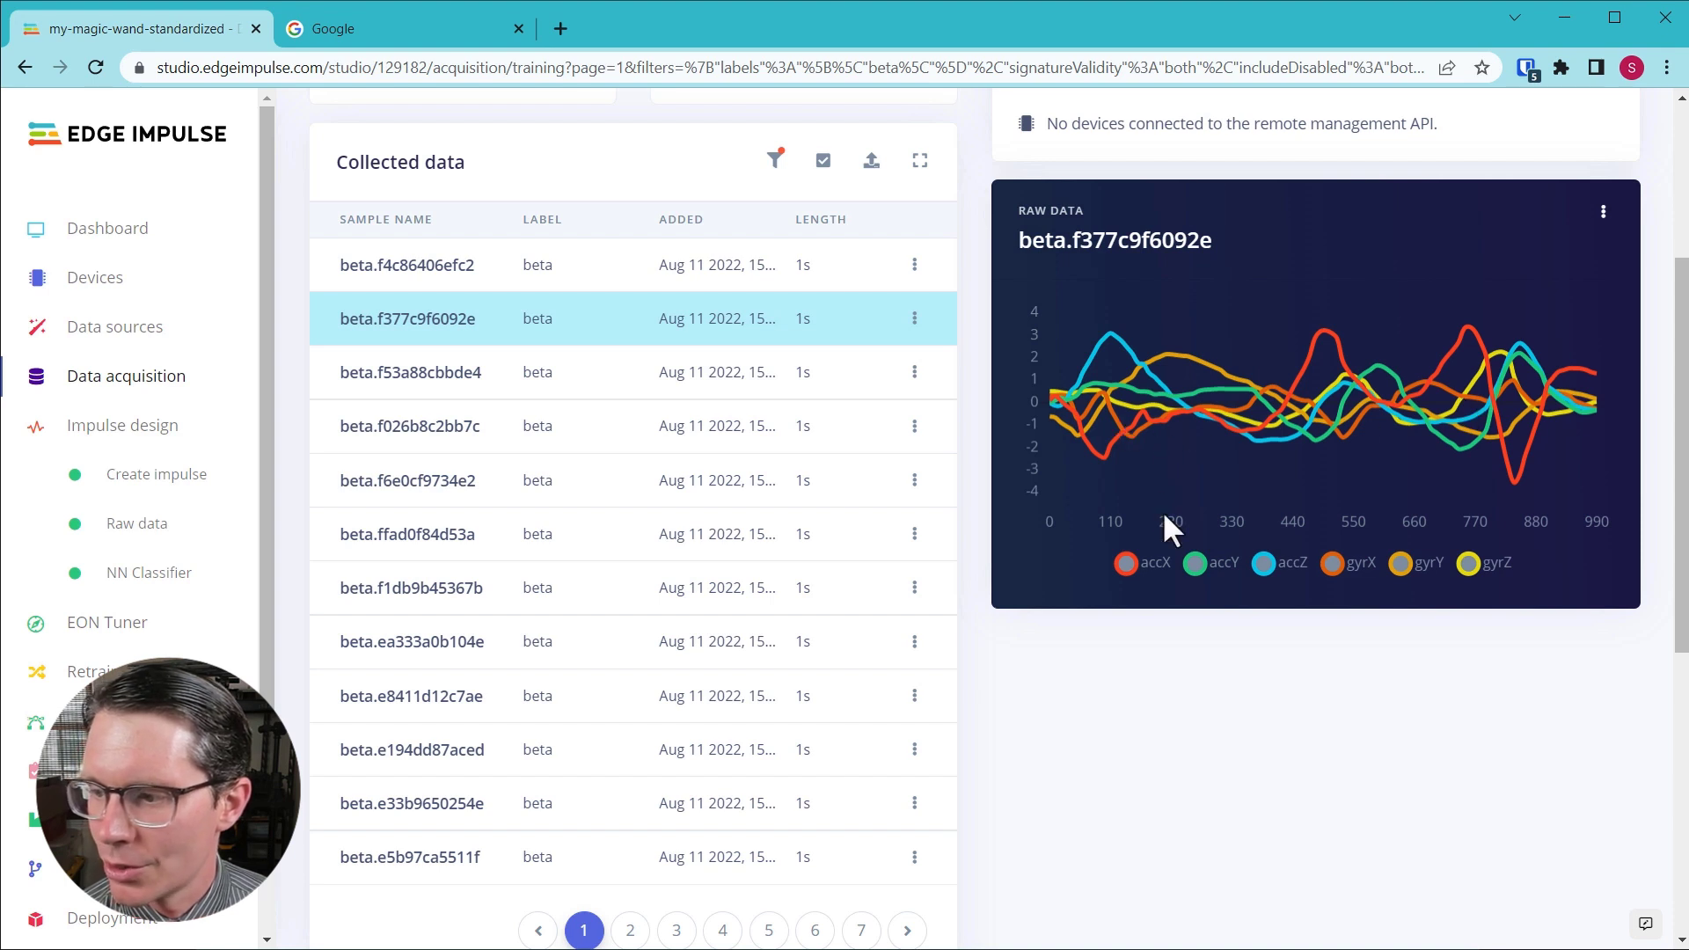
{"action": "mouse_move", "coordinate": [1344, 582]}
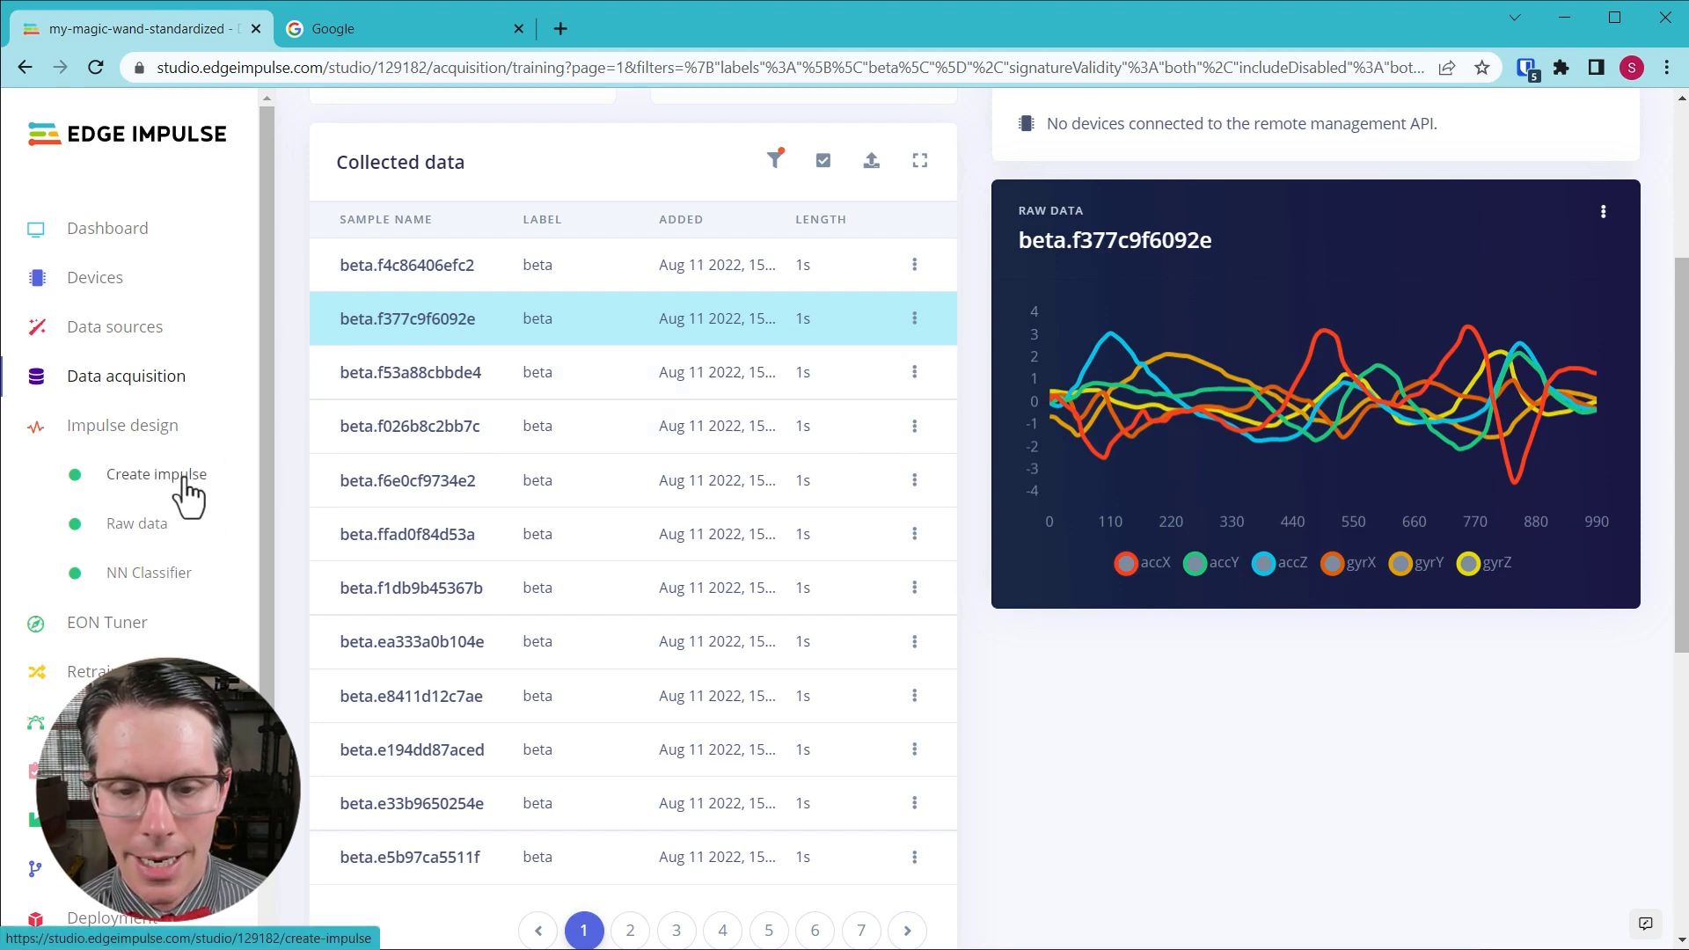
Review the Create impulse overview with its six-axis processing and learning blocks.
{"action": "left_click", "coordinate": [155, 473]}
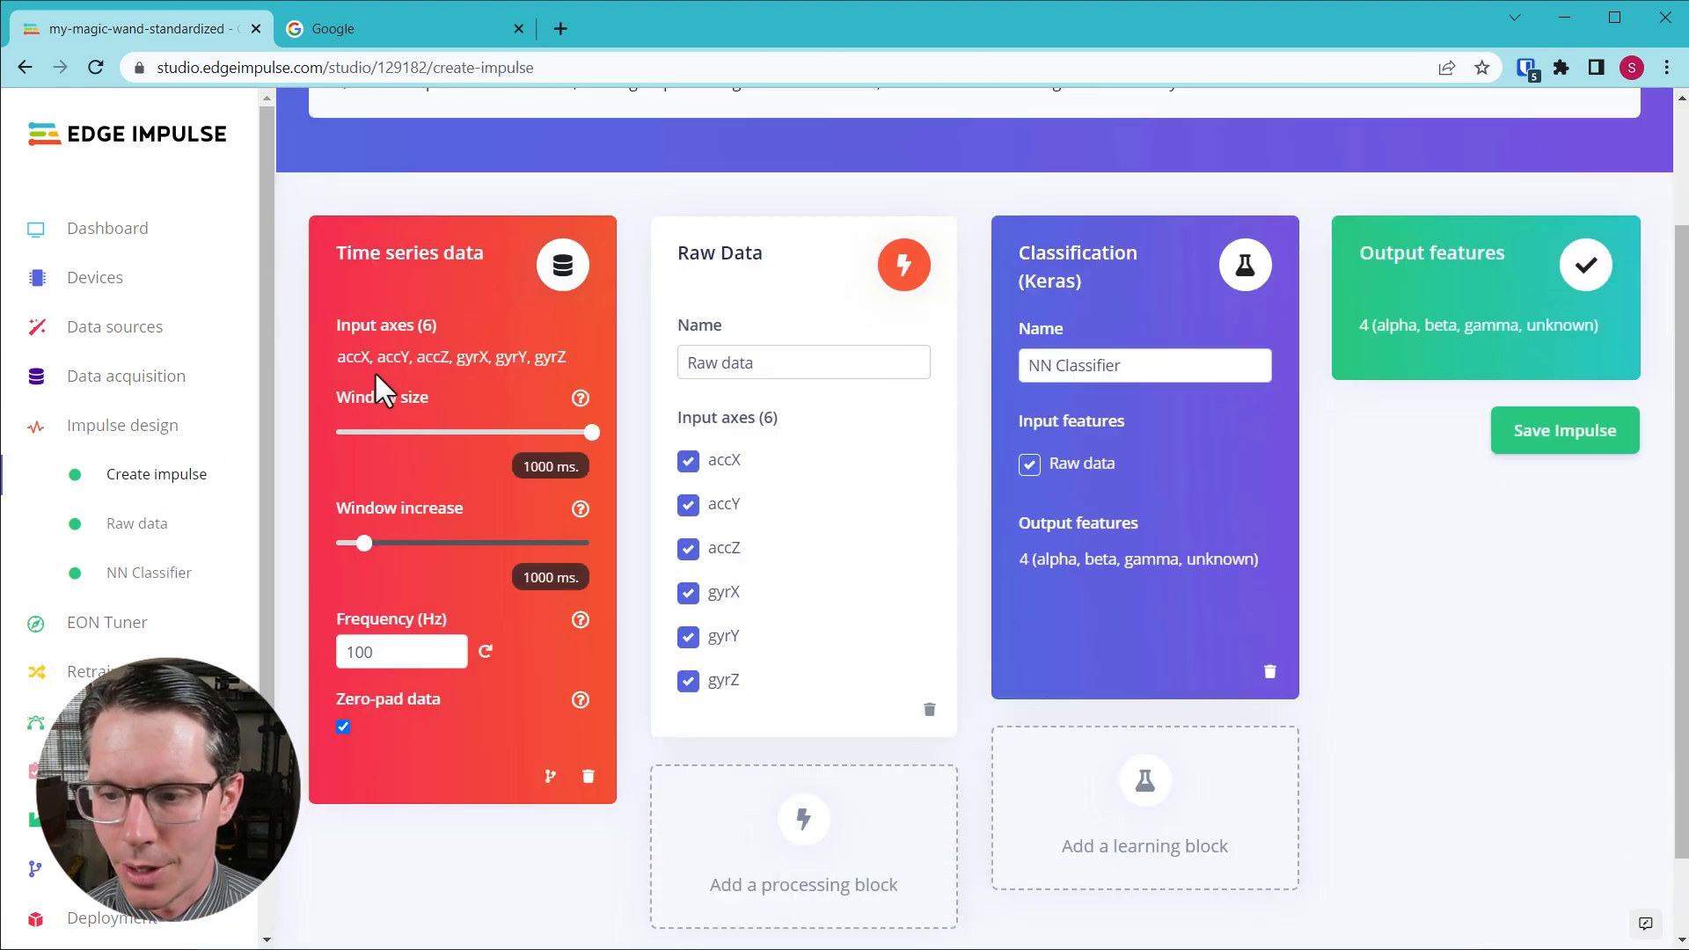
{"action": "scroll", "scroll_direction": "down", "scroll_amount": 3}
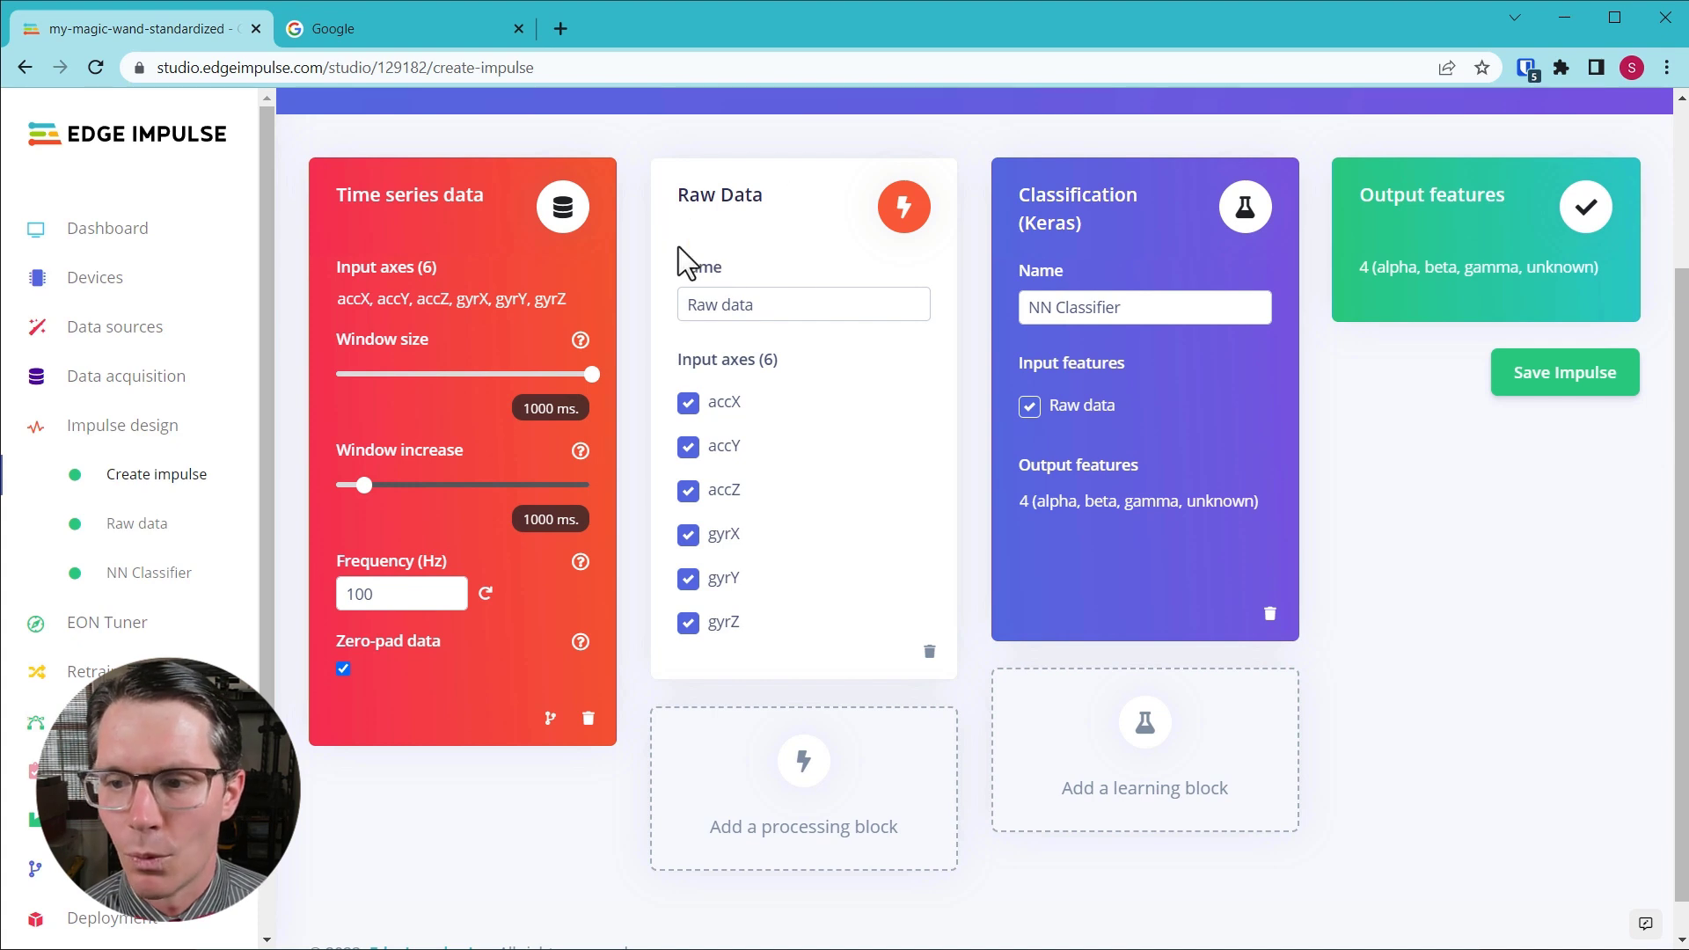
{"action": "mouse_move", "coordinate": [742, 417]}
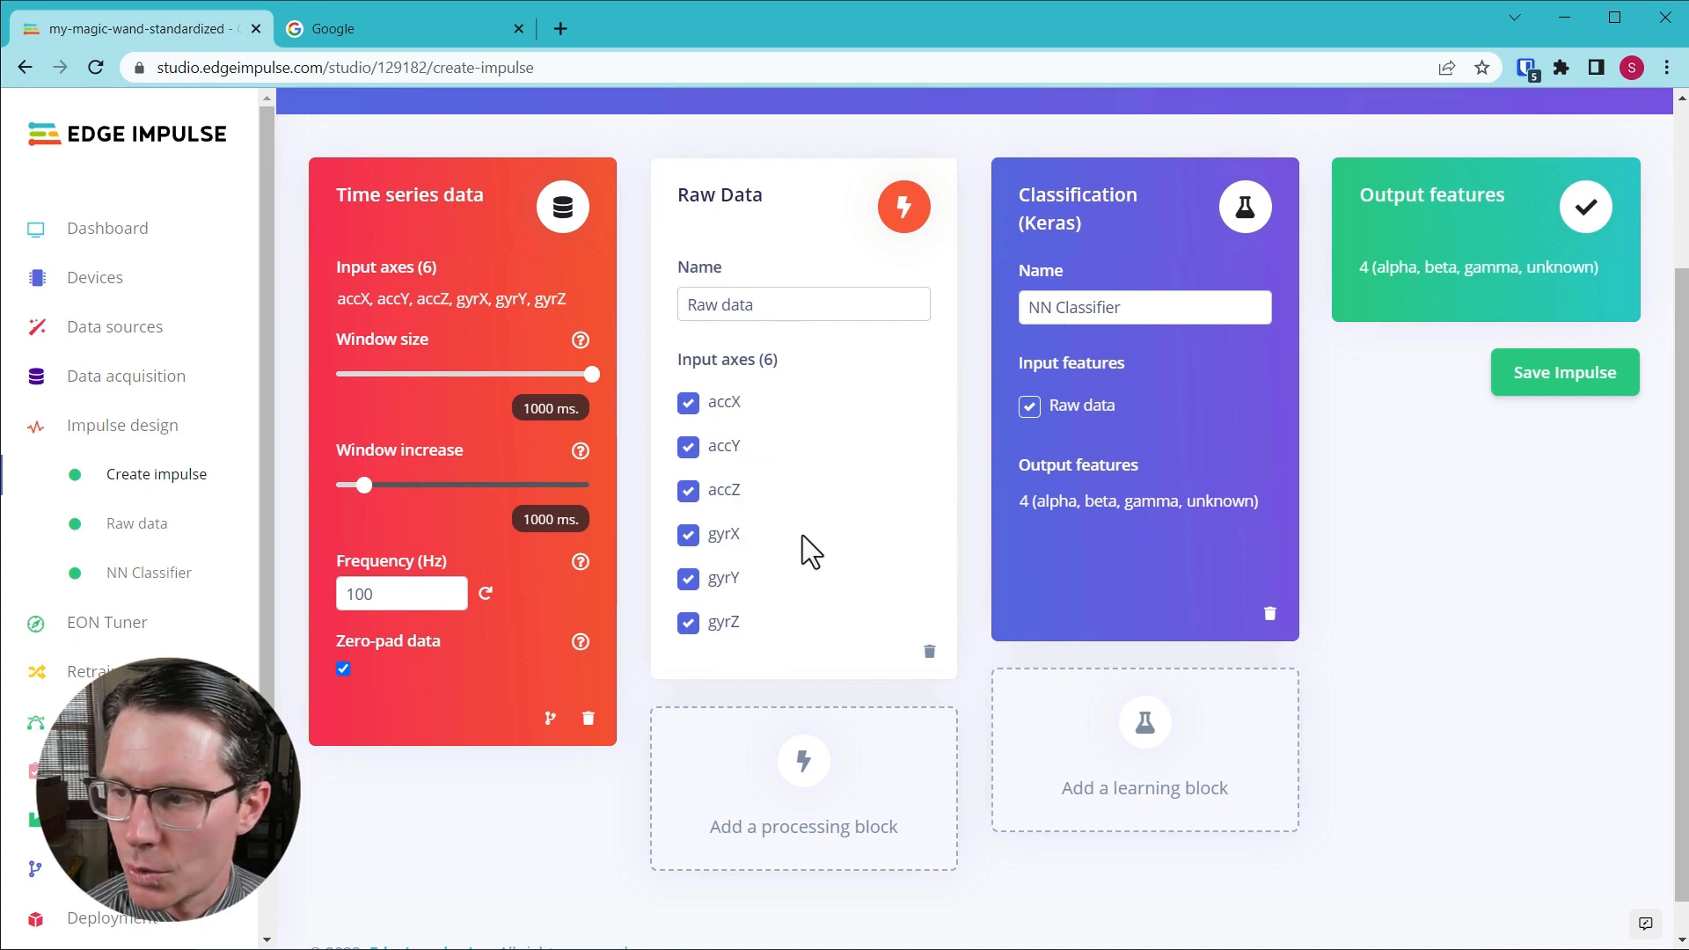
{"action": "left_click", "coordinate": [1142, 306]}
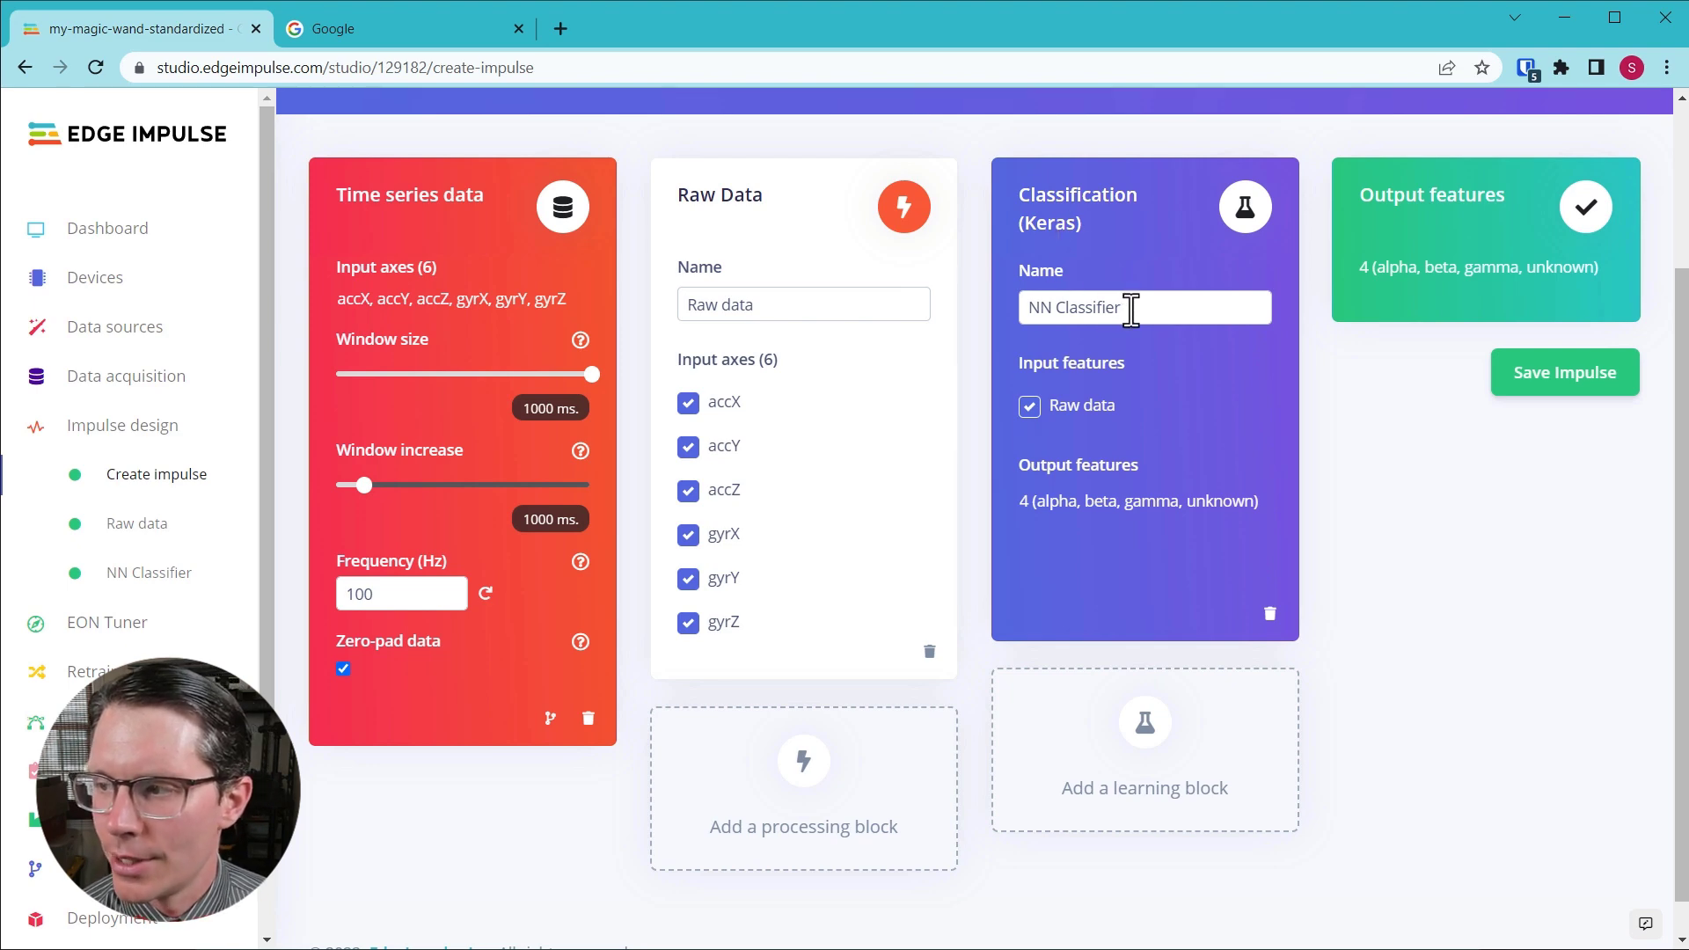
Inspect the Raw data block's parameters and features, then move on to the NN Classifier.
{"action": "left_click", "coordinate": [137, 524]}
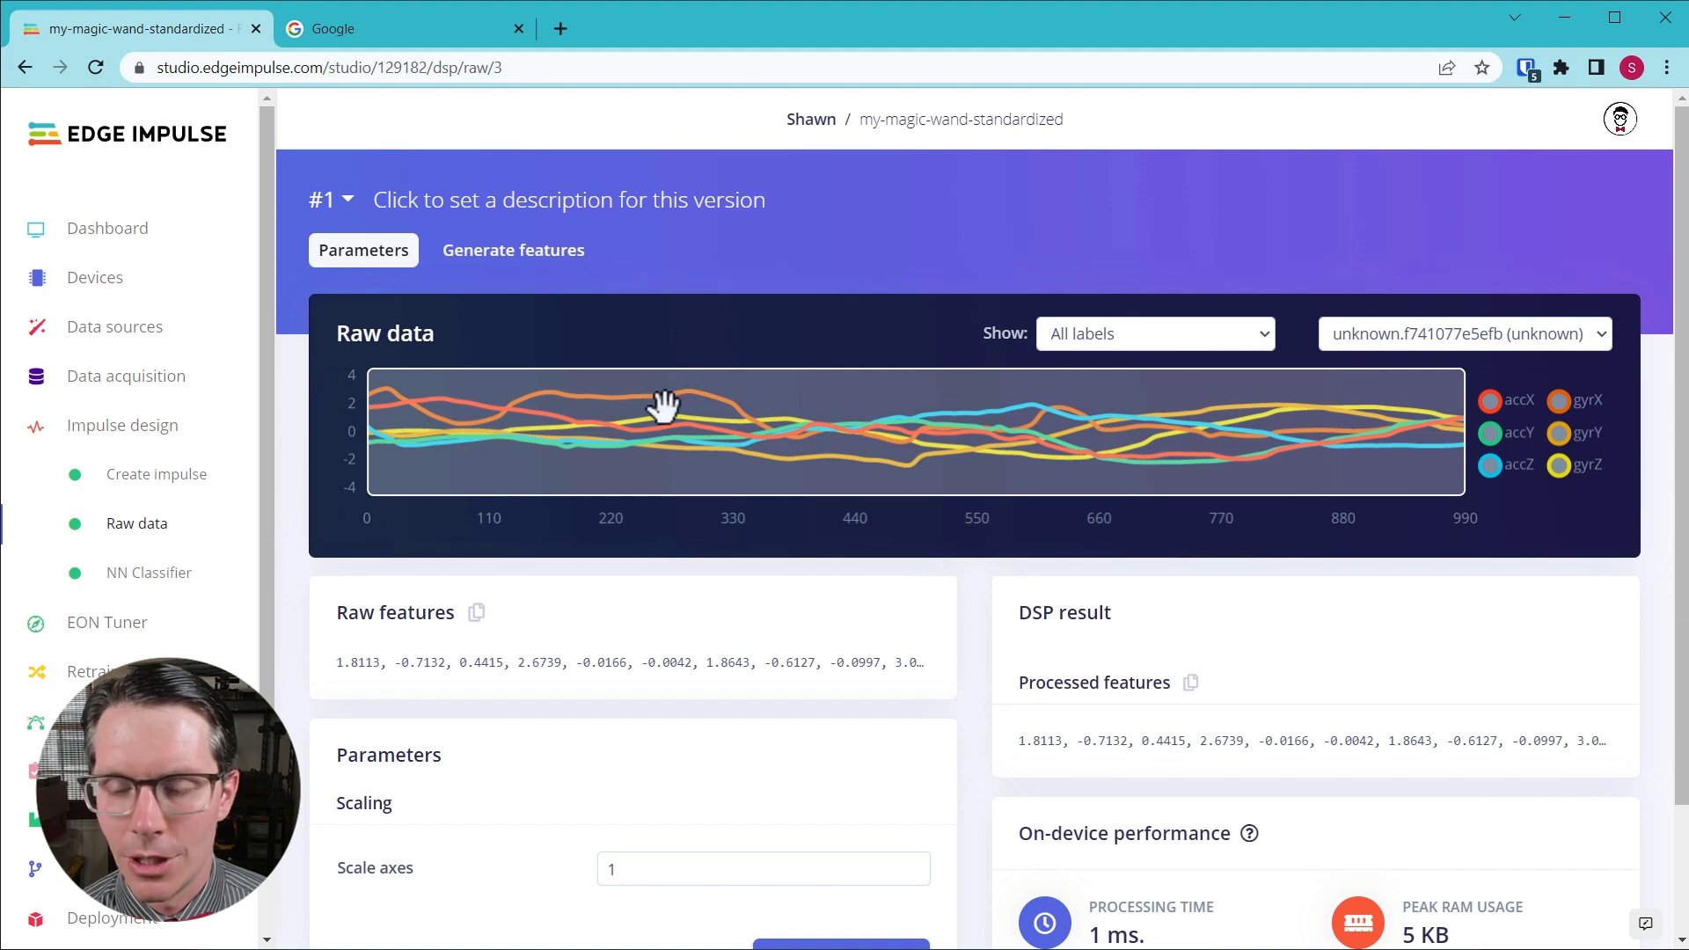
{"action": "scroll", "scroll_direction": "down", "scroll_amount": 3}
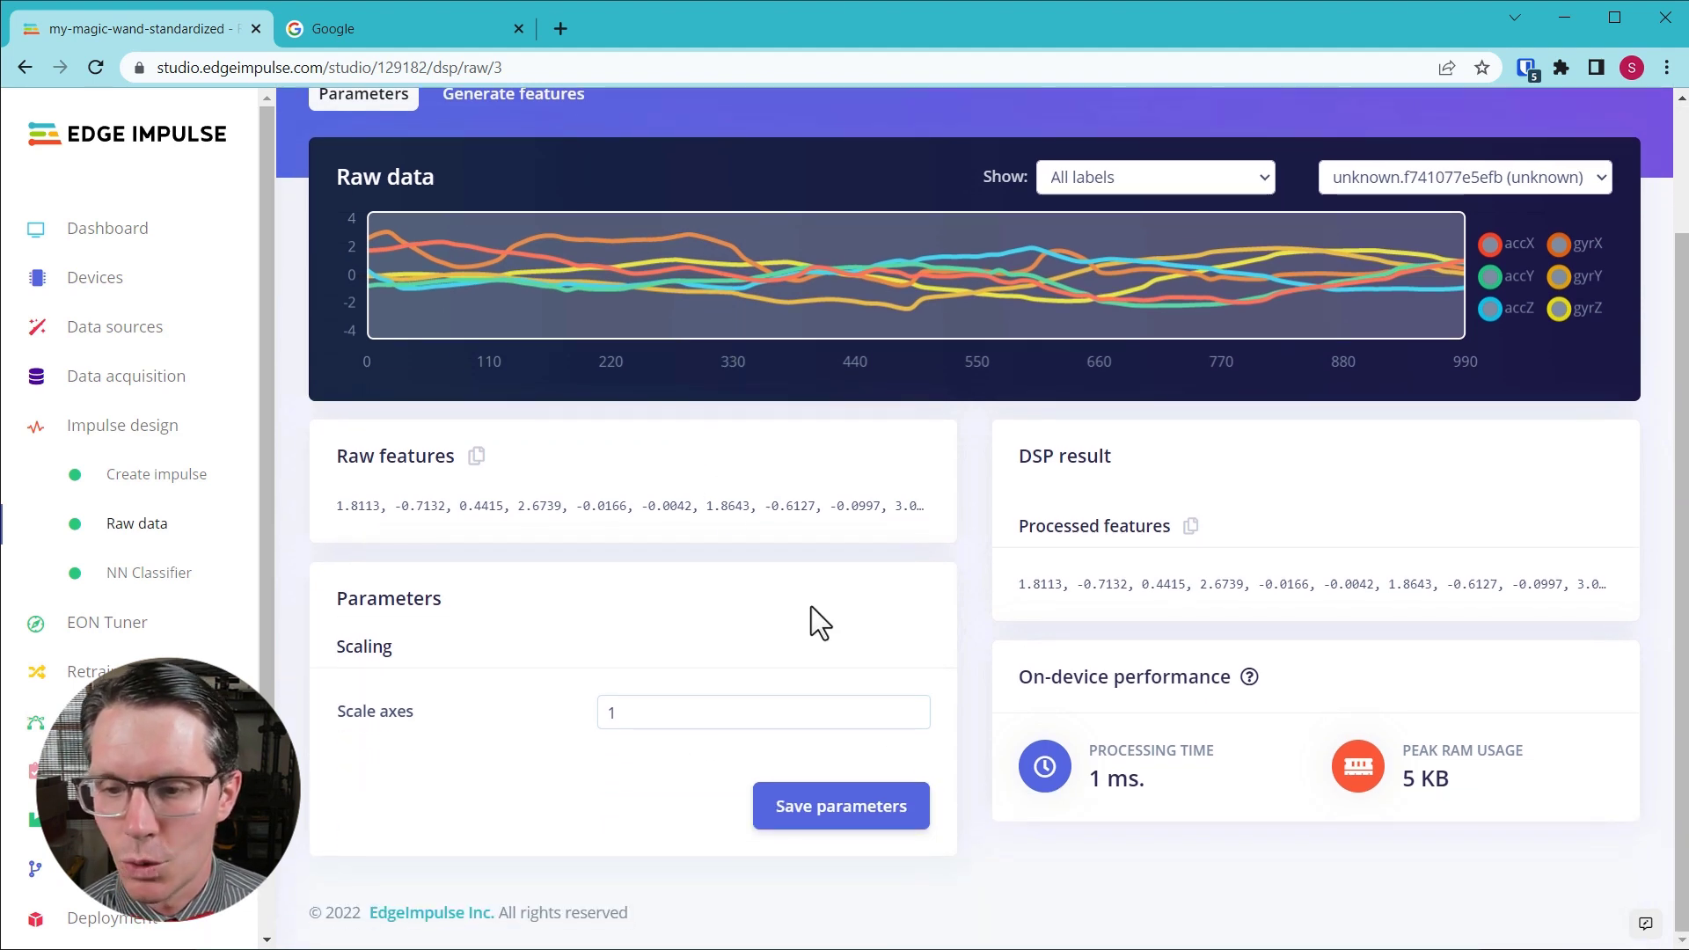
{"action": "mouse_move", "coordinate": [853, 613]}
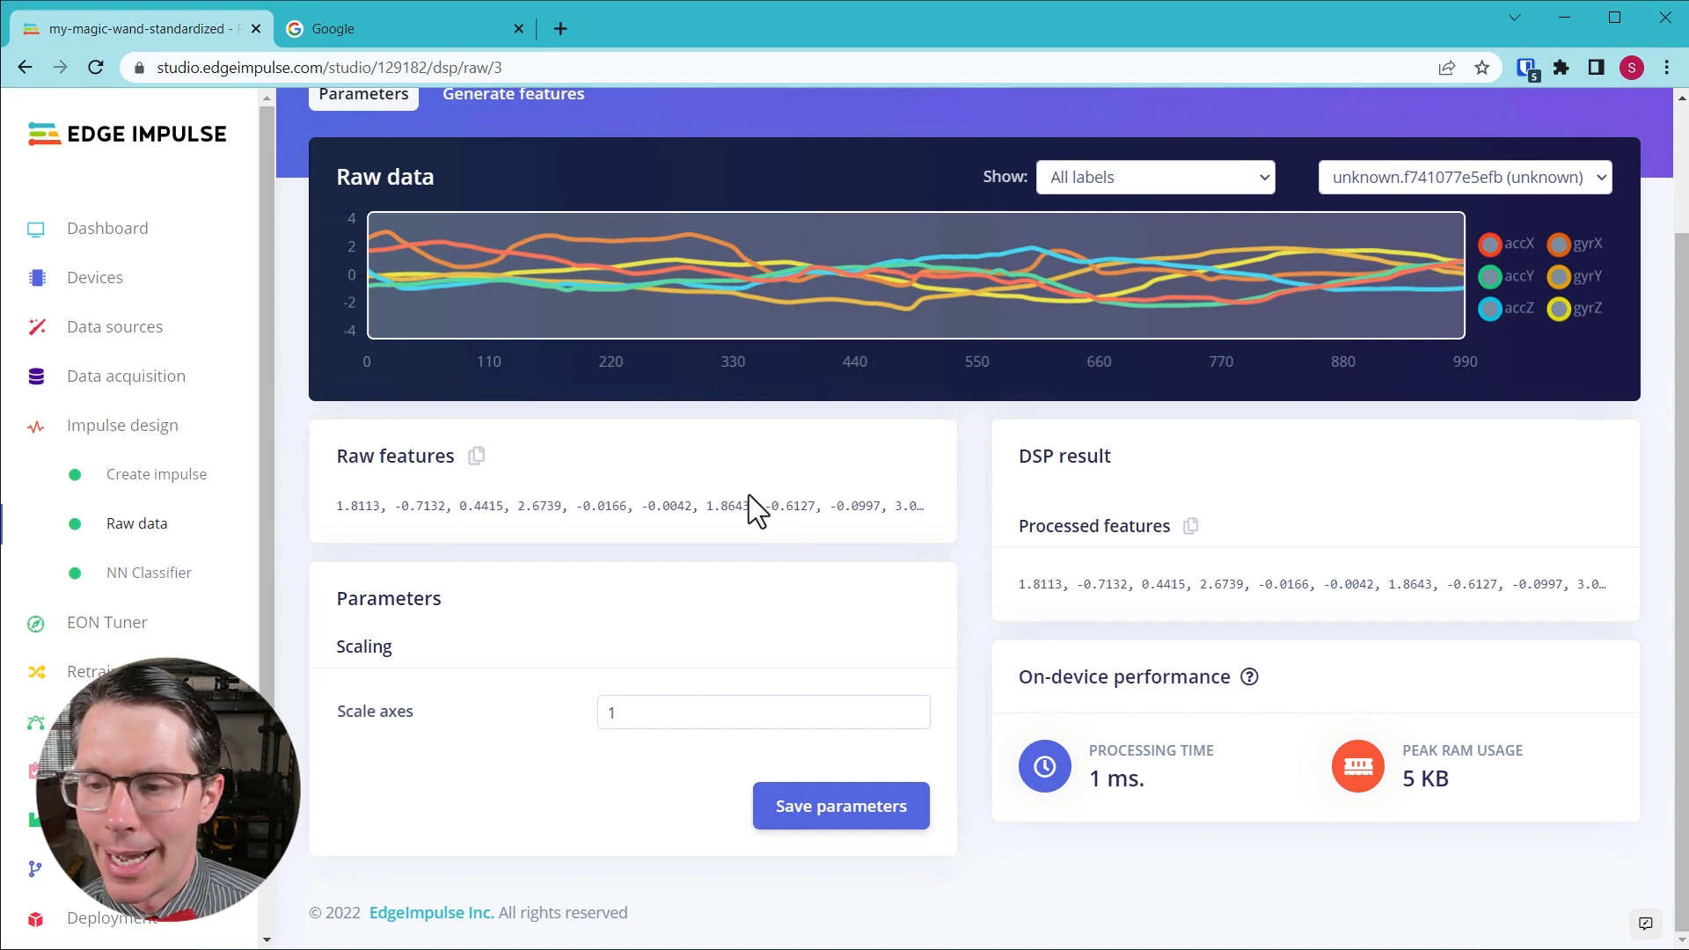
{"action": "left_click", "coordinate": [147, 572]}
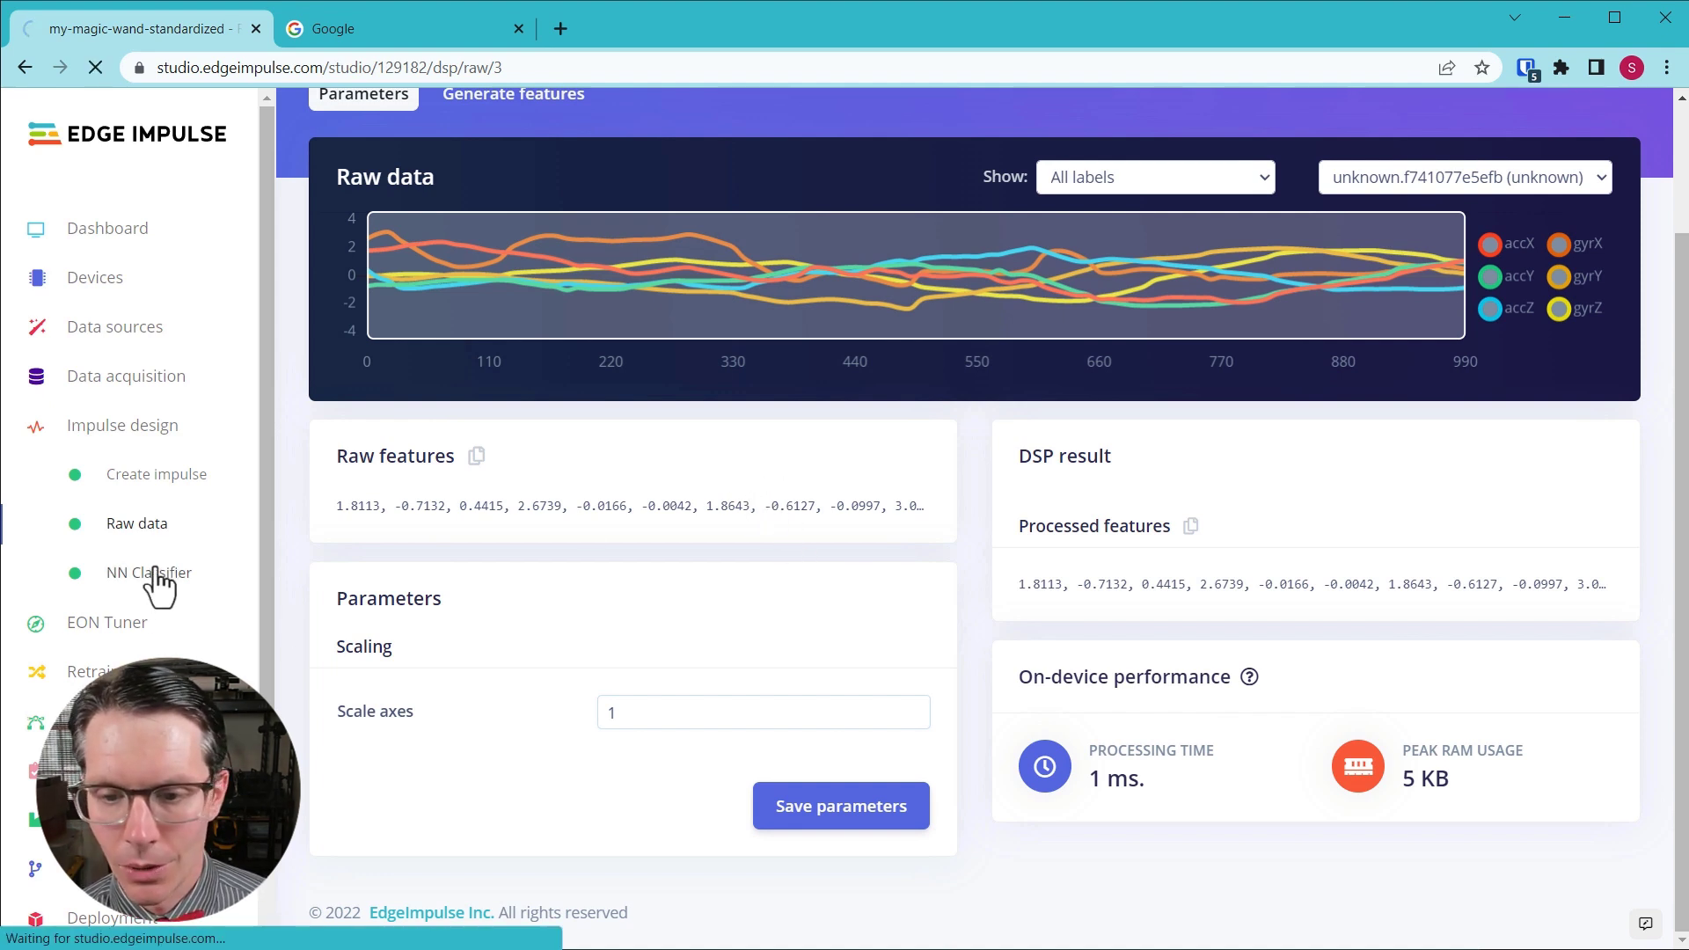
Review the NN Classifier's training settings, architecture and 95.3% validation accuracy.
{"action": "left_click", "coordinate": [147, 571]}
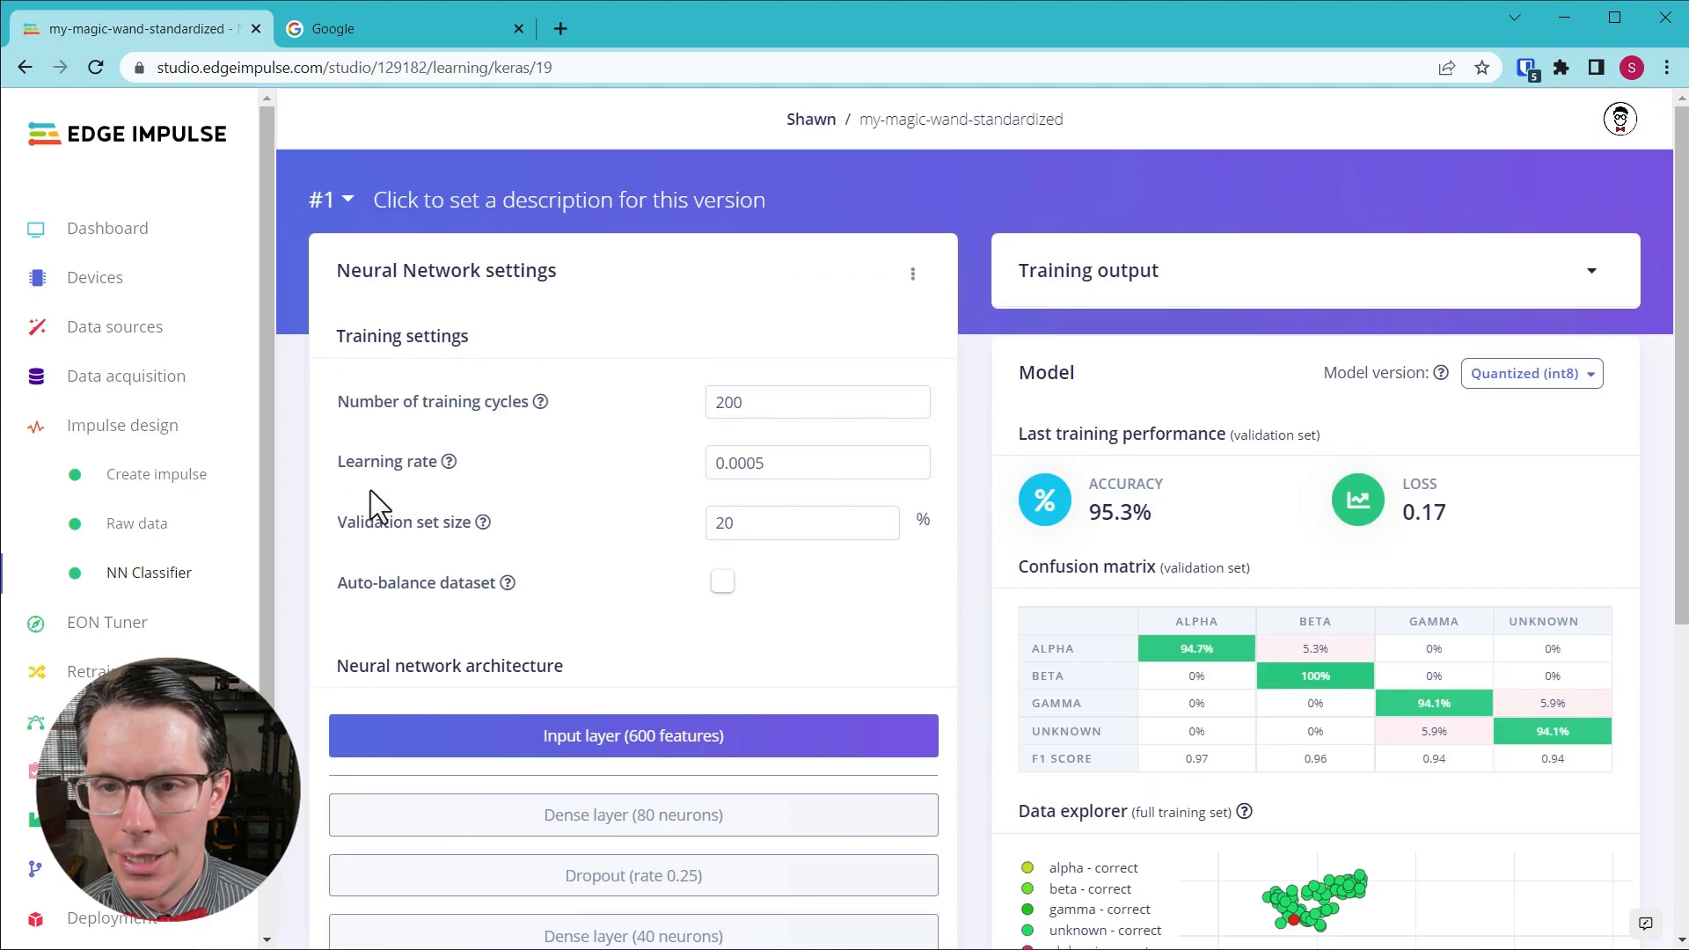
{"action": "scroll", "scroll_direction": "down", "scroll_amount": 3}
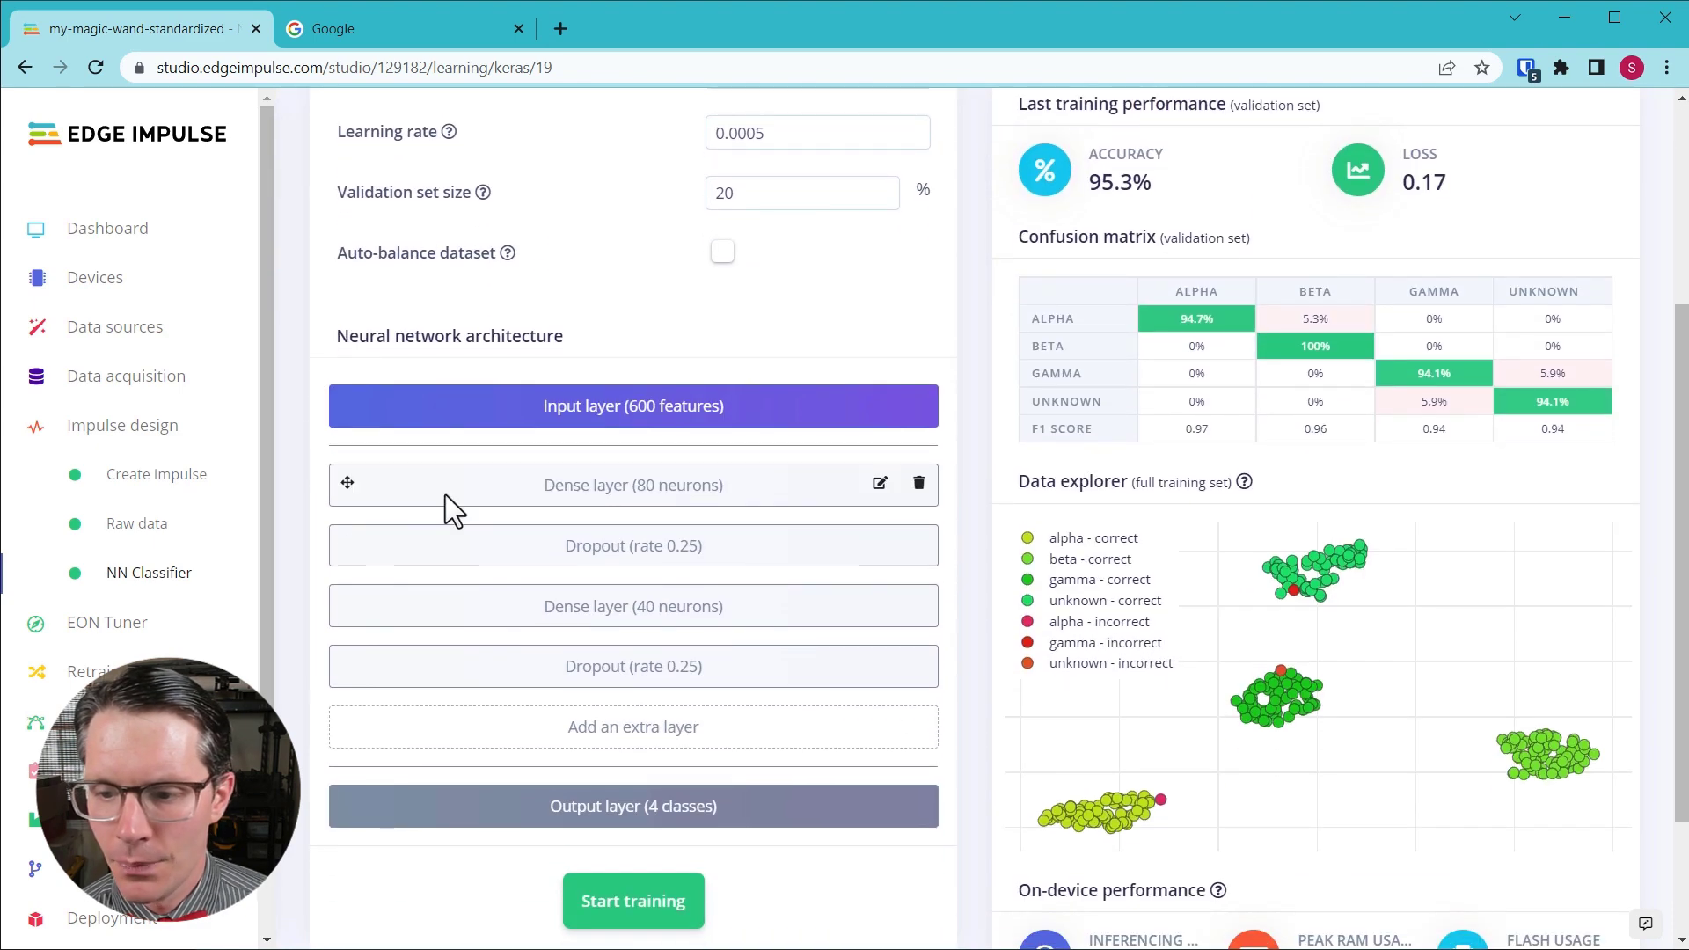
{"action": "mouse_move", "coordinate": [563, 492]}
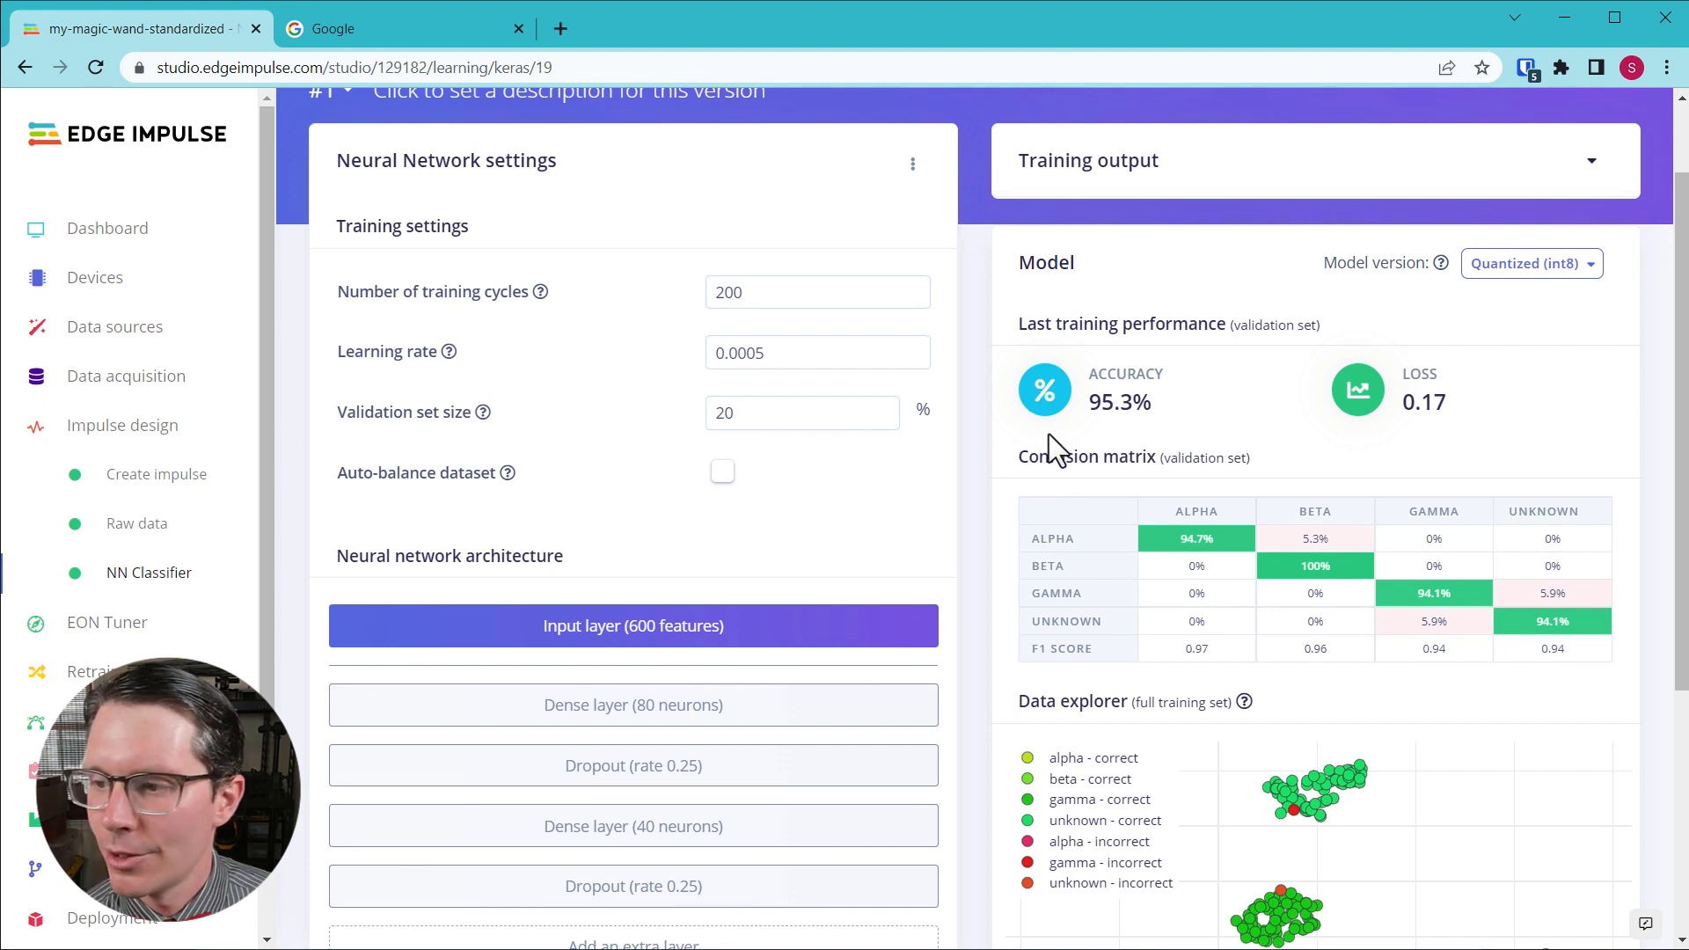
{"action": "mouse_move", "coordinate": [1302, 512]}
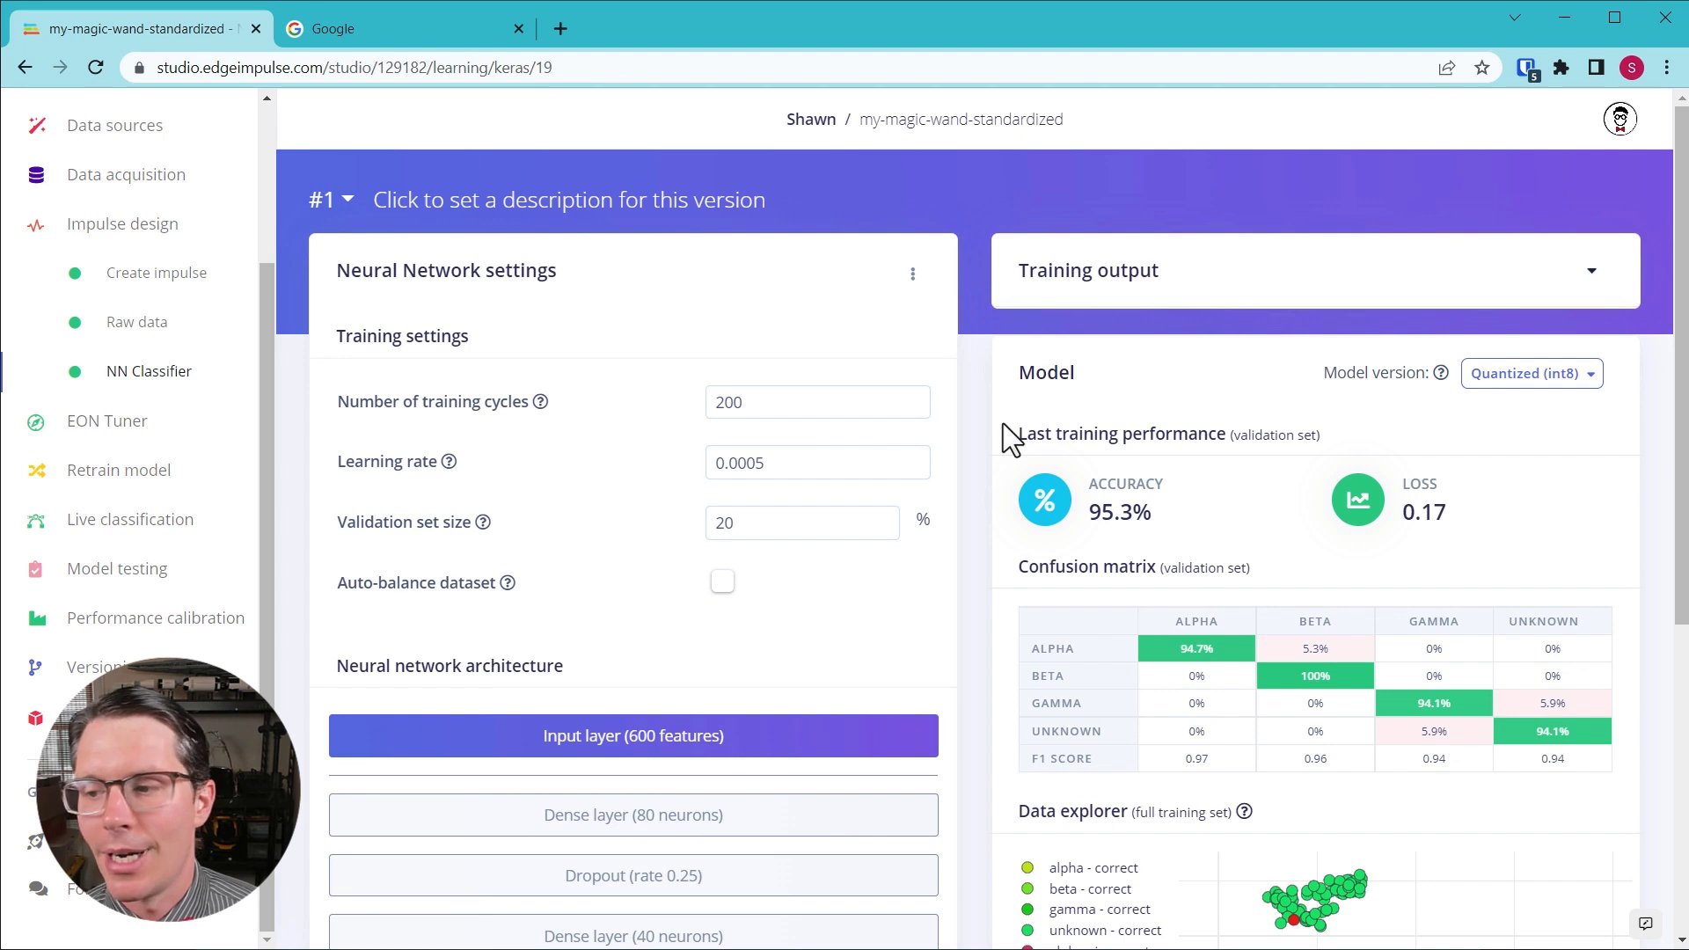
{"action": "mouse_move", "coordinate": [546, 569]}
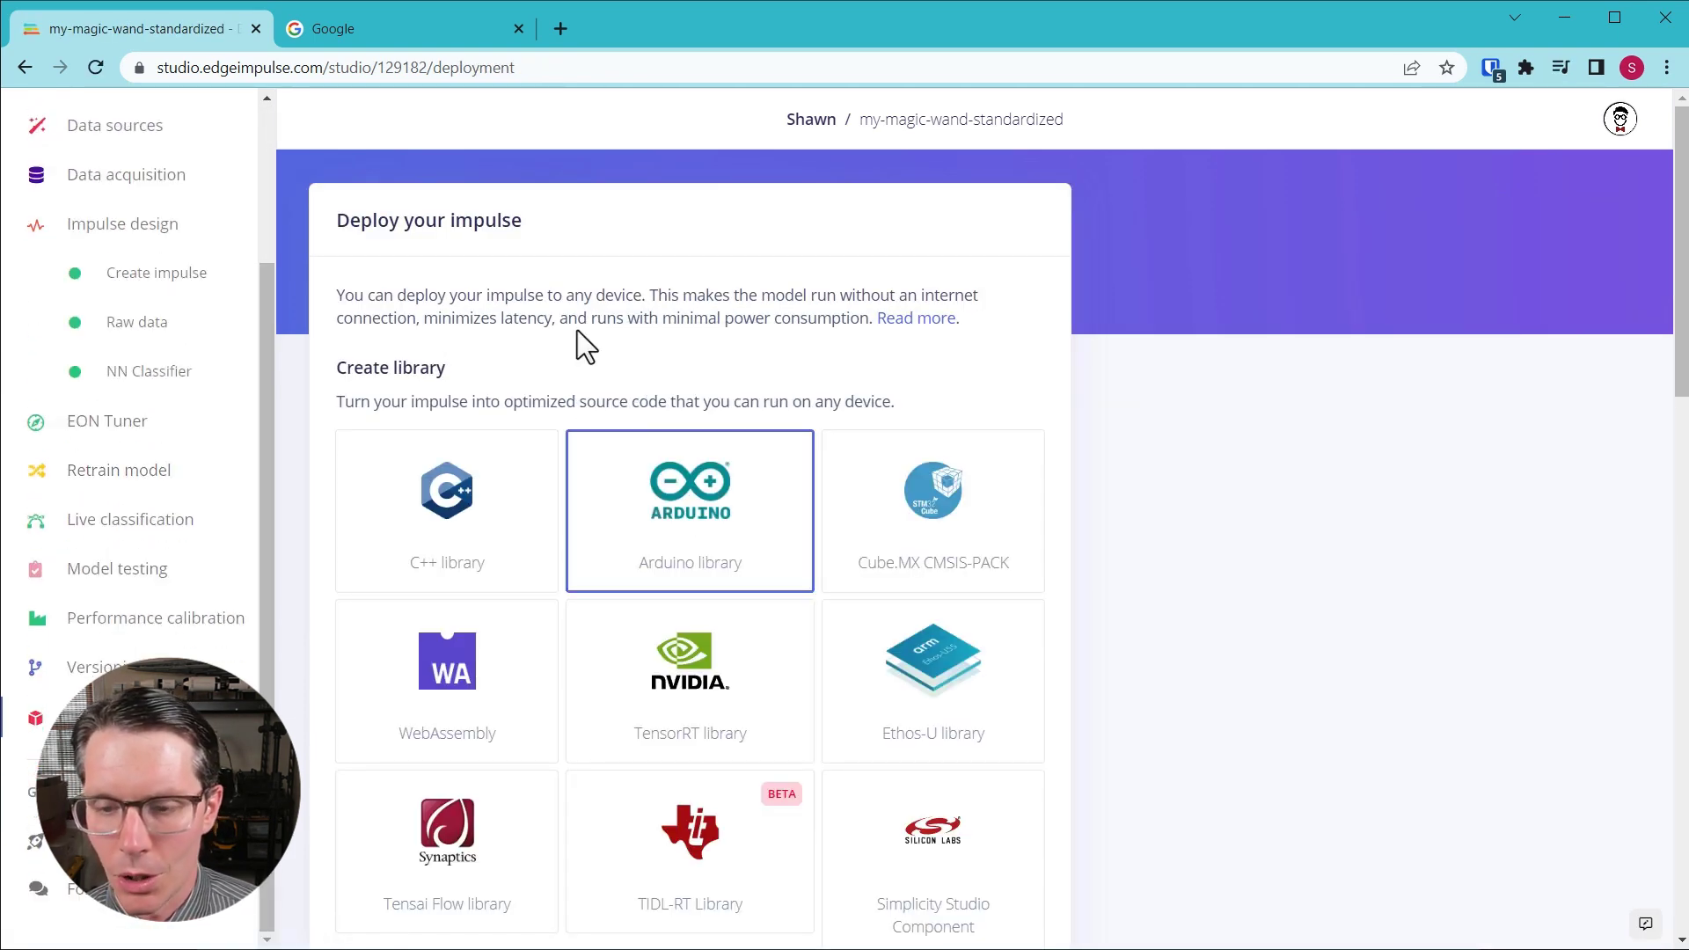
Build the impulse as an Arduino library with EON Compiler and save the zip to Downloads.
{"action": "scroll", "scroll_direction": "down", "scroll_amount": 3}
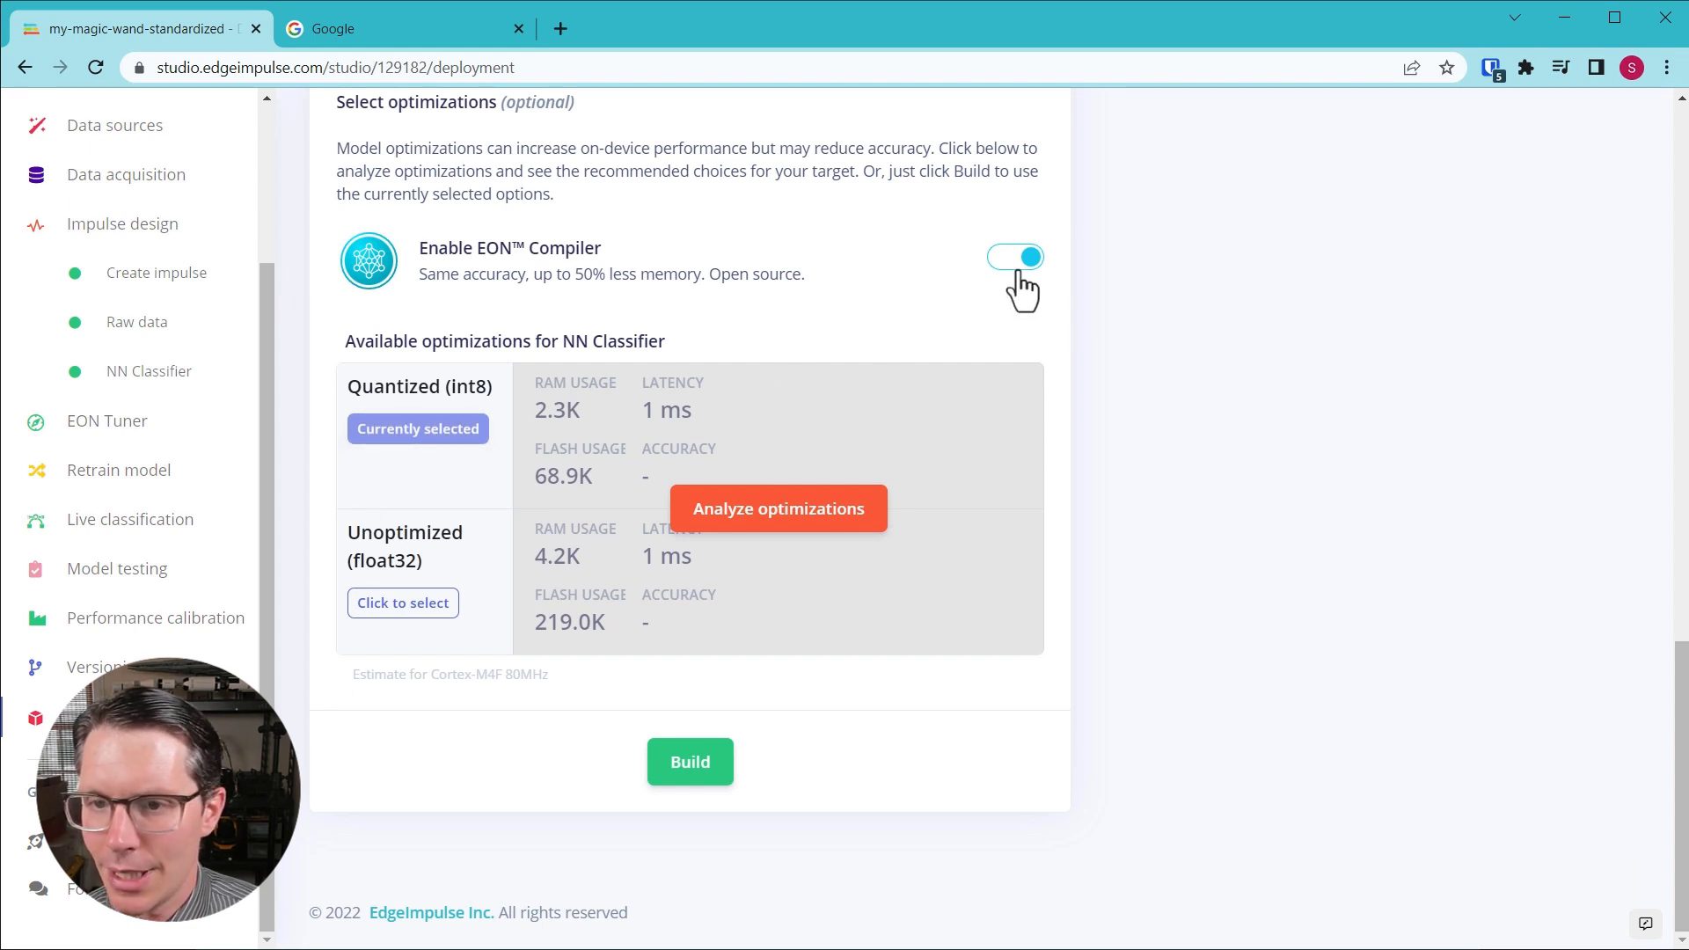
{"action": "left_click", "coordinate": [689, 762]}
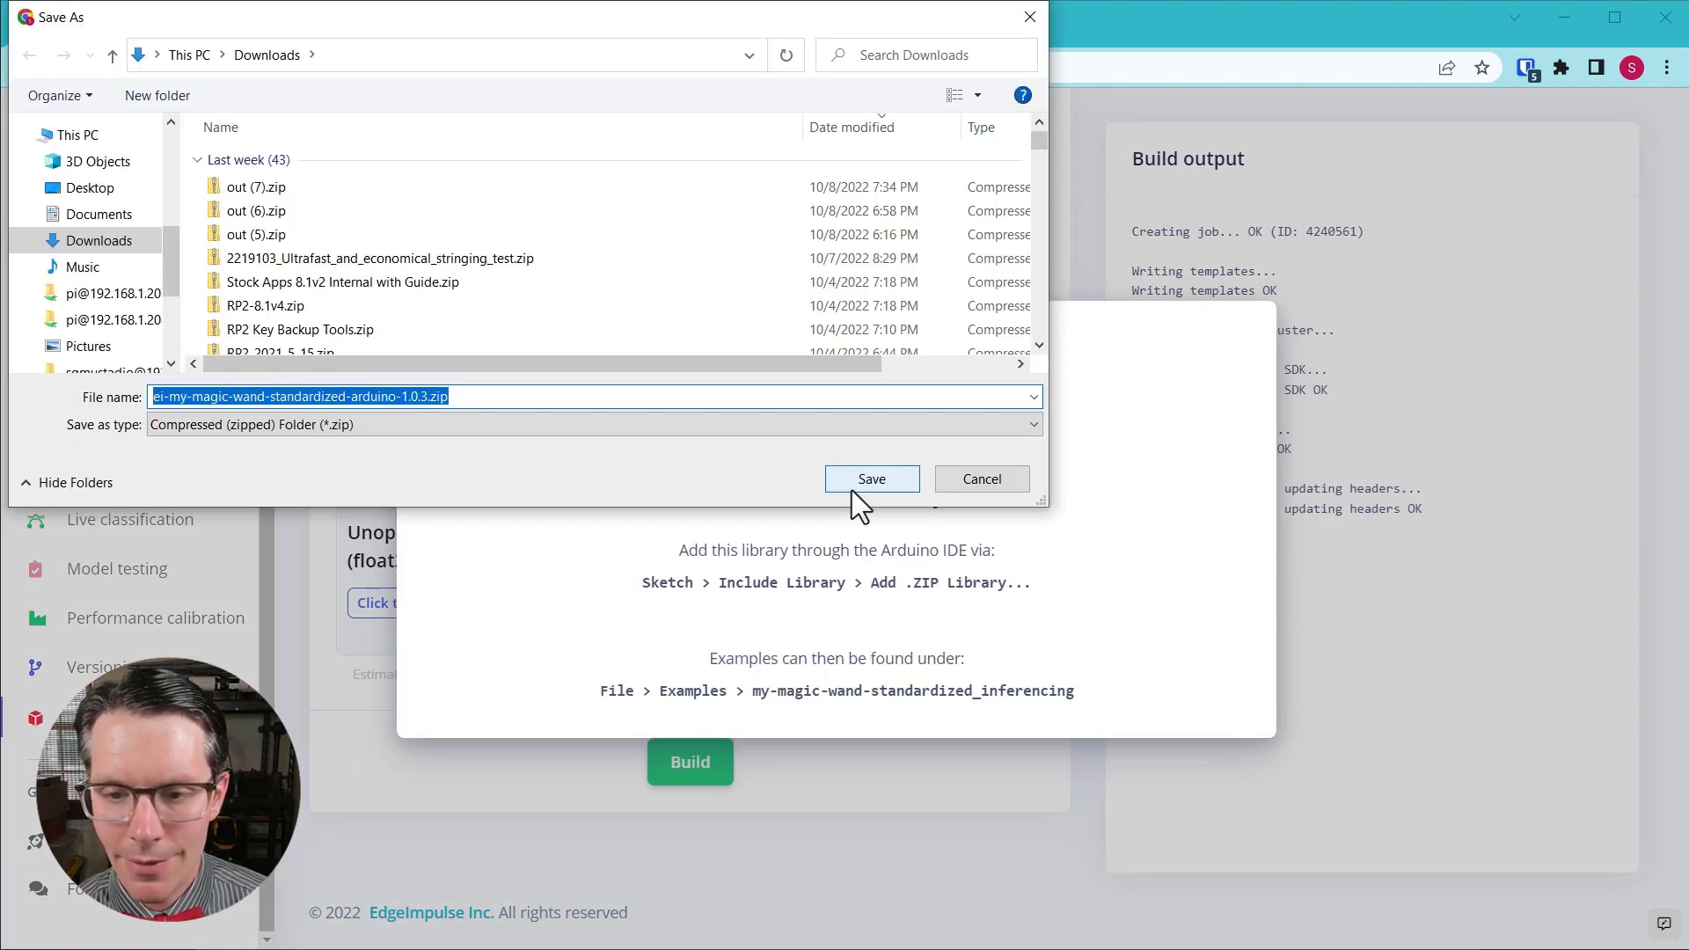
{"action": "left_click", "coordinate": [871, 478]}
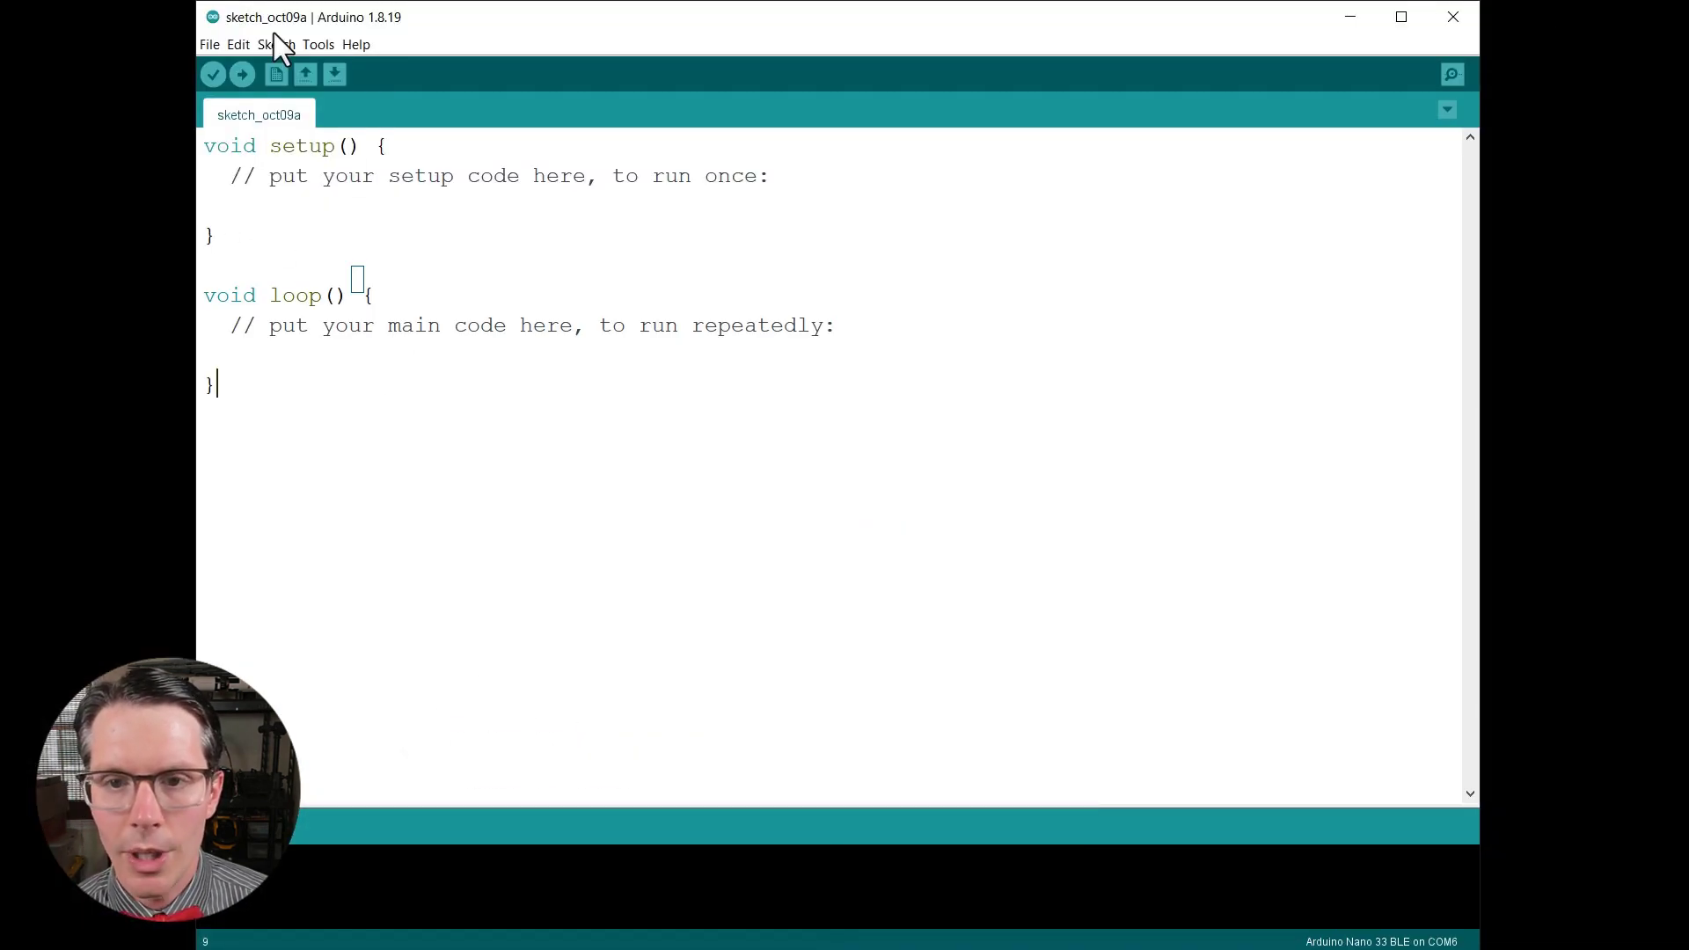
Add ei-my-magic-wand-standardized-arduino-1.0.3.zip from Downloads via Sketch > Include Library > Add .ZIP Library.
{"action": "left_click", "coordinate": [276, 44]}
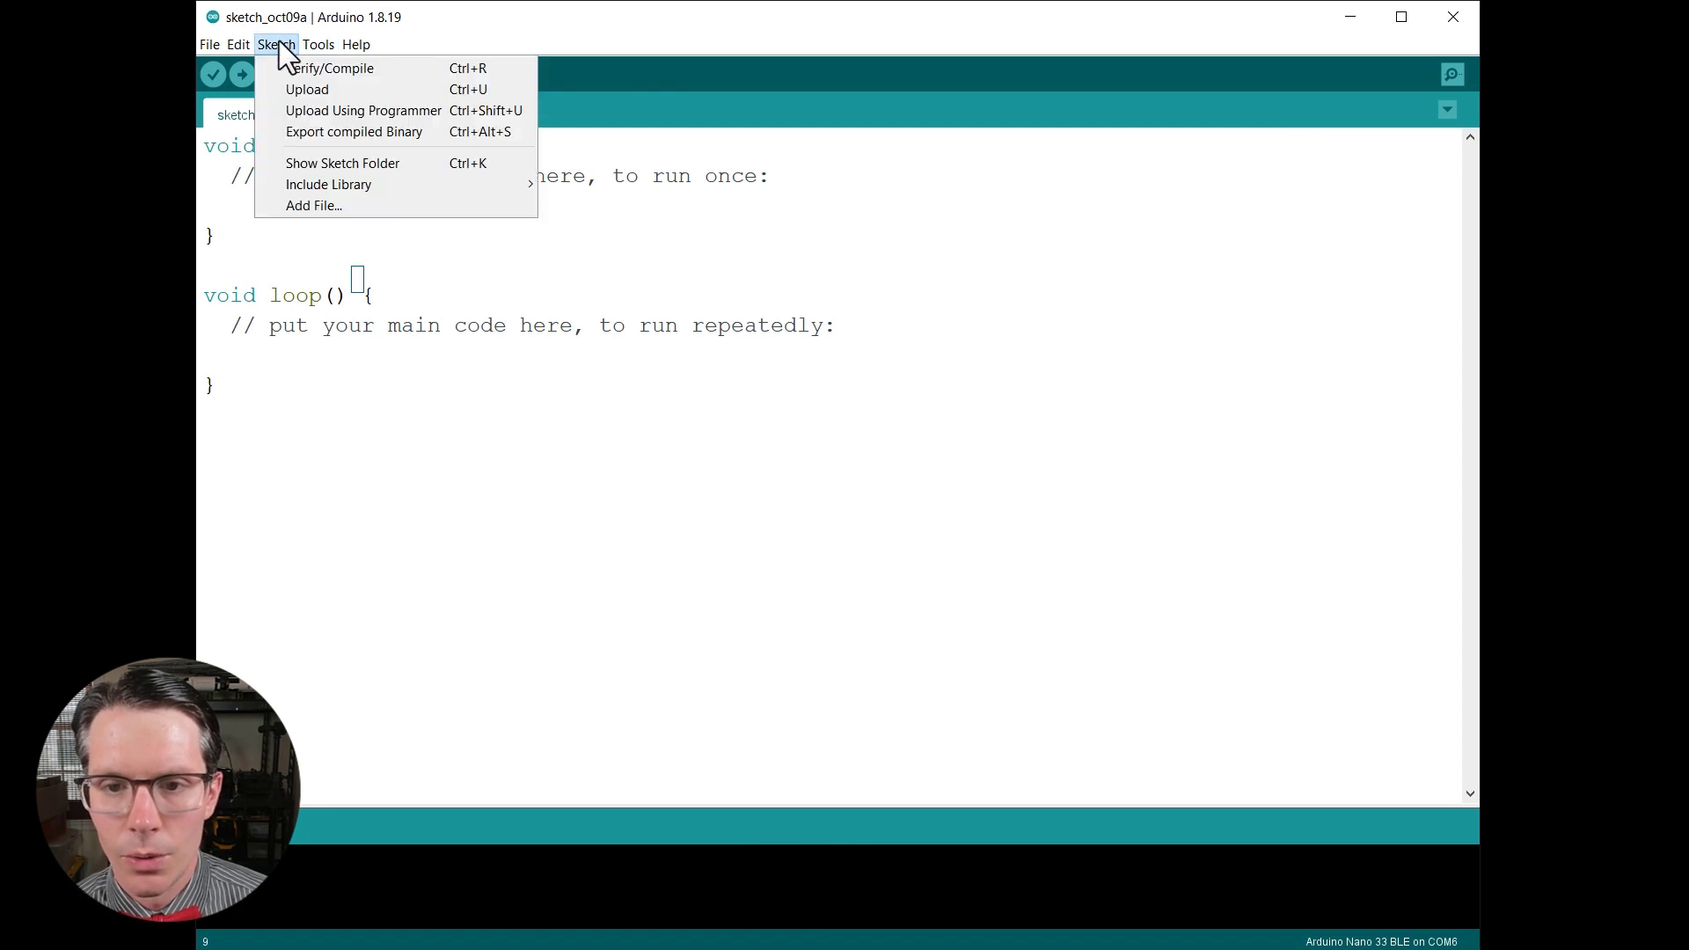
{"action": "mouse_move", "coordinate": [328, 185]}
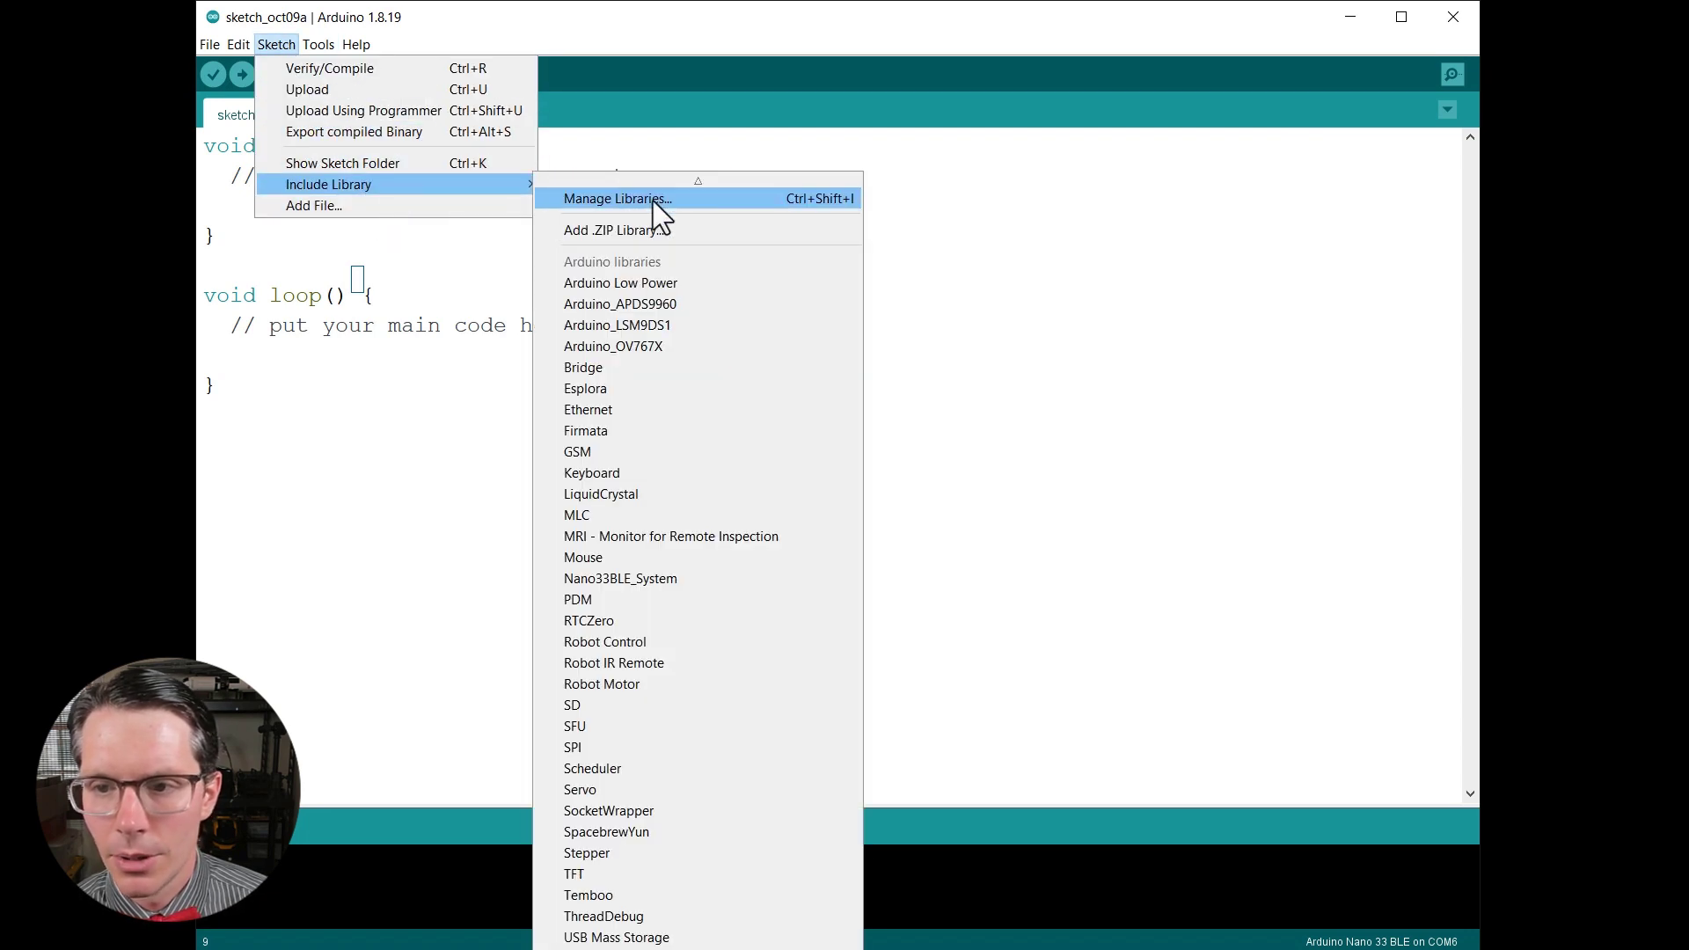
{"action": "mouse_move", "coordinate": [683, 239]}
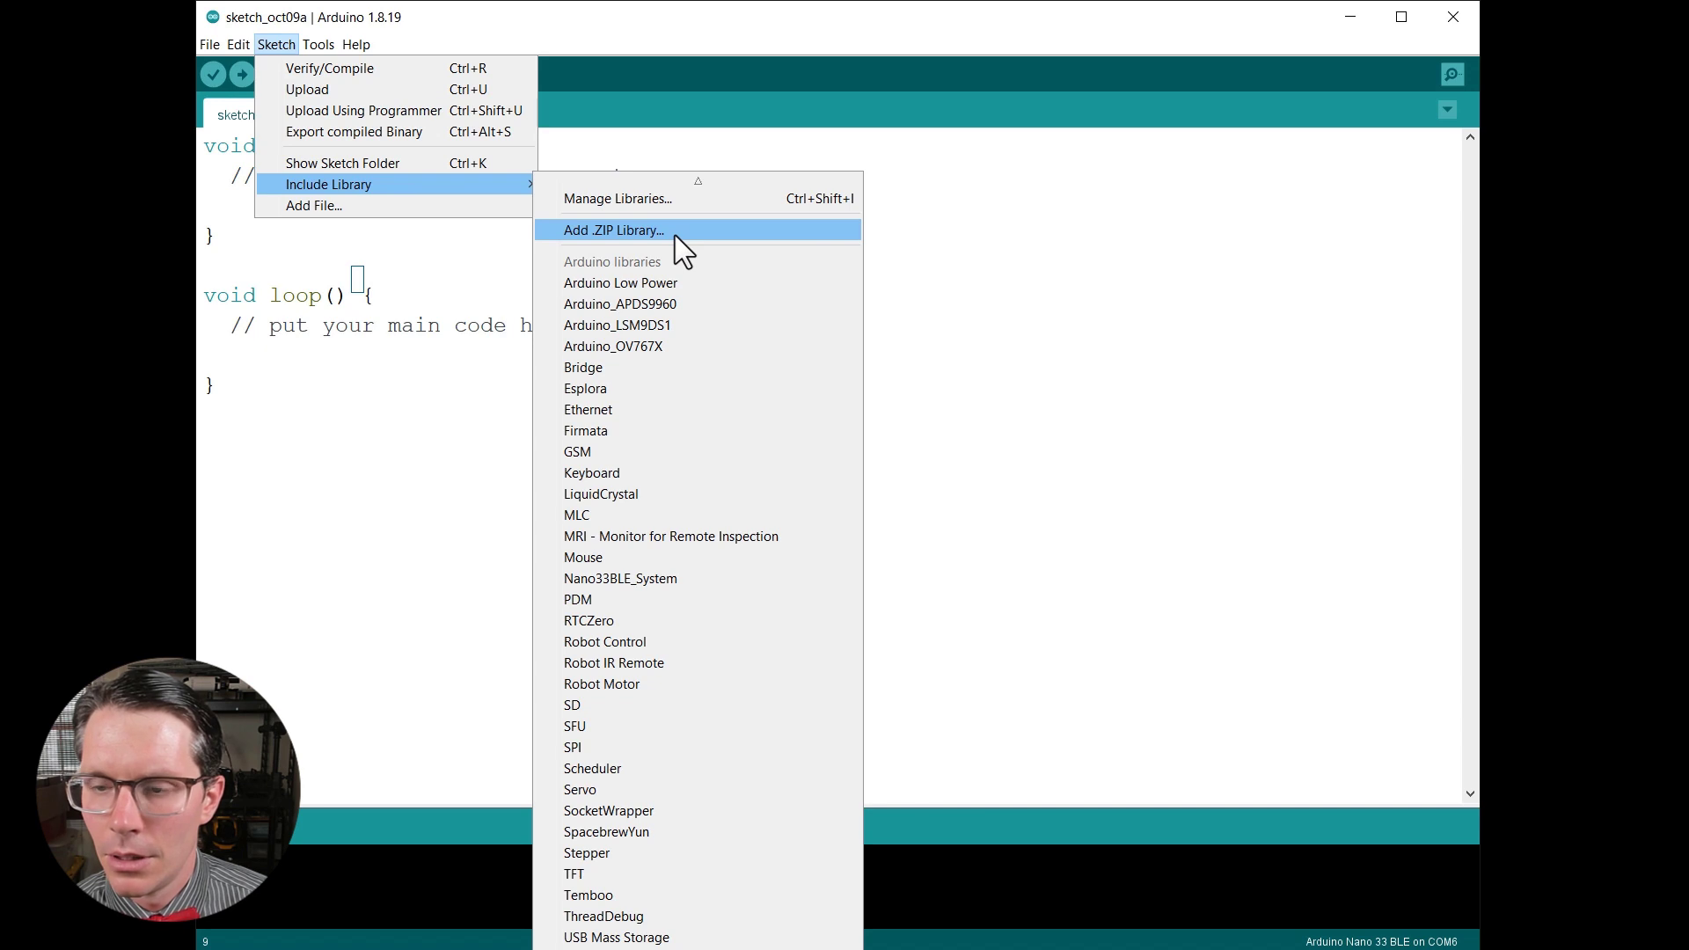
{"action": "left_click", "coordinate": [612, 229]}
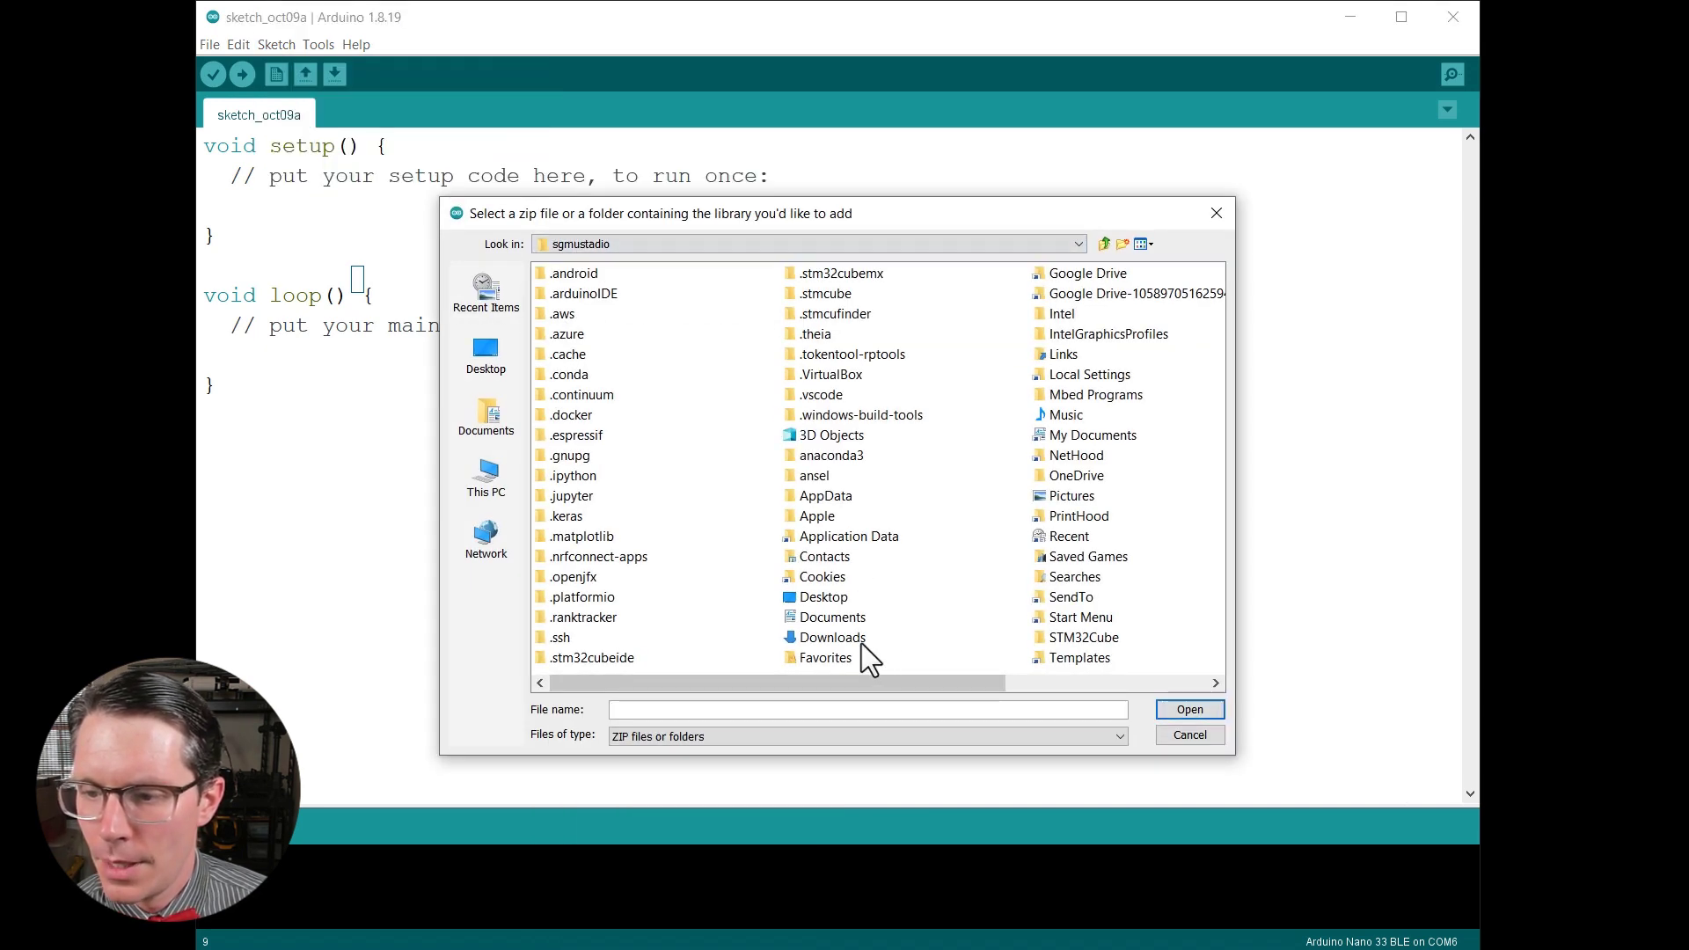
{"action": "double_click", "coordinate": [830, 637]}
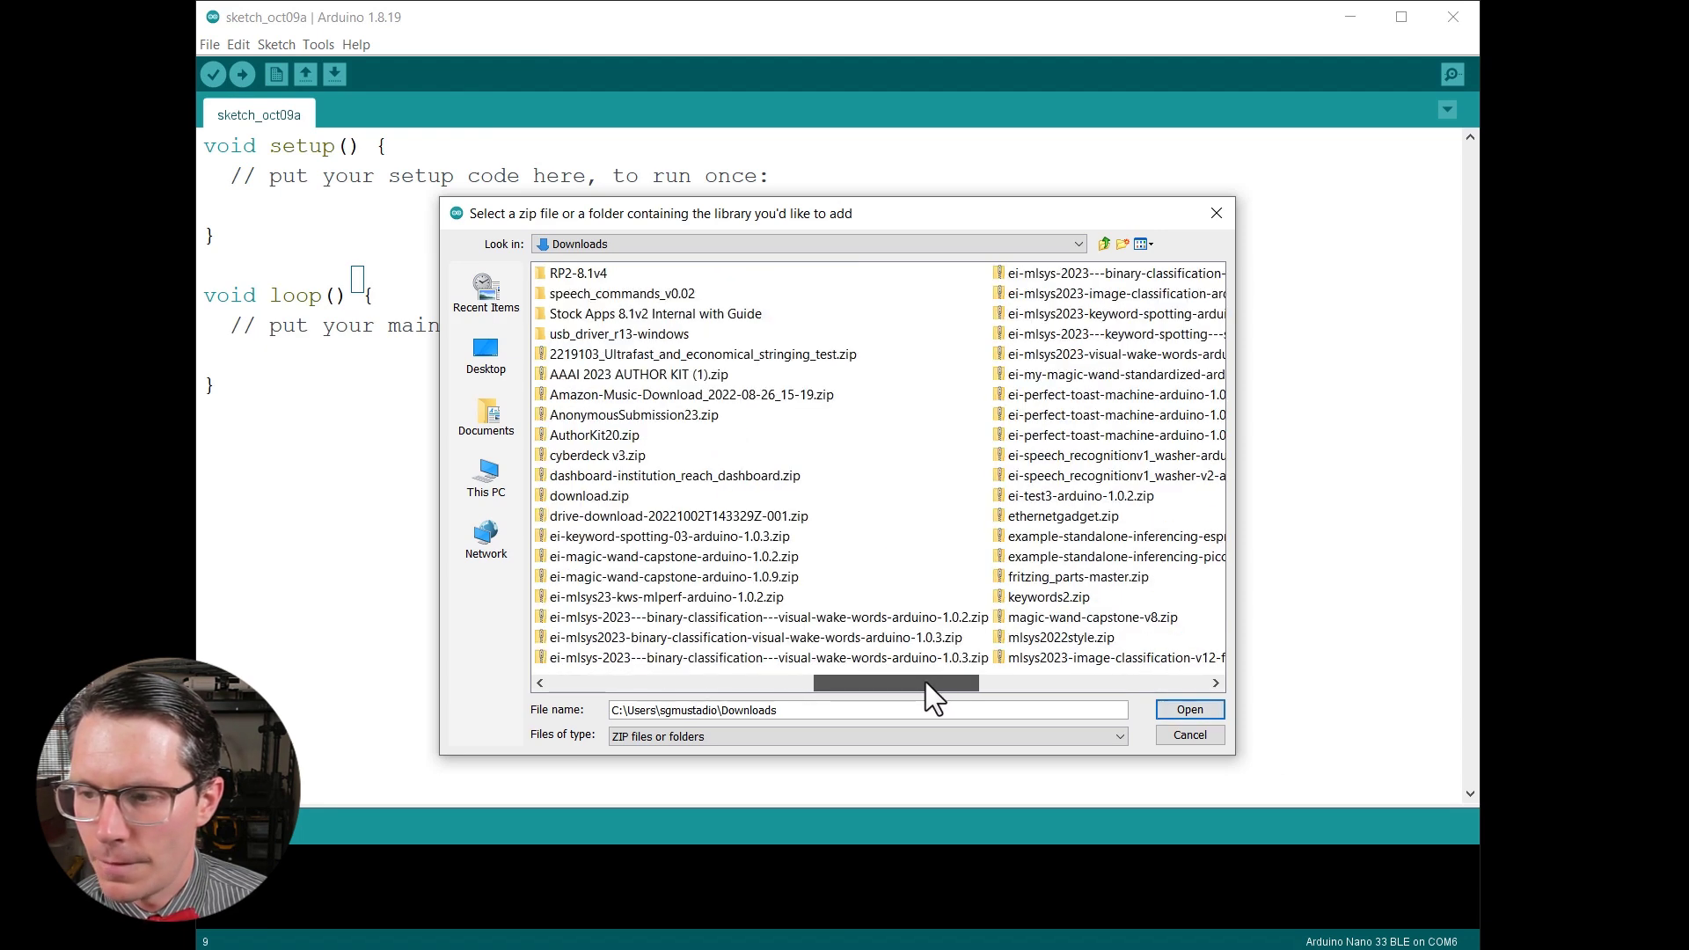
{"action": "left_click_drag", "start_coordinate": [893, 682], "coordinate": [981, 683]}
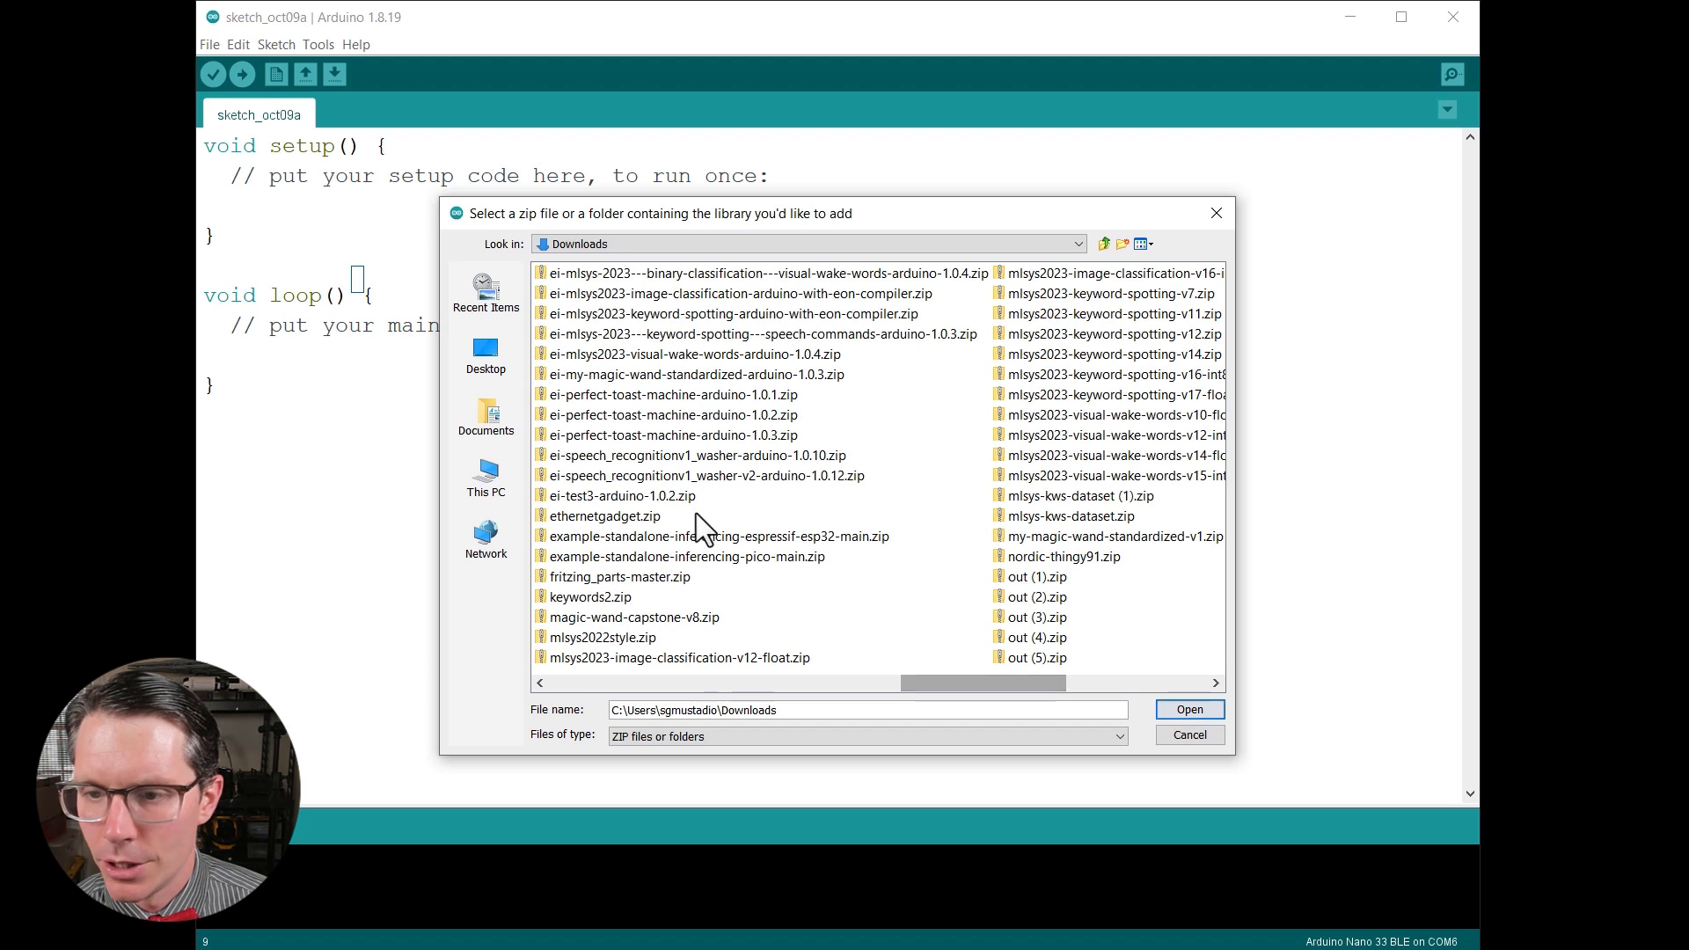
{"action": "mouse_move", "coordinate": [565, 392]}
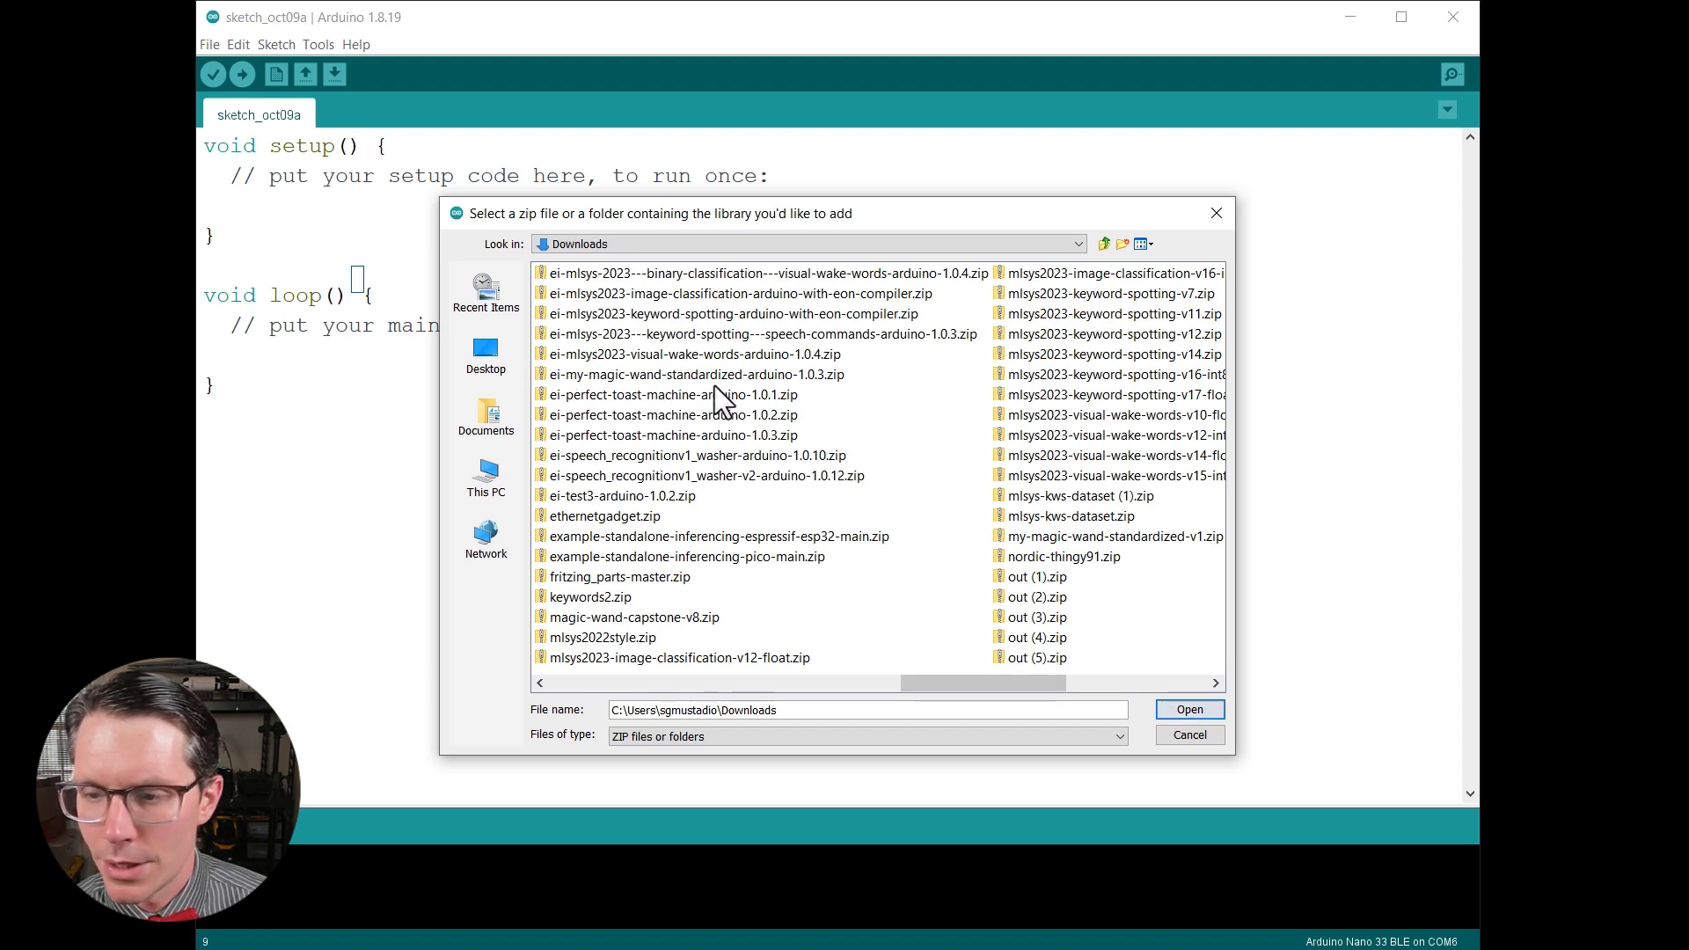
{"action": "mouse_move", "coordinate": [593, 387]}
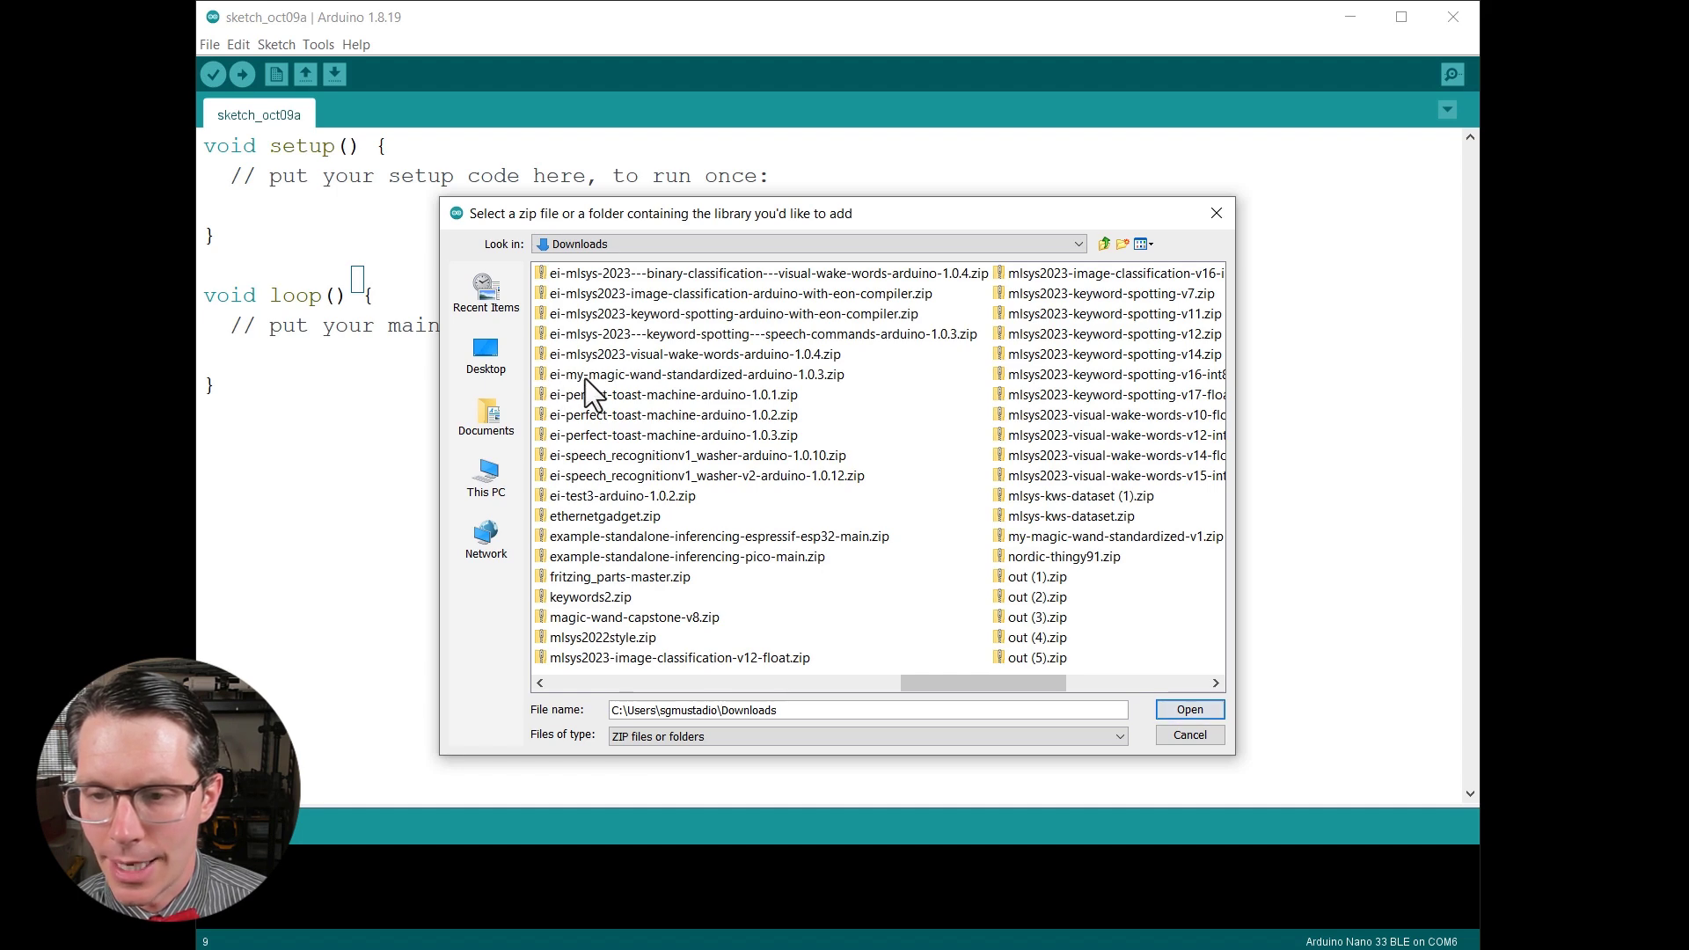
{"action": "left_click", "coordinate": [697, 372]}
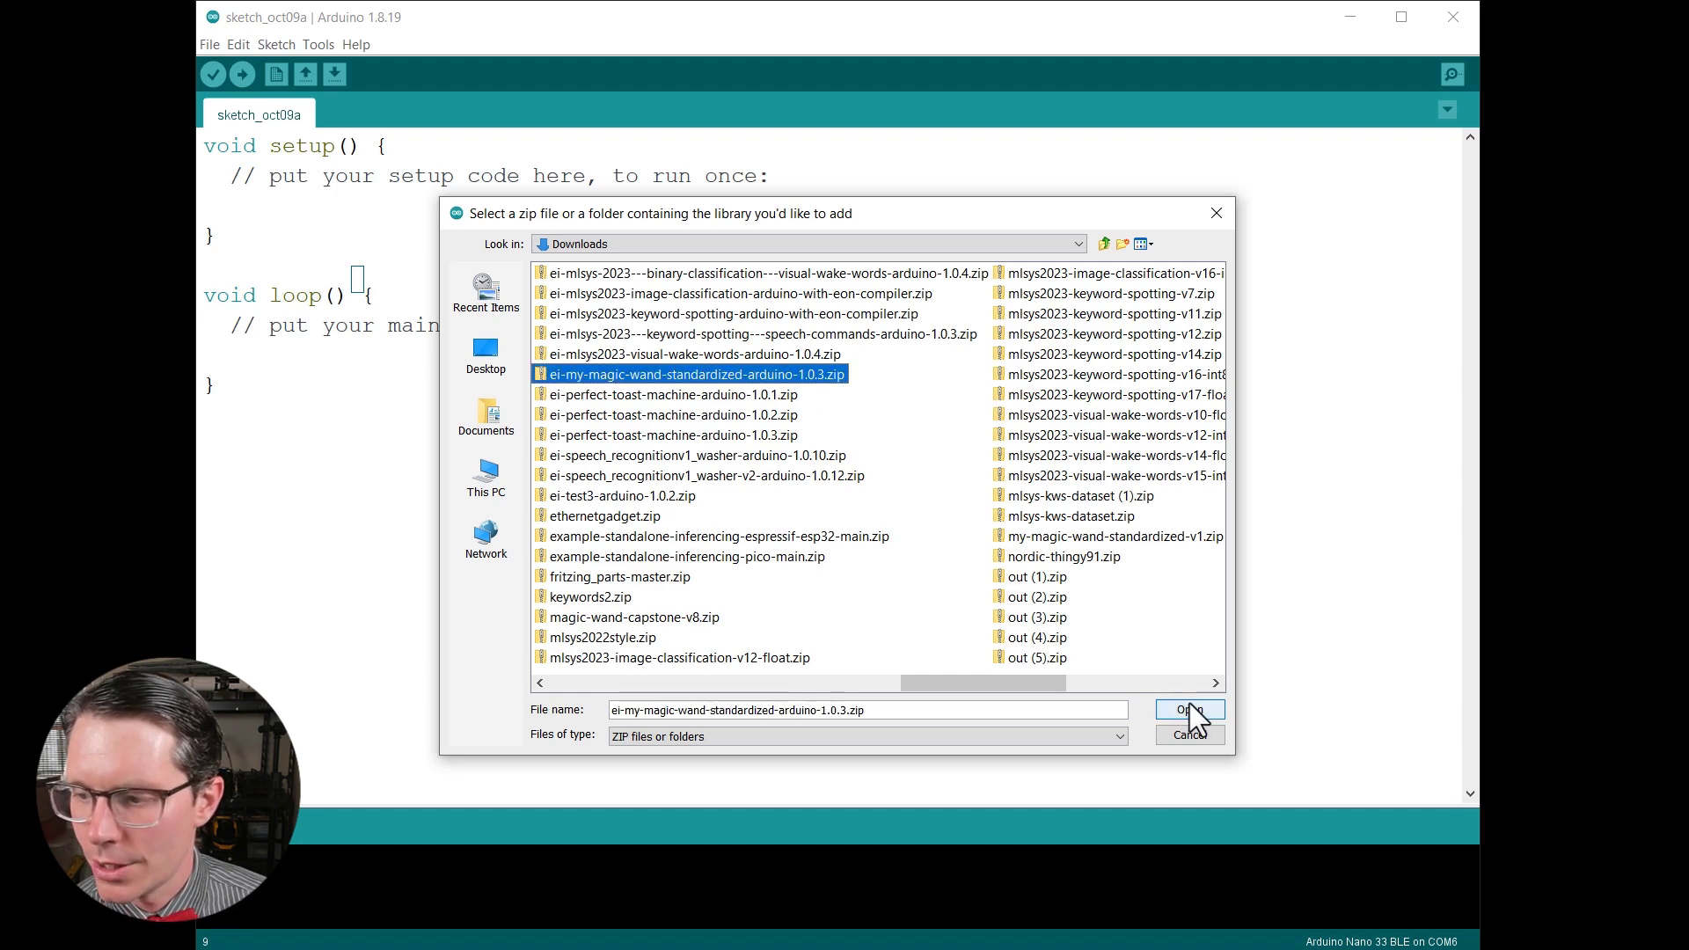
{"action": "left_click", "coordinate": [1187, 709]}
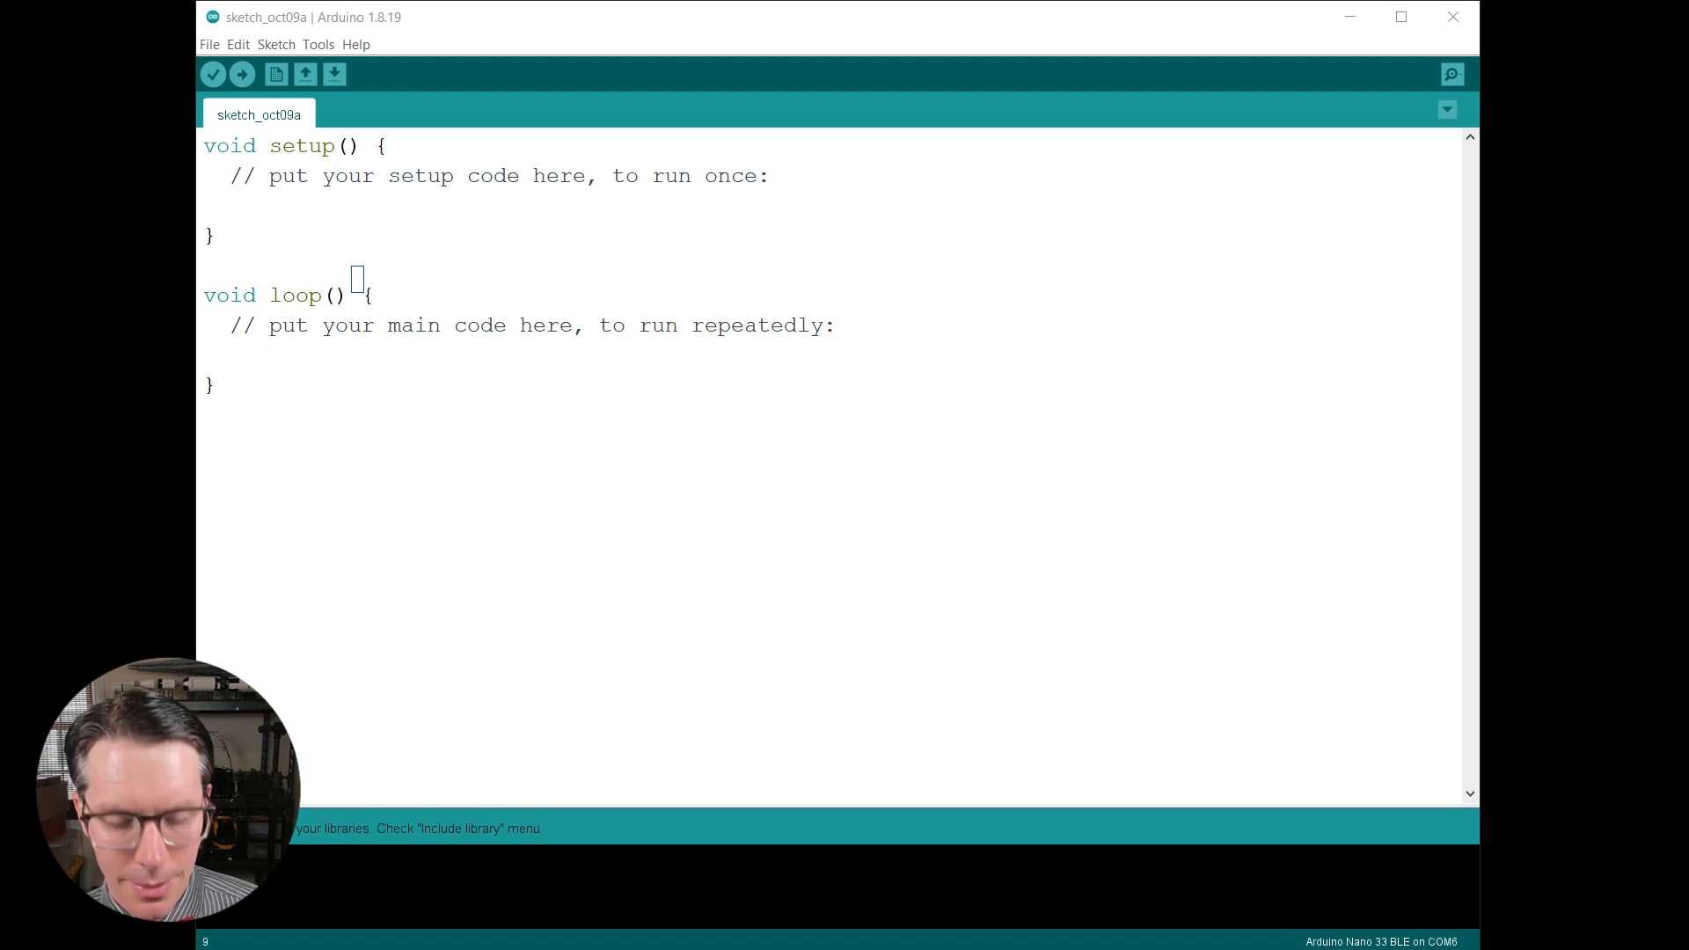
Start the sketch with #include <my-magic-wand-standardized_inferencing.h>.
{"action": "left_click", "coordinate": [208, 148]}
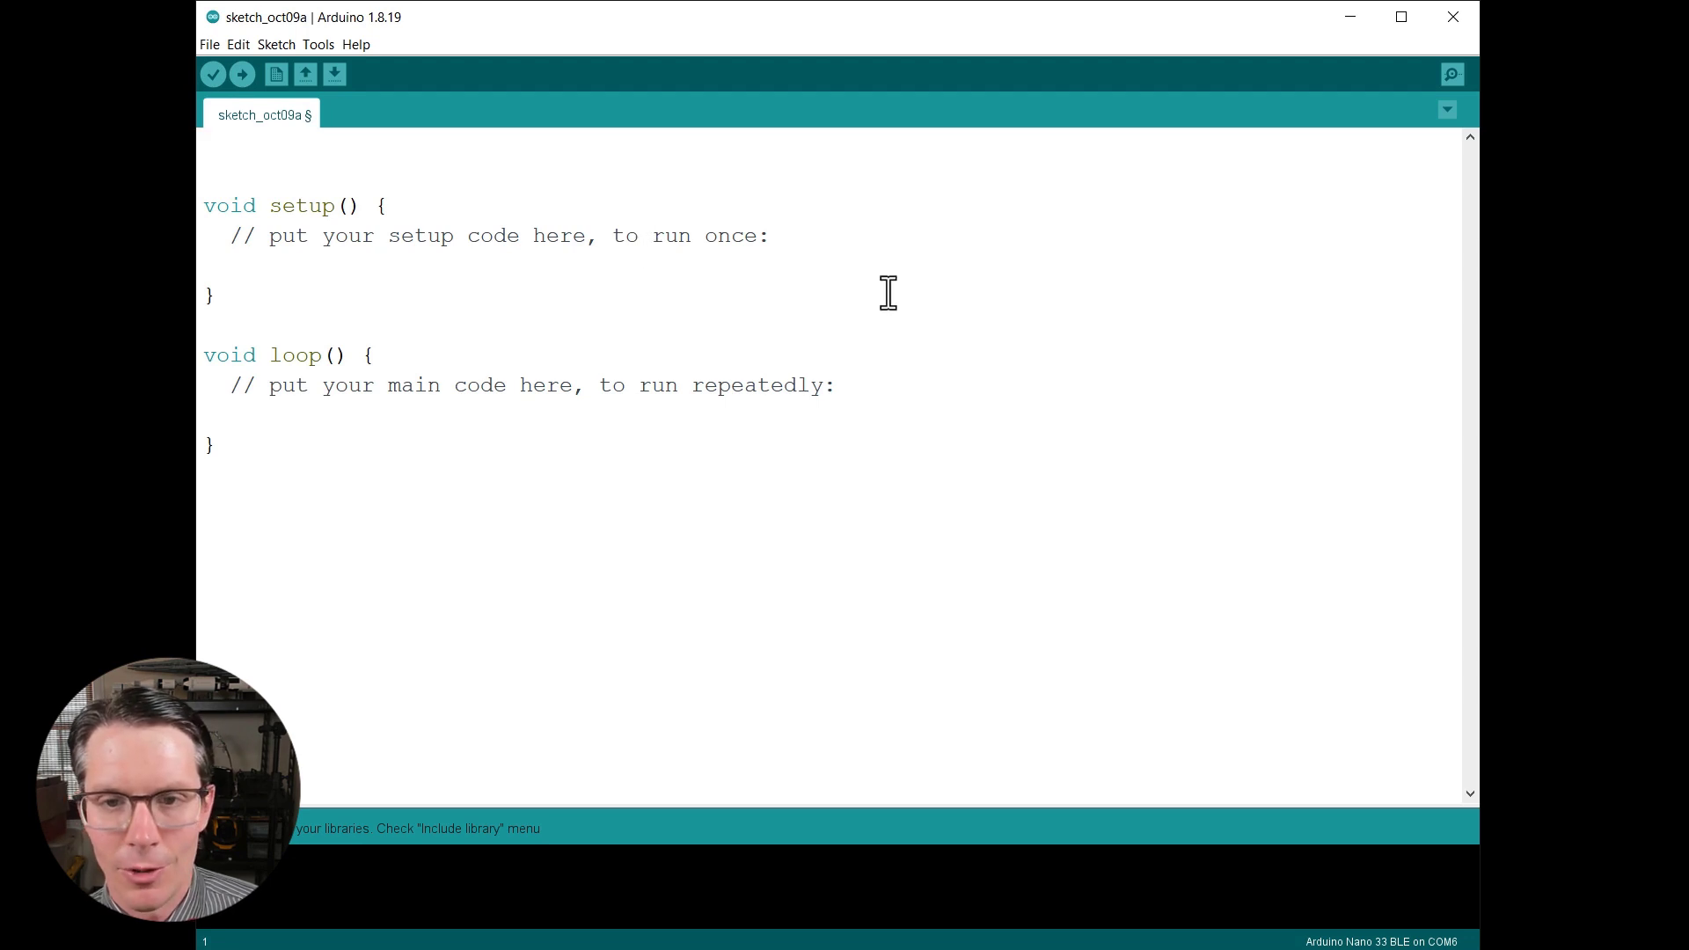
{"action": "type", "text": "#include <my-magic-wand-standardized_inferencing.h>"}
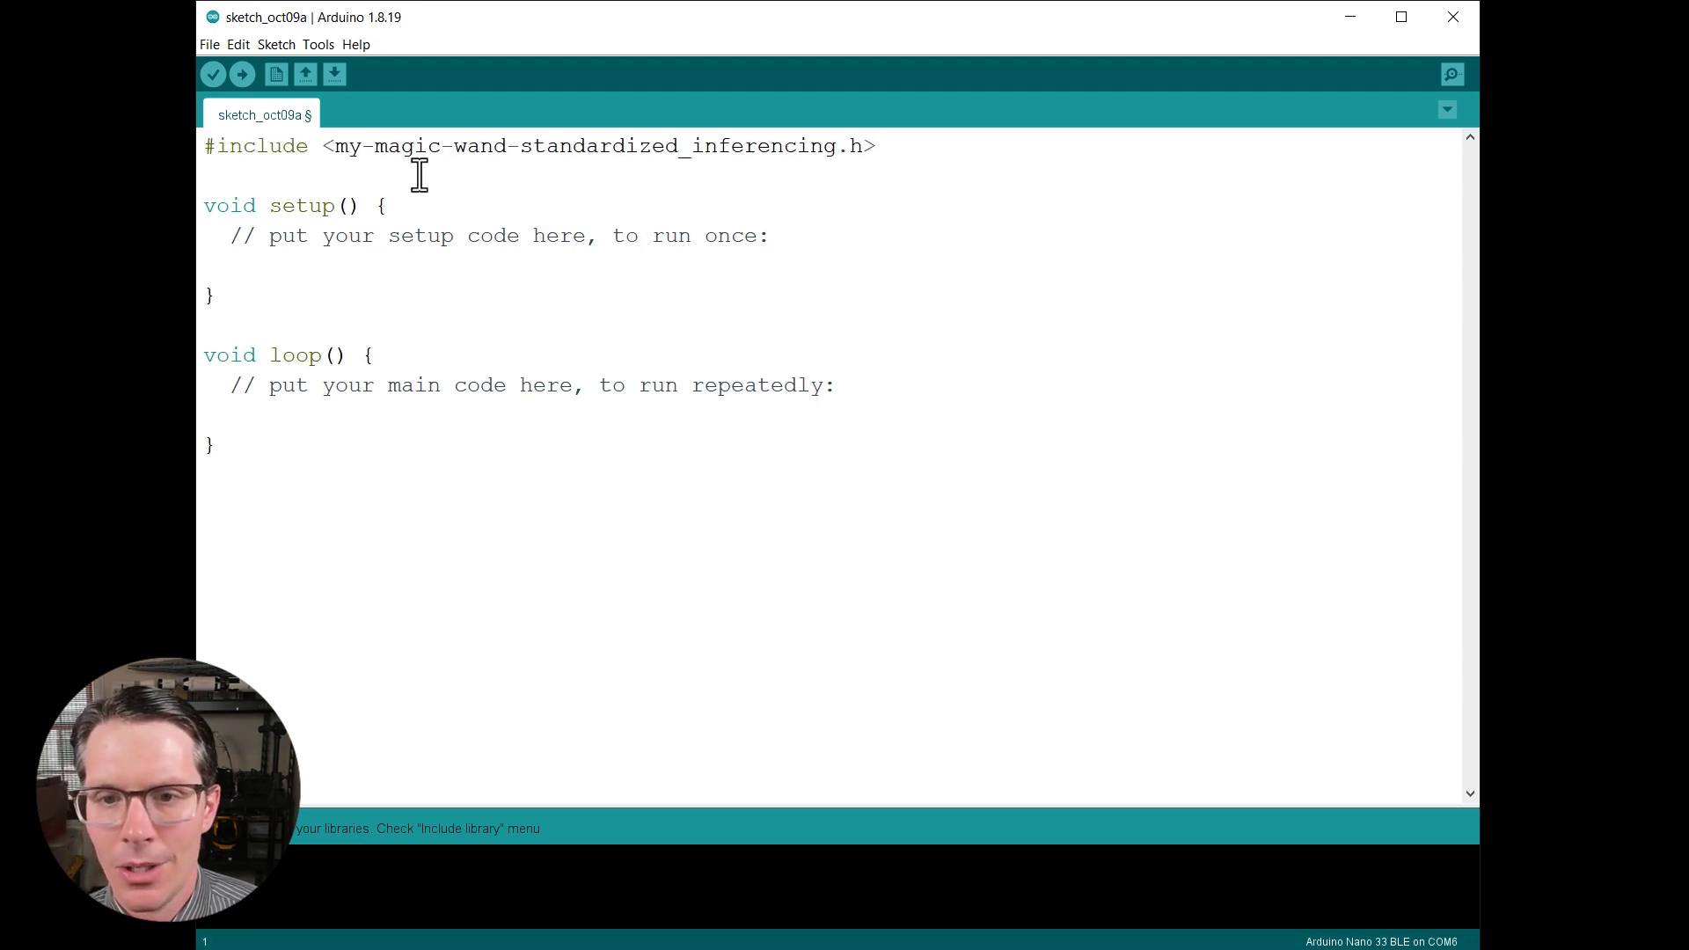
{"action": "left_click_drag", "start_coordinate": [334, 146], "coordinate": [577, 146]}
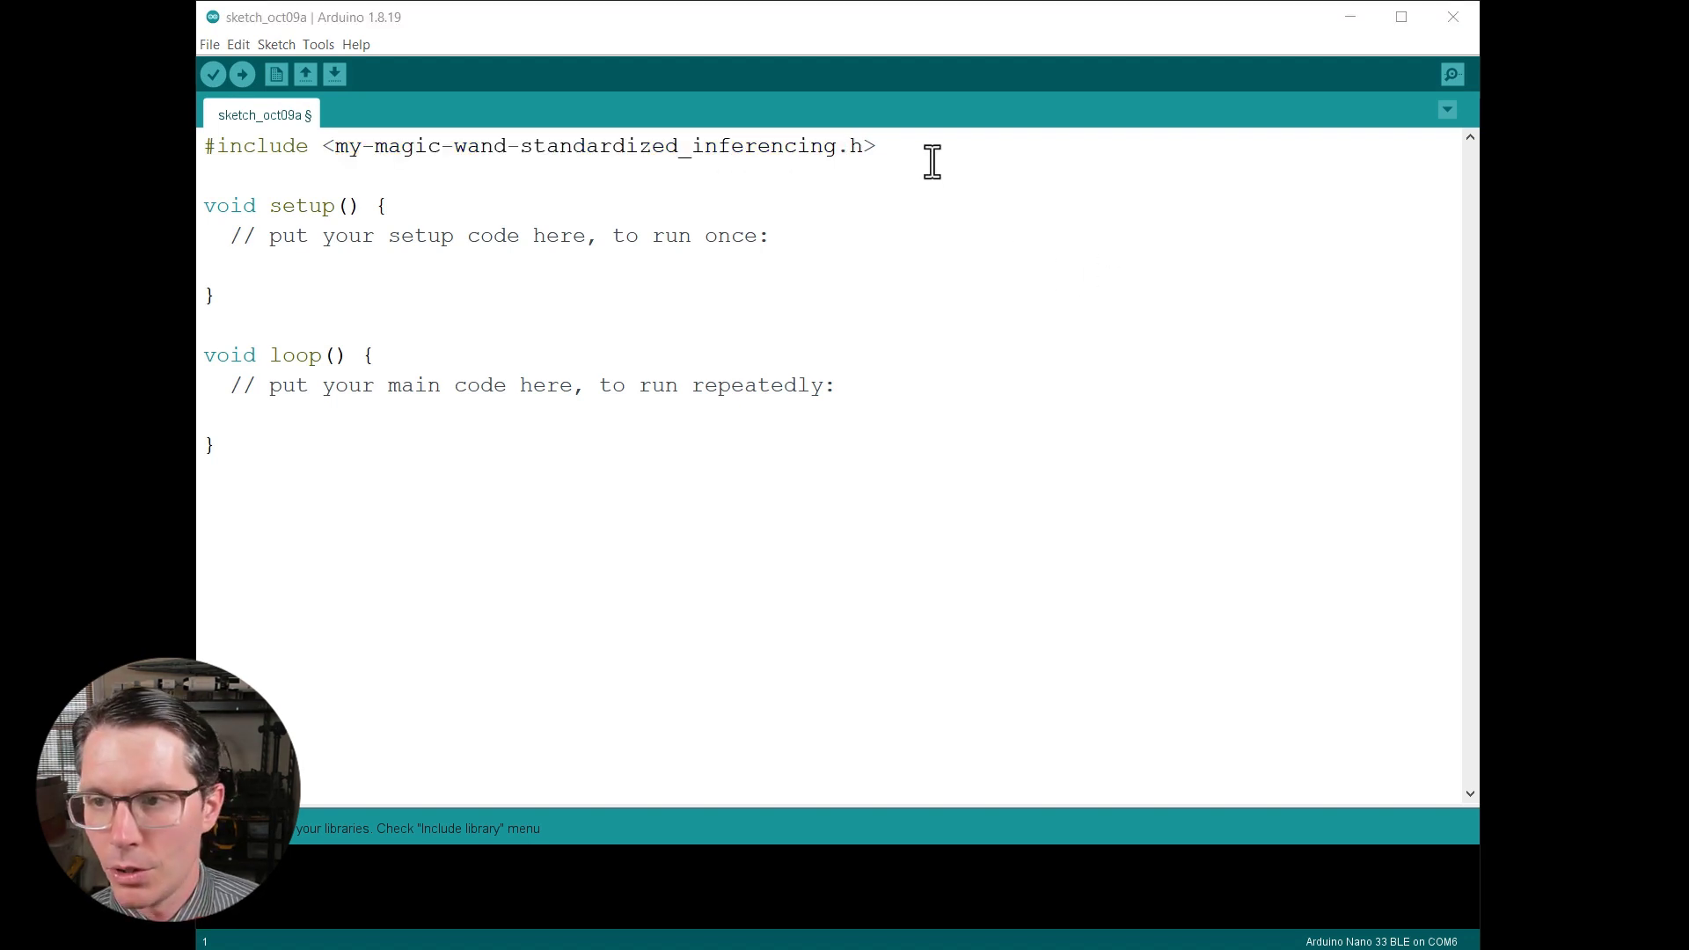
Add #include <Arduino_LSM9DS1.h> for the IMU below the inferencing header.
{"action": "type", "text": "#include <Arduino_LSM9DS1.h>"}
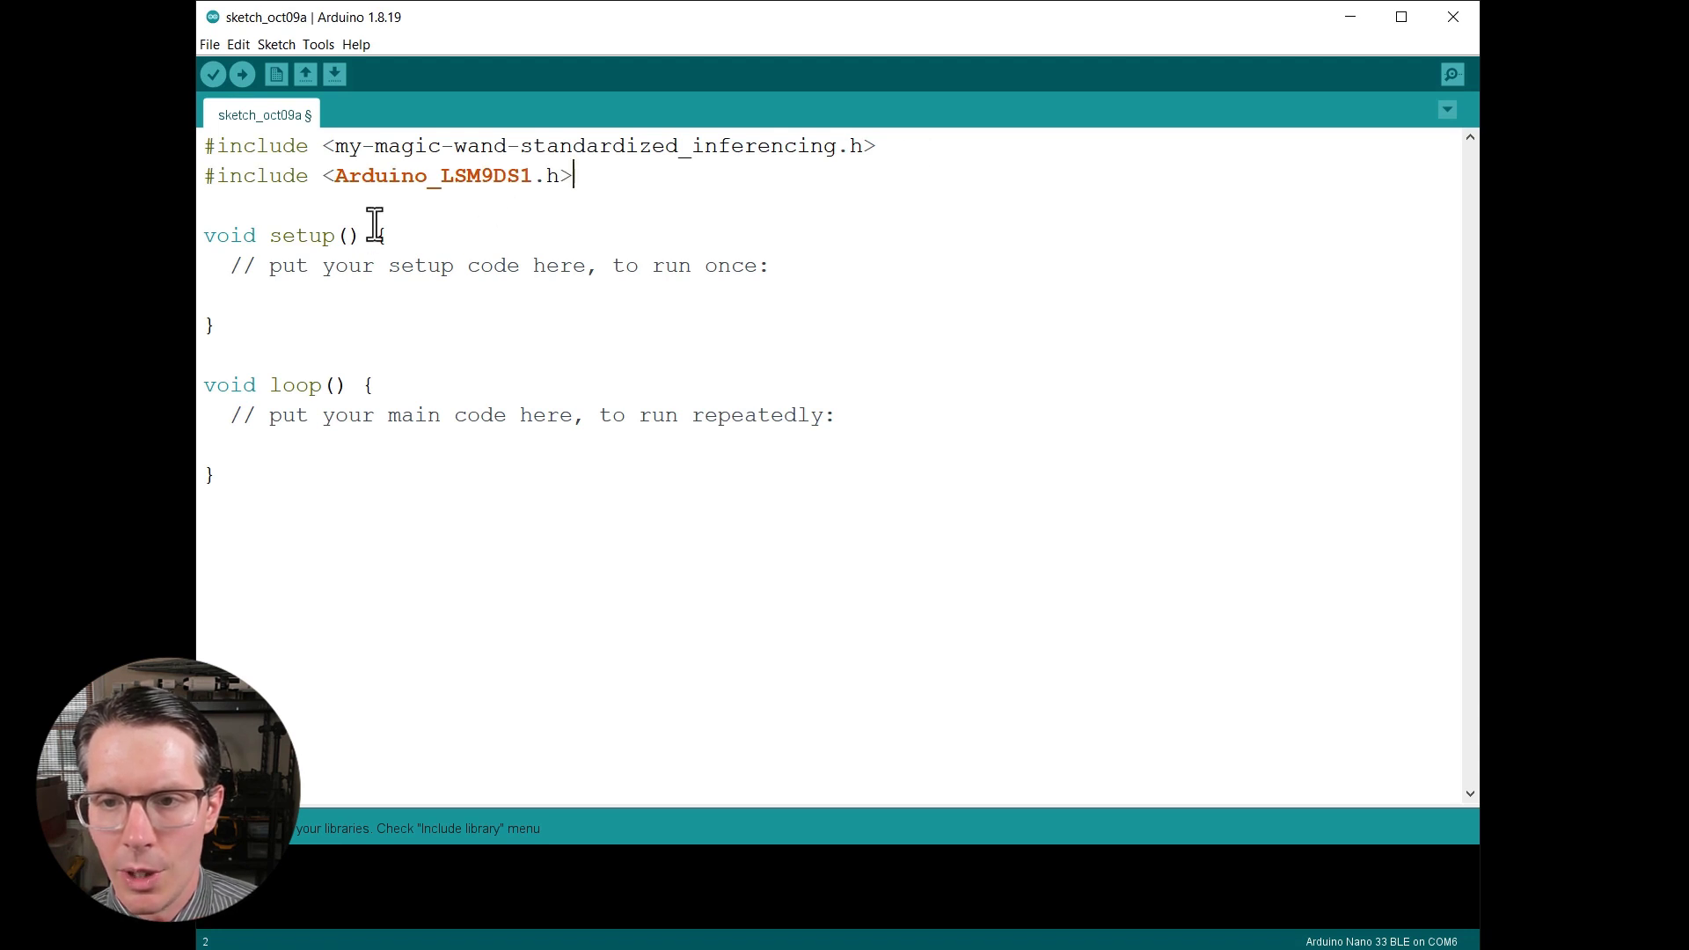
{"action": "double_click", "coordinate": [496, 175]}
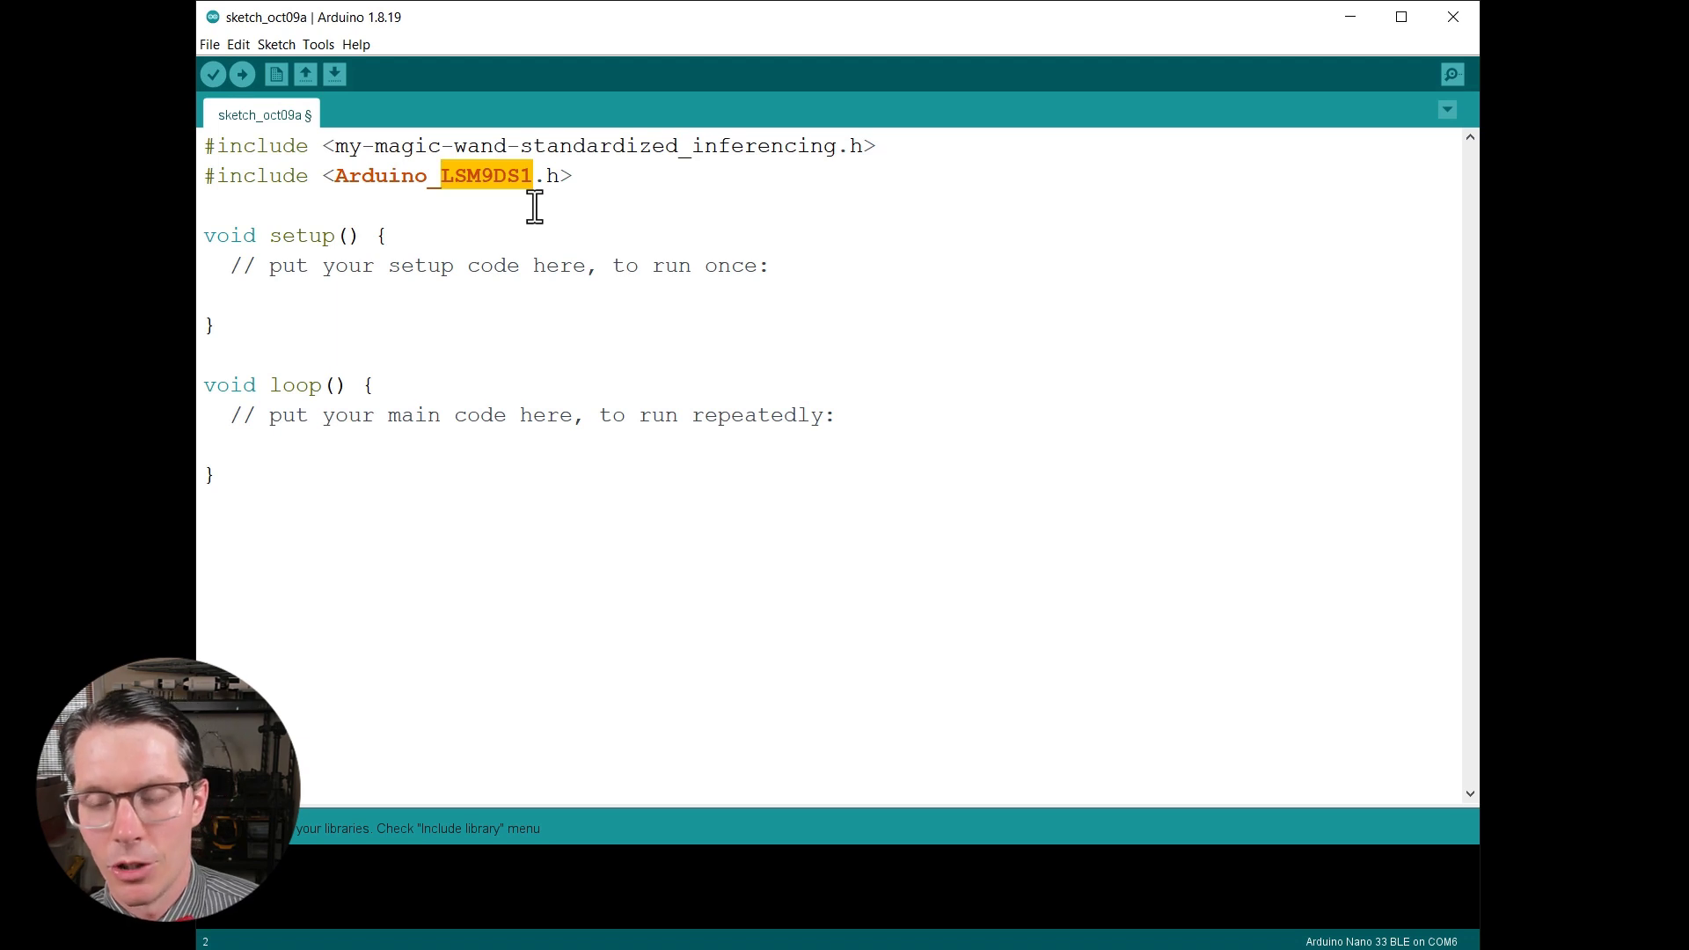
{"action": "mouse_move", "coordinate": [521, 294]}
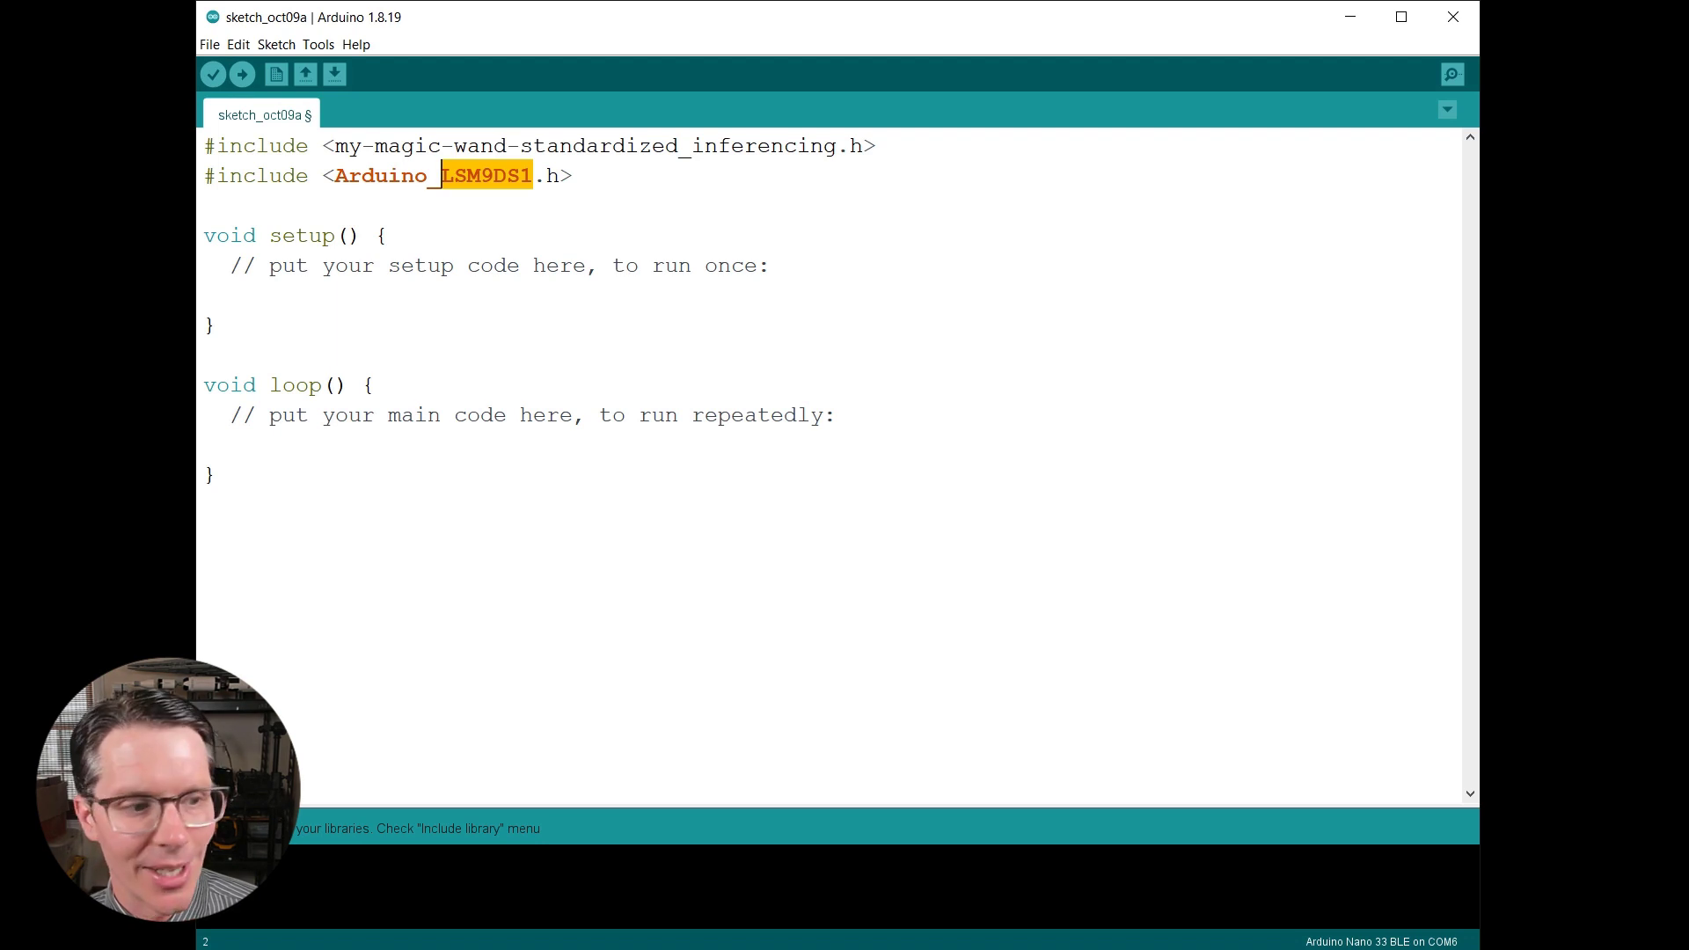
Write a // Settings block defining BTN_PIN 2 and LED_R_PIN 22.
{"action": "key", "text": "enter"}
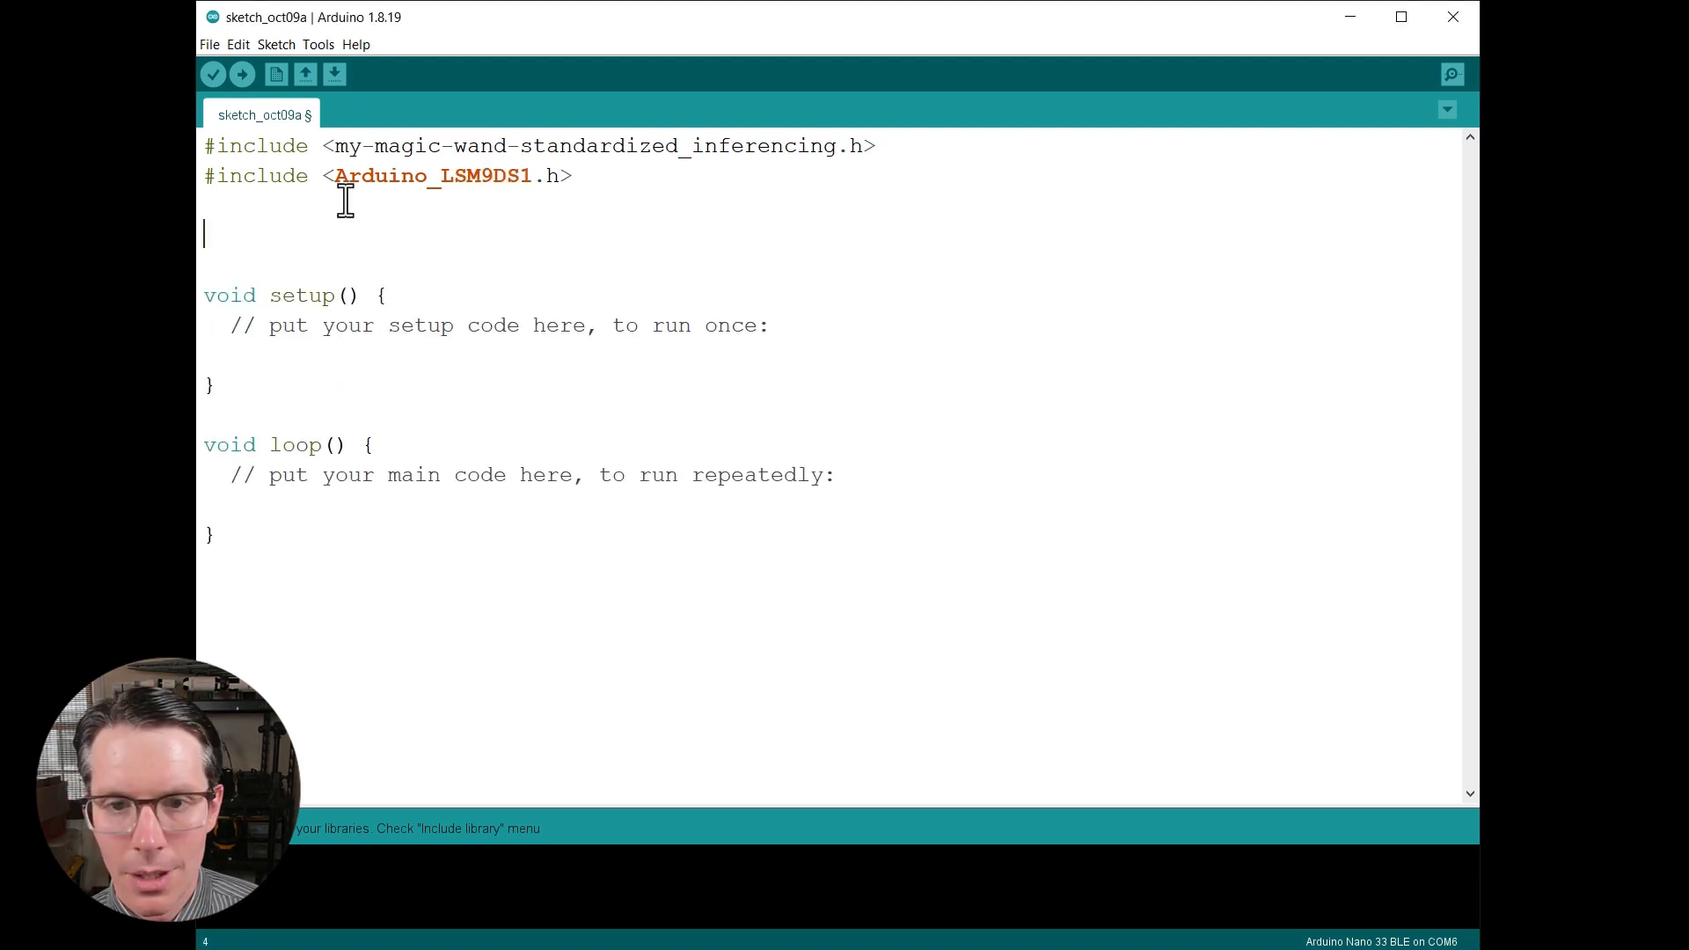
{"action": "type", "text": "// Settings"}
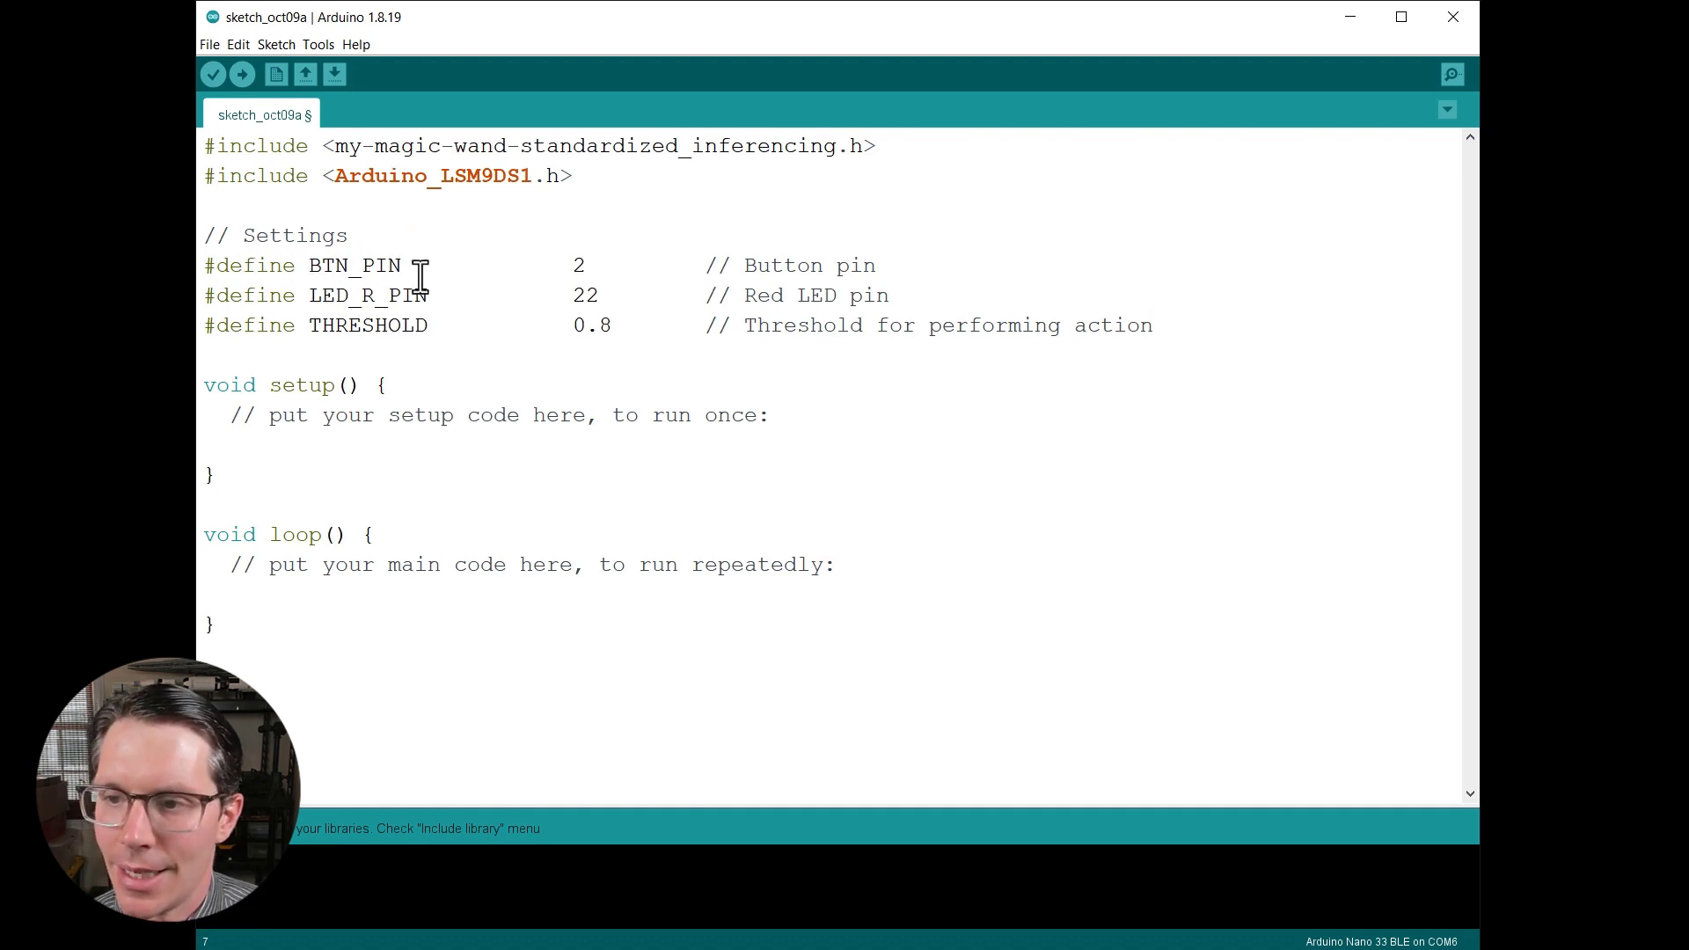
{"action": "mouse_move", "coordinate": [355, 266]}
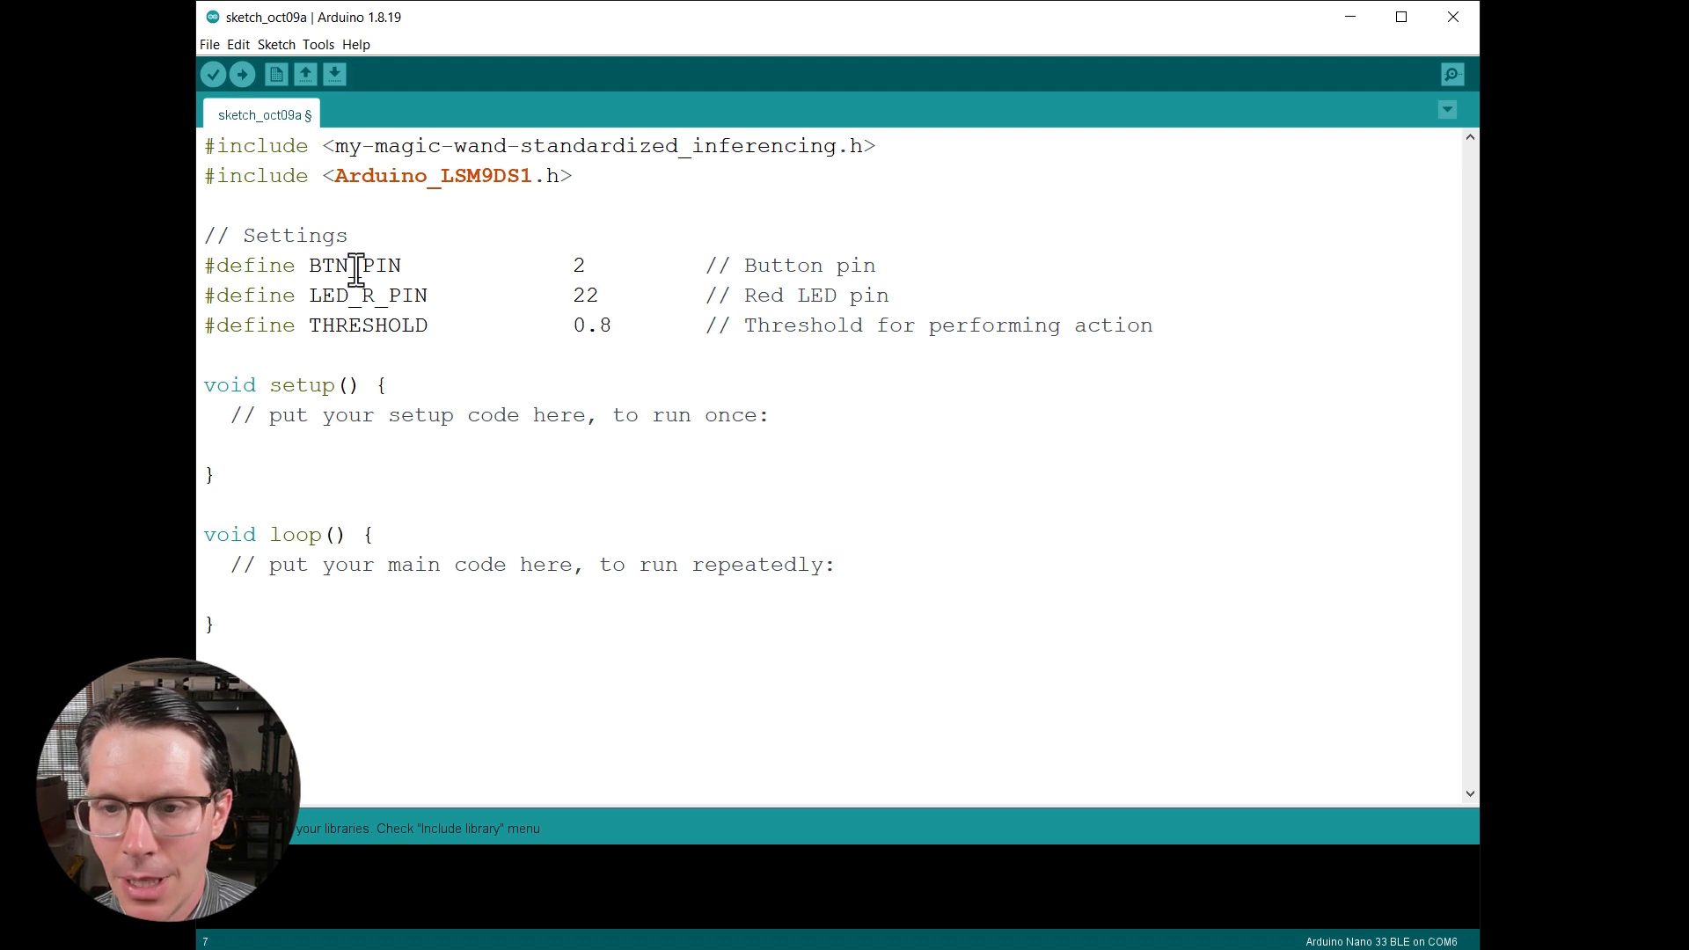
{"action": "double_click", "coordinate": [354, 265]}
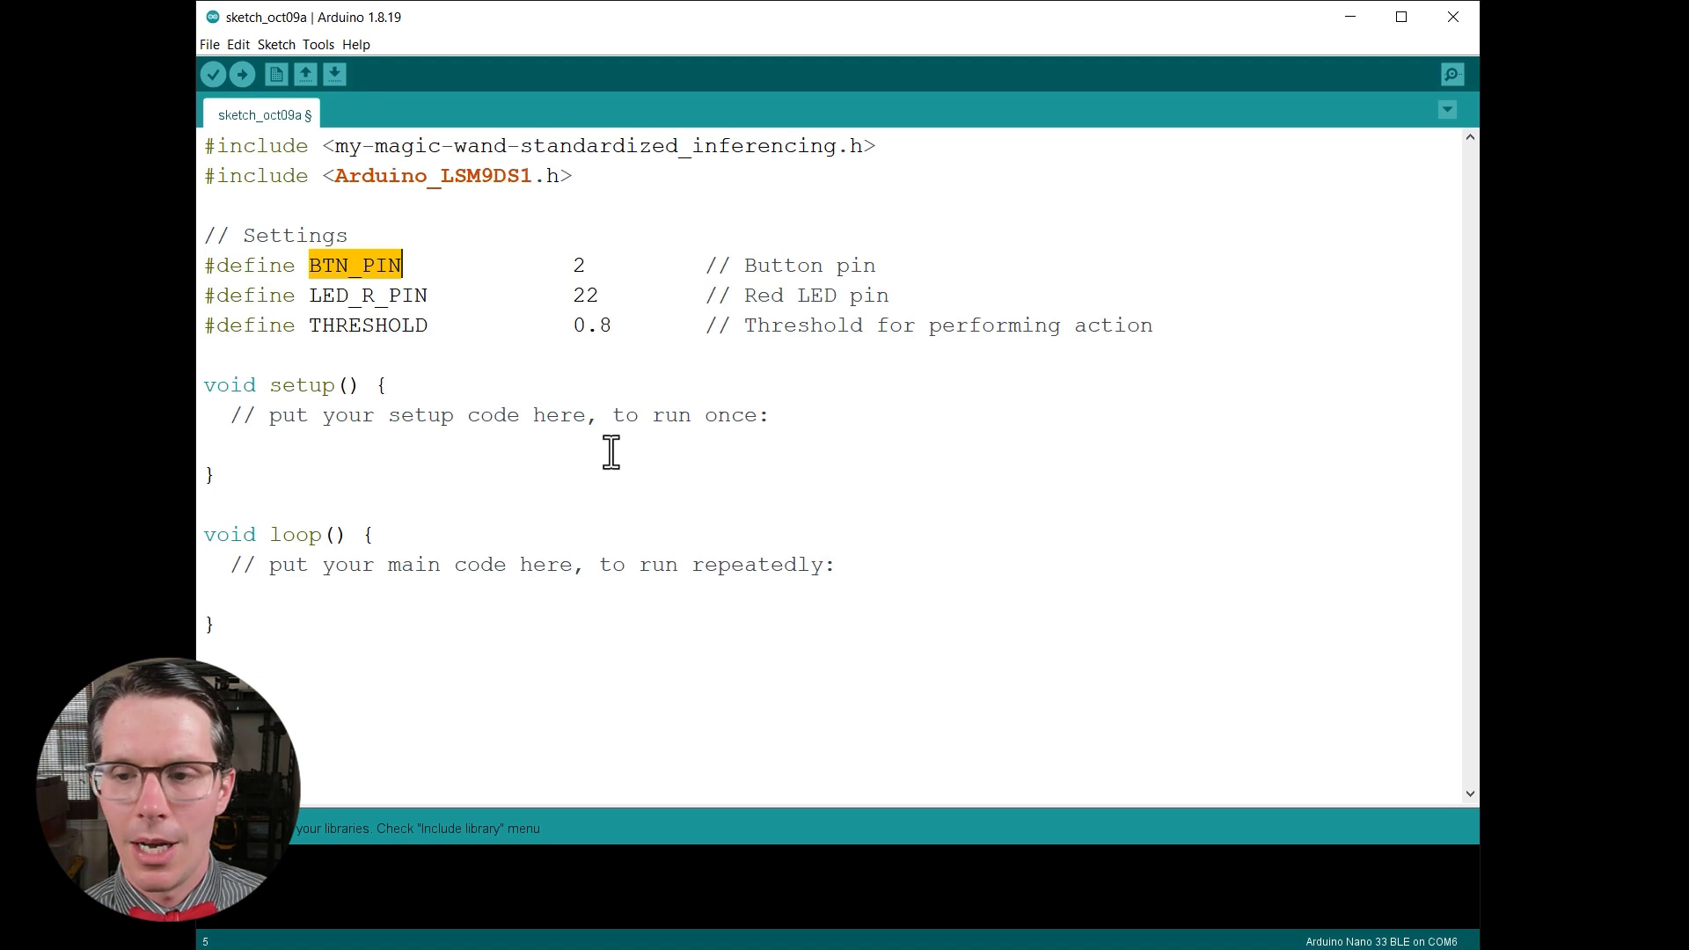
{"action": "mouse_move", "coordinate": [549, 441]}
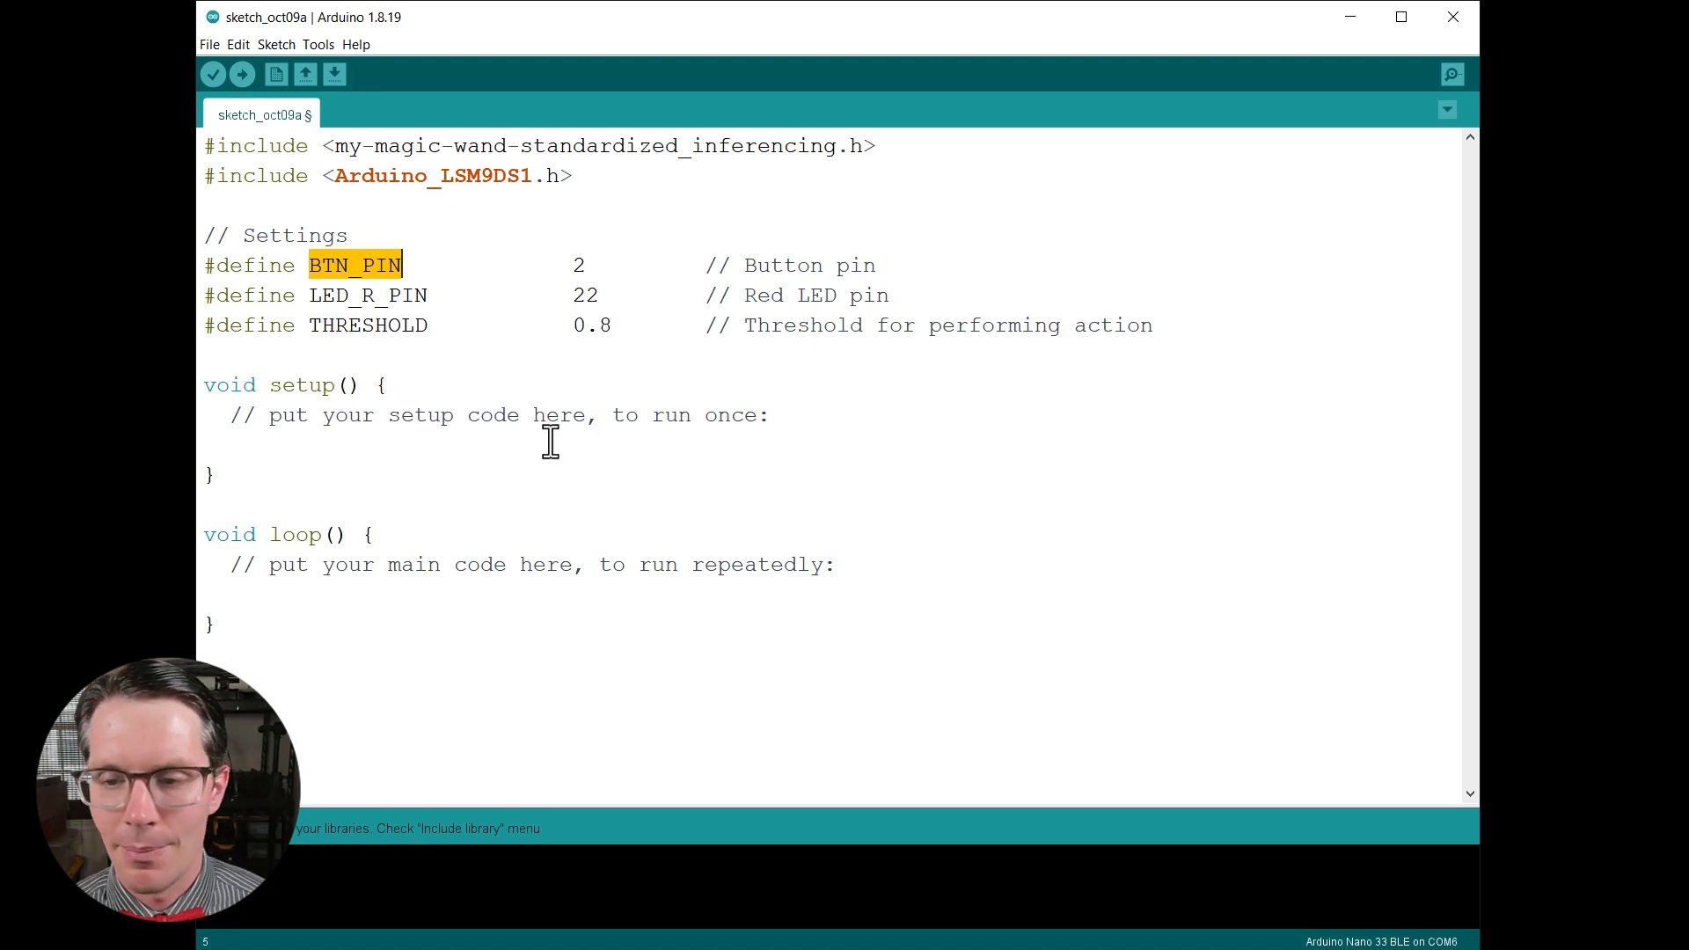
{"action": "mouse_move", "coordinate": [501, 313]}
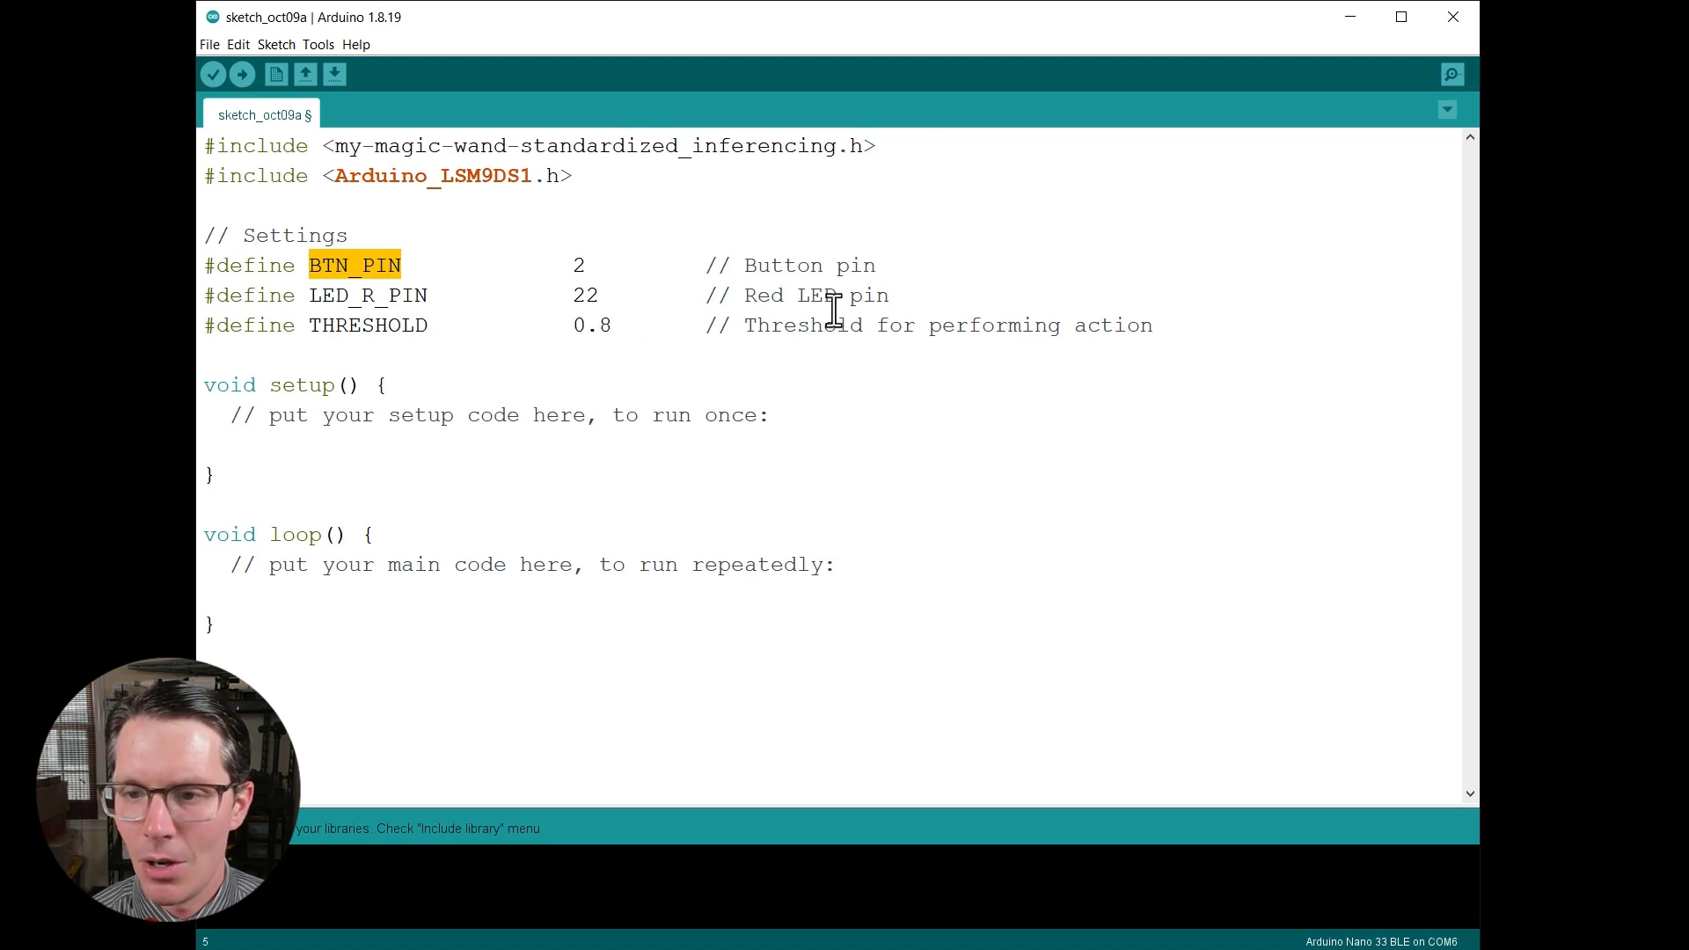
{"action": "triple_click", "coordinate": [365, 295]}
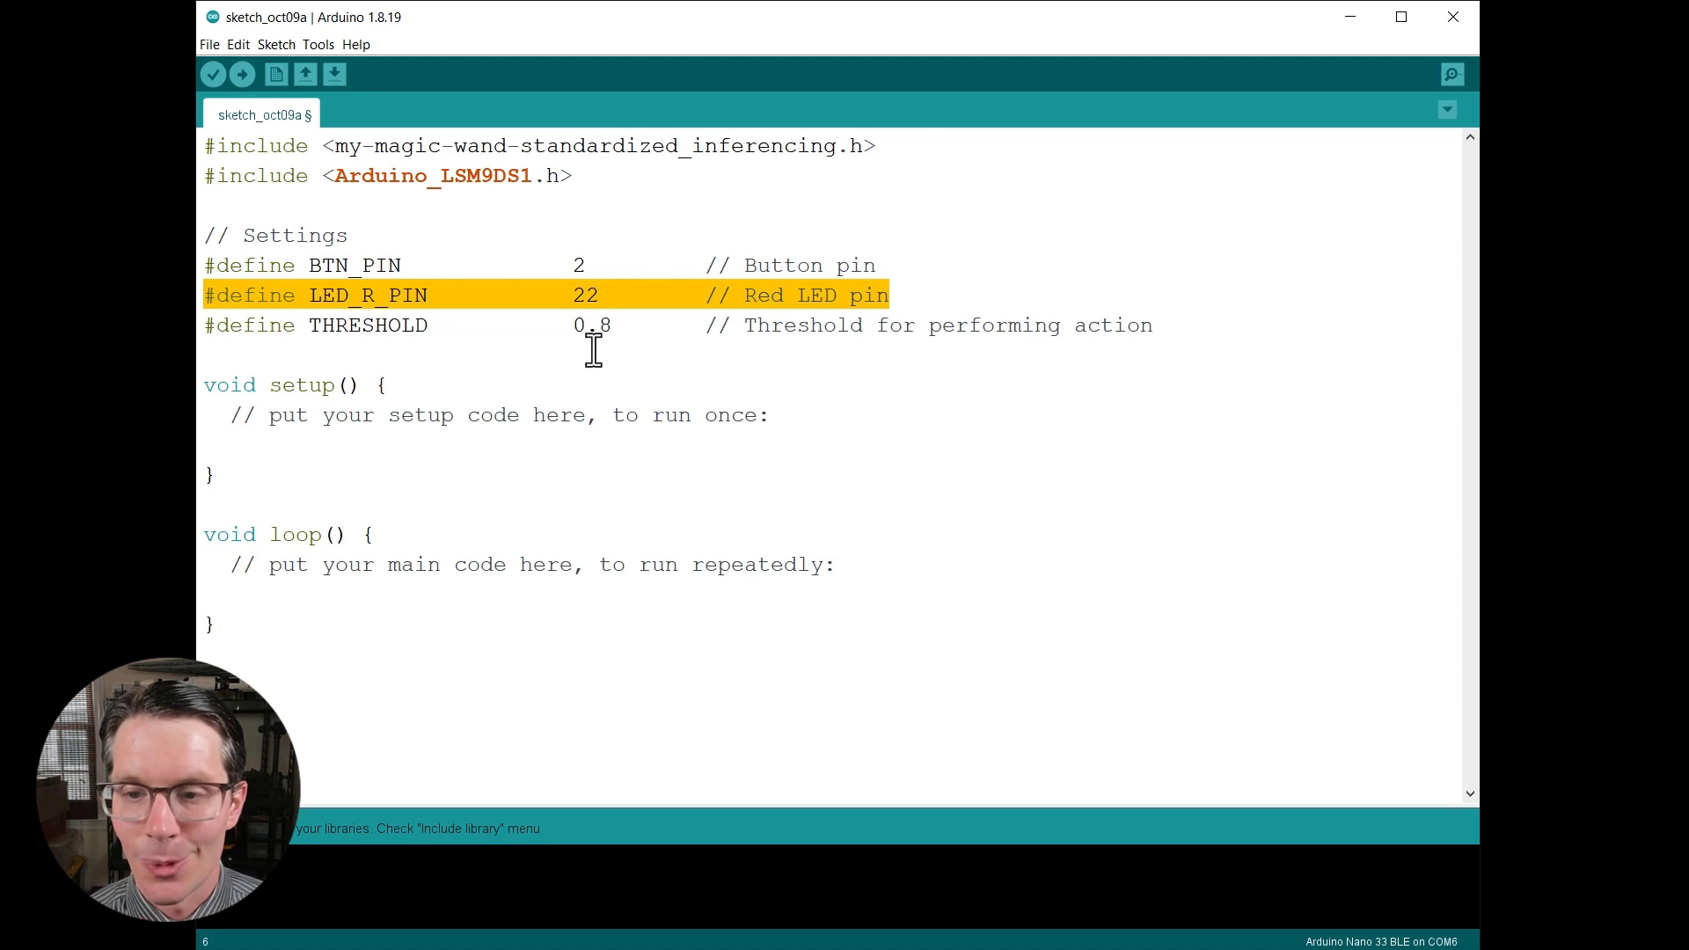
{"action": "mouse_move", "coordinate": [561, 380]}
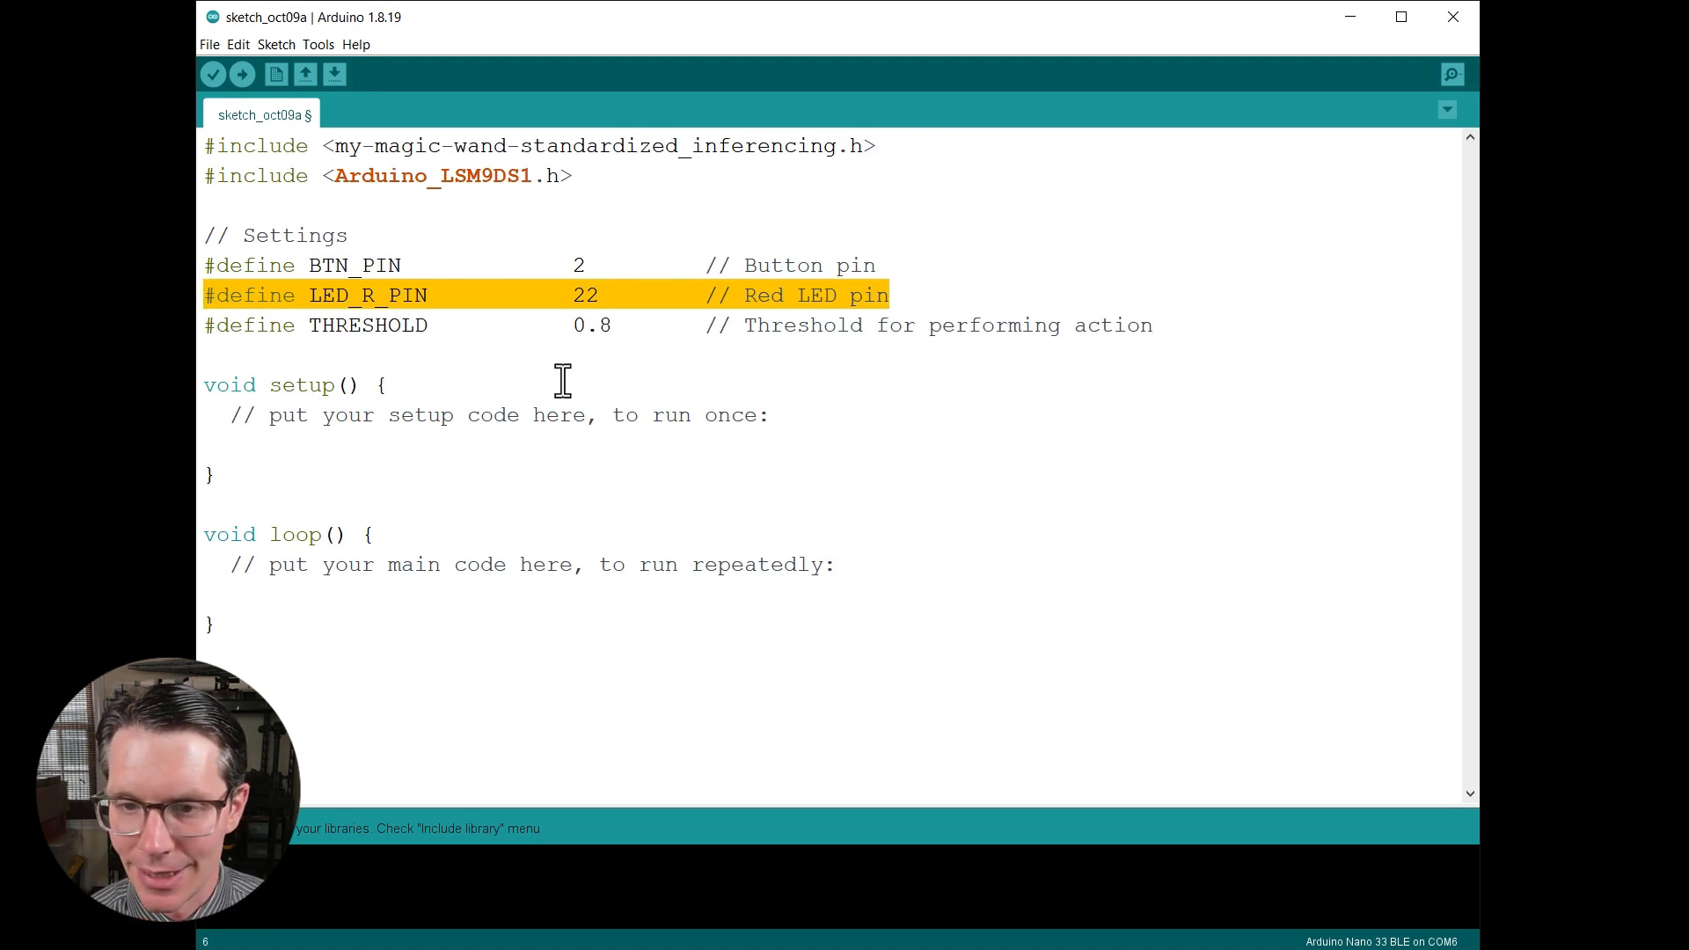
{"action": "left_click", "coordinate": [614, 325]}
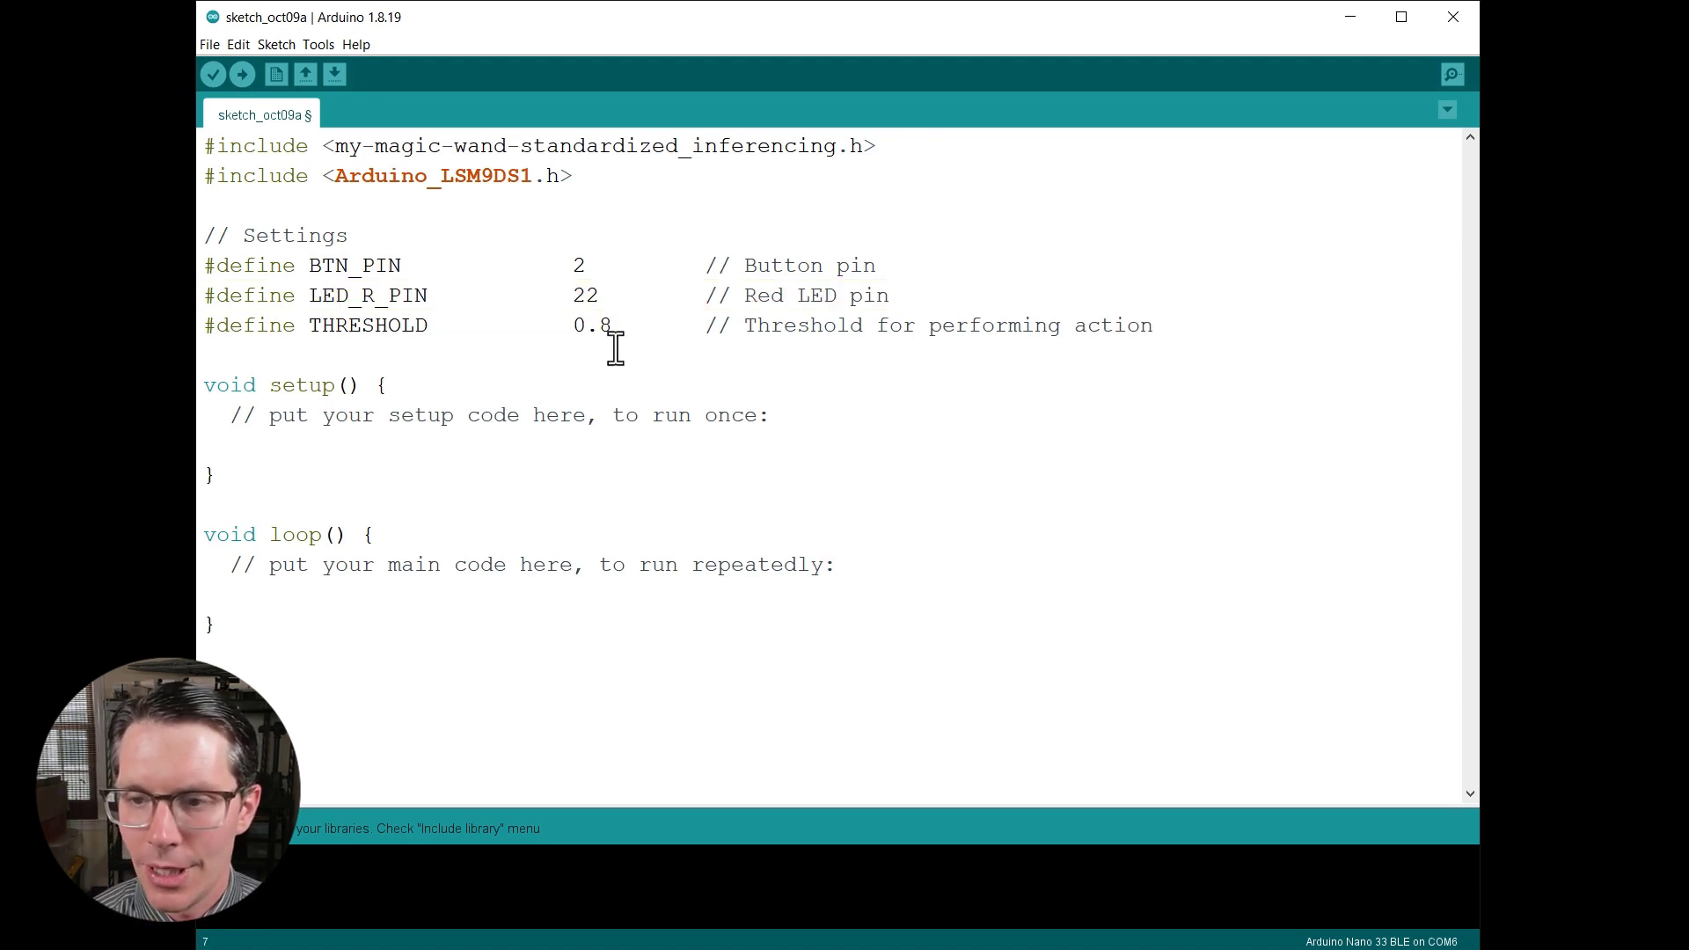
{"action": "mouse_move", "coordinate": [1191, 325]}
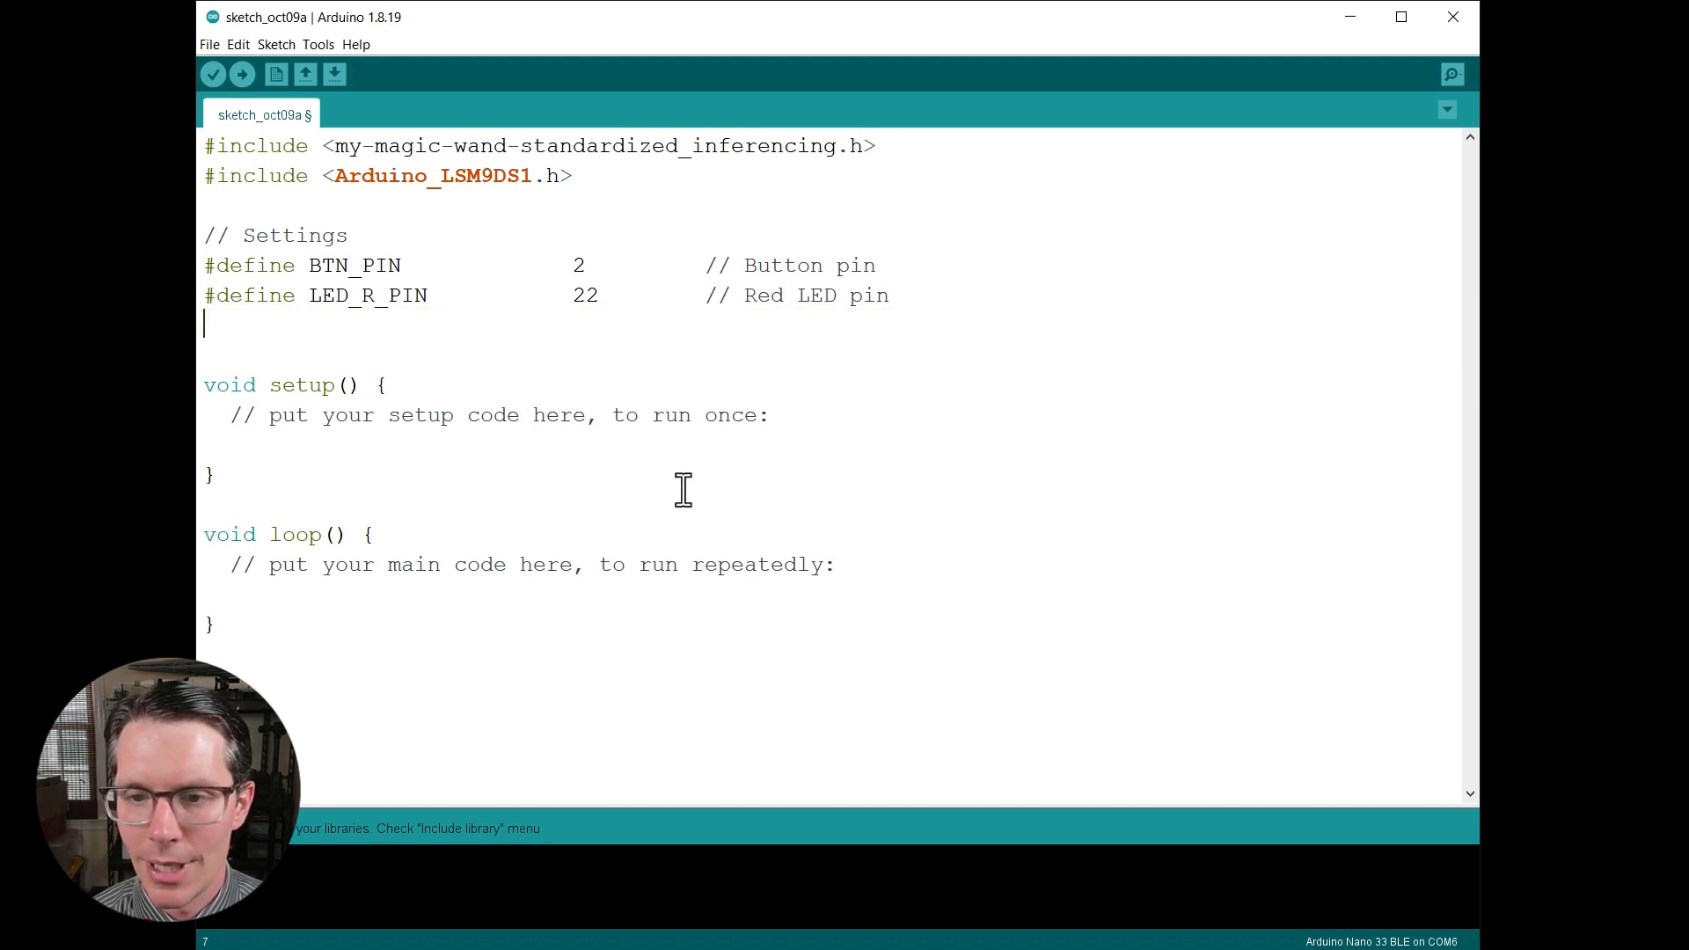
Write a // Constants block with CONVERT_G_TO_MS2 9.80665f, SAMPLING_FREQ_HZ 100, SAMPLING_PERIOD_MS and channel, reading, class counts.
{"action": "key", "text": "Backspace"}
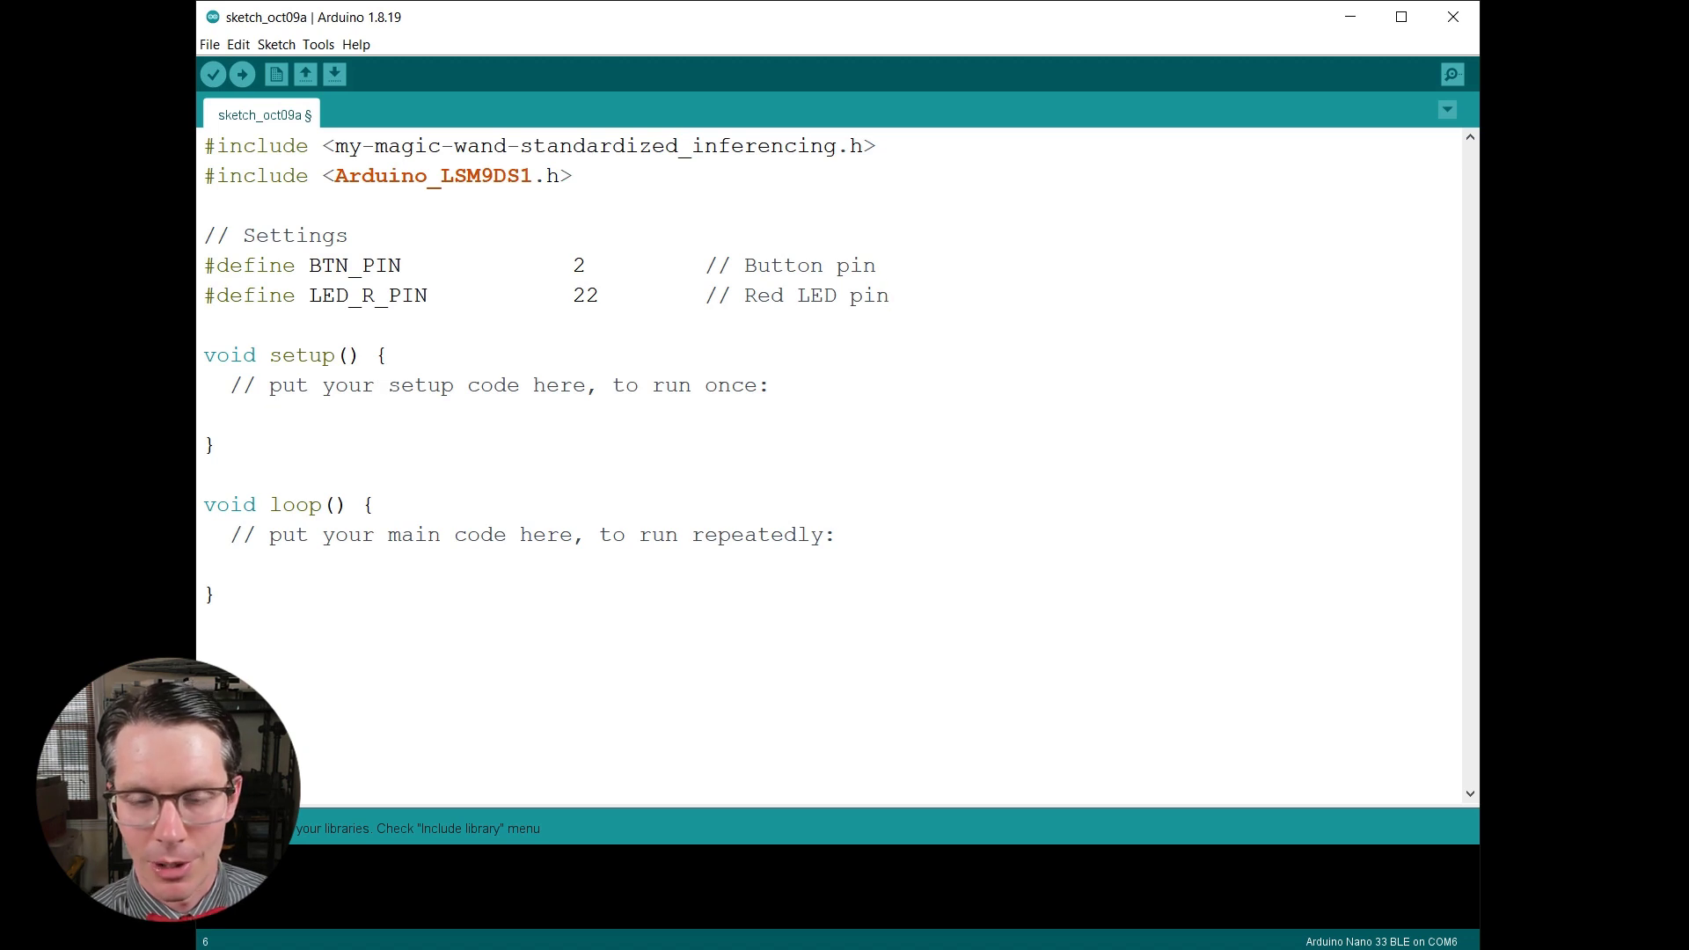
{"action": "type", "text": "// Constants"}
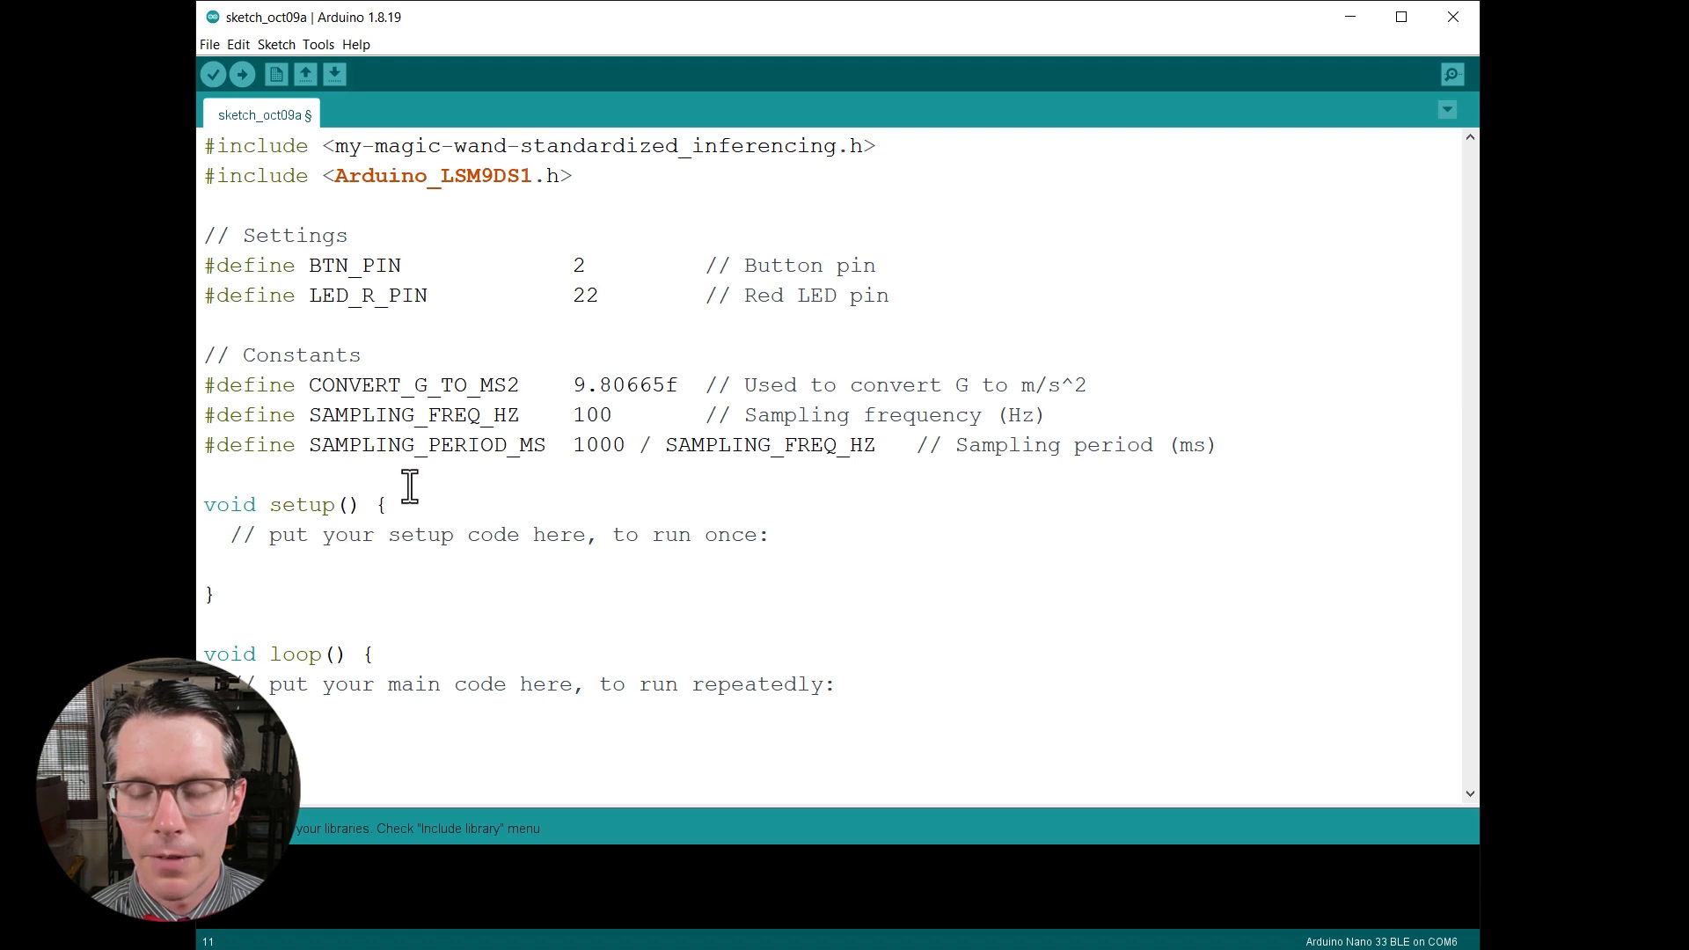
{"action": "mouse_move", "coordinate": [390, 456]}
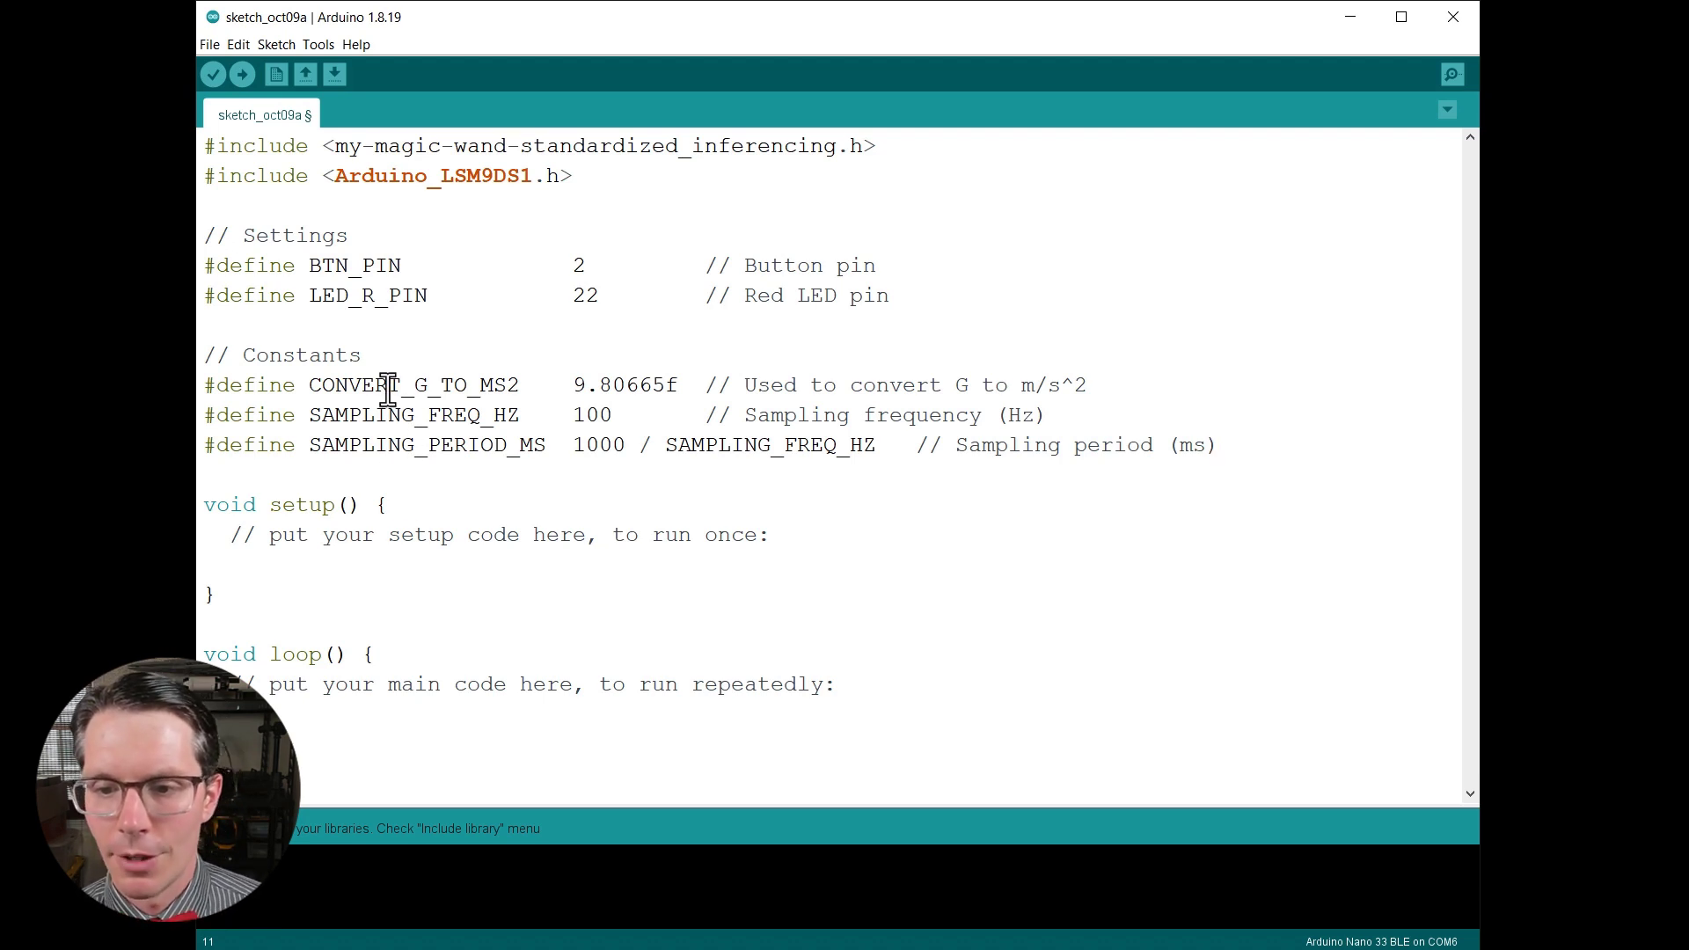
{"action": "double_click", "coordinate": [412, 385]}
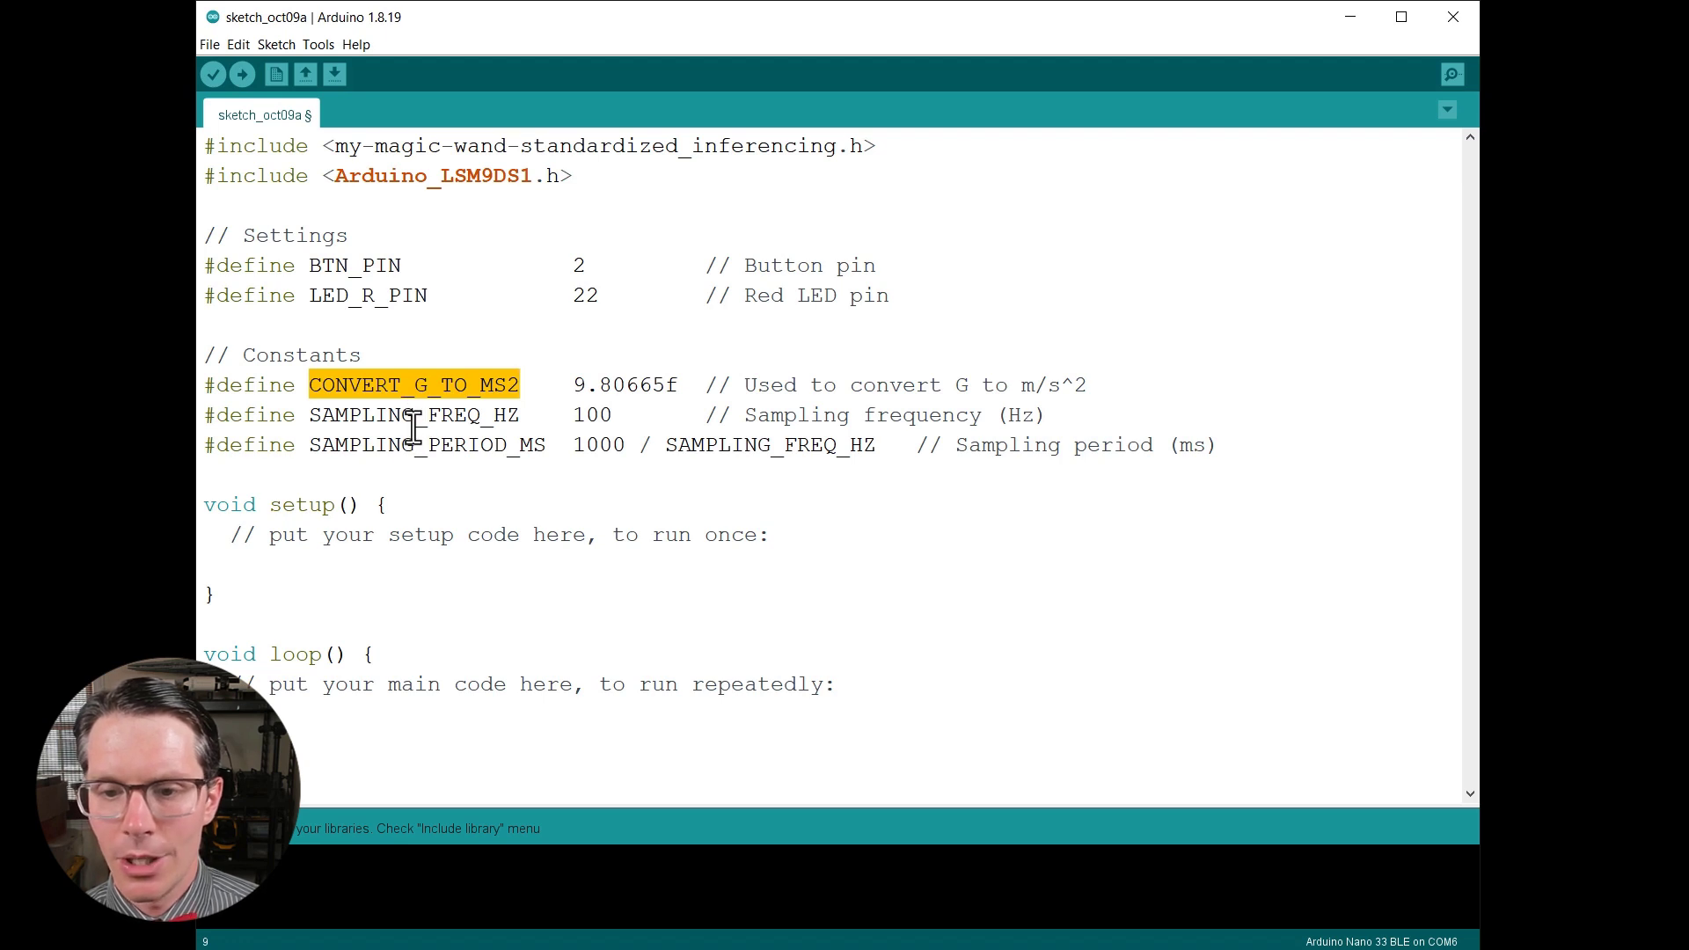
{"action": "double_click", "coordinate": [411, 415]}
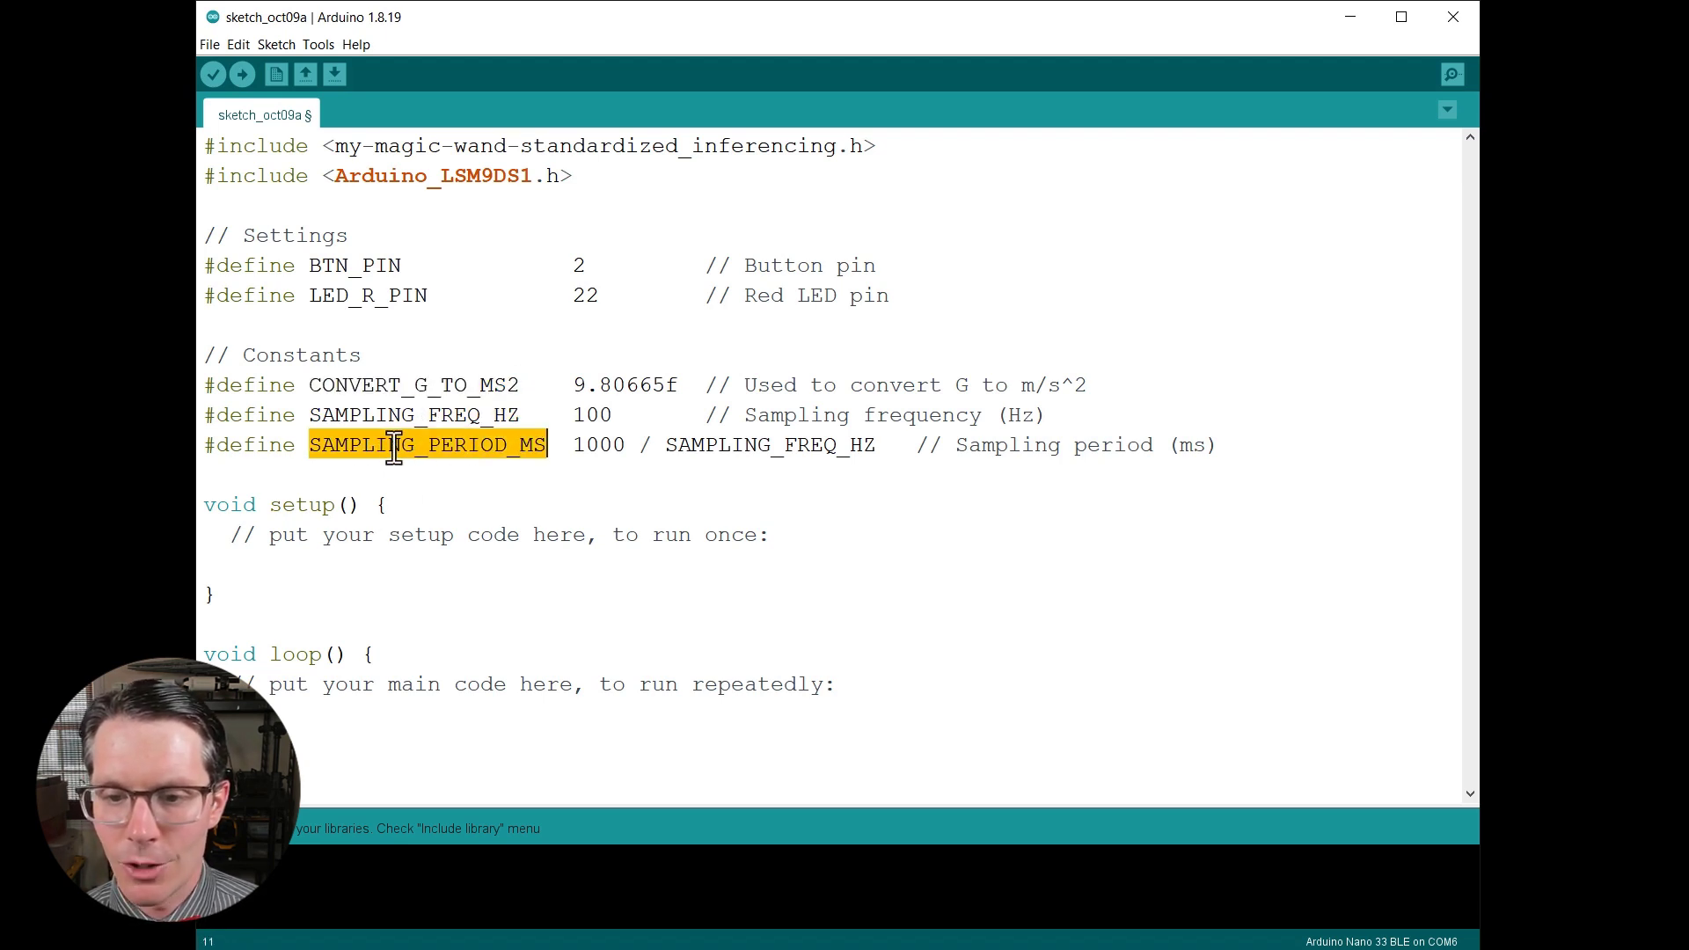
{"action": "mouse_move", "coordinate": [101, 521]}
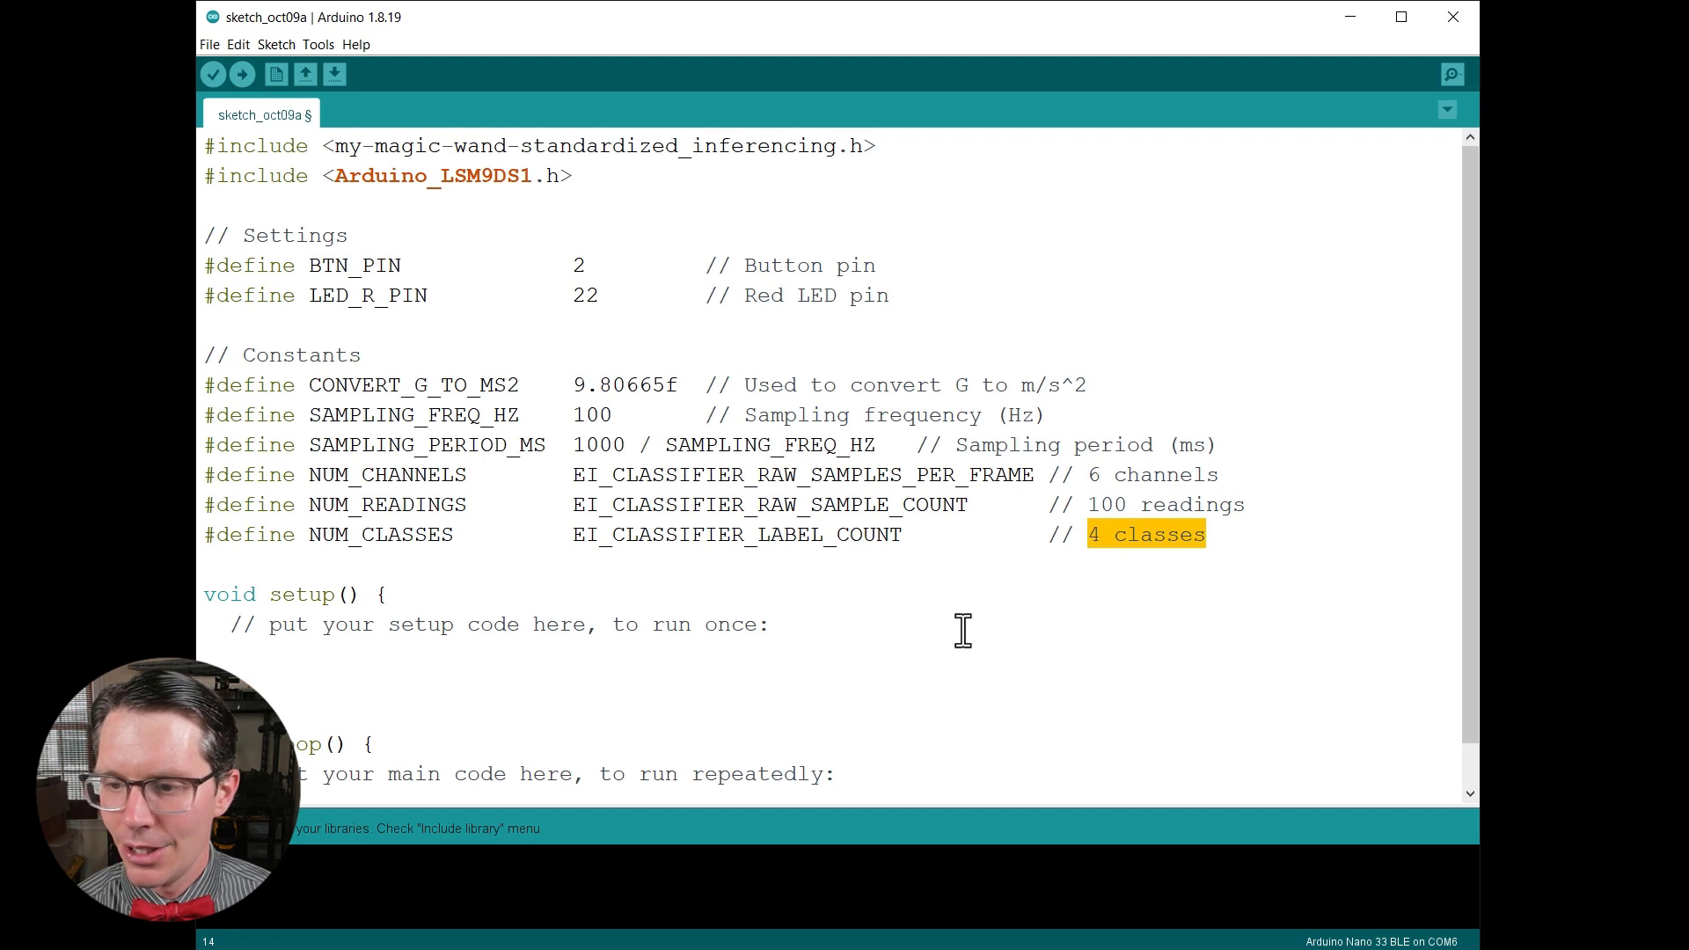
{"action": "mouse_move", "coordinate": [920, 603]}
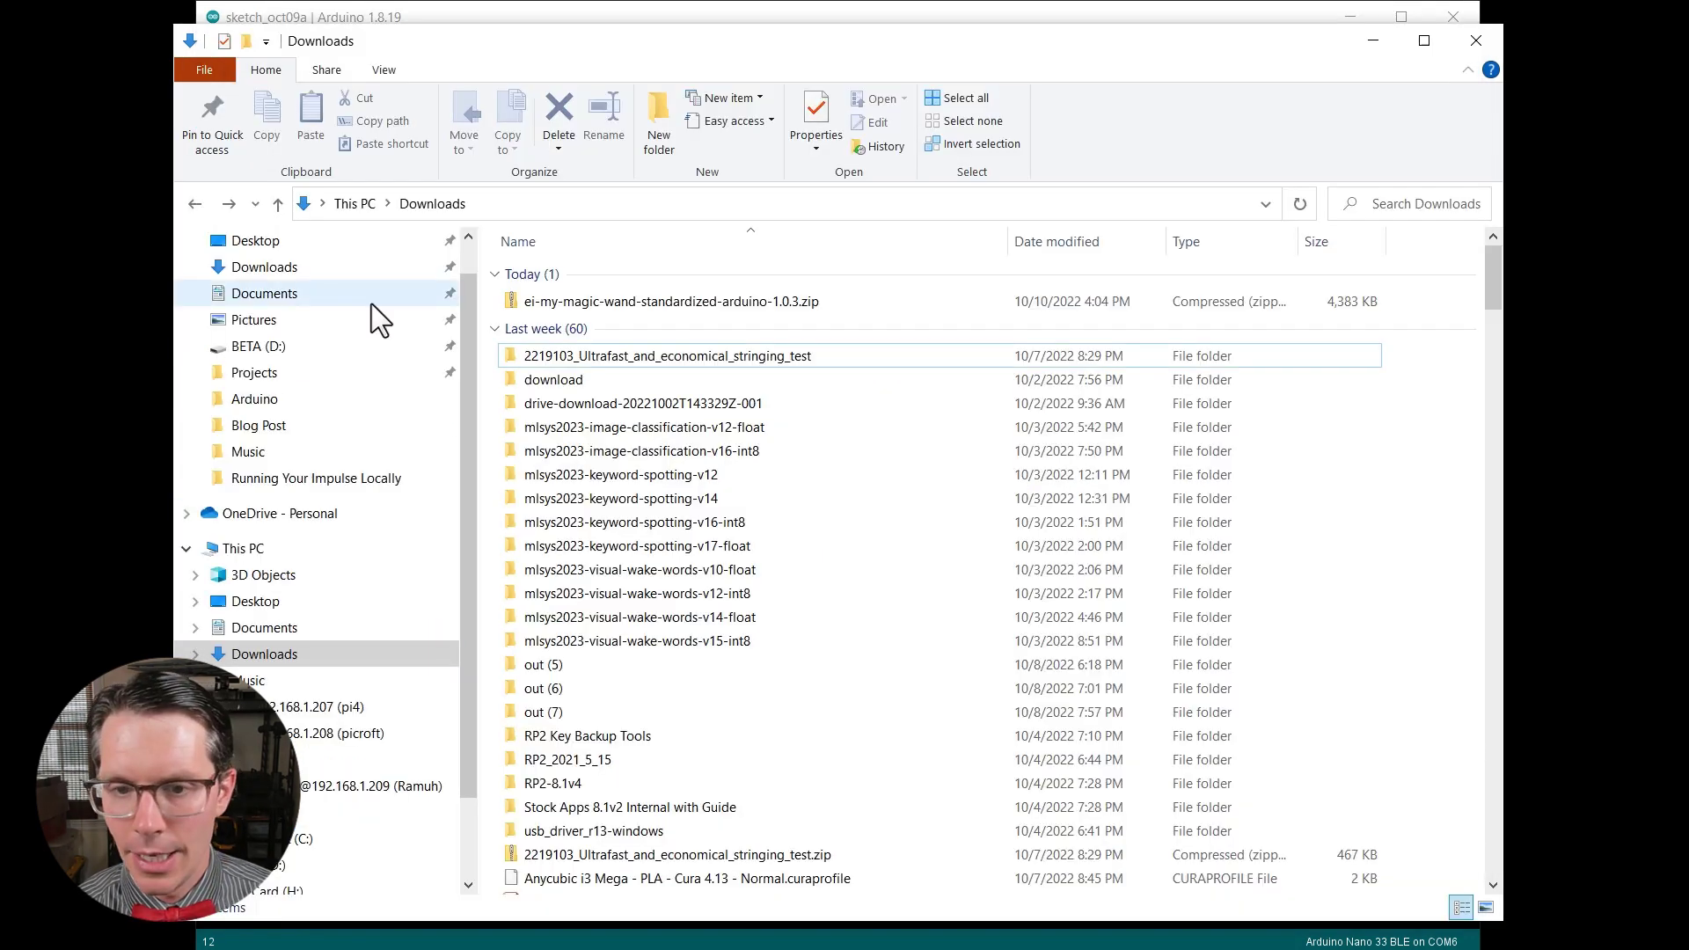
Browse from Documents into the library's model-parameters folder and open model_metadata.h in Notepad++.
{"action": "left_click", "coordinate": [264, 294]}
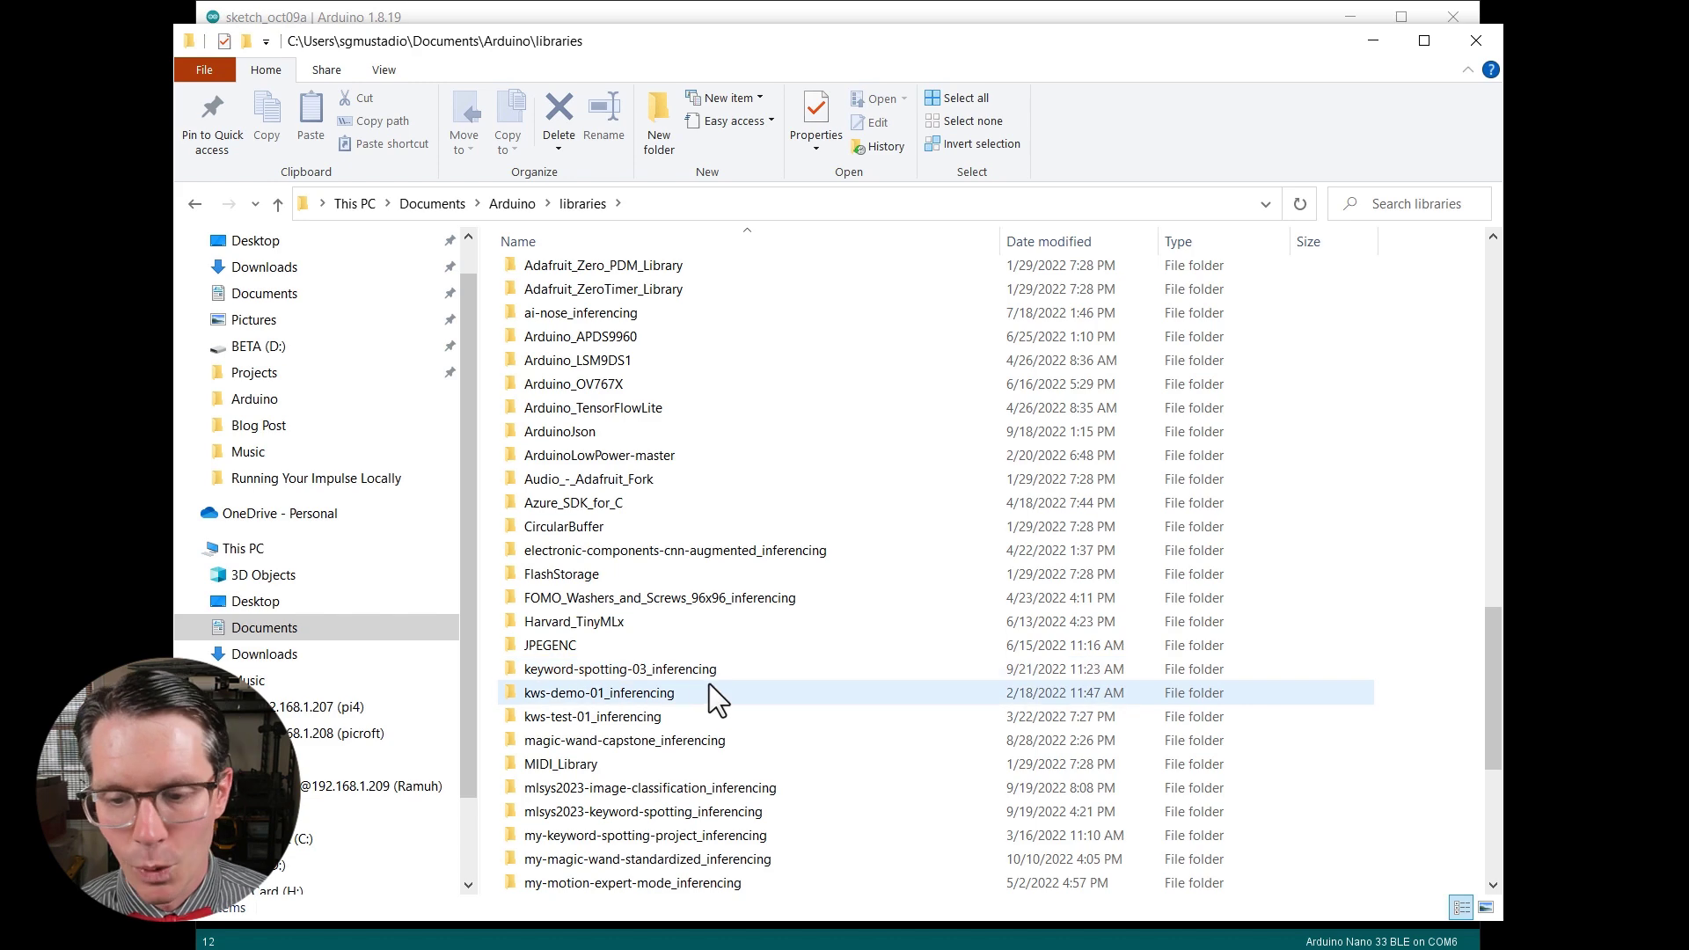
{"action": "scroll", "scroll_direction": "down", "scroll_amount": 3}
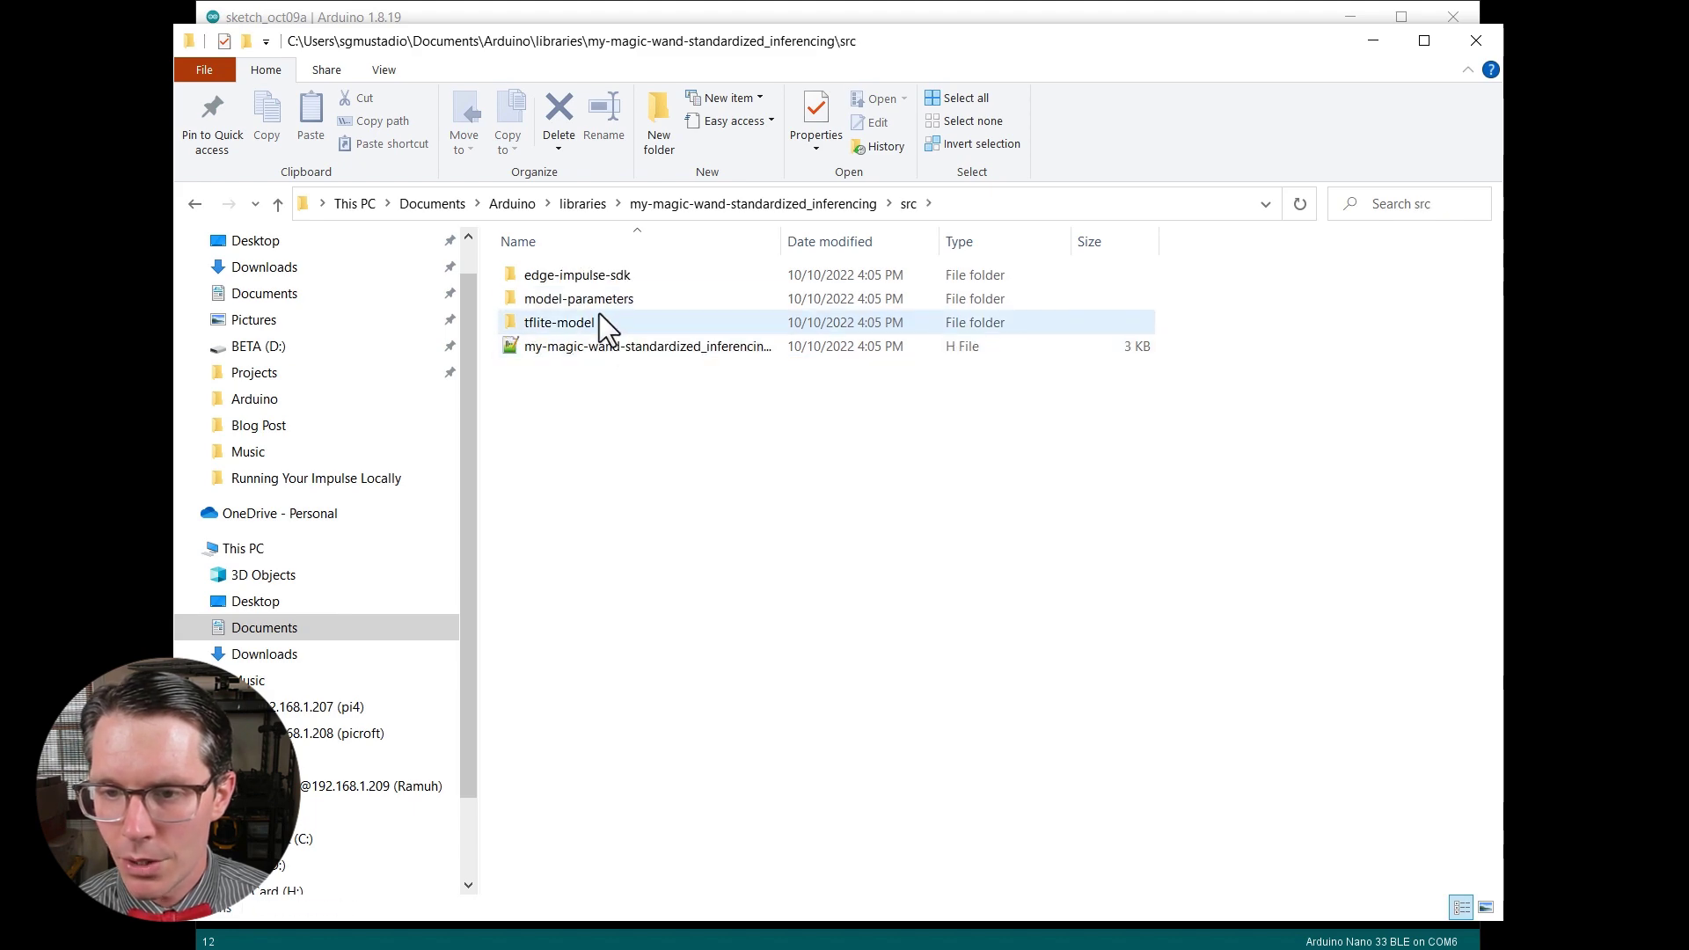
{"action": "double_click", "coordinate": [579, 299]}
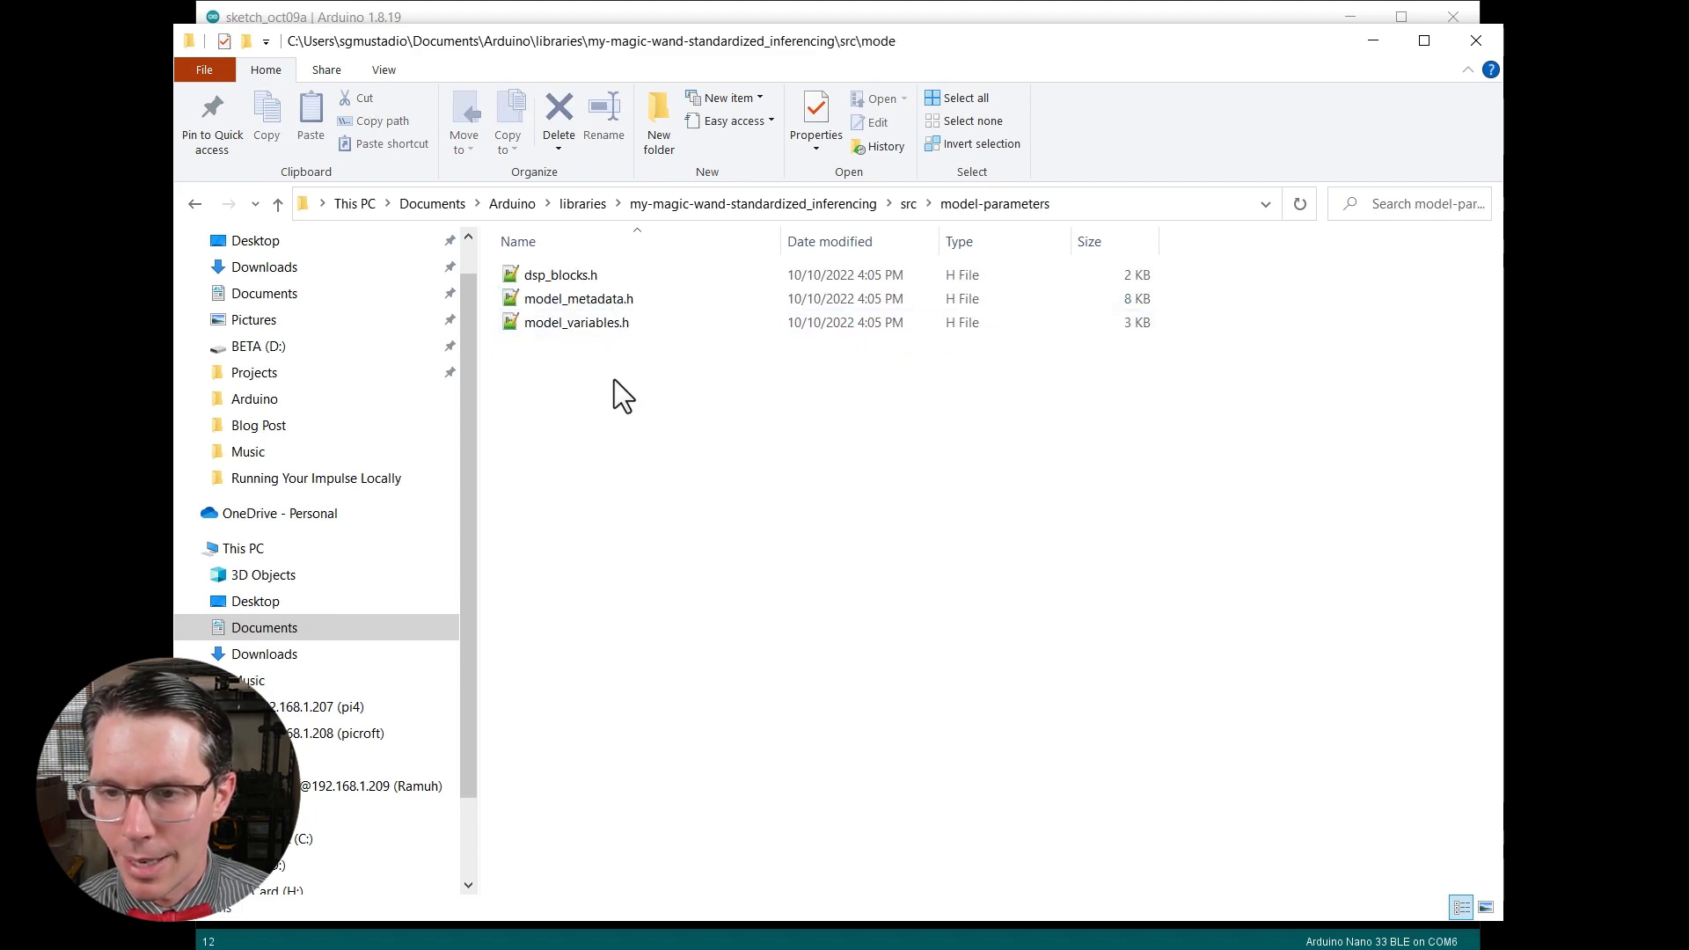
{"action": "double_click", "coordinate": [579, 299]}
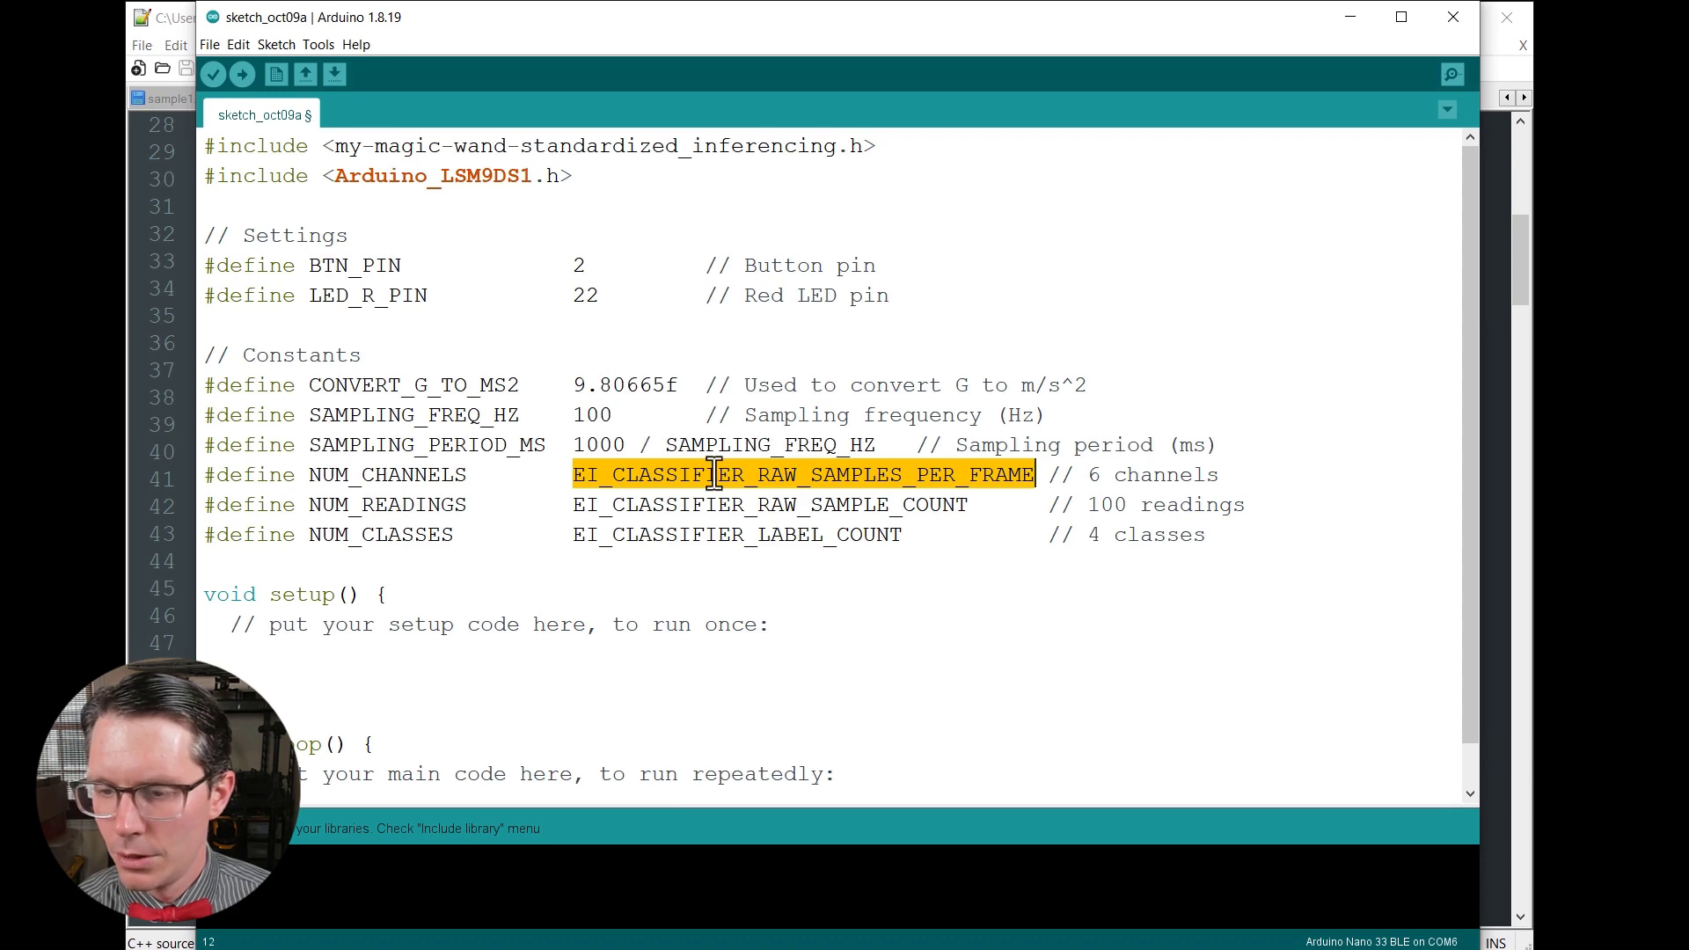
{"action": "mouse_move", "coordinate": [781, 473]}
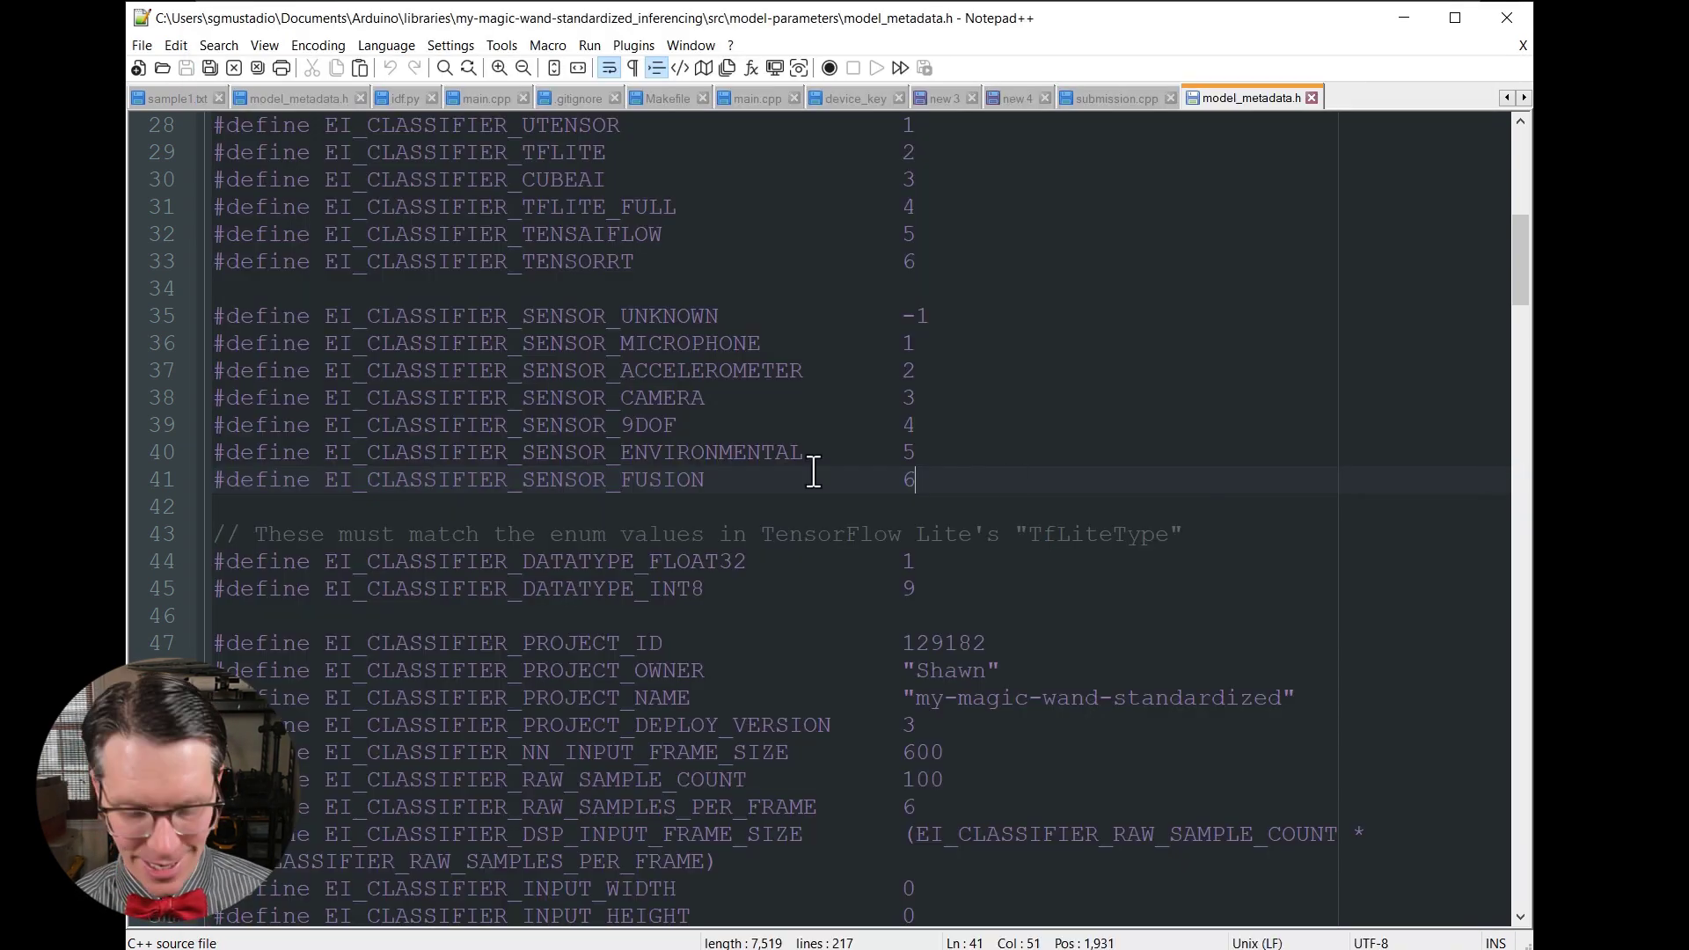
Find EI_CLASSIFIER_RAW_SAMPLES_PER_FRAME (6) and EI_CLASSIFIER_LABEL_COUNT (4) in model_metadata.h.
{"action": "key", "text": "Ctrl+f"}
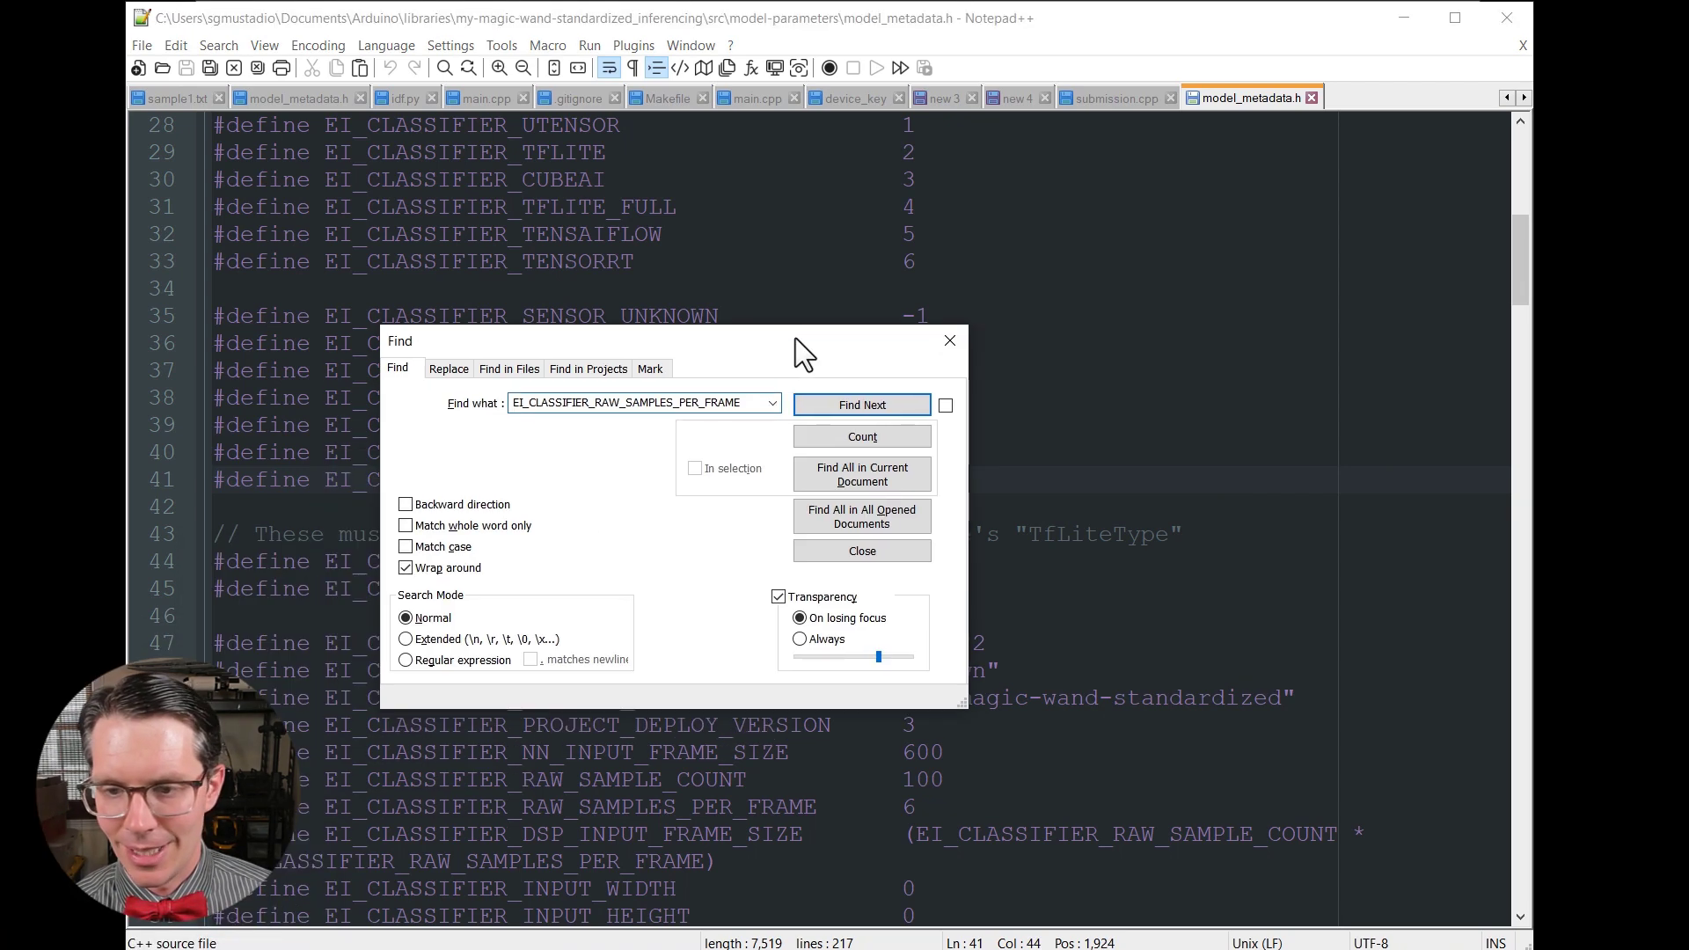
{"action": "left_click", "coordinate": [860, 405]}
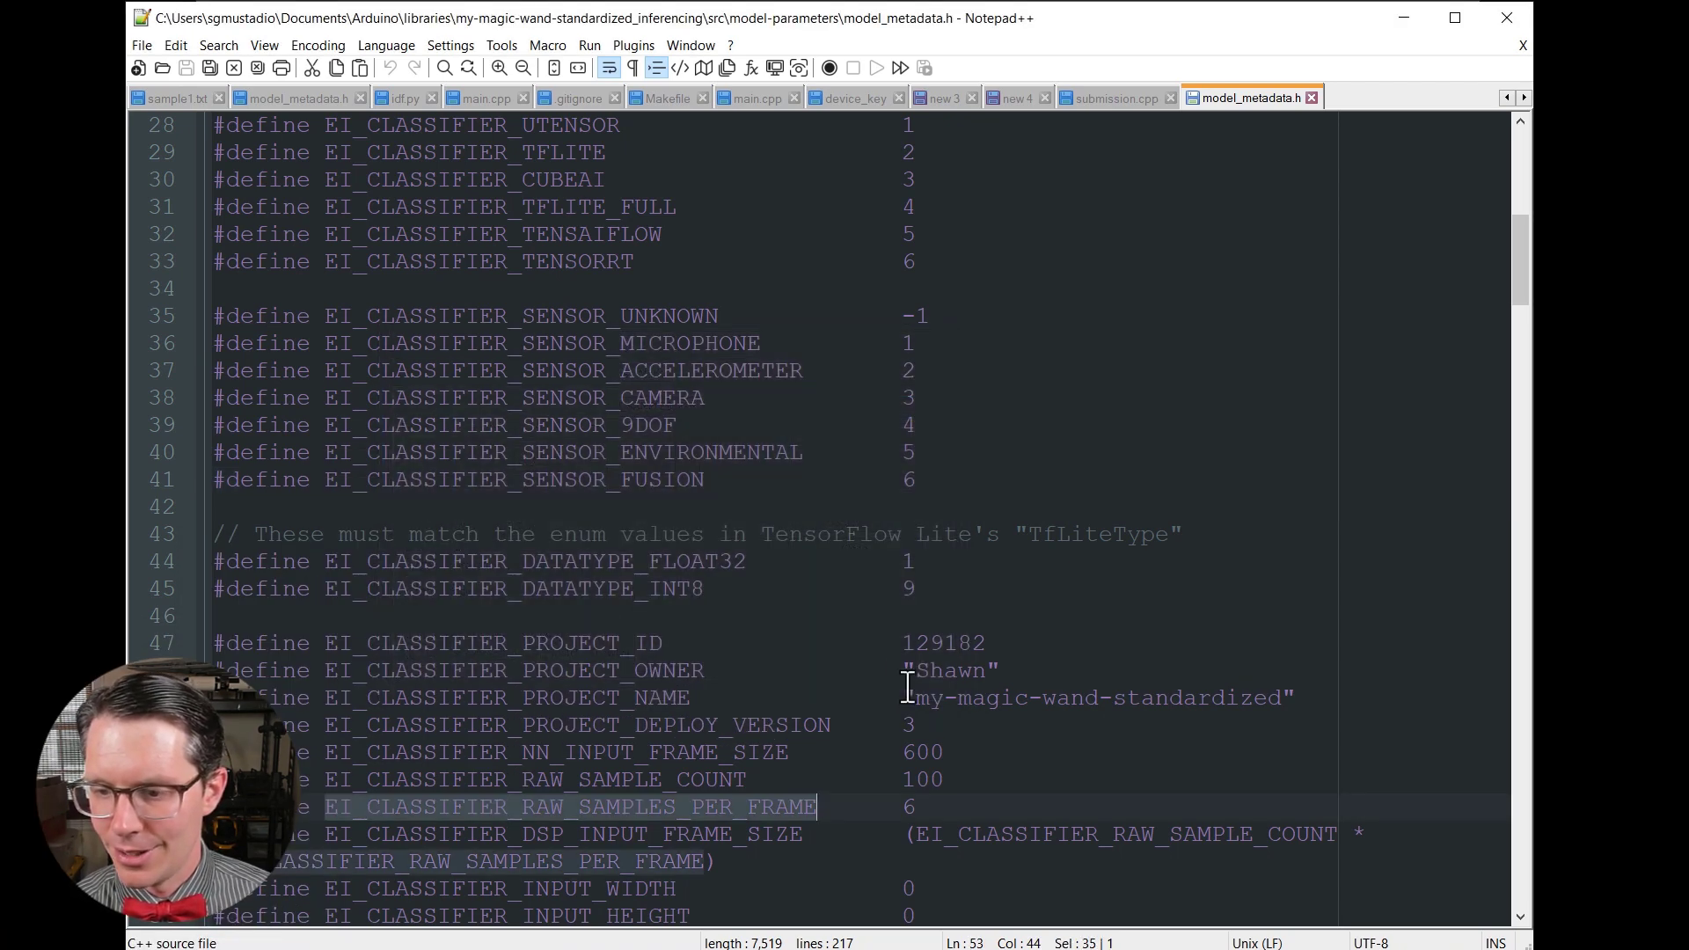
{"action": "scroll", "scroll_direction": "down", "scroll_amount": 3}
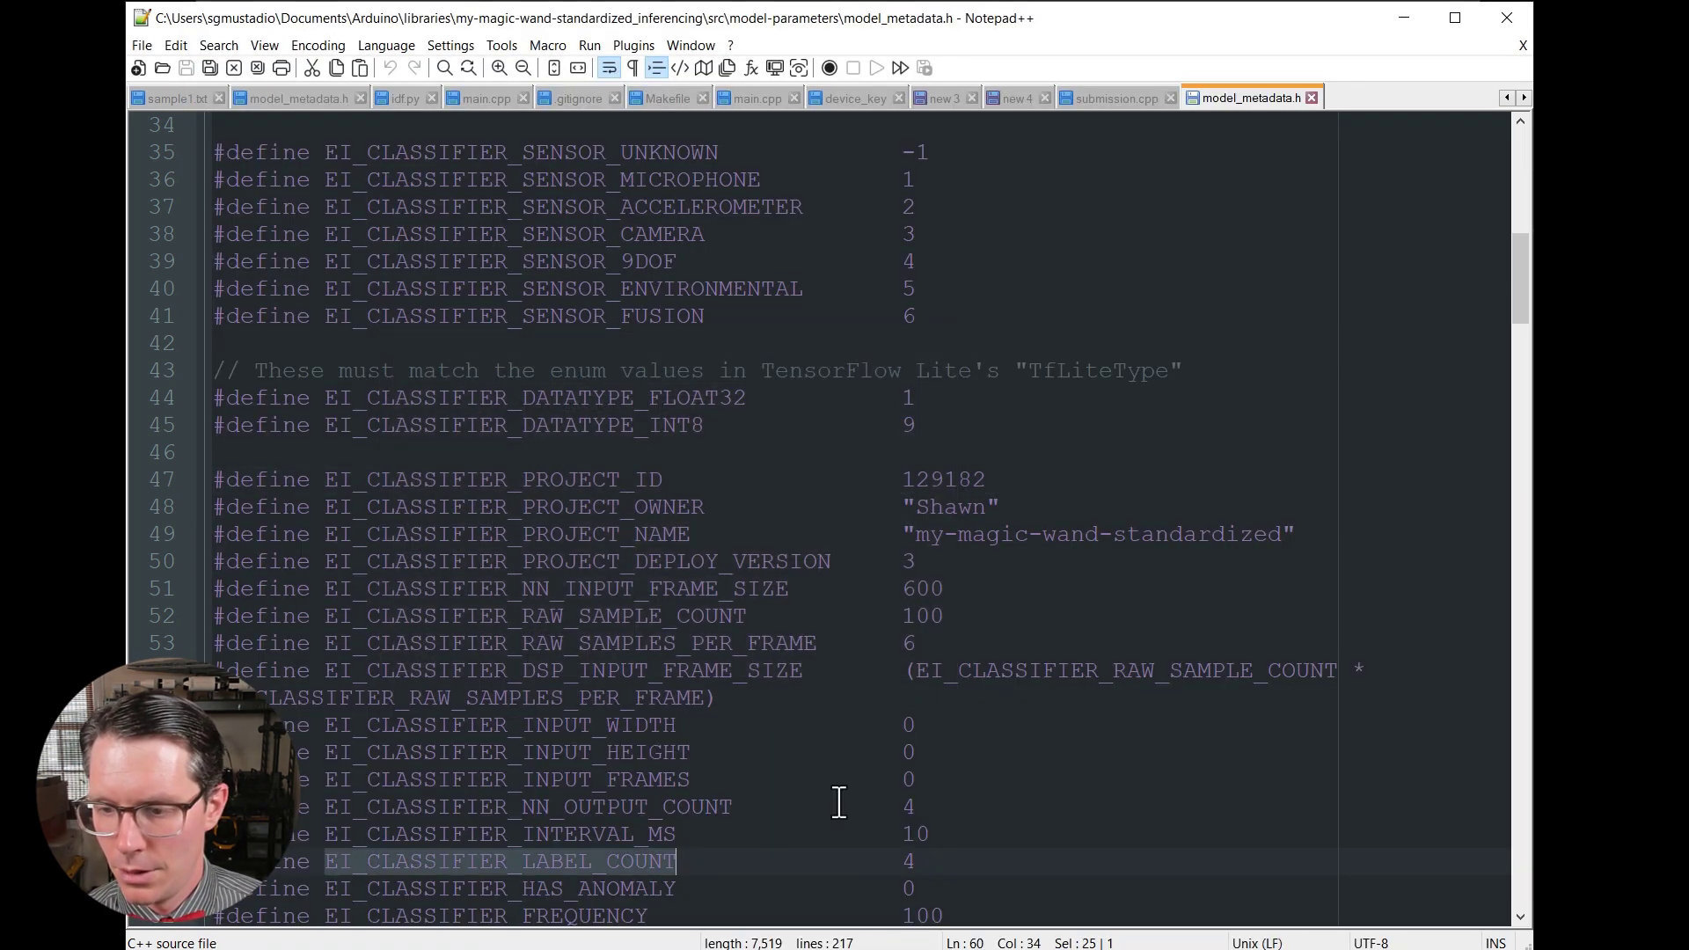
{"action": "scroll", "scroll_direction": "down", "scroll_amount": 3}
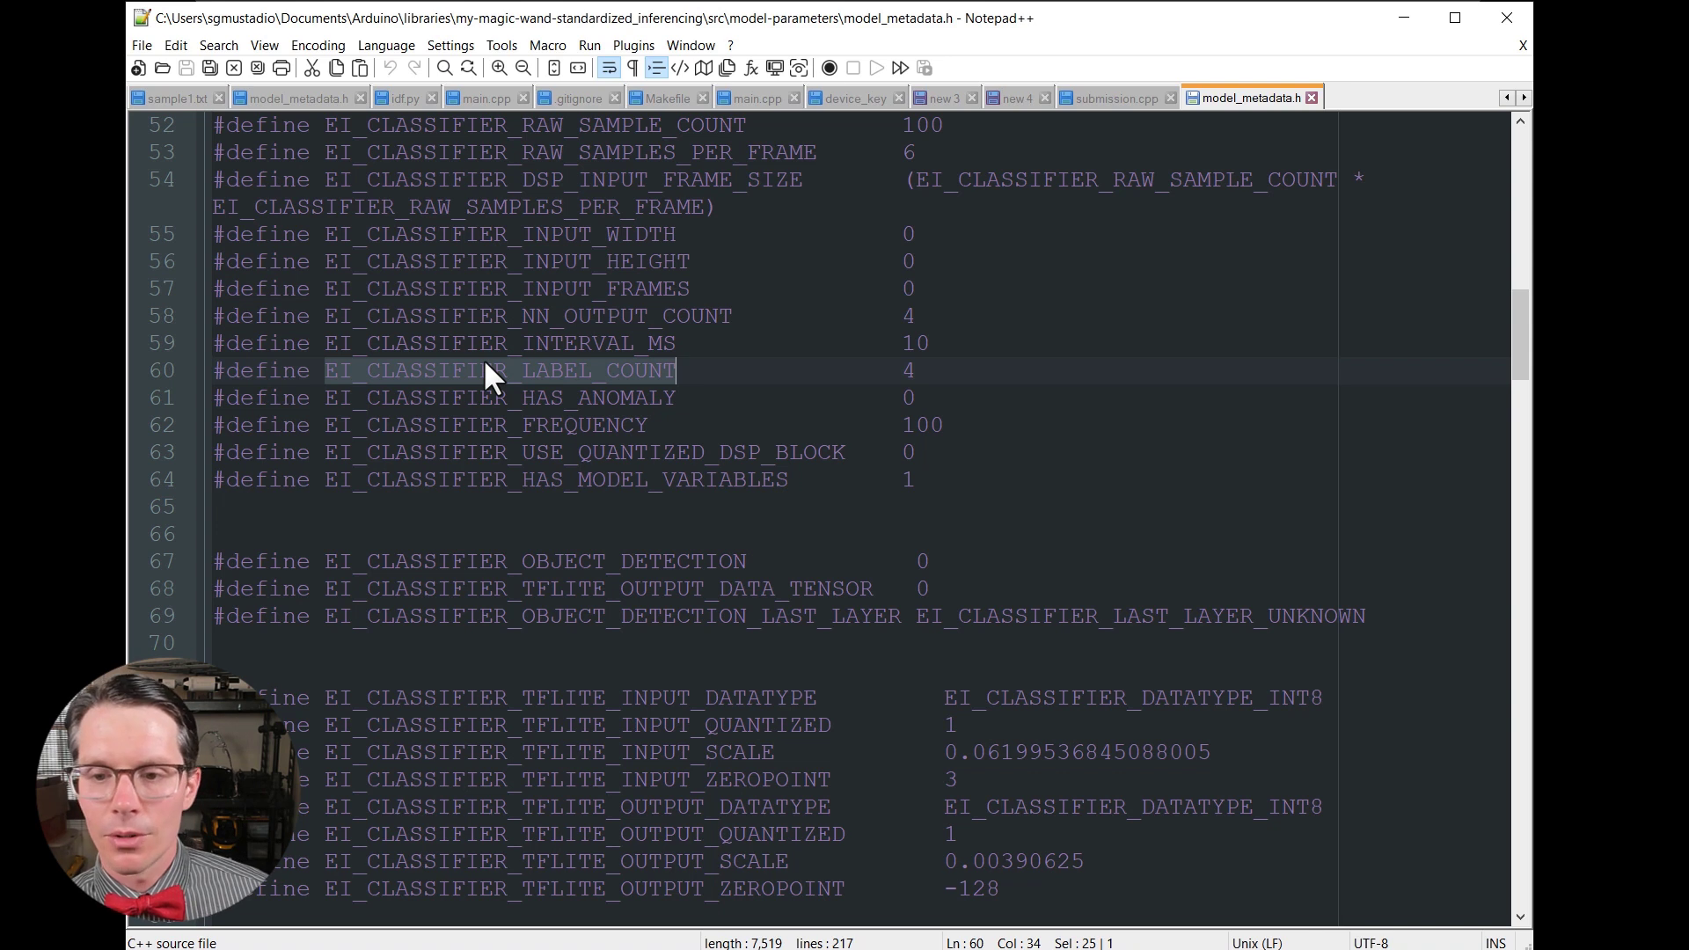
{"action": "mouse_move", "coordinate": [510, 345]}
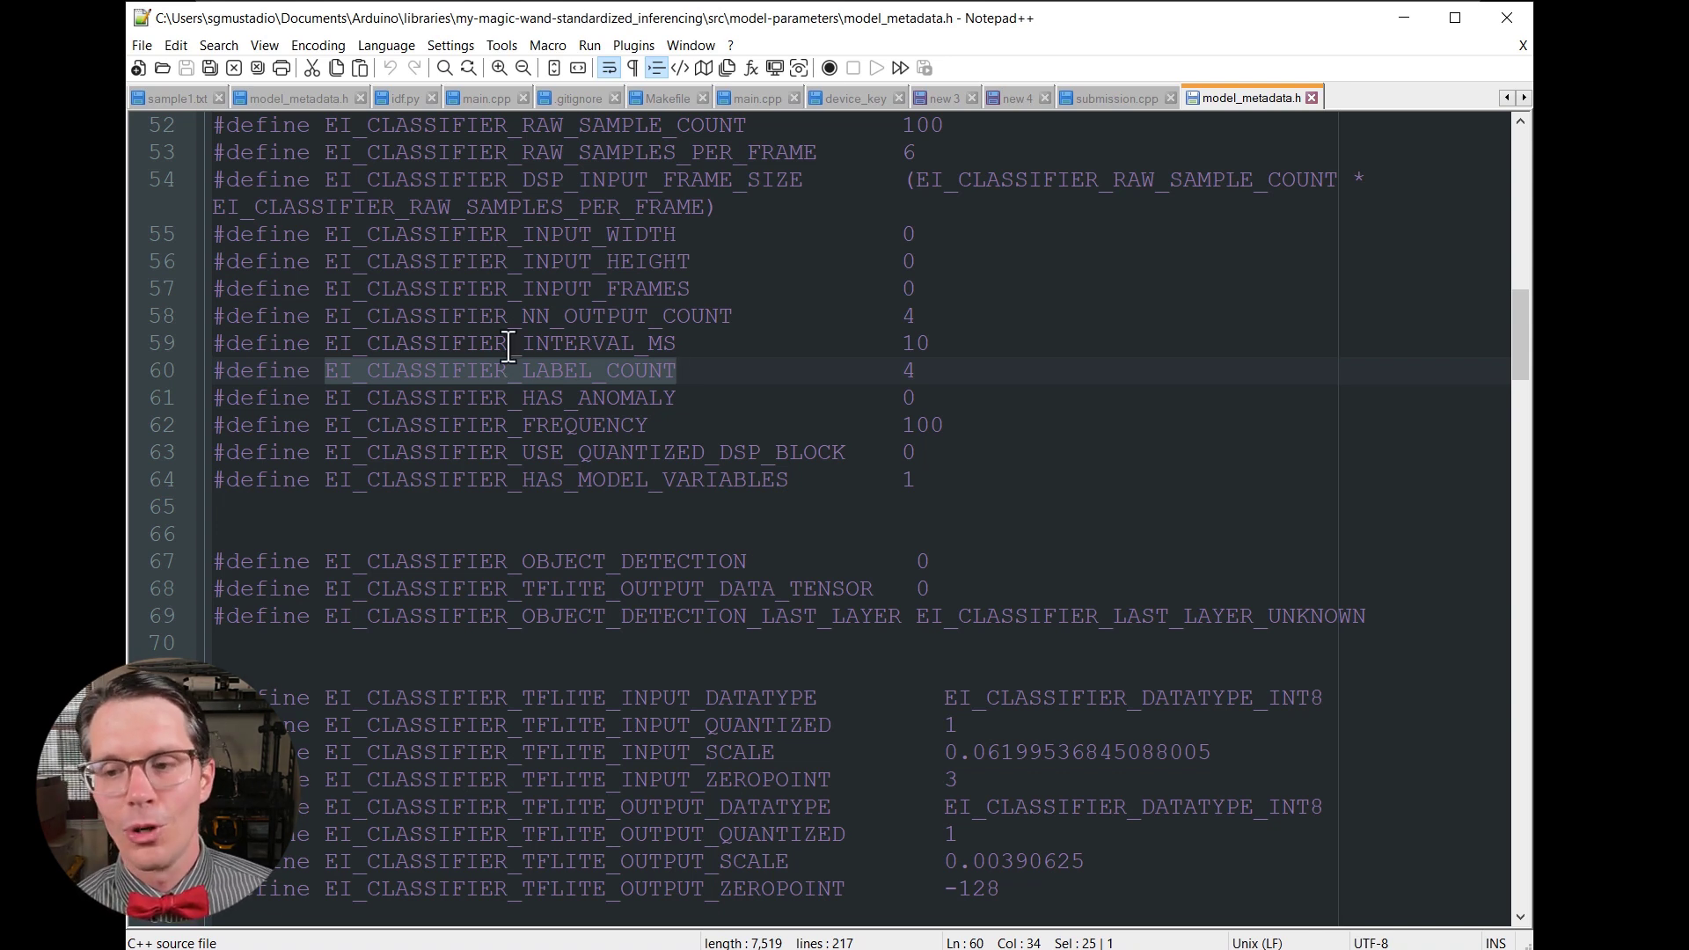
{"action": "mouse_move", "coordinate": [570, 401]}
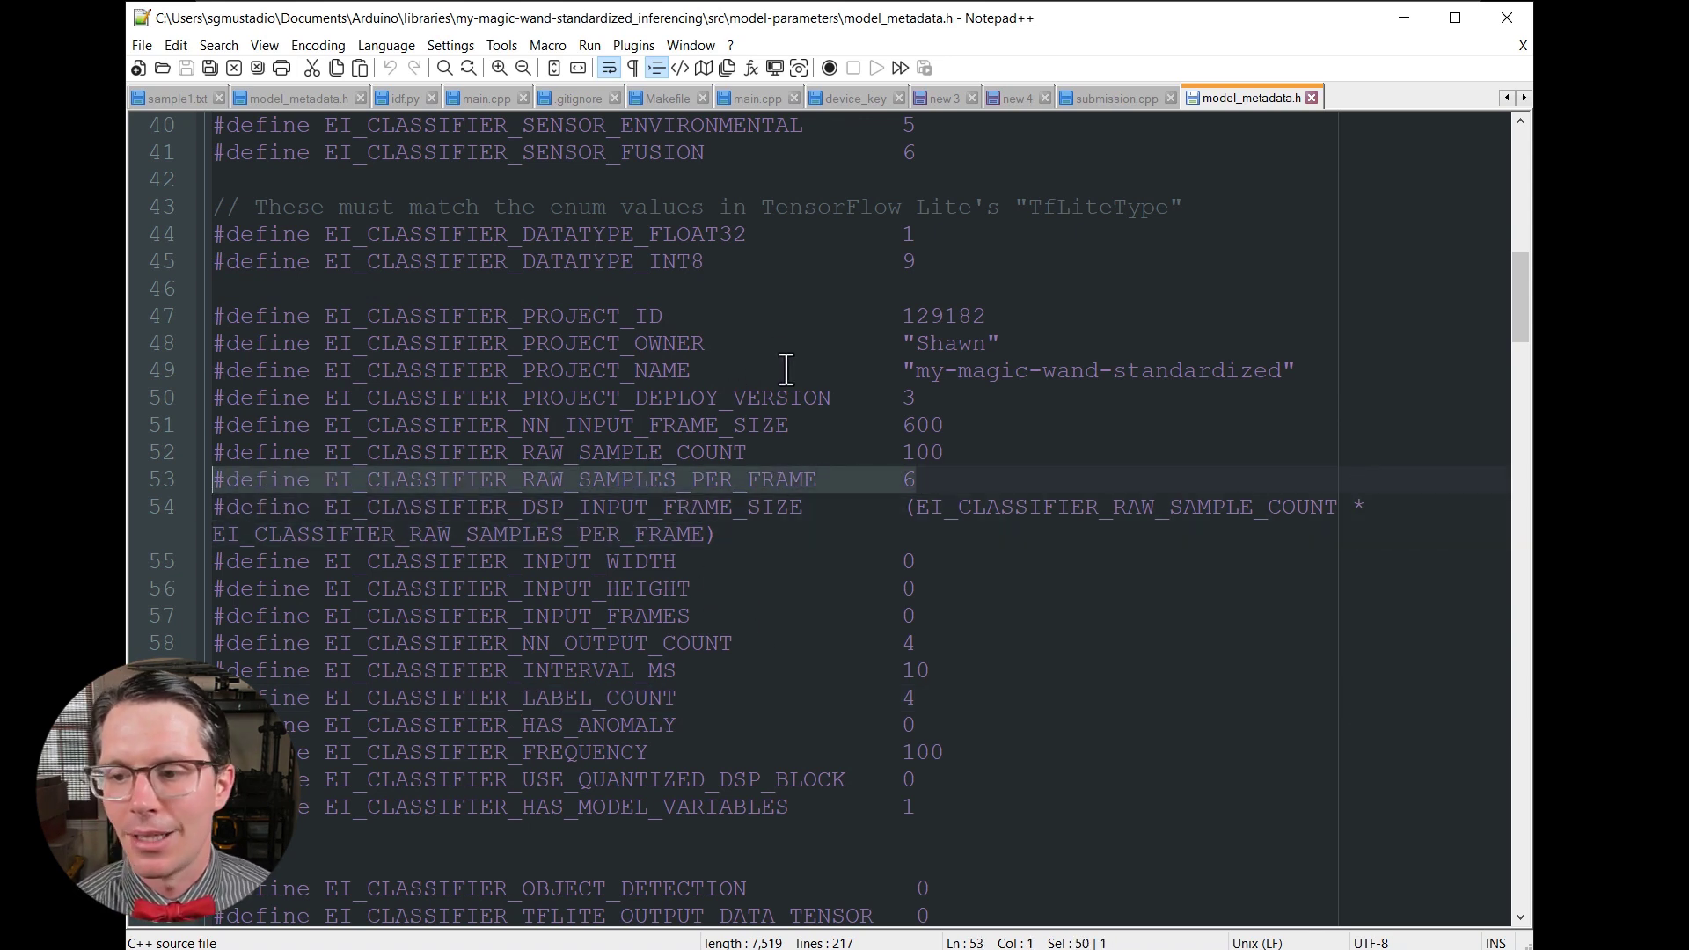
{"action": "mouse_move", "coordinate": [855, 419]}
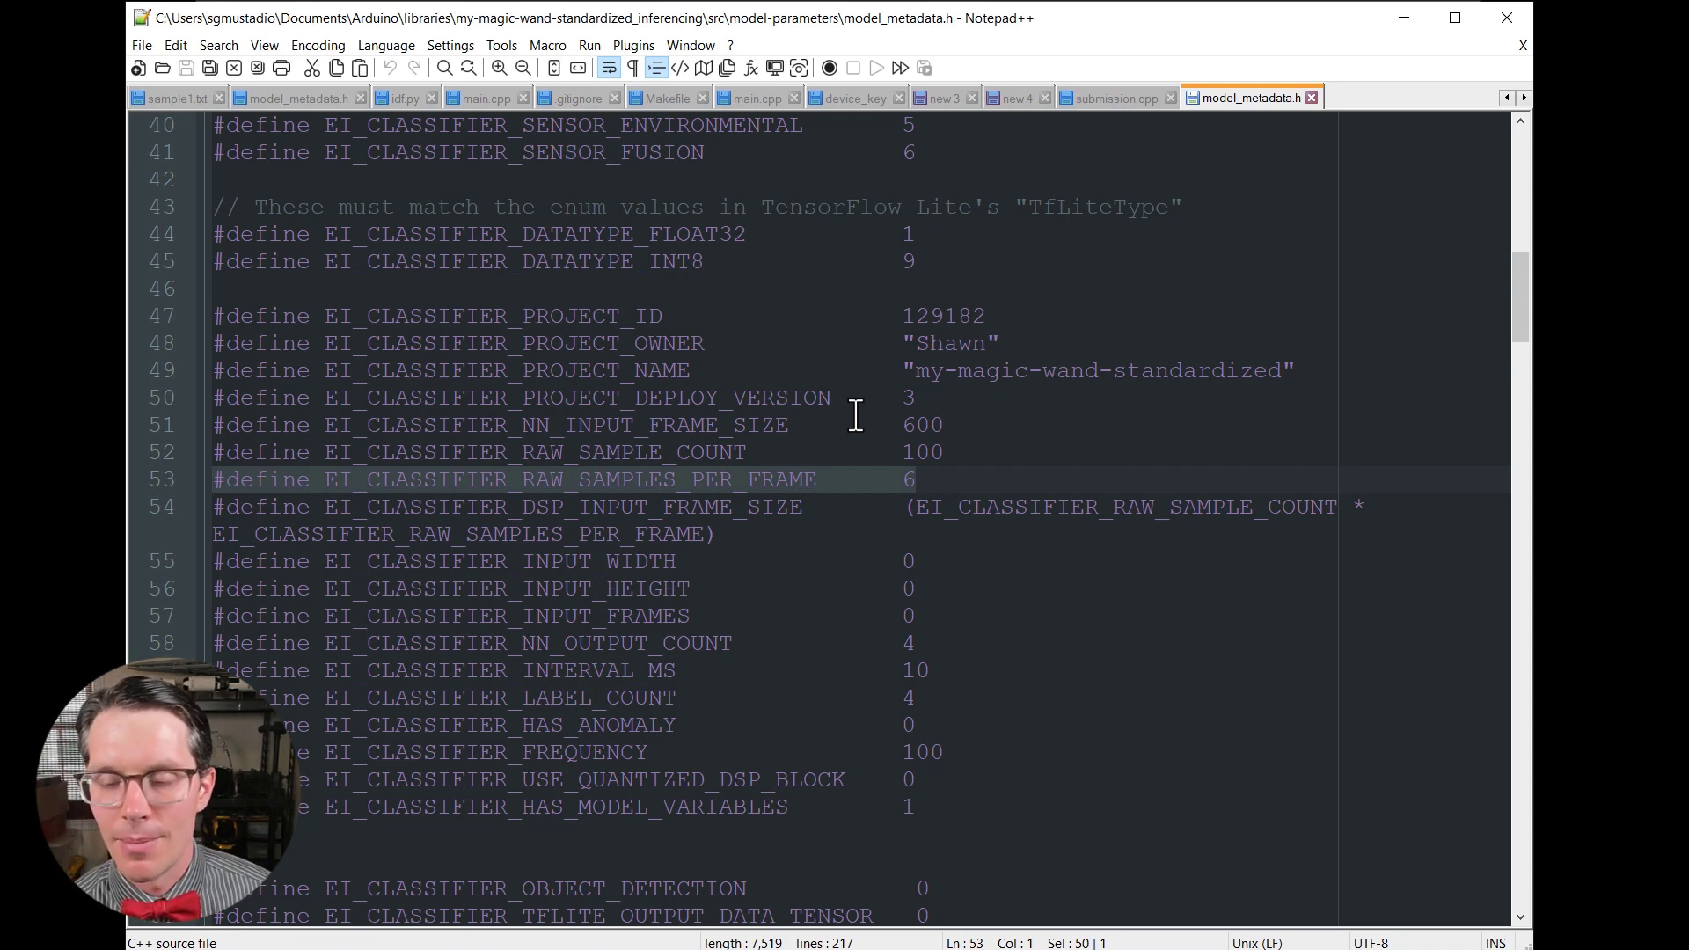
{"action": "double_click", "coordinate": [486, 478]}
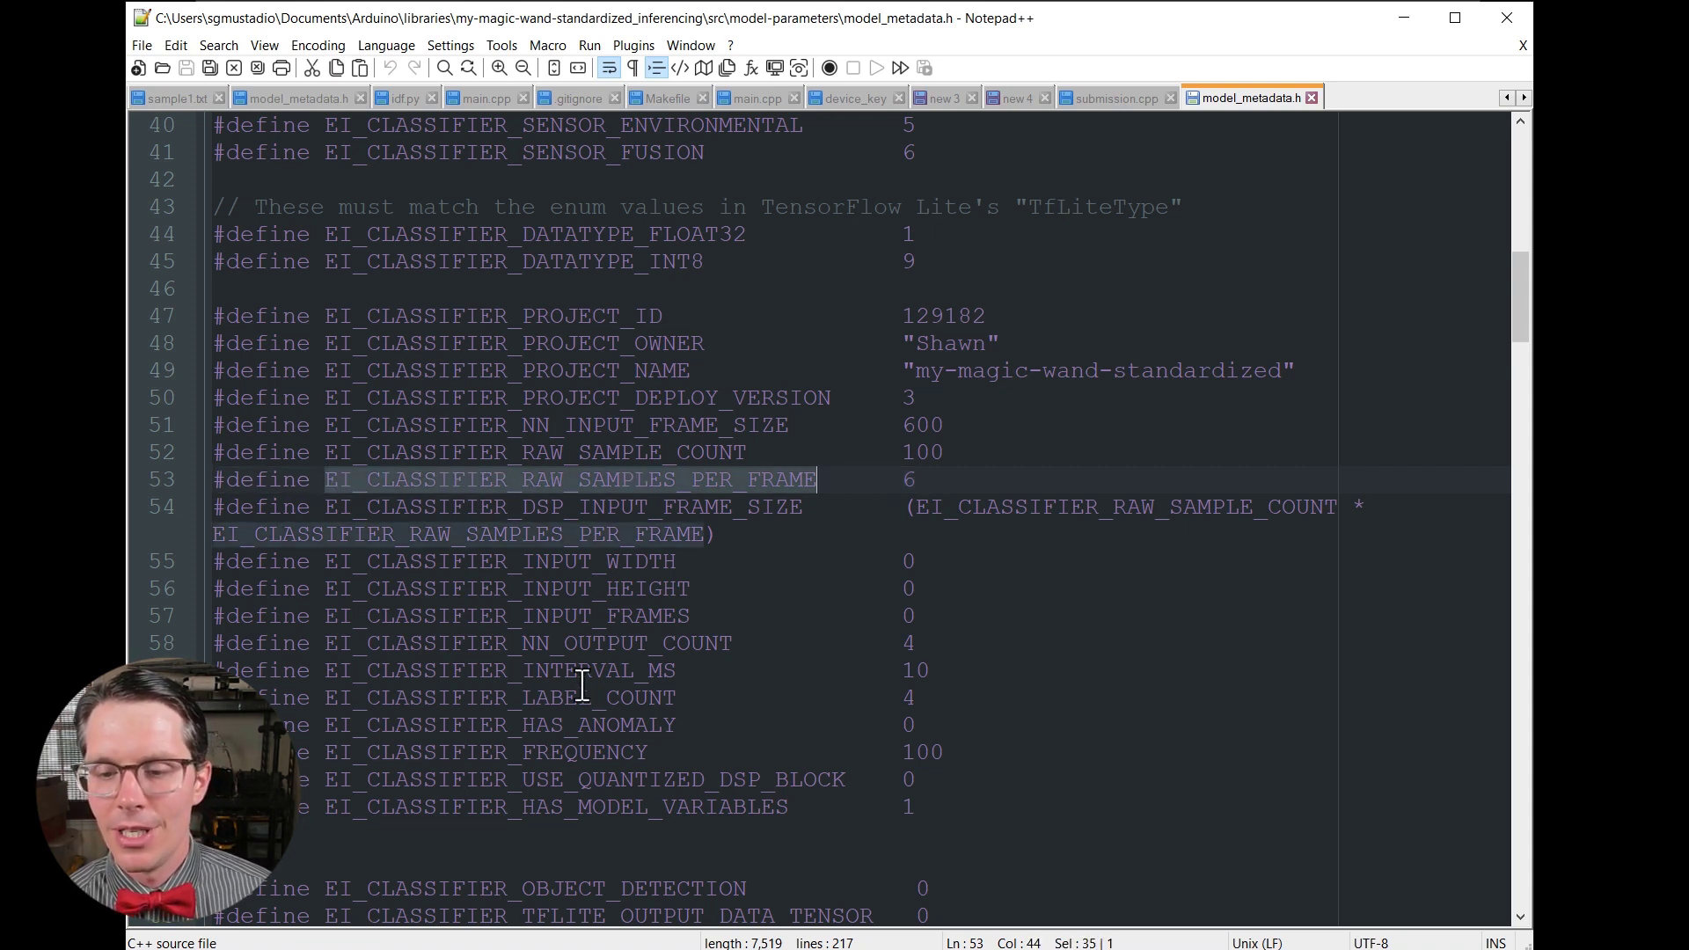
{"action": "mouse_move", "coordinate": [633, 507]}
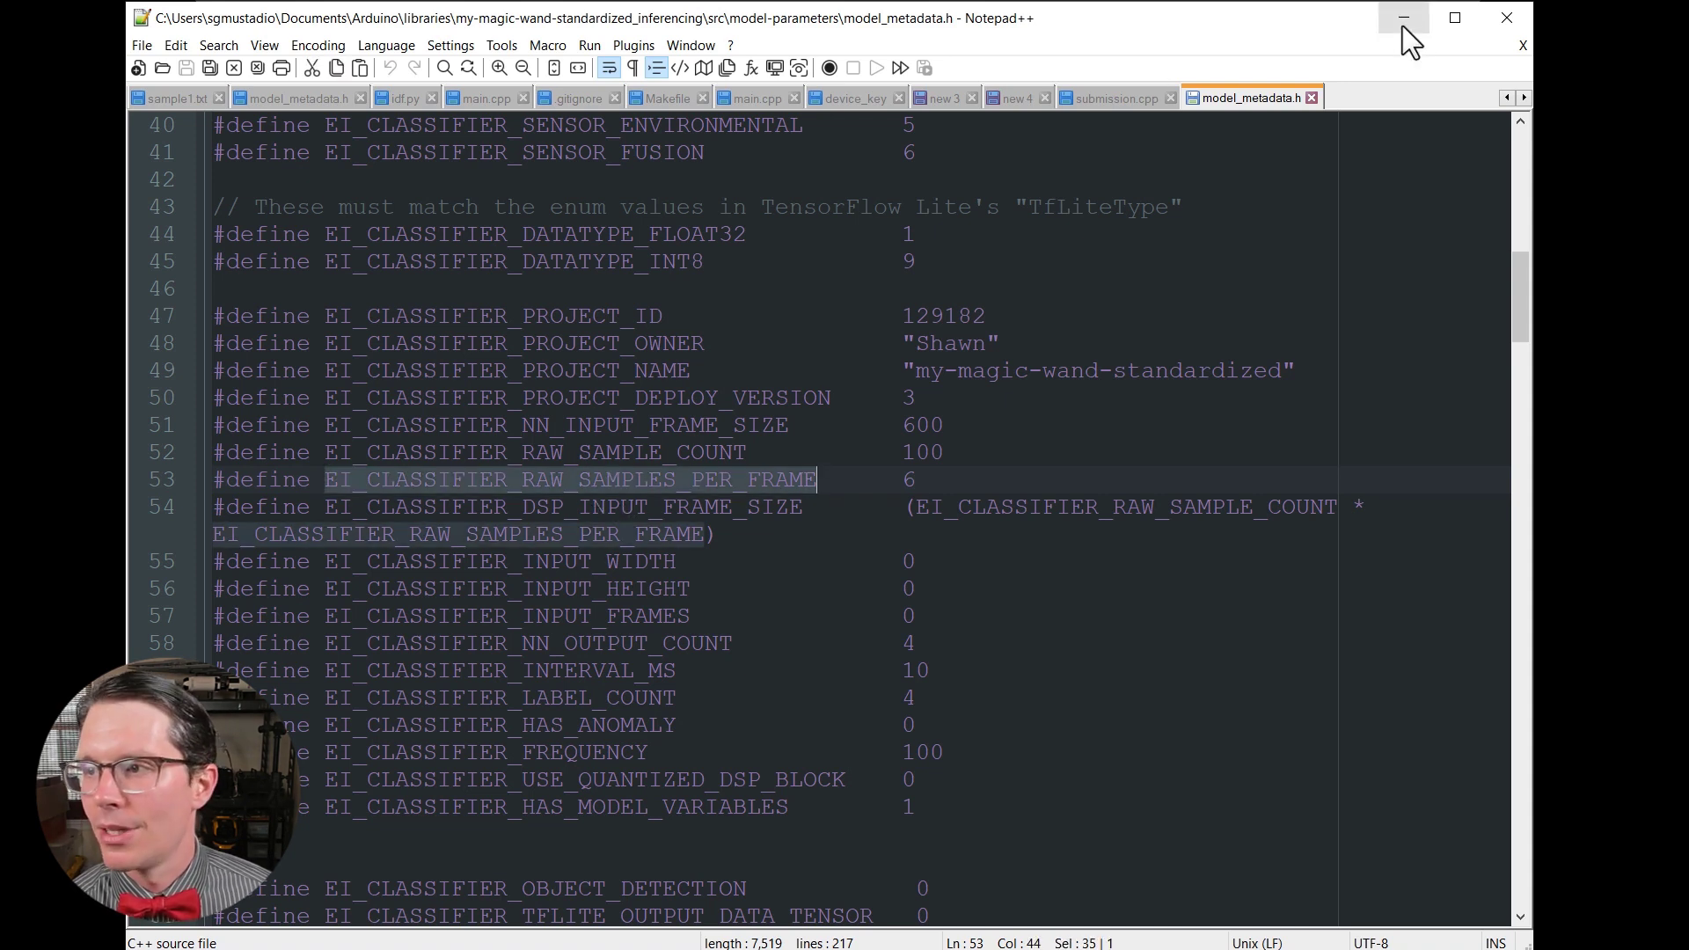
{"action": "mouse_move", "coordinate": [1402, 17]}
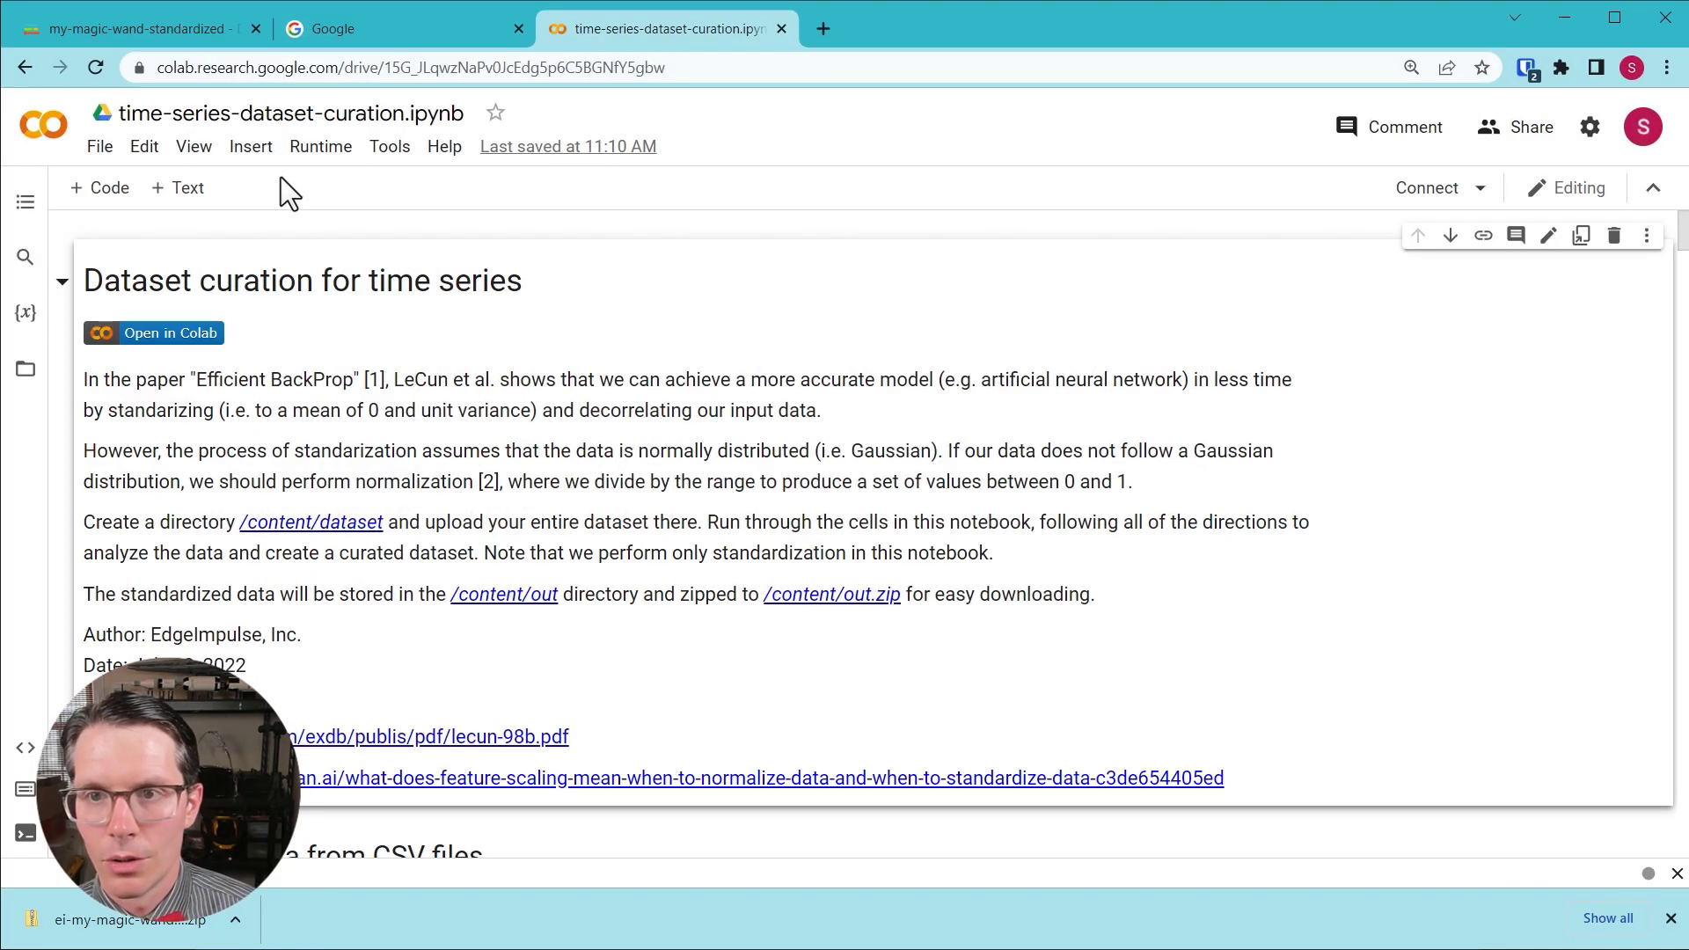
Select the six channel Means values in the Colab 'Compute the metrics' cell output for copying.
{"action": "scroll", "scroll_direction": "down", "scroll_amount": 3}
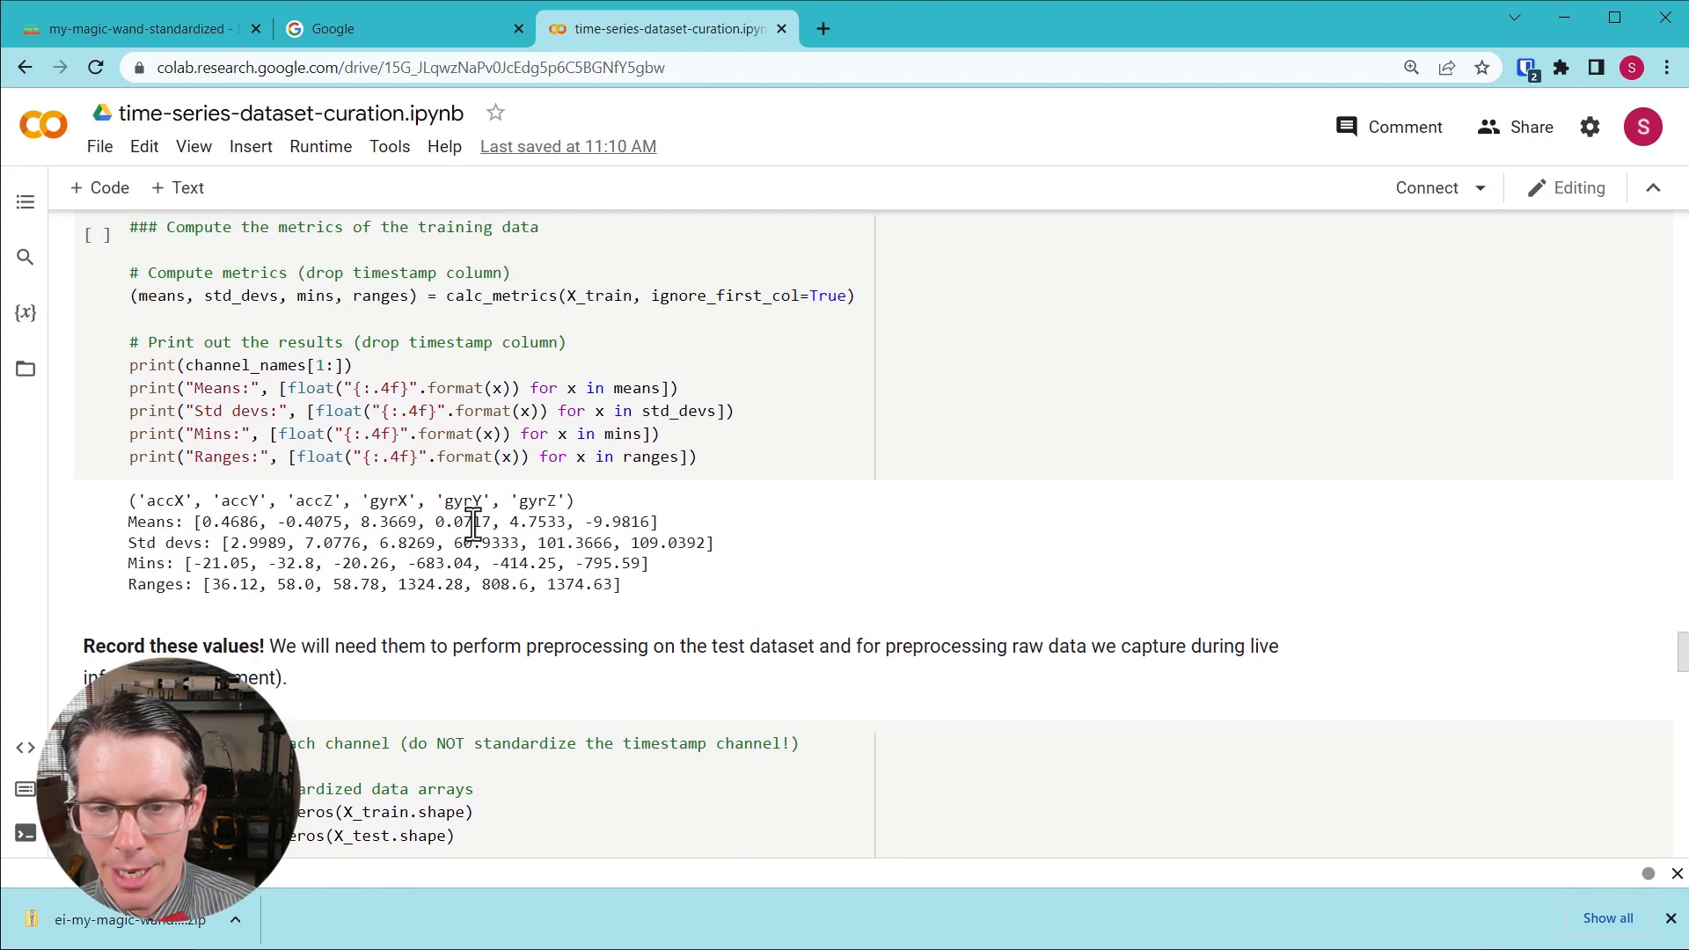
{"action": "left_click_drag", "start_coordinate": [199, 521], "coordinate": [645, 521]}
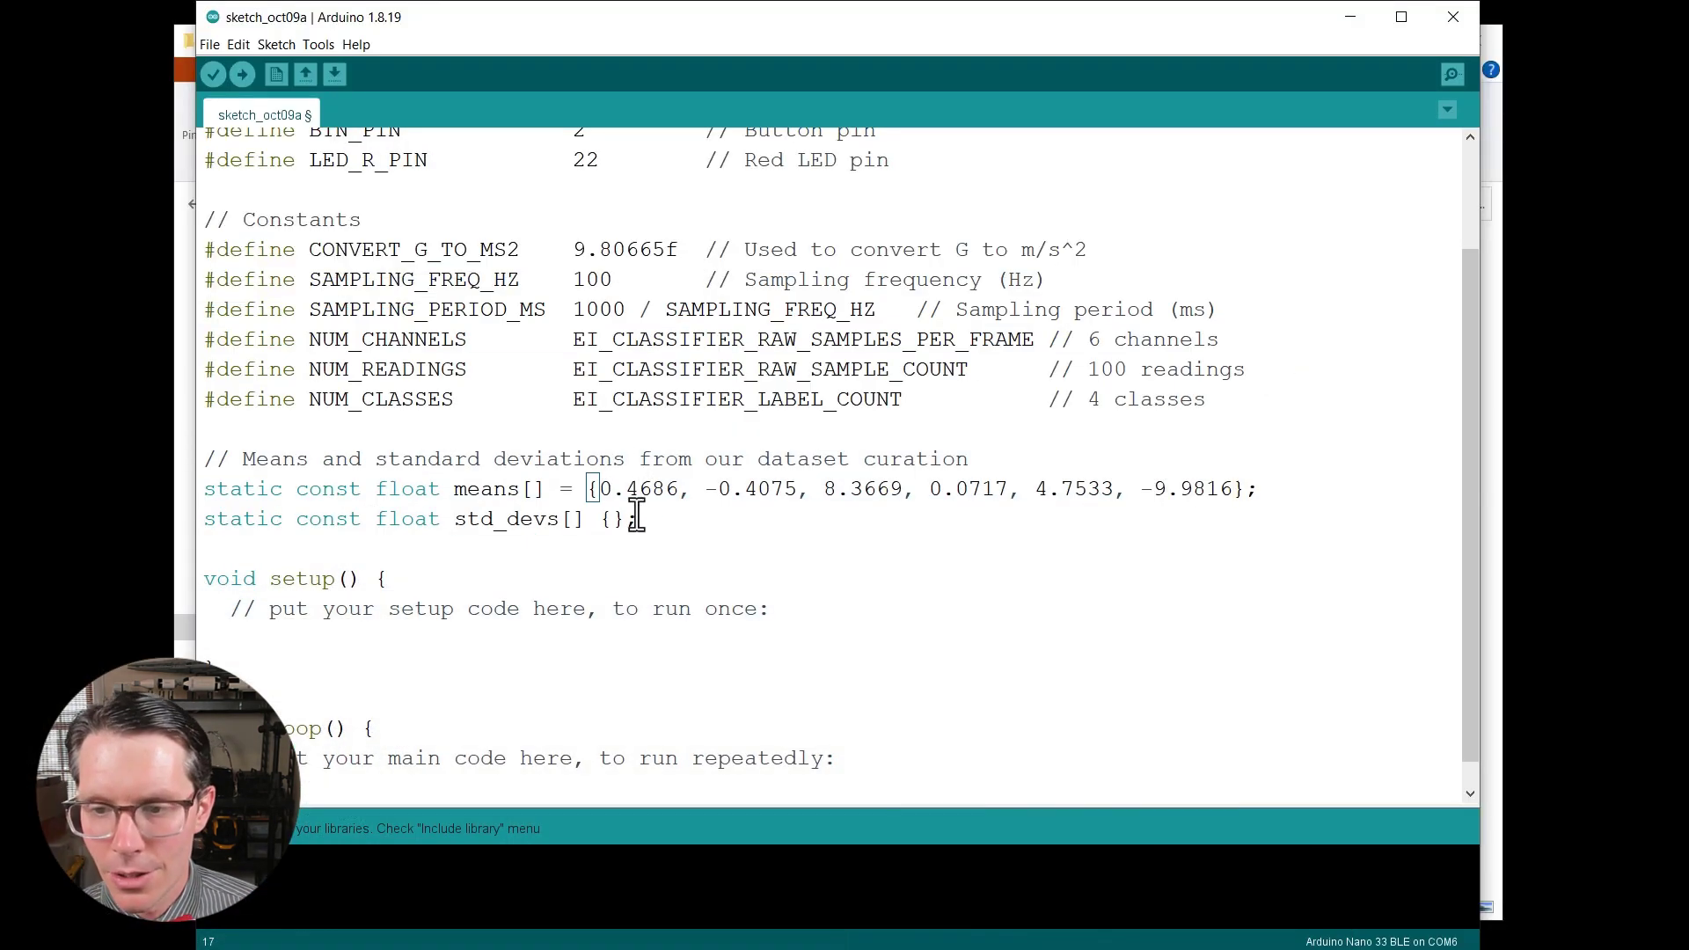
Fill the means and std_devs float arrays with the six channel values copied from Colab.
{"action": "key", "text": "ctrl+f"}
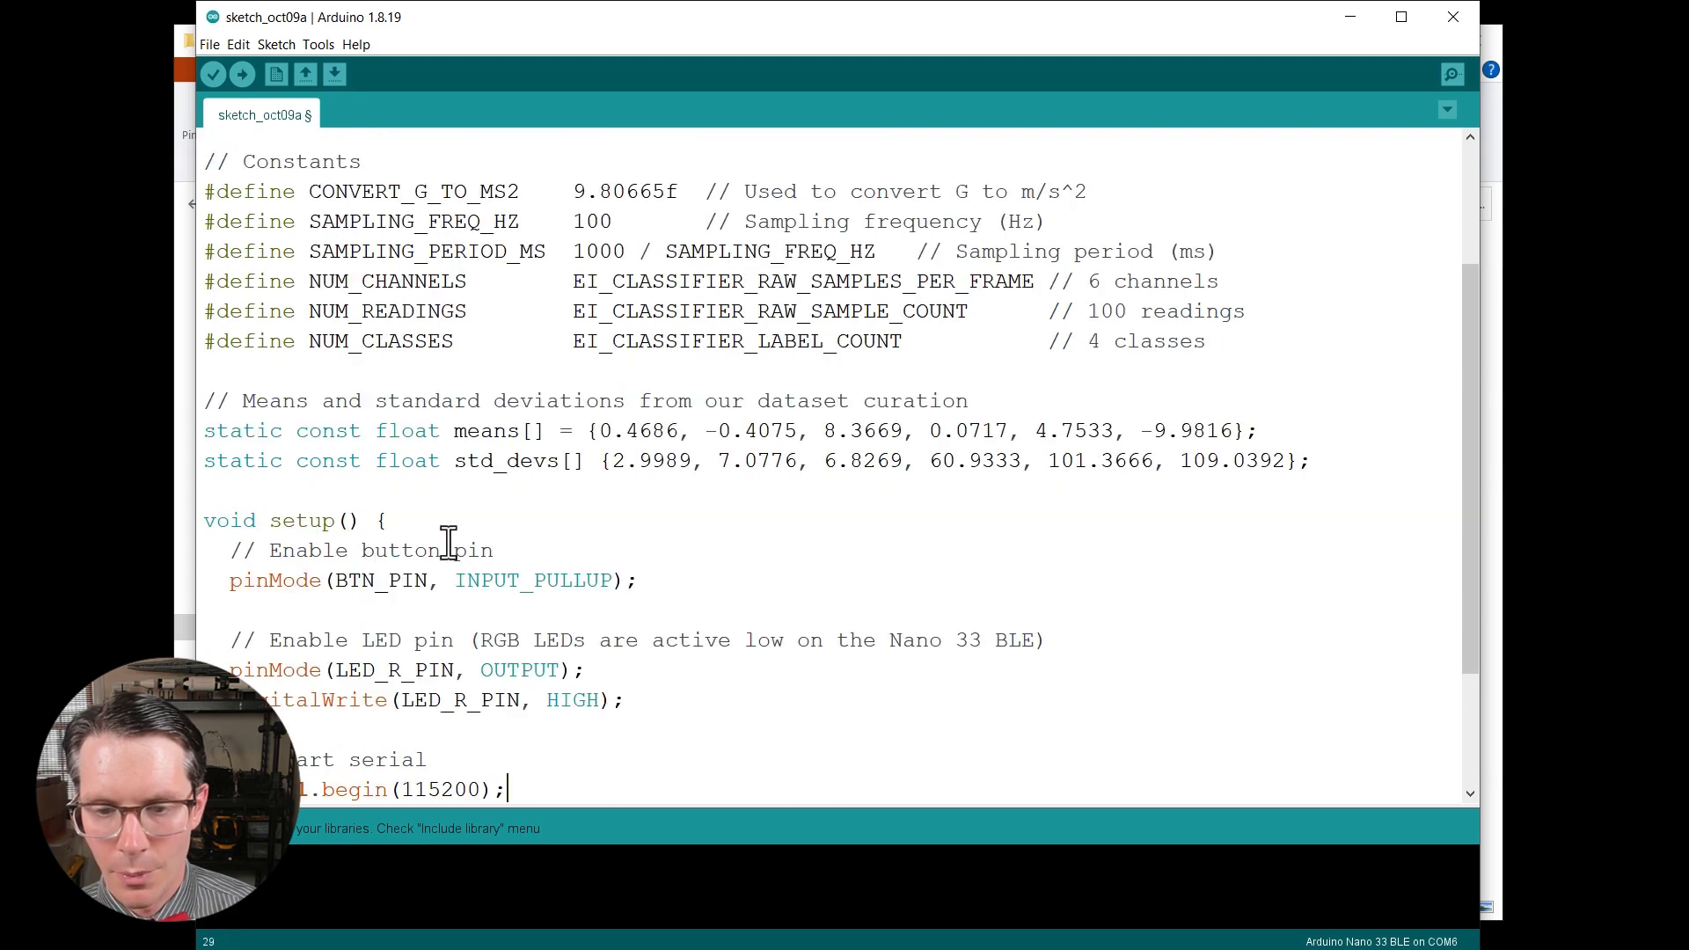
Write setup() with button/LED pin setup, Serial.begin(115200) and an IMU.begin() failure check, adjusting the IMU comment.
{"action": "scroll", "scroll_direction": "down", "scroll_amount": 3}
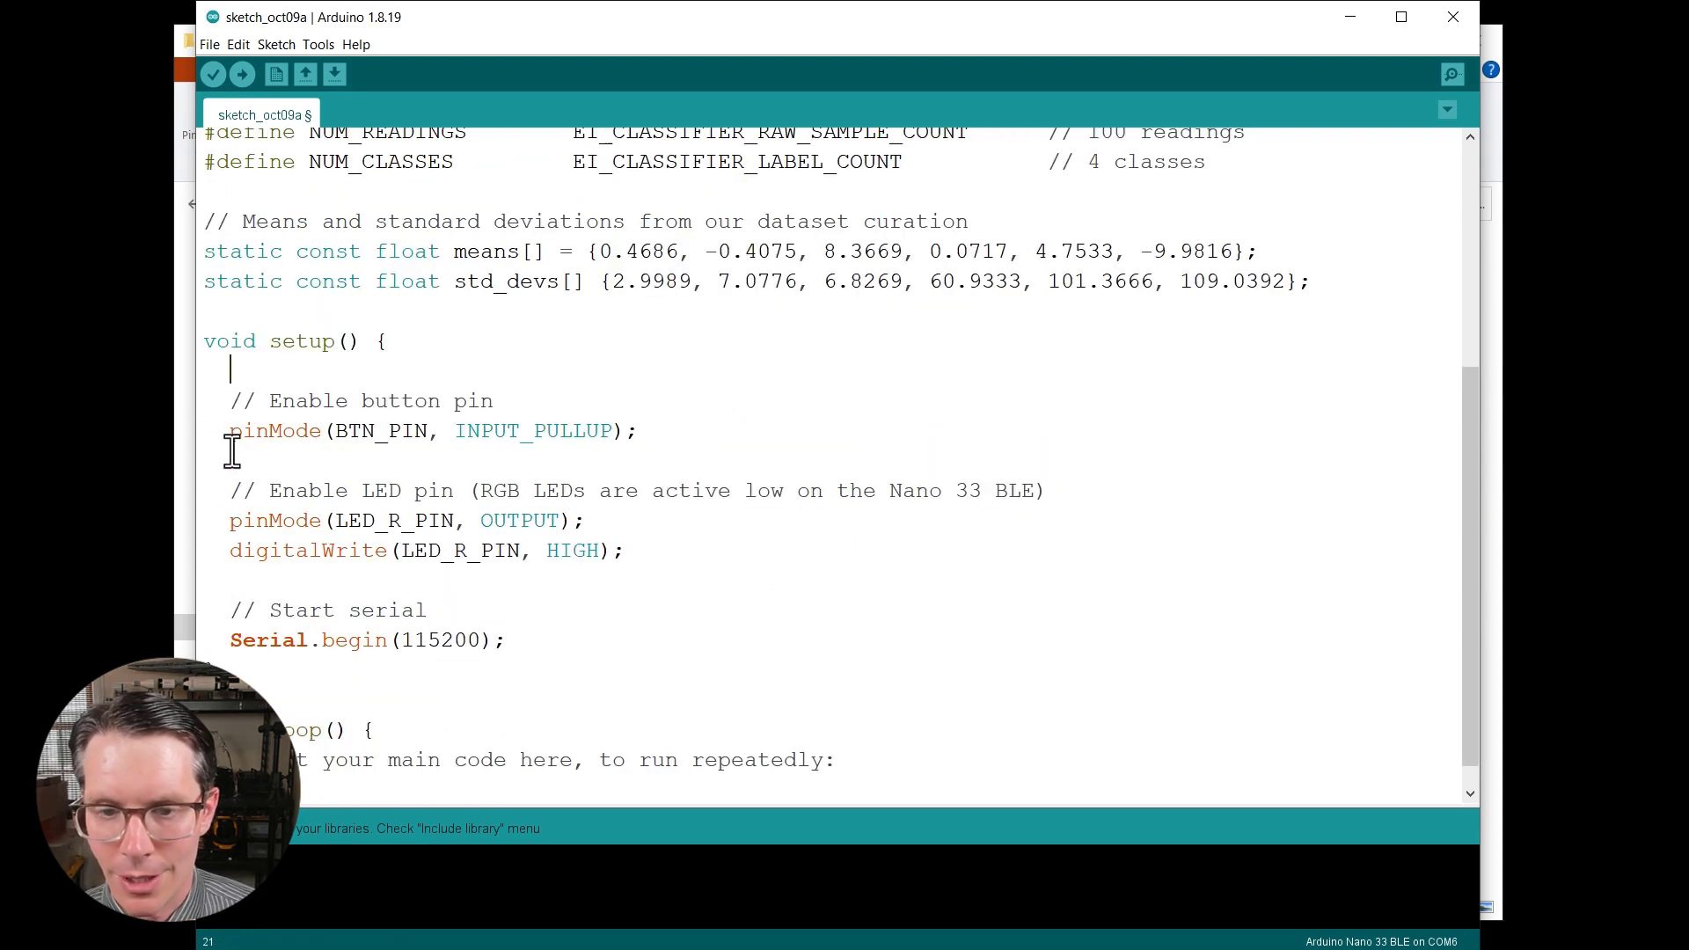
{"action": "double_click", "coordinate": [274, 431]}
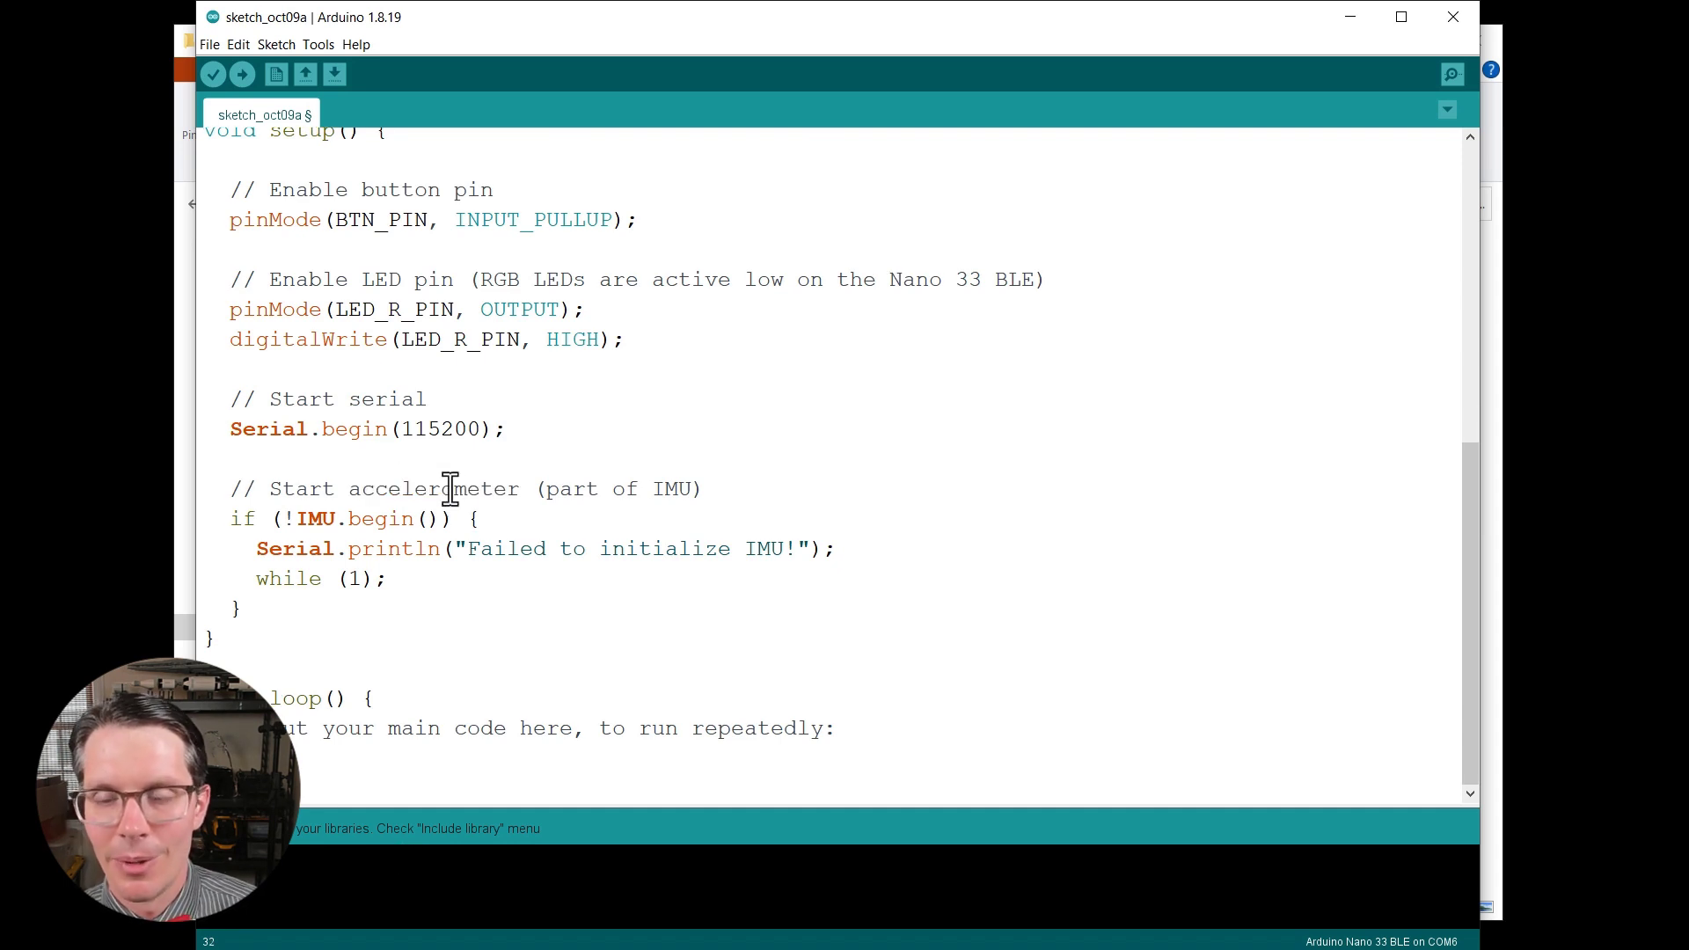
{"action": "left_click_drag", "start_coordinate": [363, 487], "coordinate": [700, 487]}
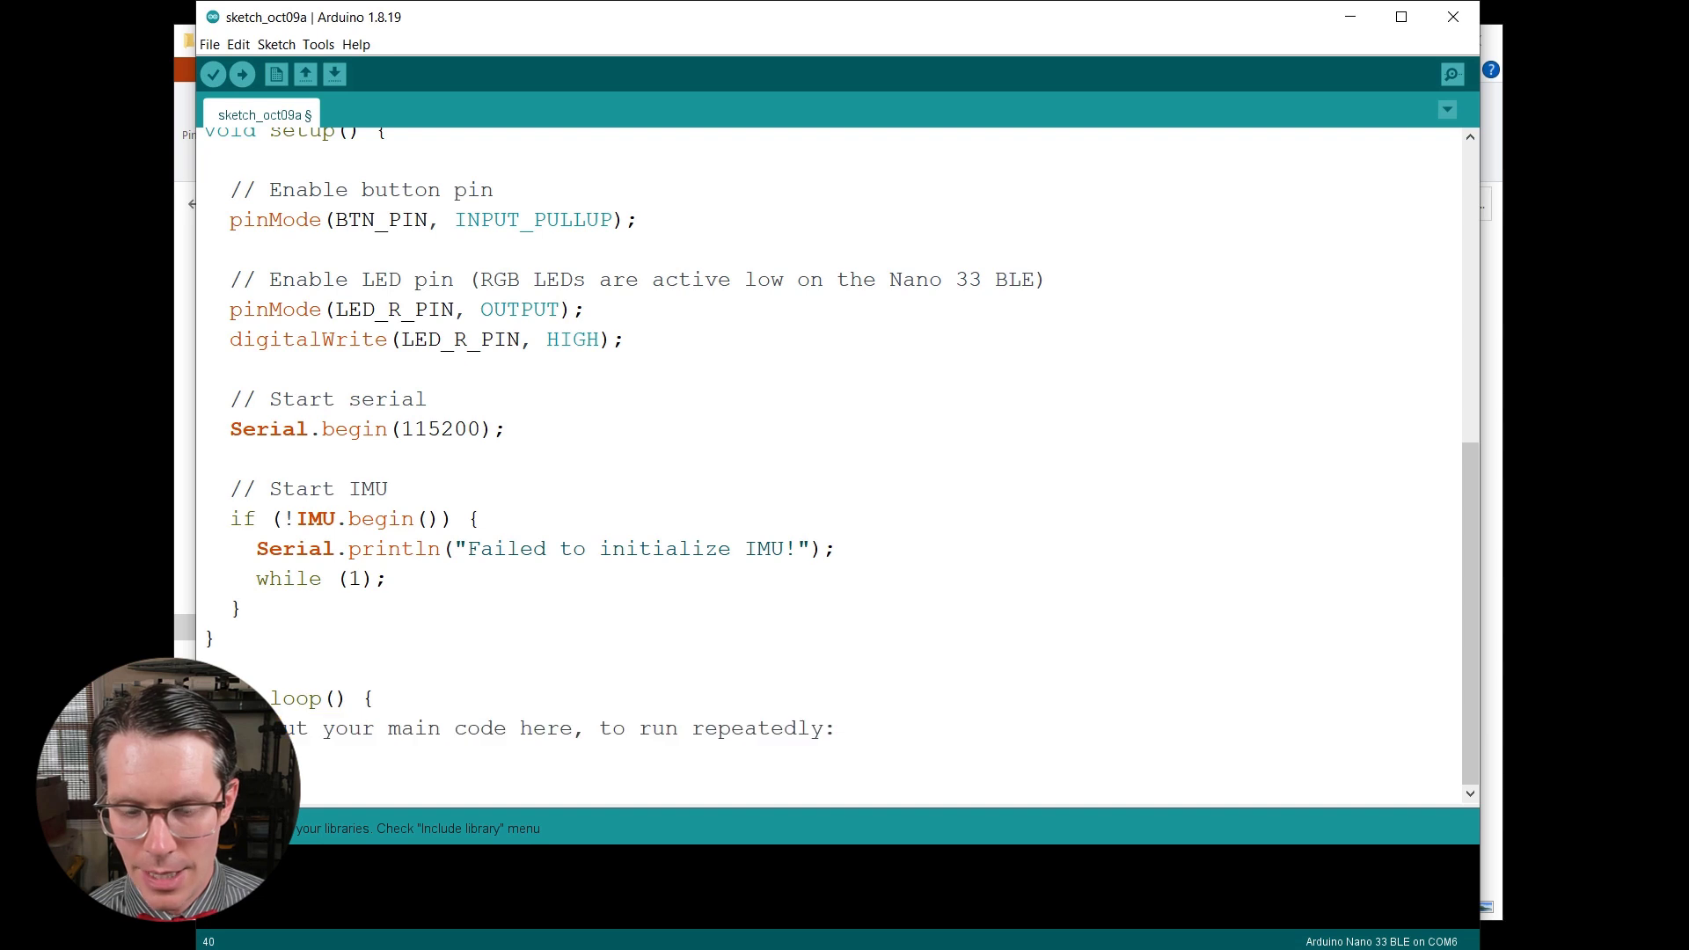
Declare loop()'s IMU reading floats and the timestamp variable at the top of loop().
{"action": "scroll", "scroll_direction": "down", "scroll_amount": 3}
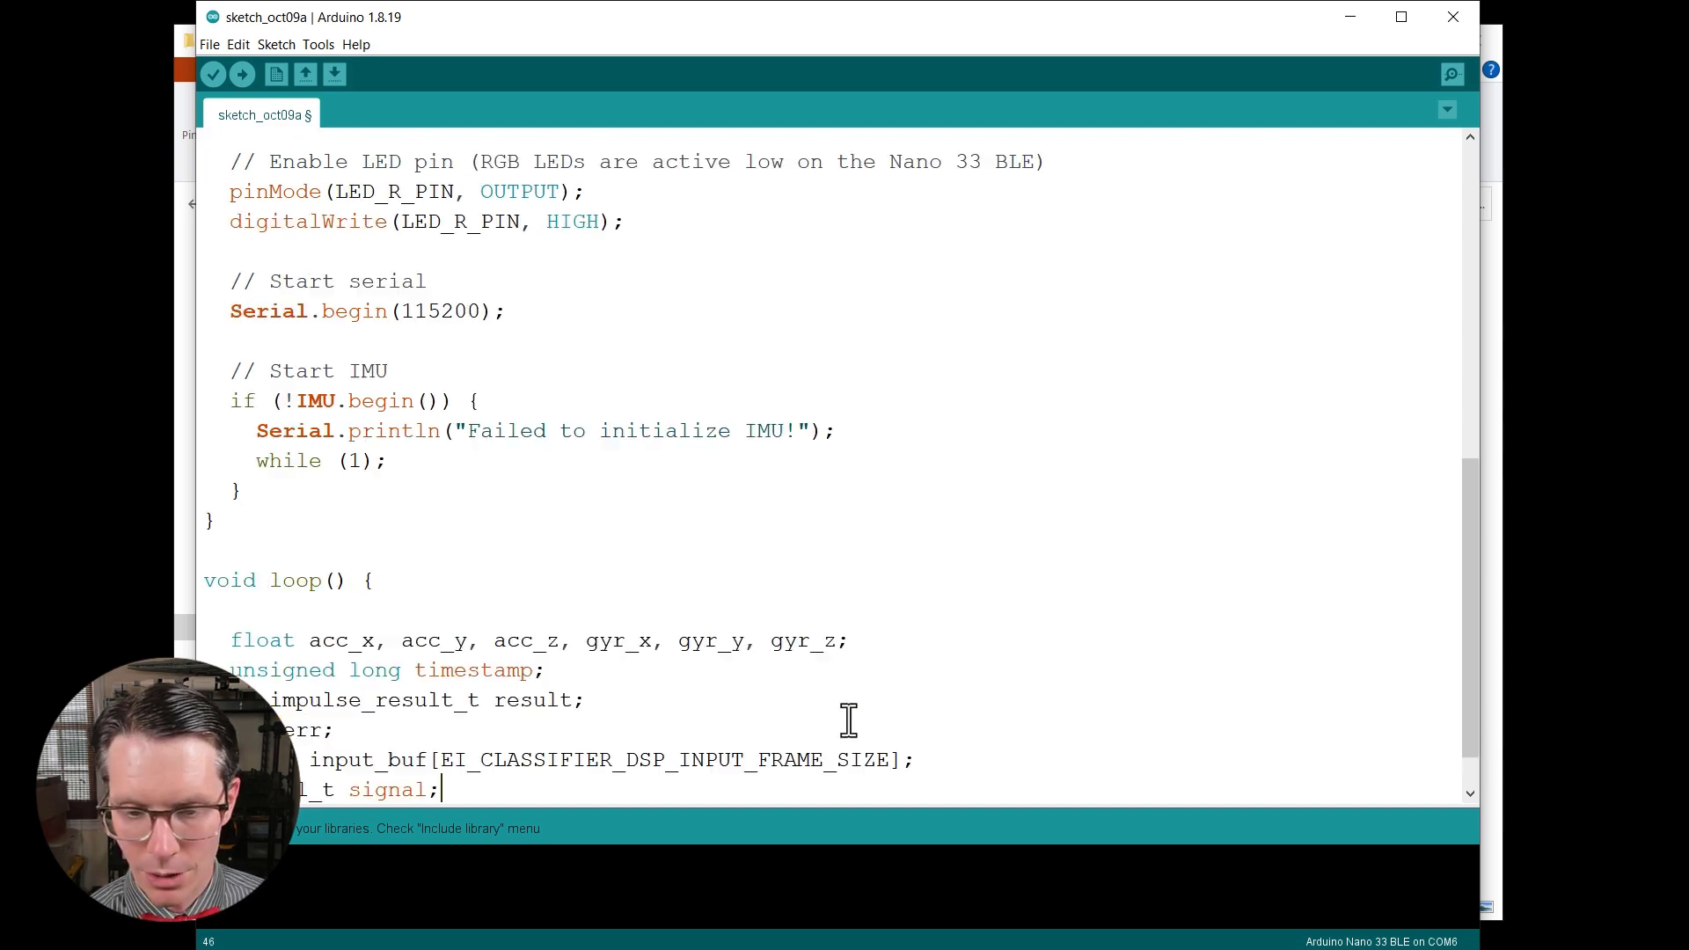
{"action": "scroll", "scroll_direction": "down", "scroll_amount": 3}
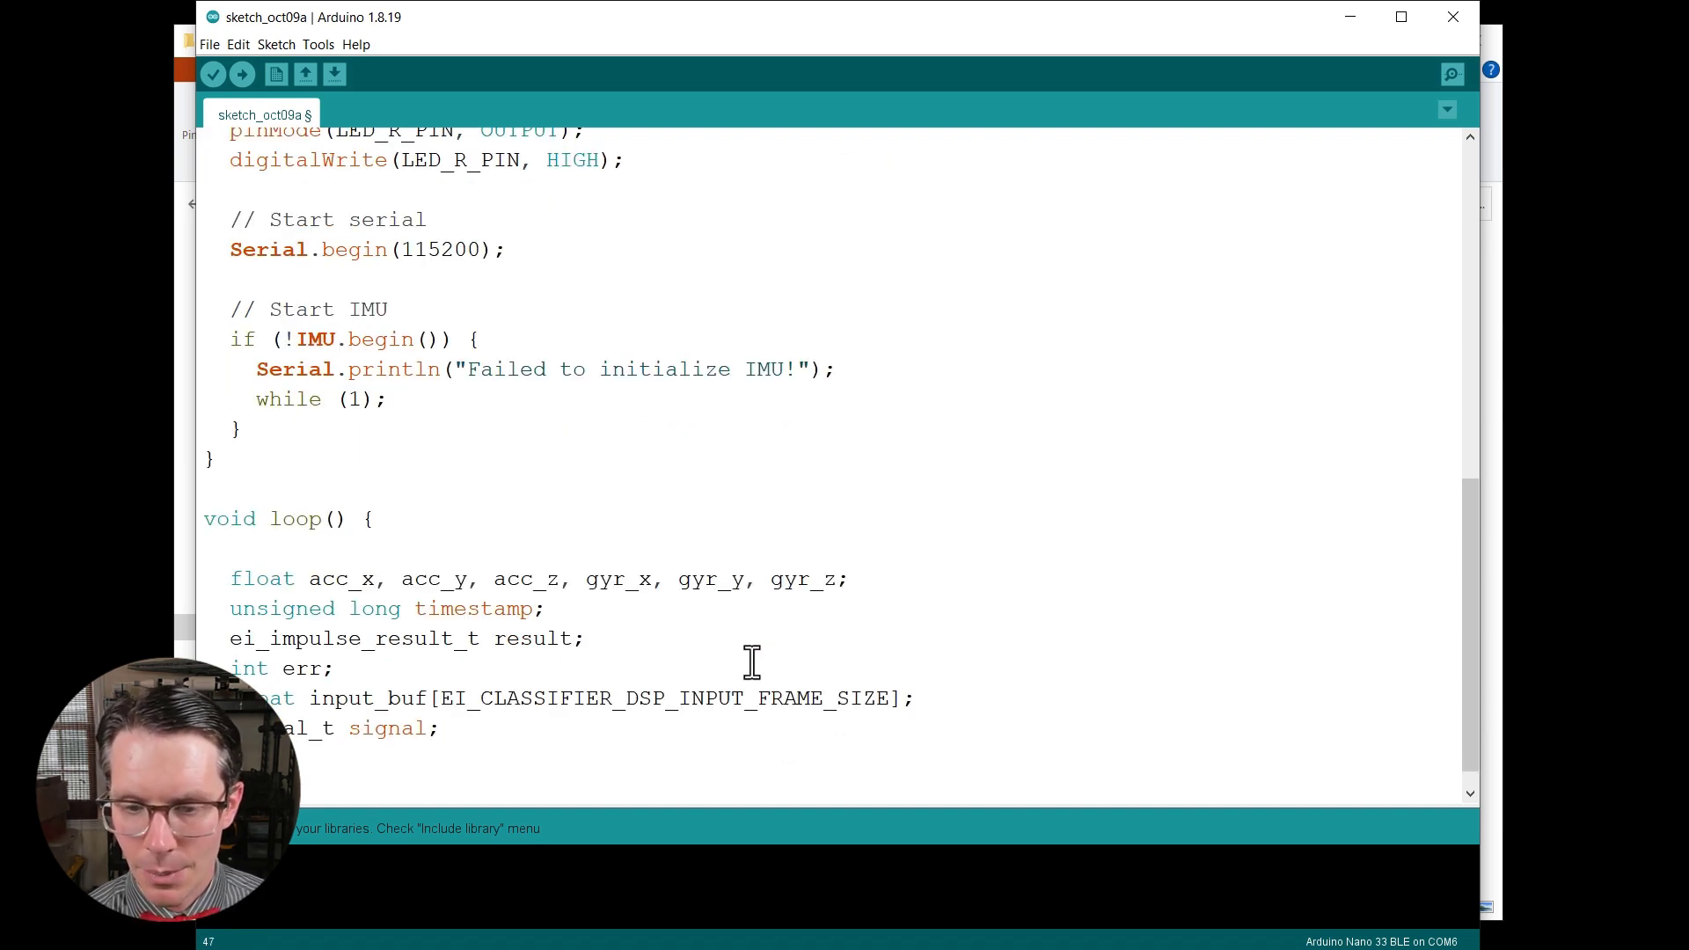
{"action": "scroll", "scroll_direction": "down", "scroll_amount": 3}
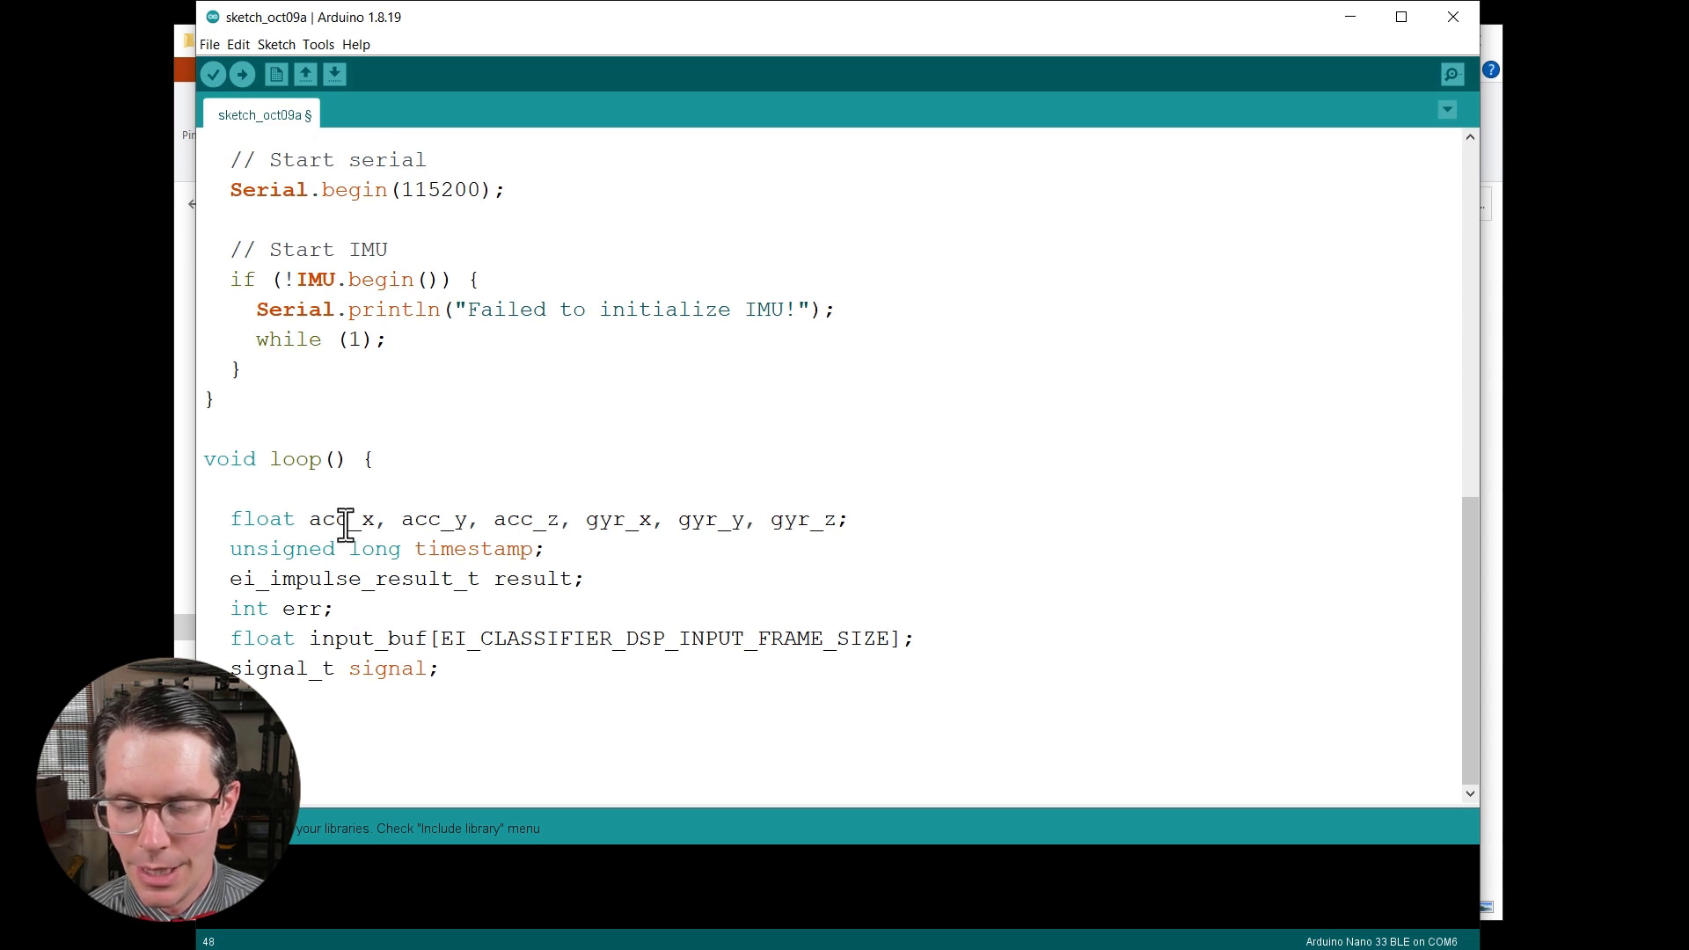
{"action": "left_click_drag", "start_coordinate": [310, 519], "coordinate": [840, 519]}
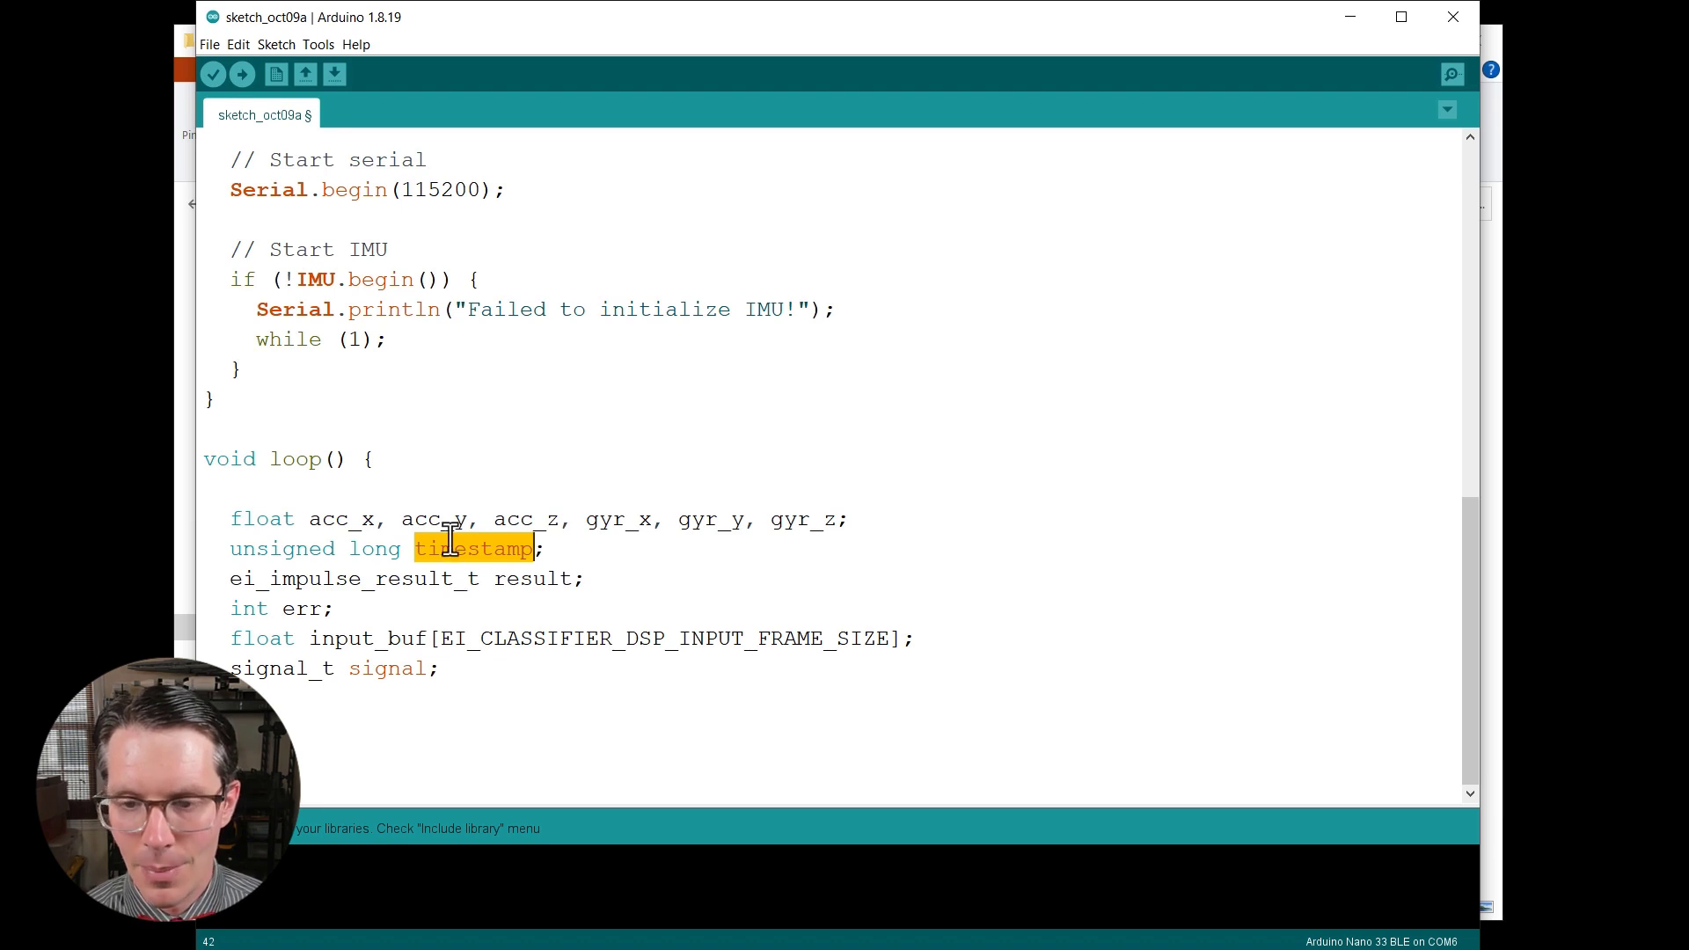
{"action": "mouse_move", "coordinate": [528, 578]}
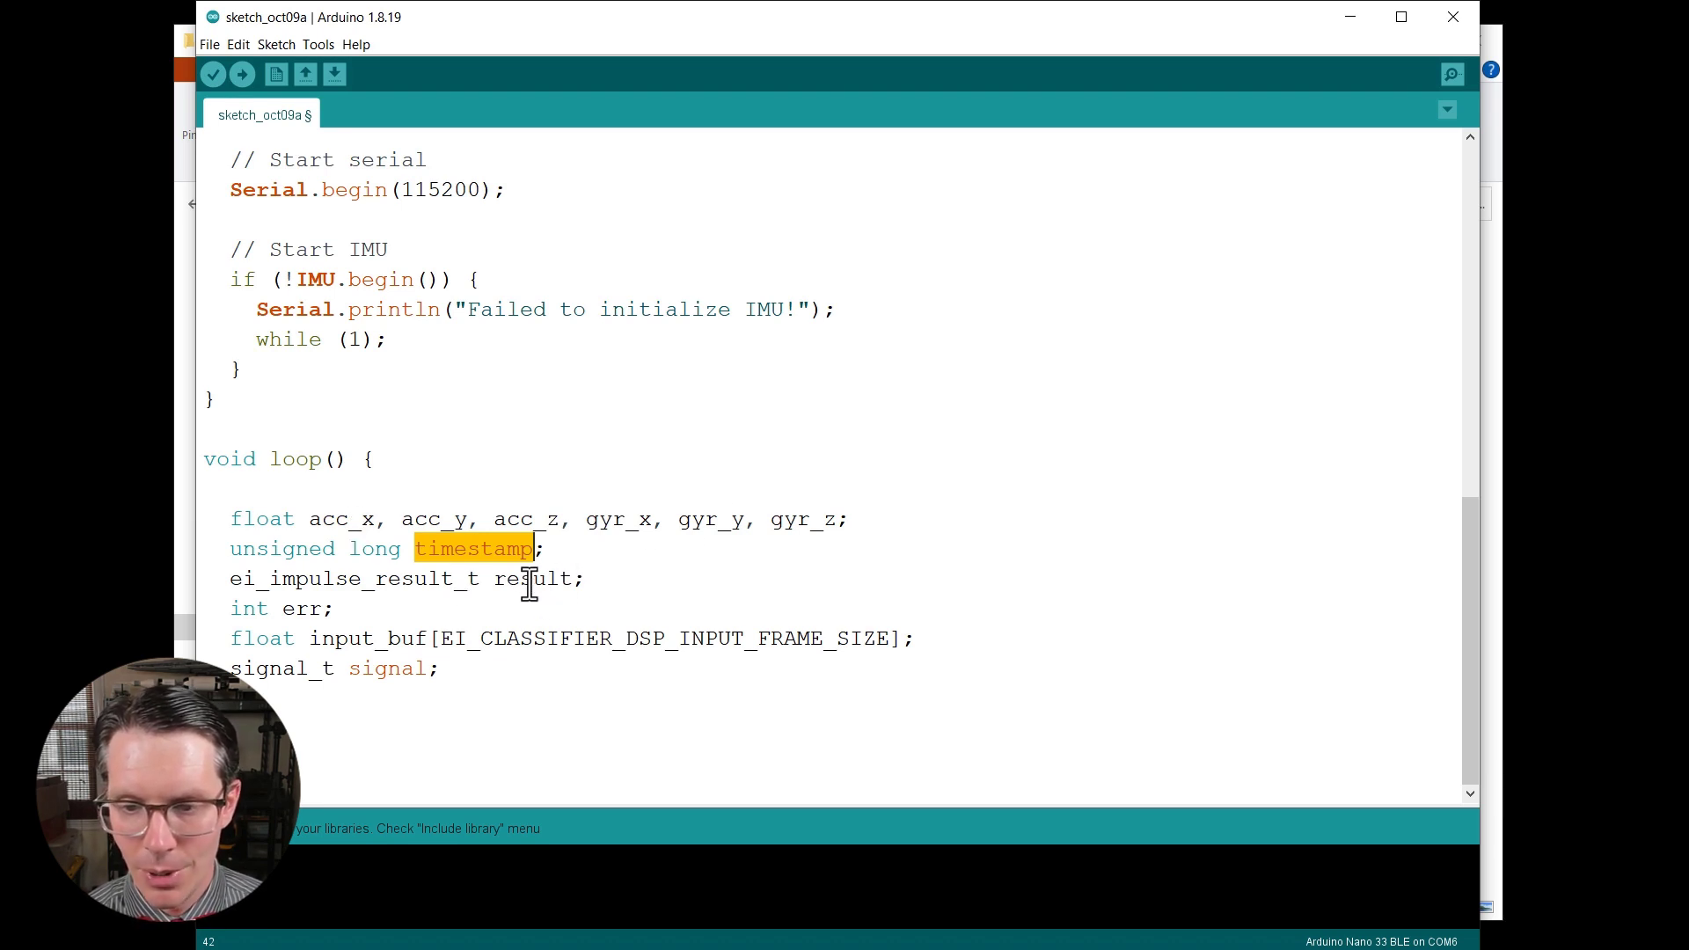
Declare result, err, the input_buf array sized by the DSP input frame constant, and the signal.
{"action": "double_click", "coordinate": [531, 578]}
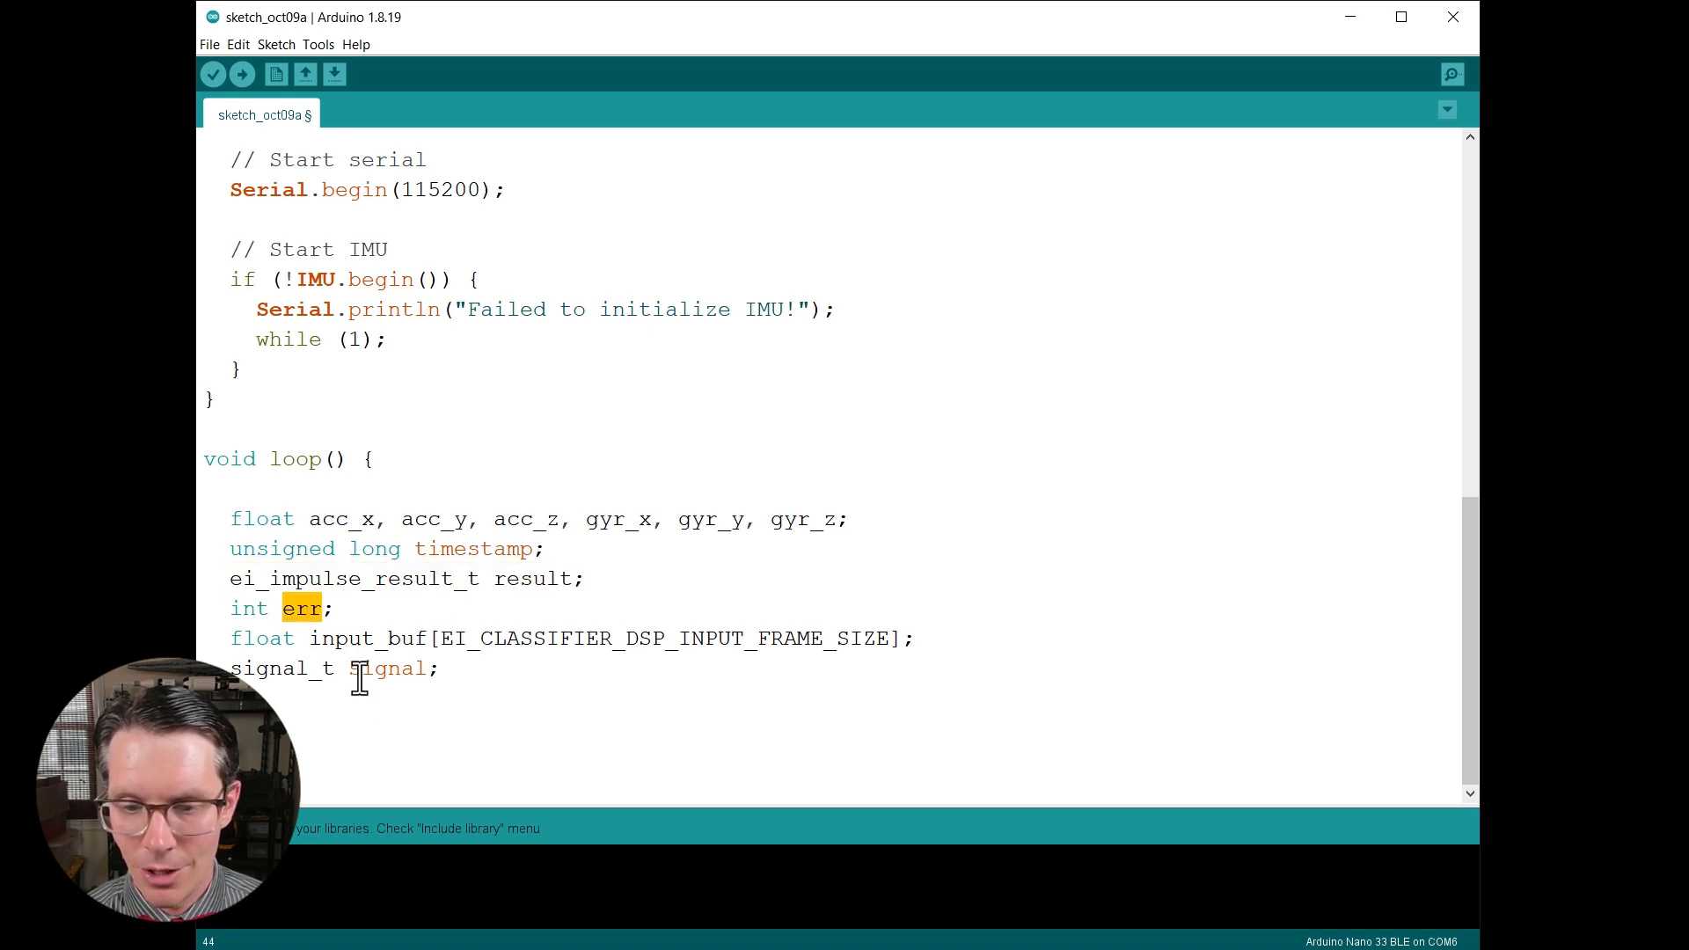
{"action": "double_click", "coordinate": [368, 636]}
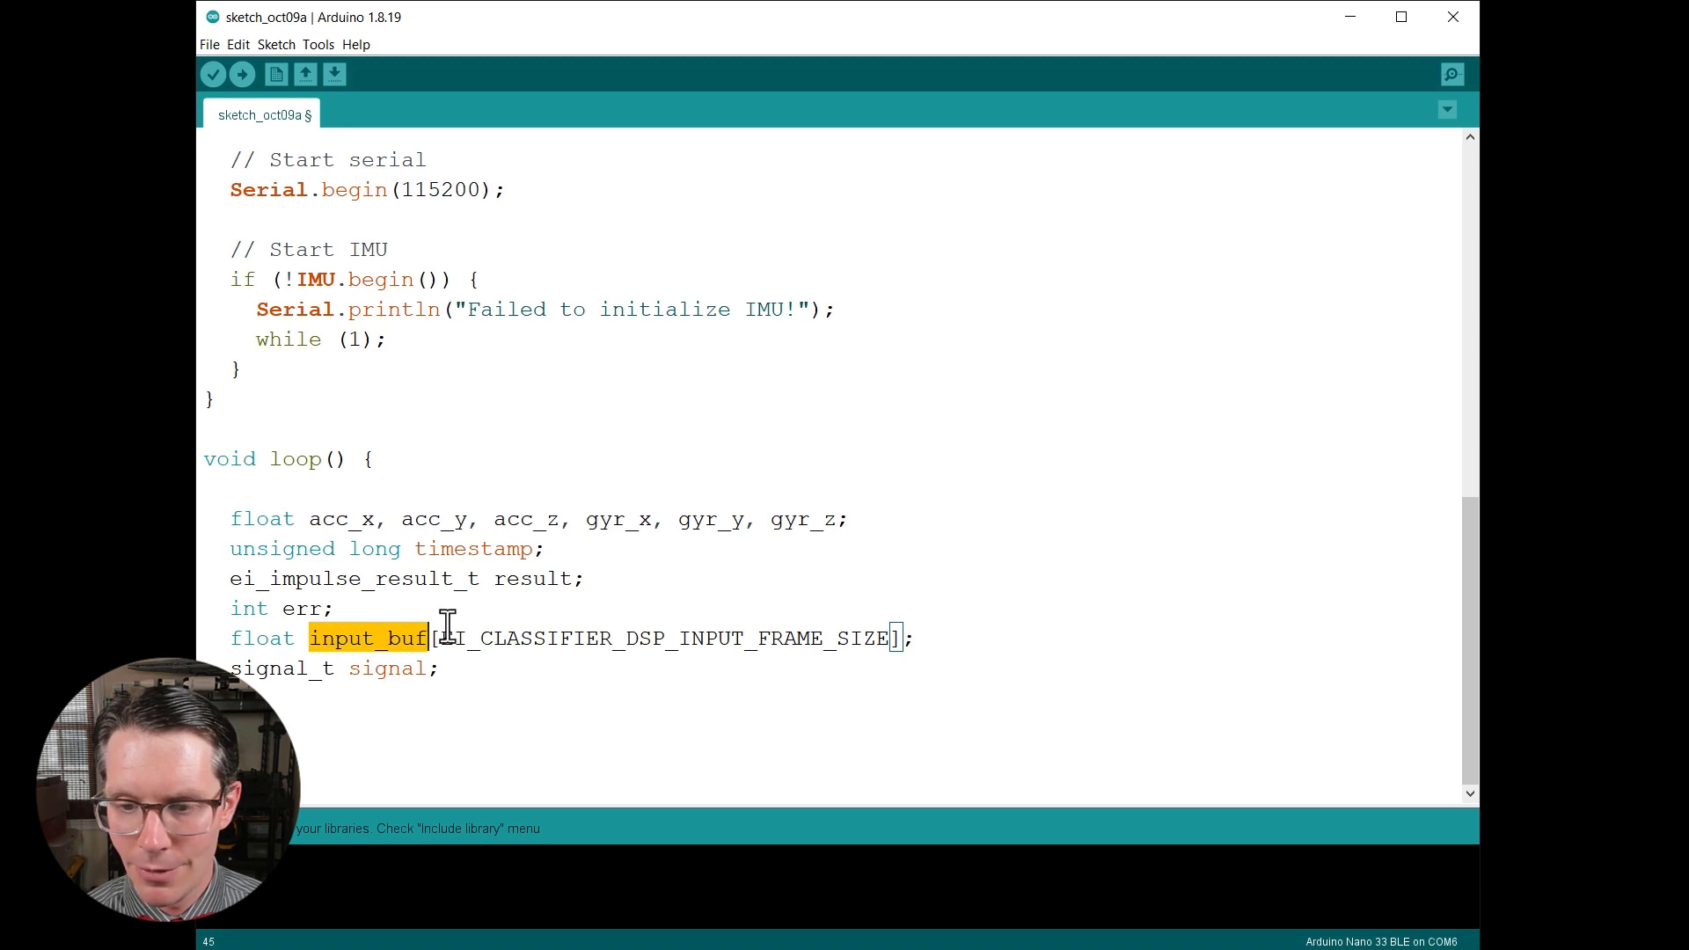
{"action": "left_click_drag", "start_coordinate": [437, 637], "coordinate": [892, 636]}
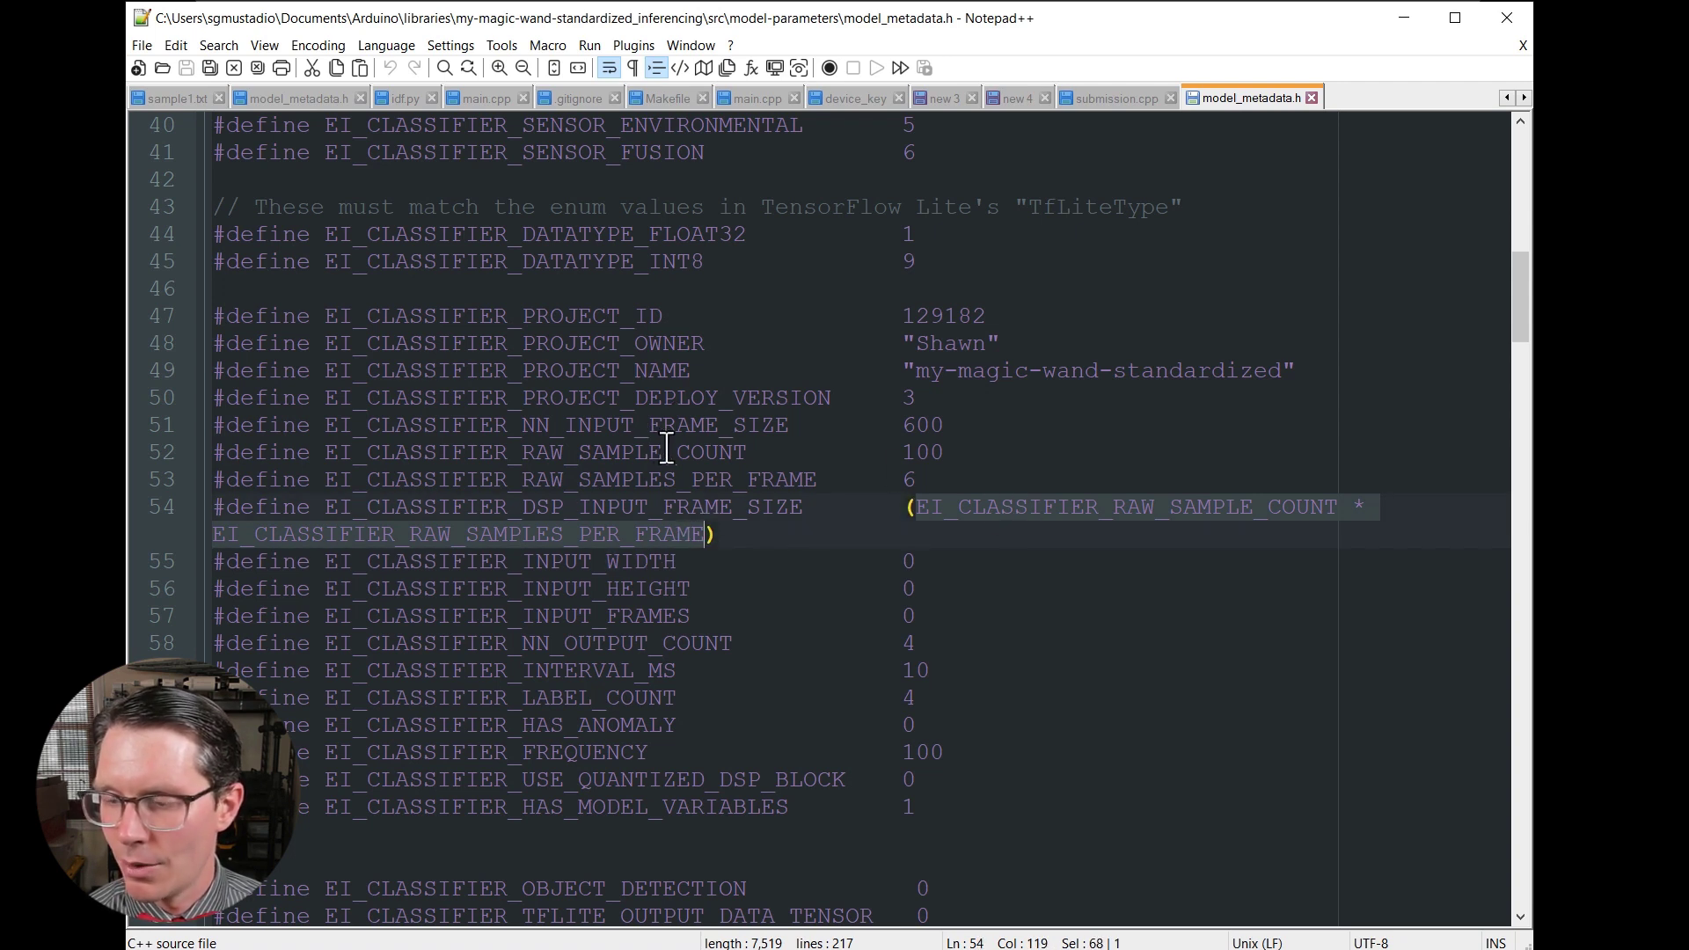
{"action": "mouse_move", "coordinate": [436, 552]}
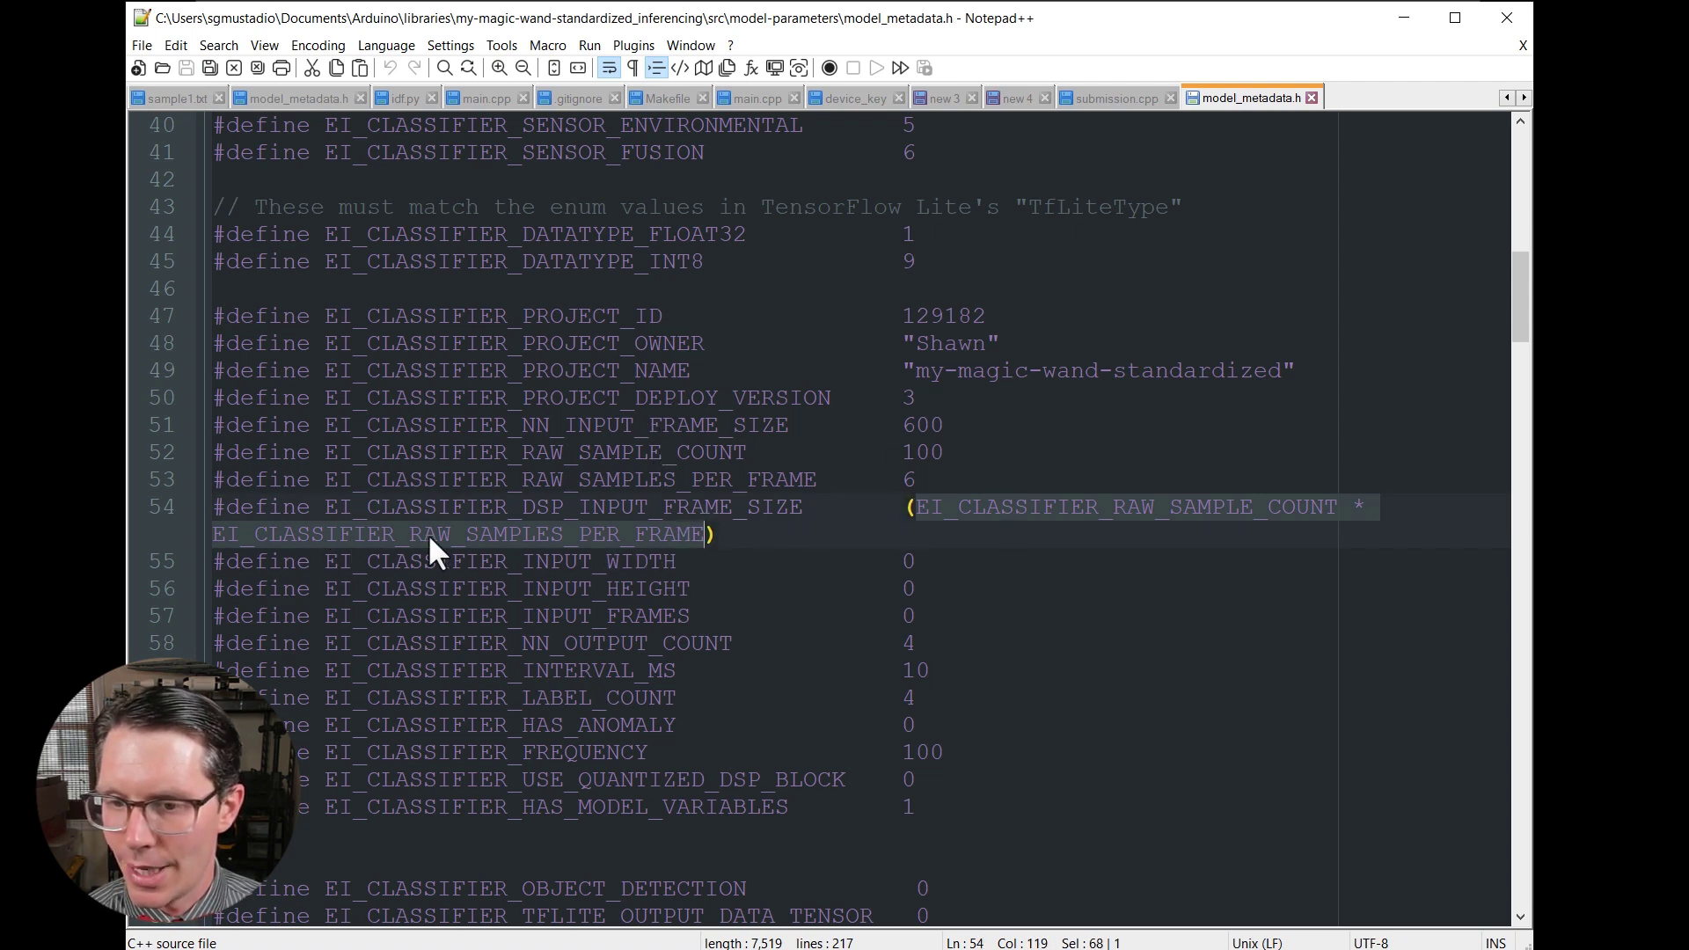
{"action": "mouse_move", "coordinate": [533, 539]}
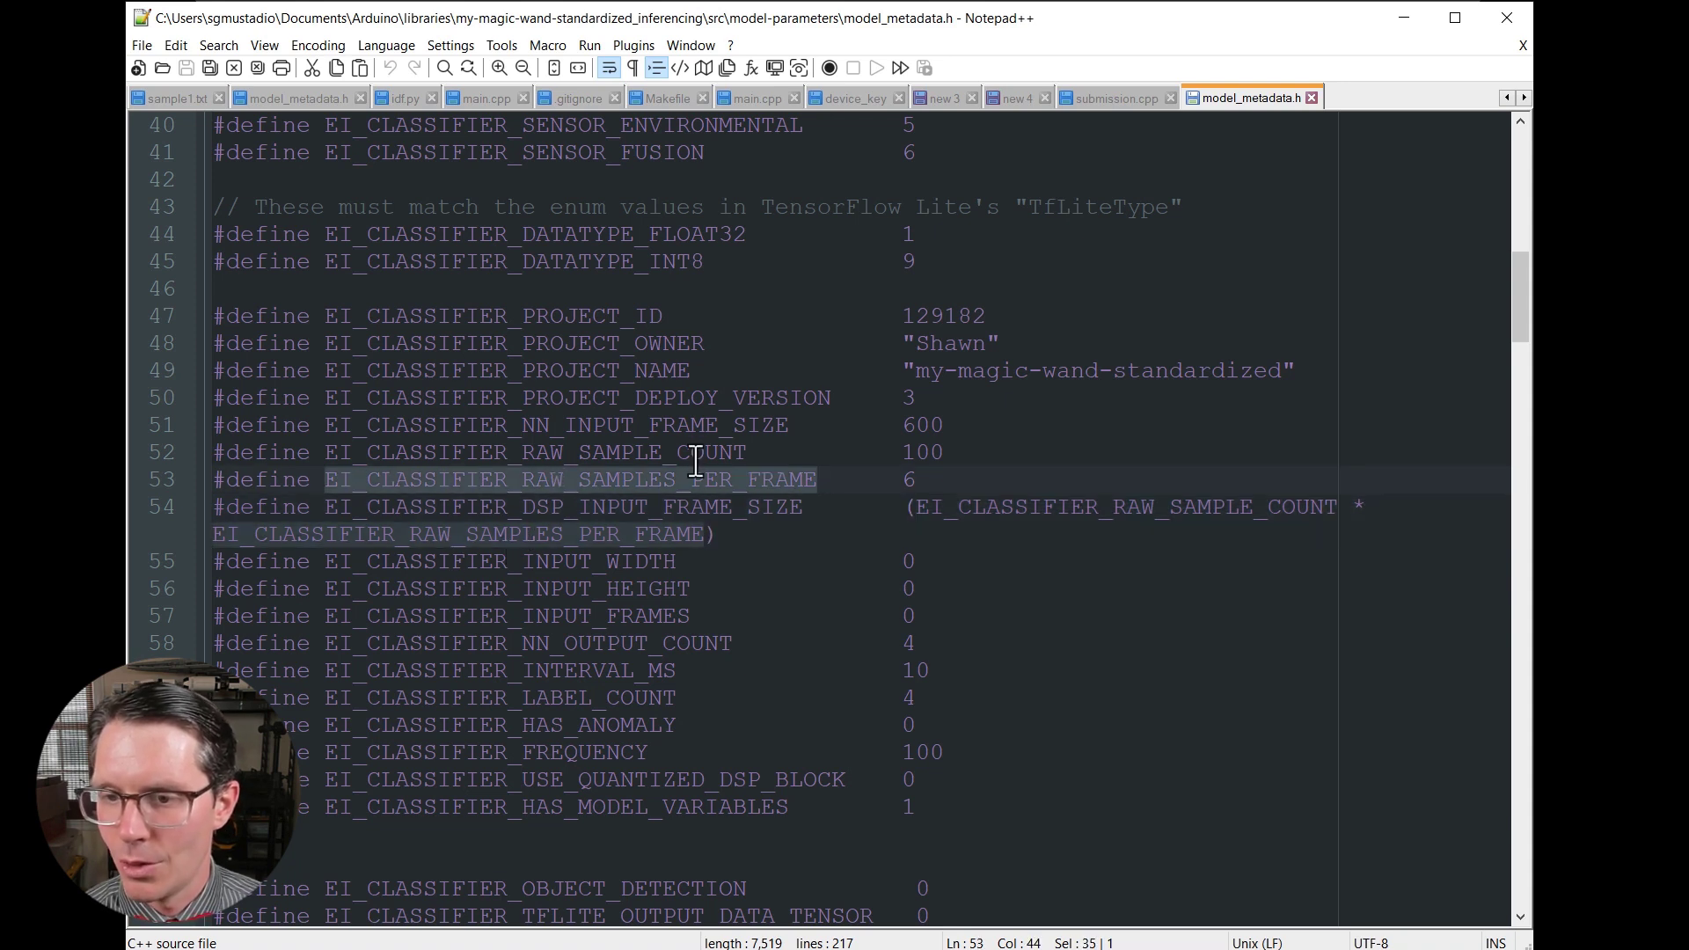
{"action": "mouse_move", "coordinate": [1401, 18]}
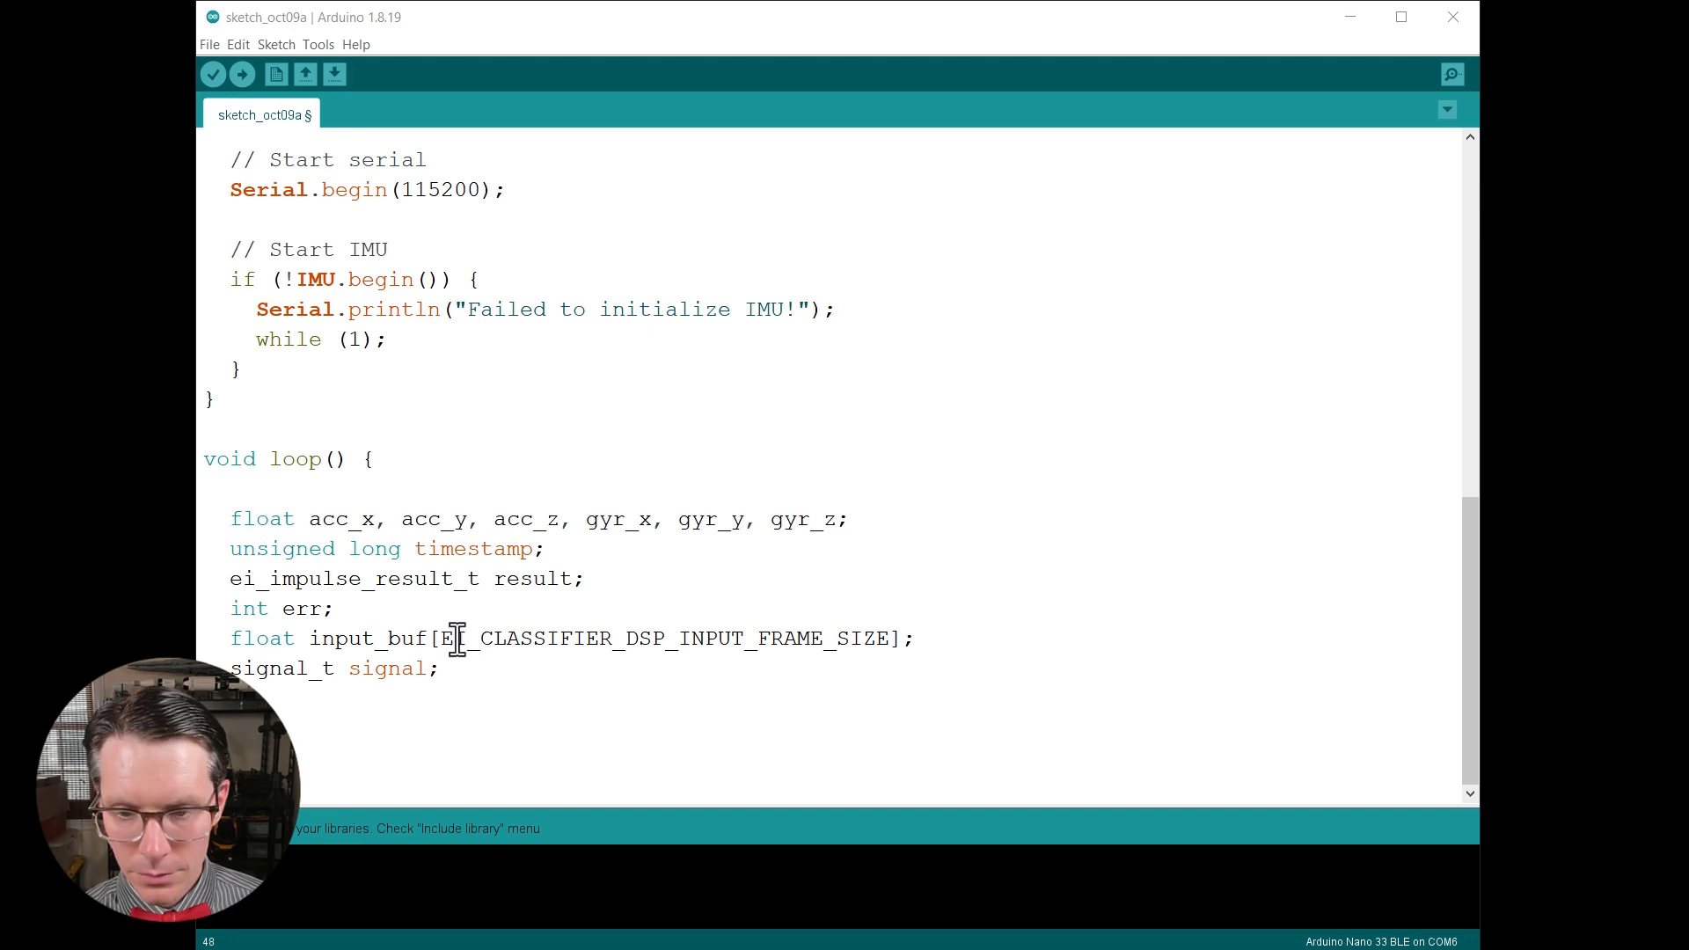
Add the button-wait while loop, the red LED digitalWrite, and a for loop taking a millis() timestamp per reading.
{"action": "scroll", "scroll_direction": "down", "scroll_amount": 3}
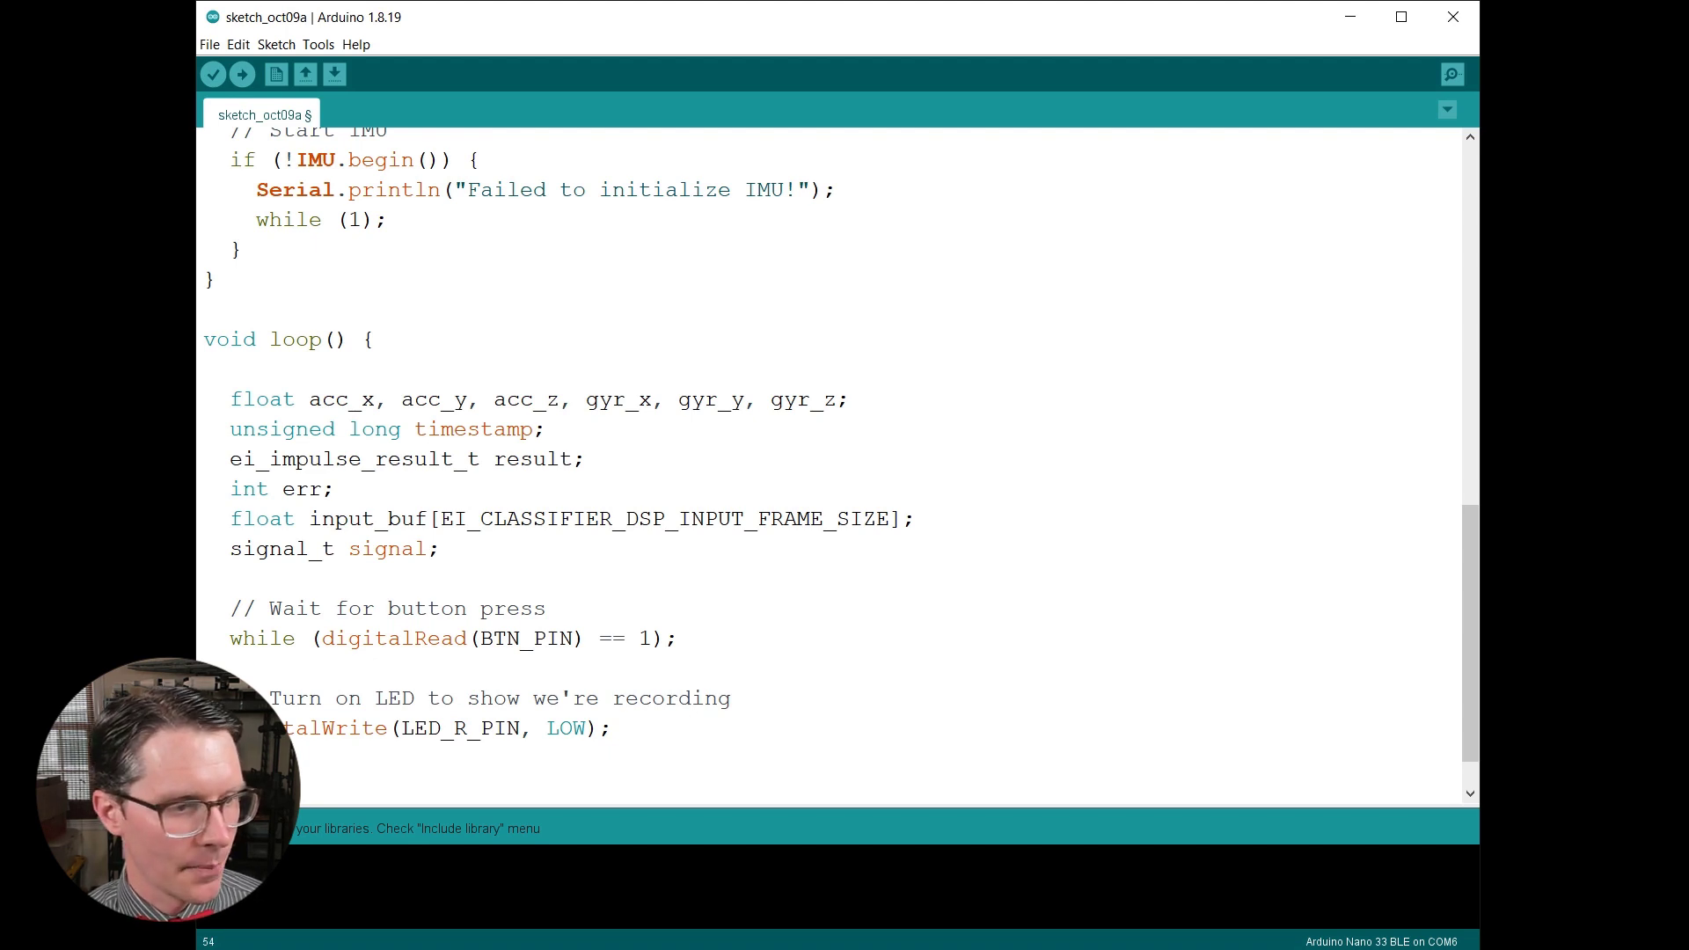
{"action": "scroll", "scroll_direction": "down", "scroll_amount": 3}
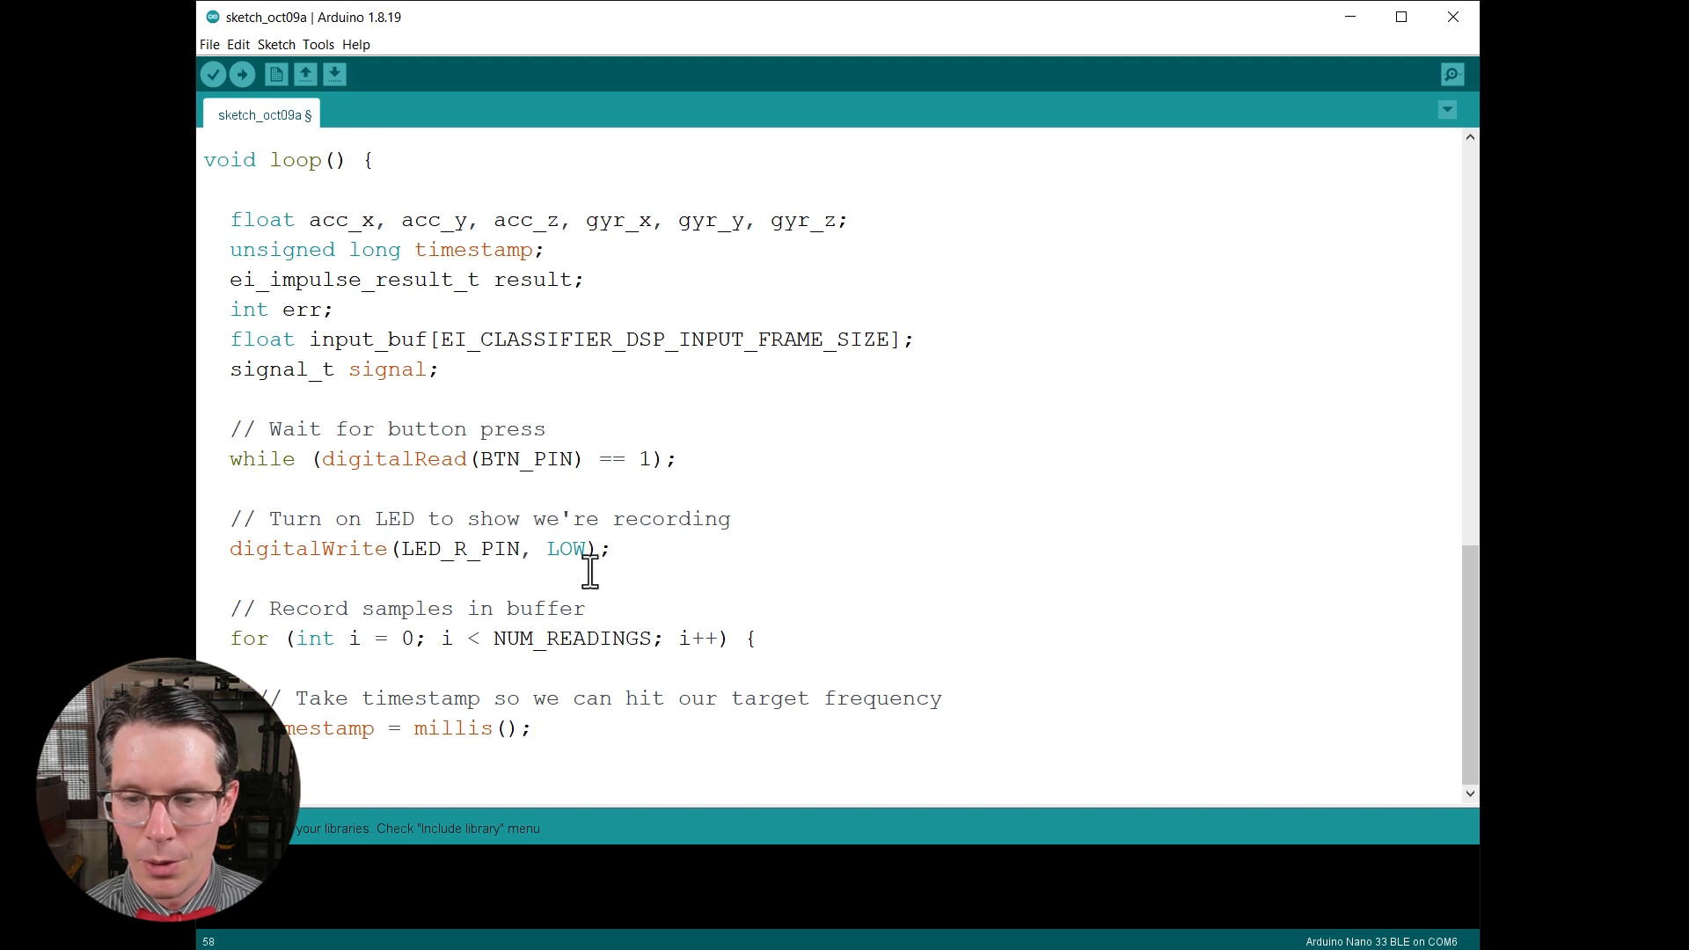
{"action": "scroll", "scroll_direction": "up", "scroll_amount": 3}
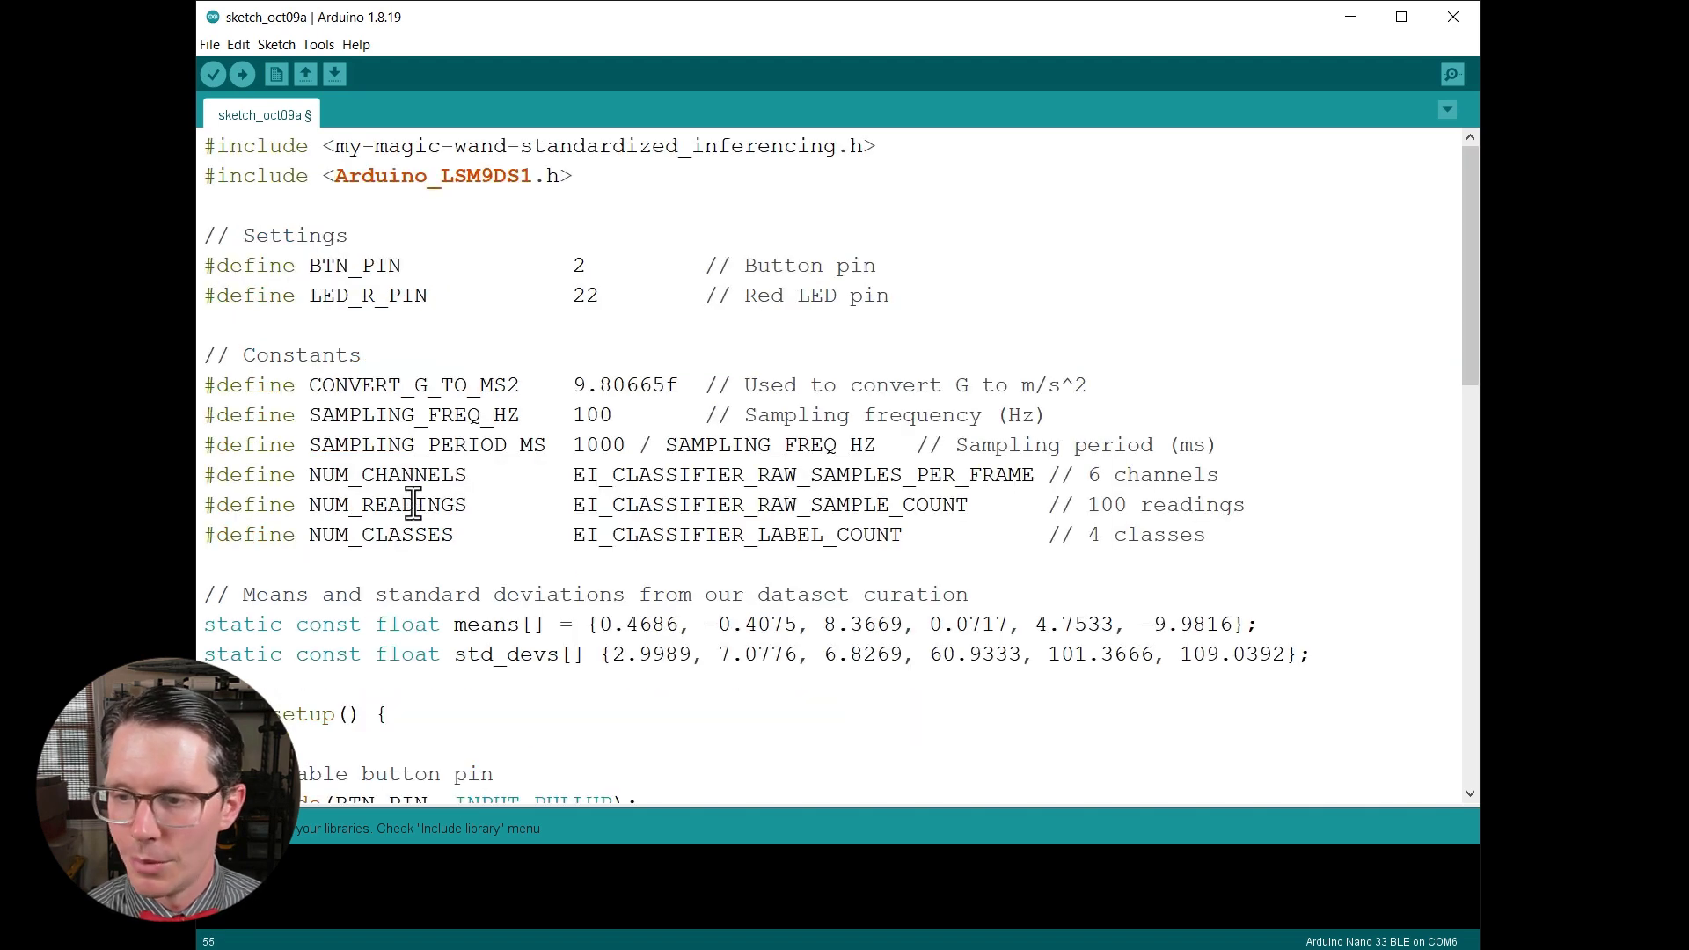
{"action": "scroll", "scroll_direction": "down", "scroll_amount": 3}
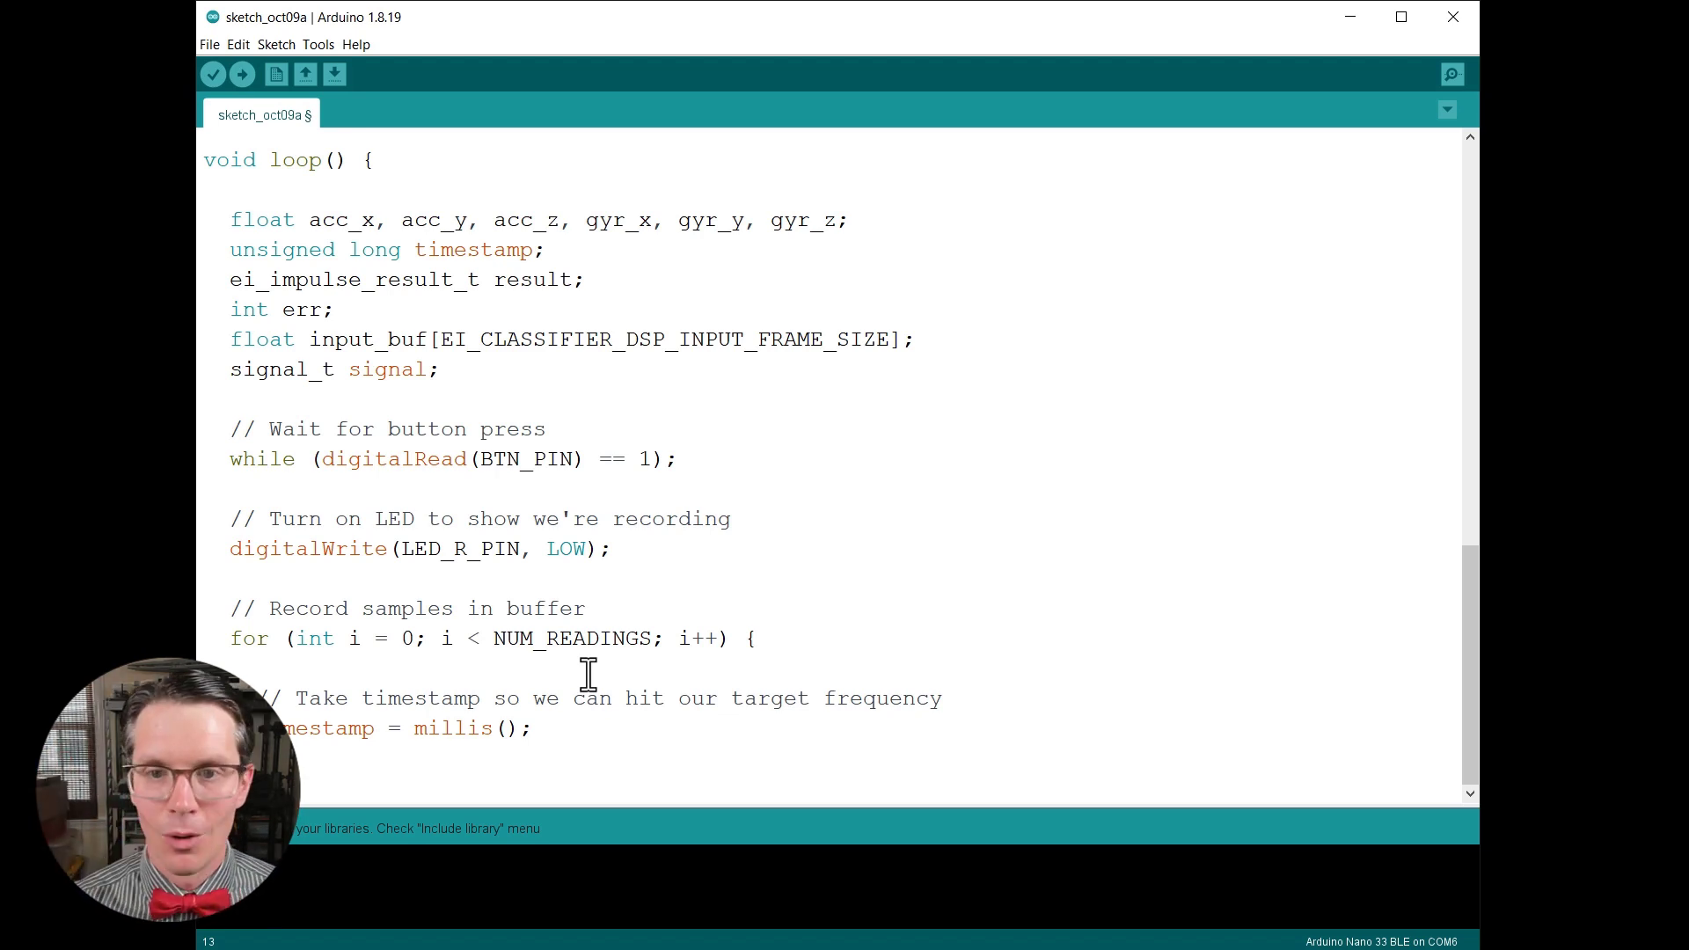
{"action": "double_click", "coordinate": [294, 160]}
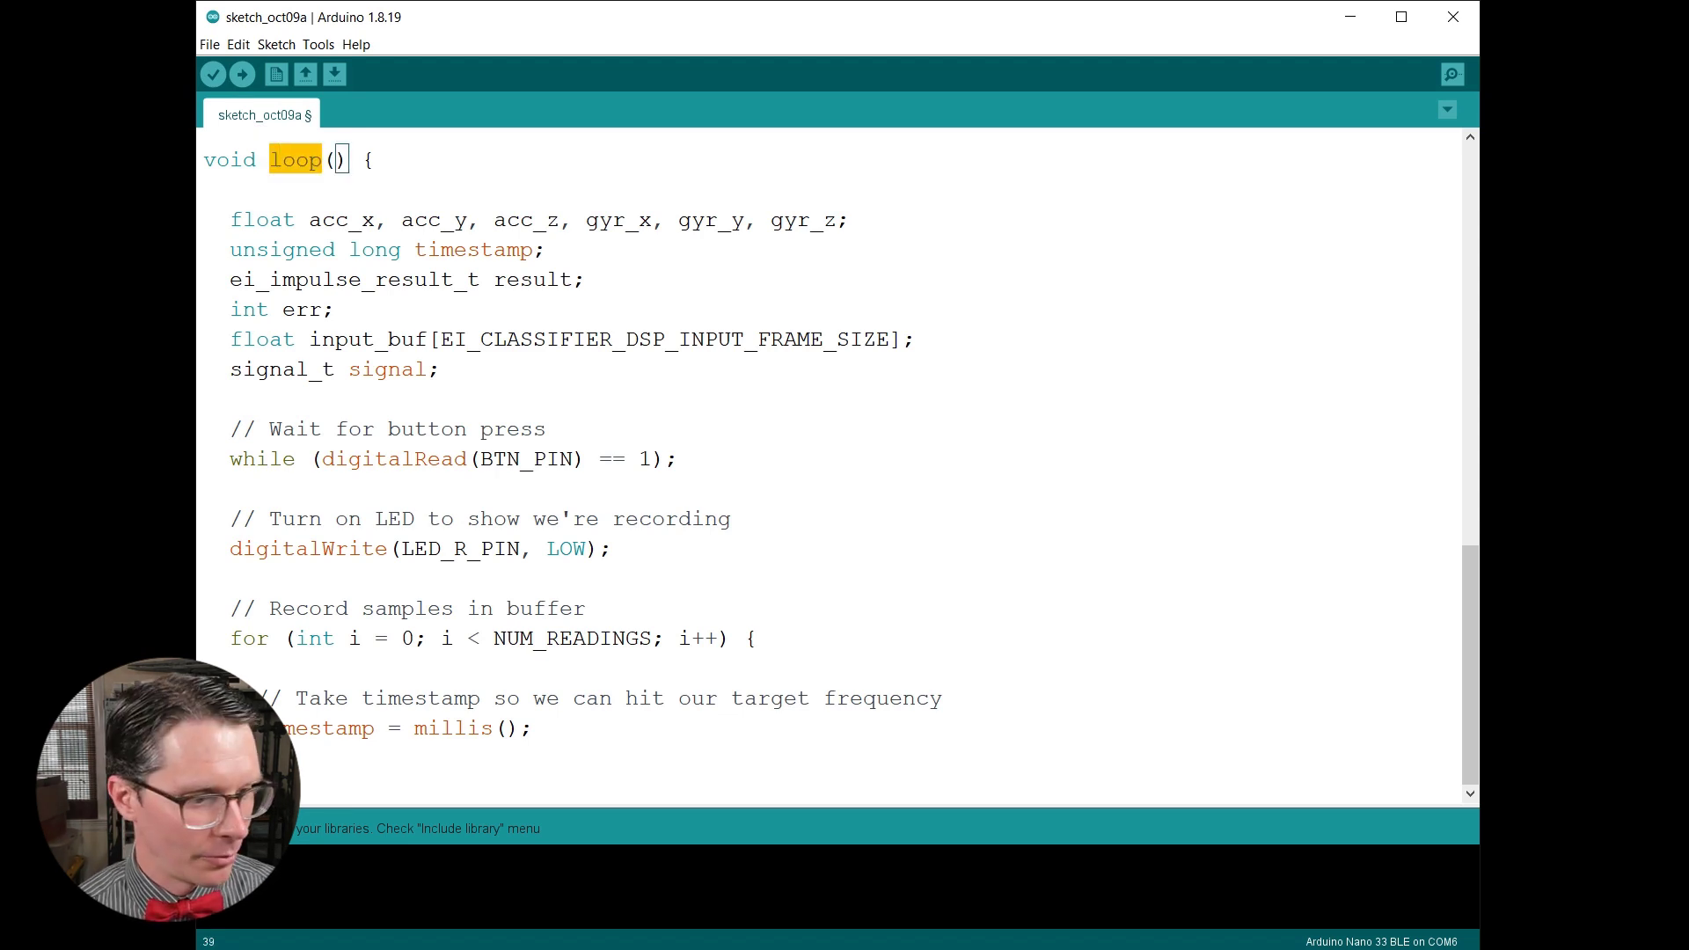
Read acceleration and gyroscope from the IMU in the loop and multiply acc_x/y/z by CONVERT_G_TO_MS2.
{"action": "scroll", "scroll_direction": "down", "scroll_amount": 3}
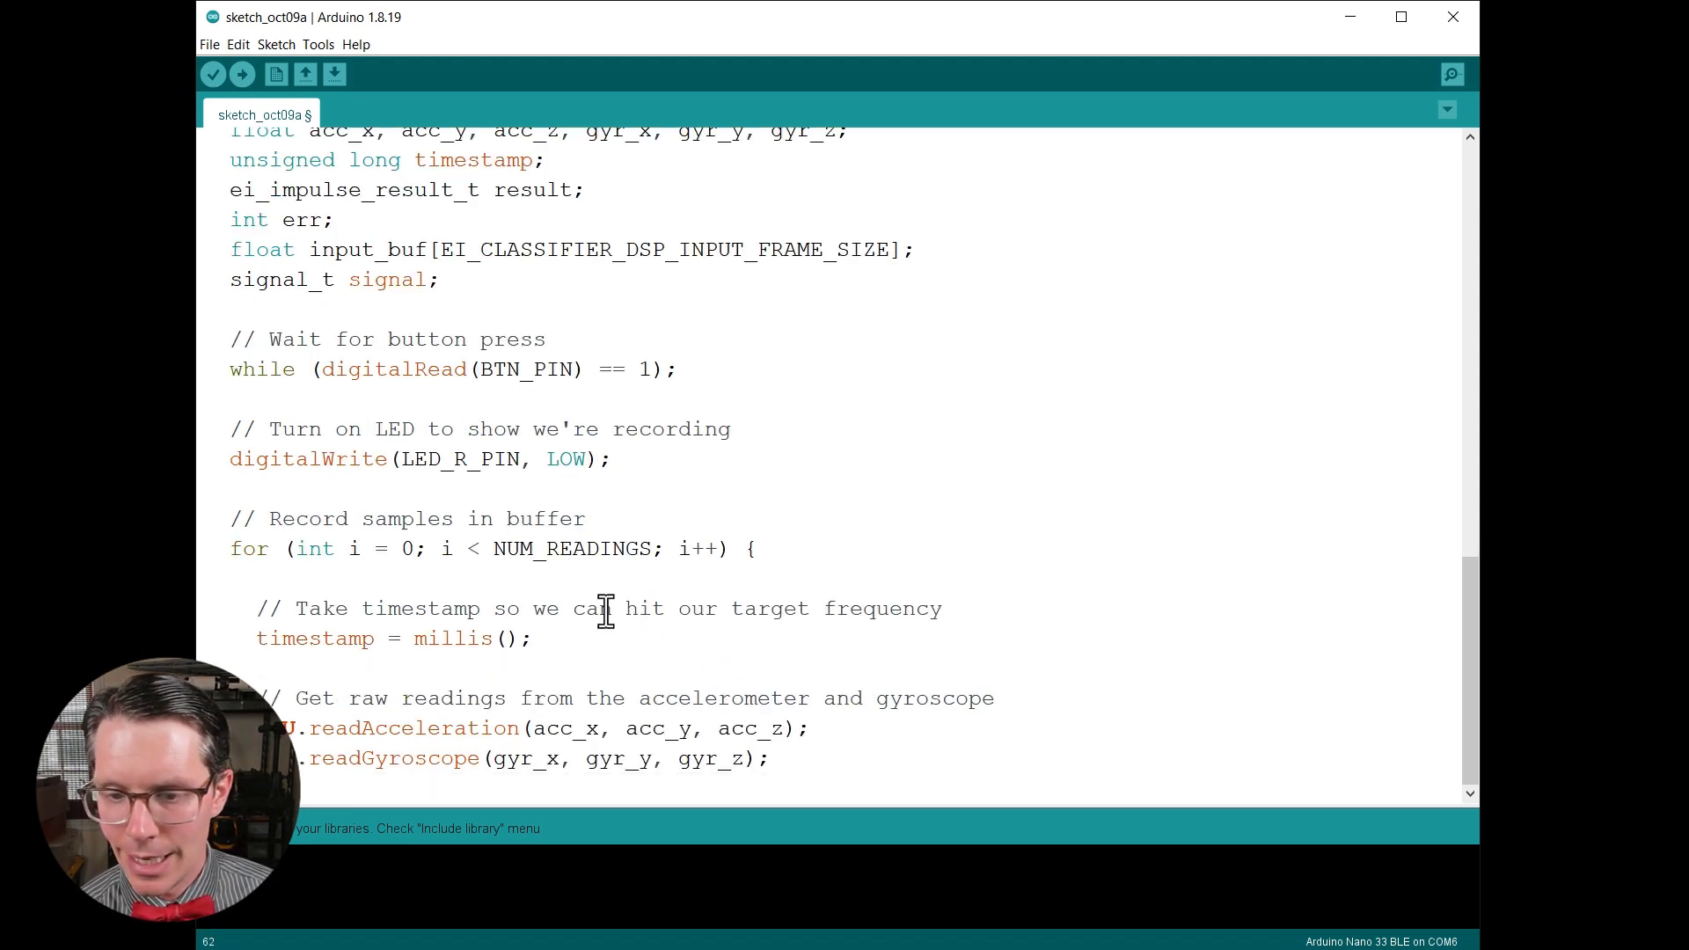
{"action": "mouse_move", "coordinate": [86, 573]}
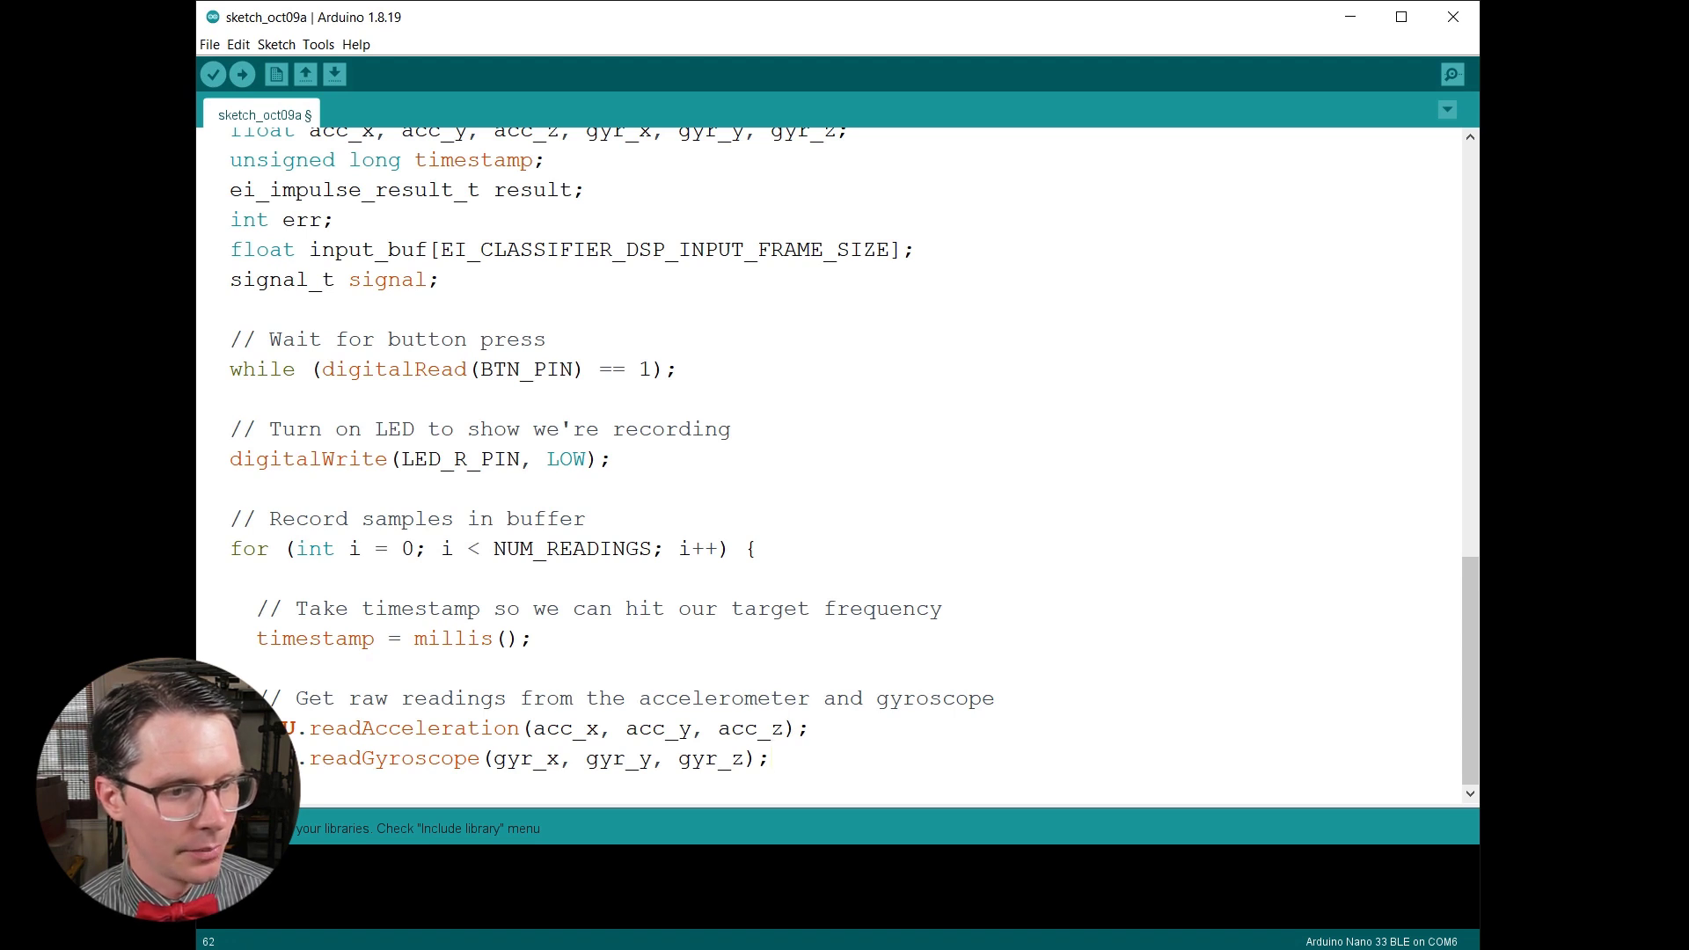
{"action": "scroll", "scroll_direction": "down", "scroll_amount": 3}
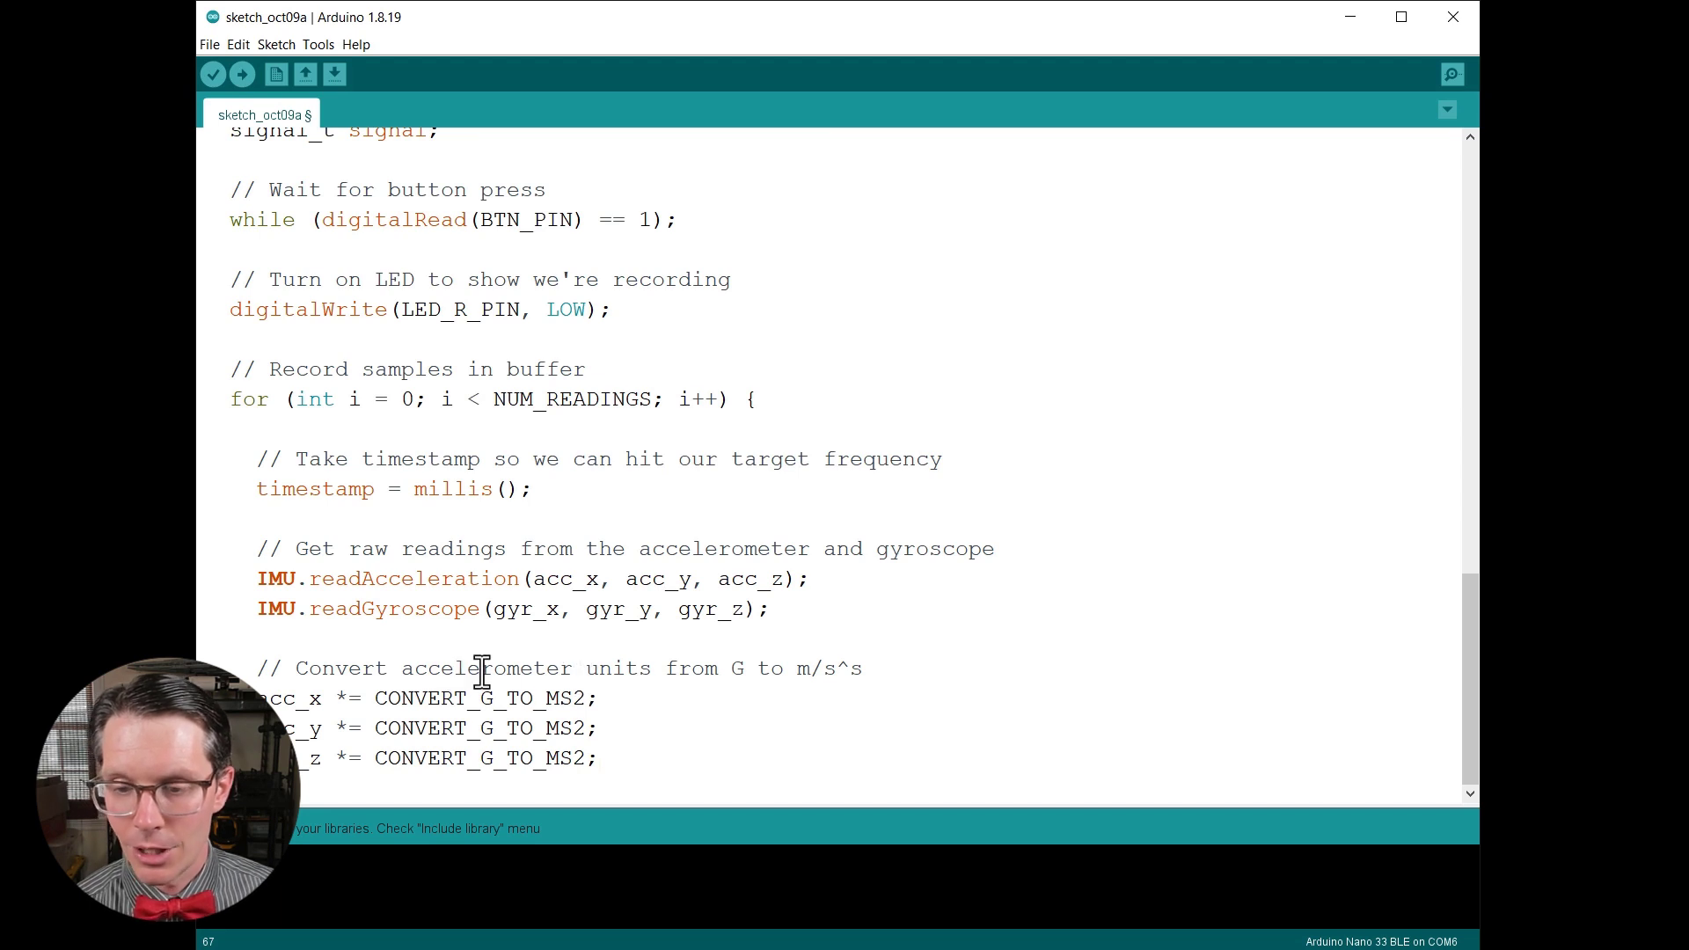
{"action": "mouse_move", "coordinate": [751, 679]}
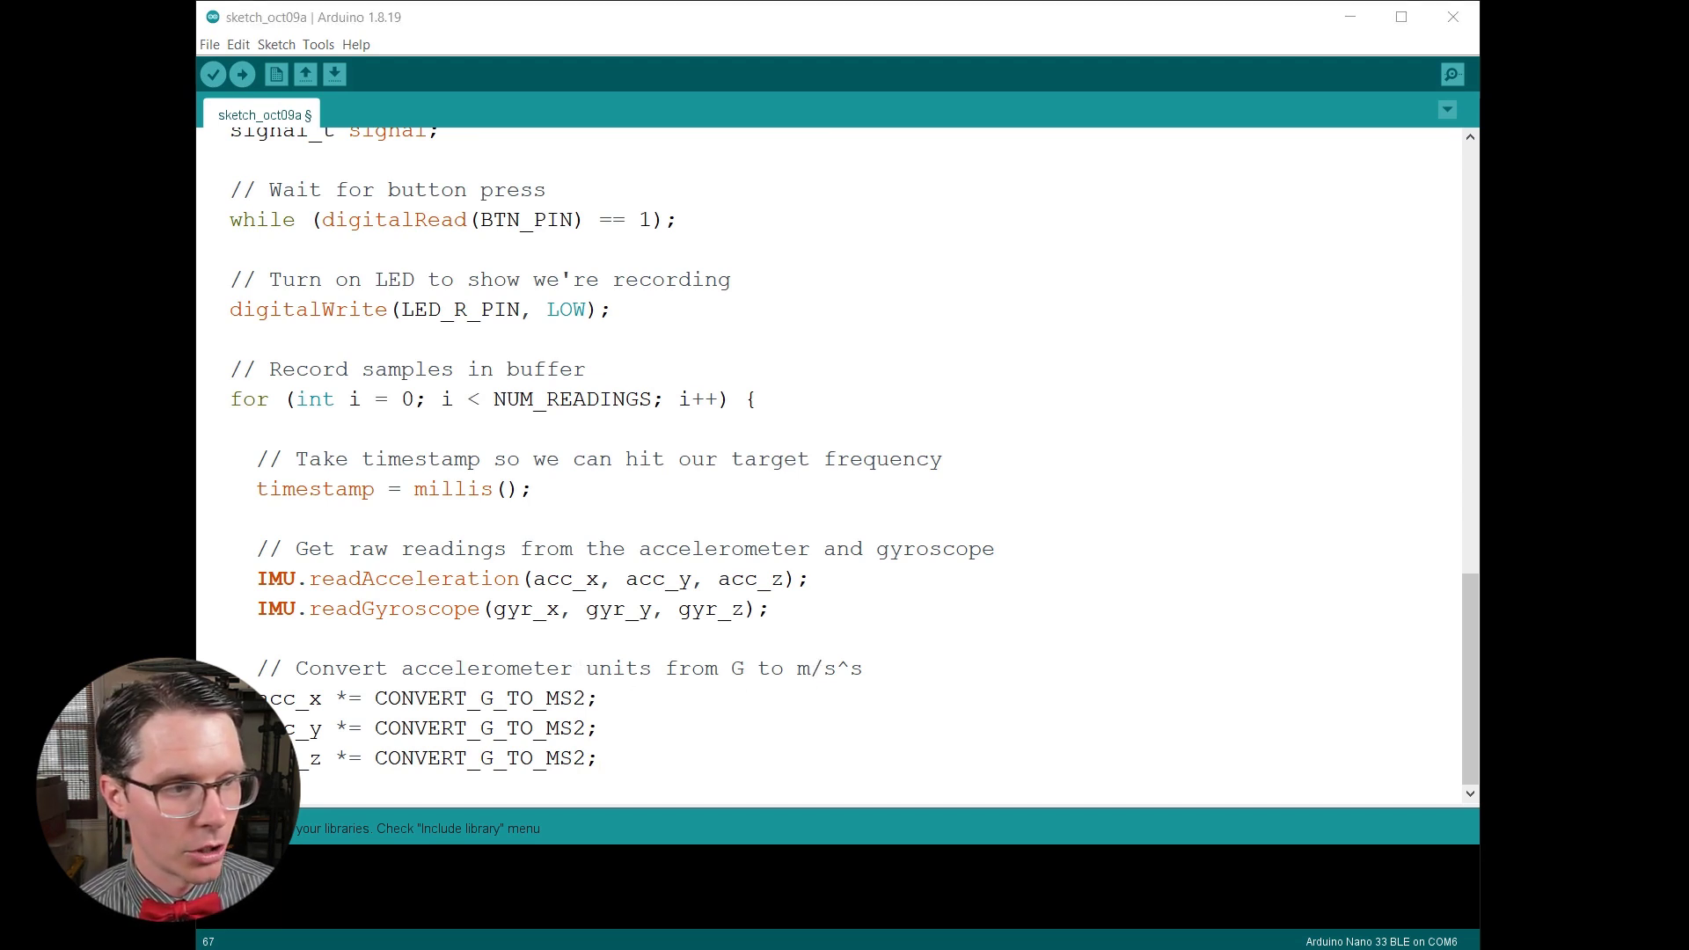
{"action": "left_click", "coordinate": [603, 756]}
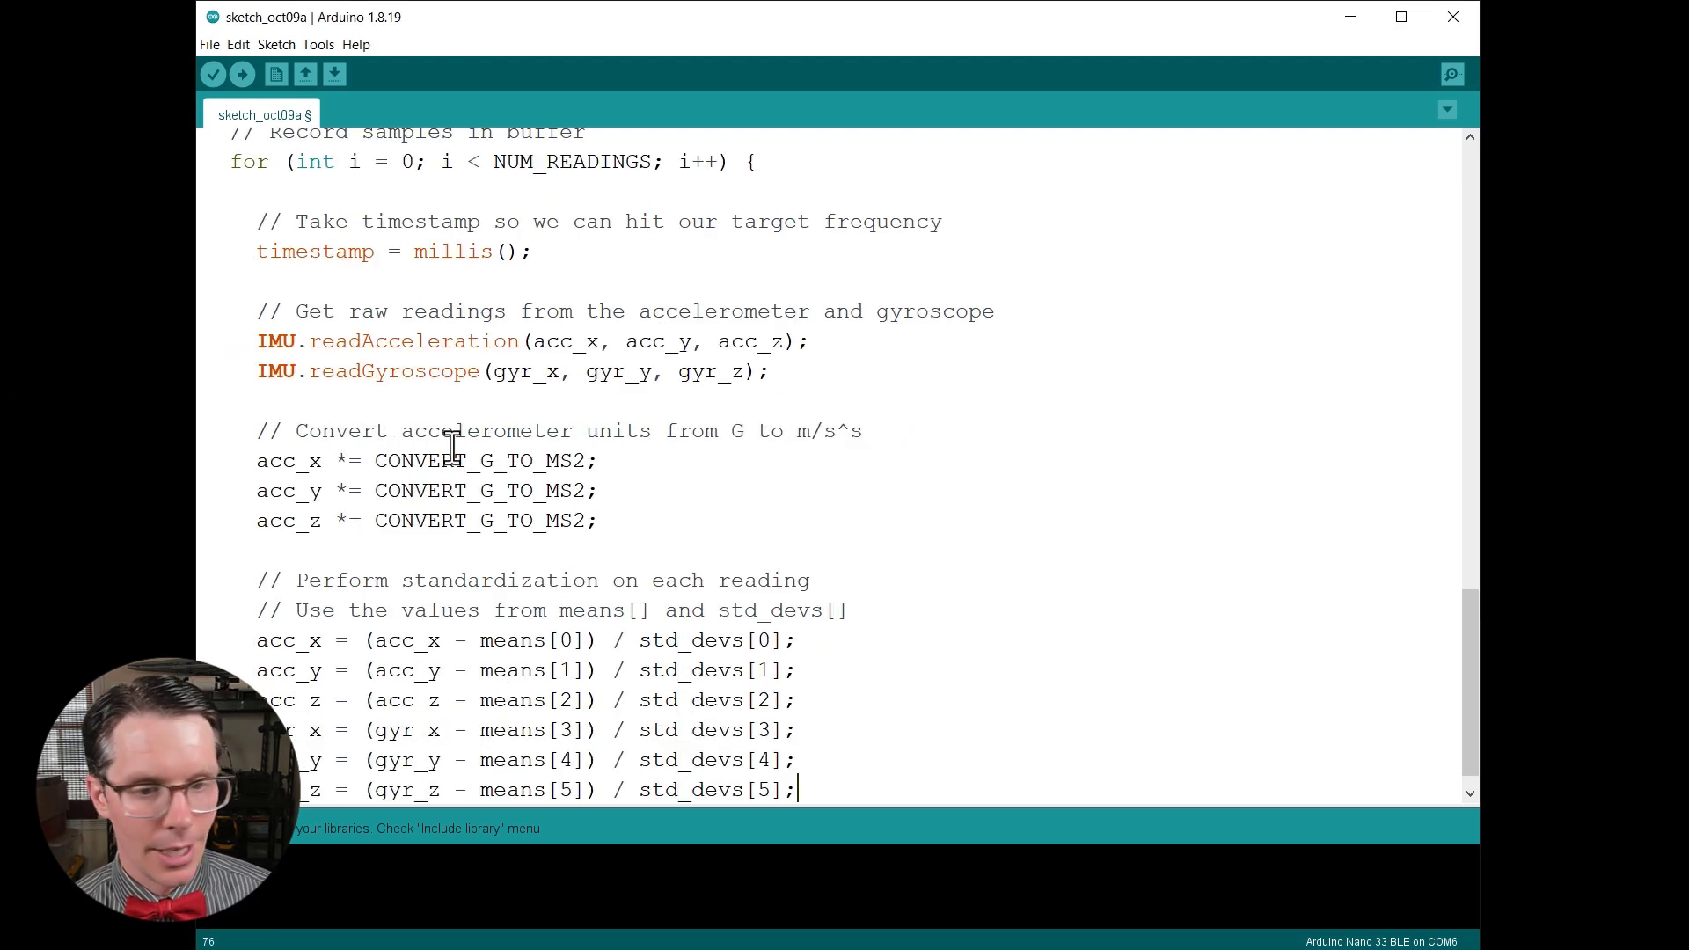
Standardize acc_x as (value - means[0]) / std_devs[0], checking it against the means array values.
{"action": "double_click", "coordinate": [501, 578]}
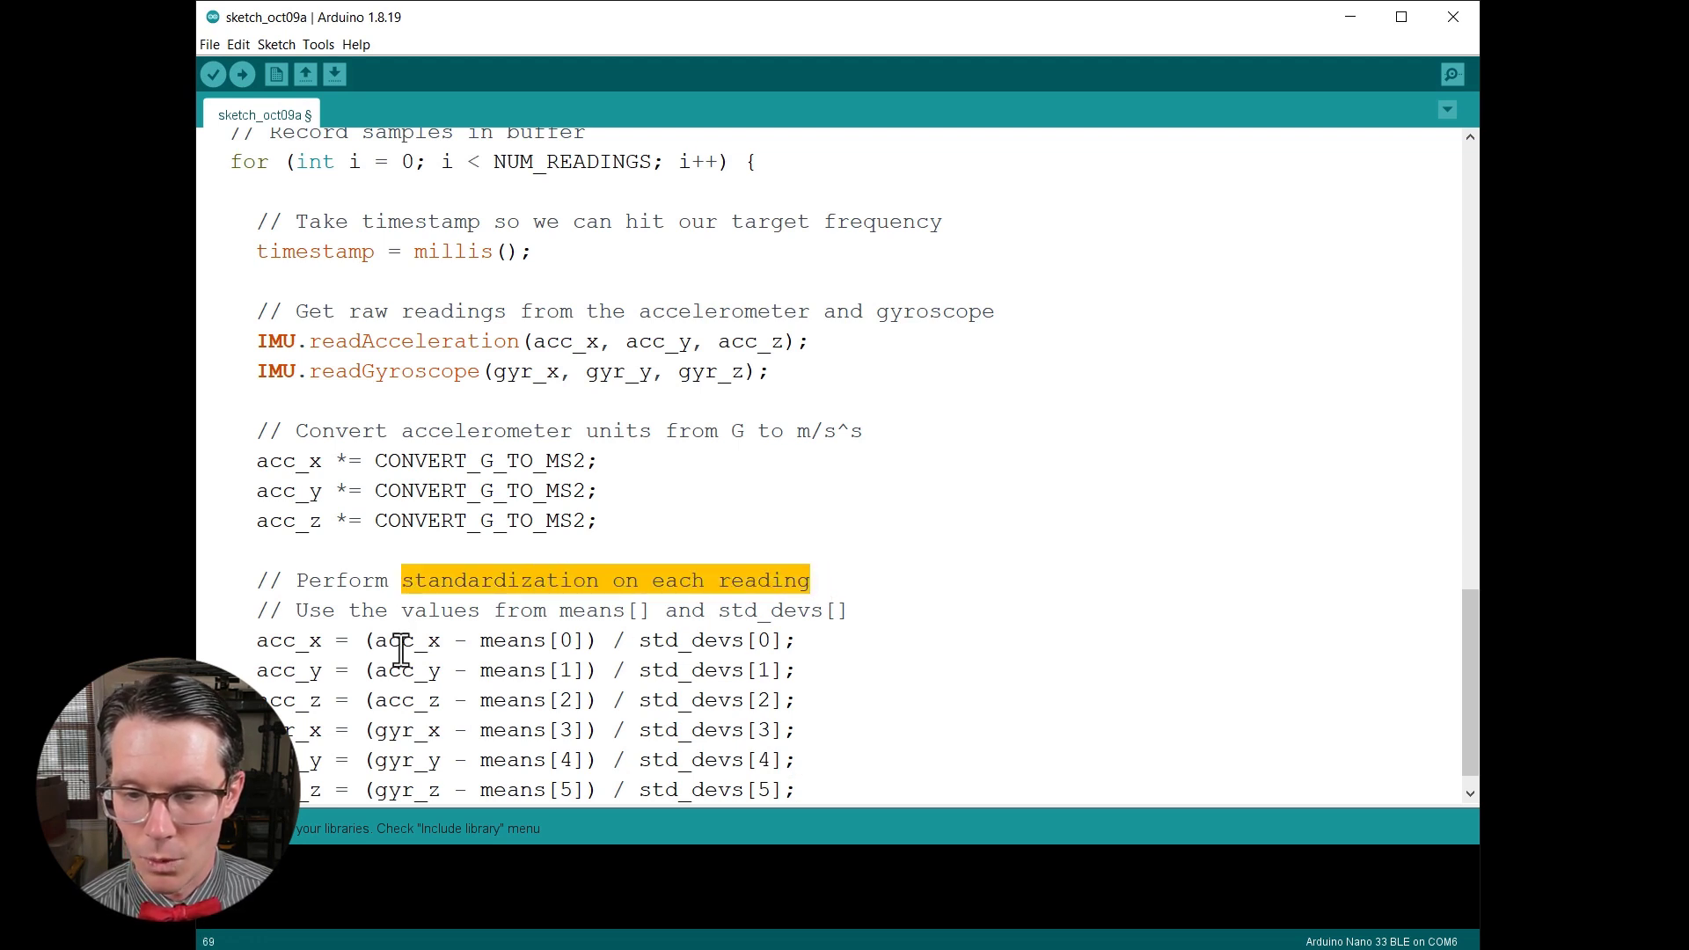
{"action": "double_click", "coordinate": [286, 638]}
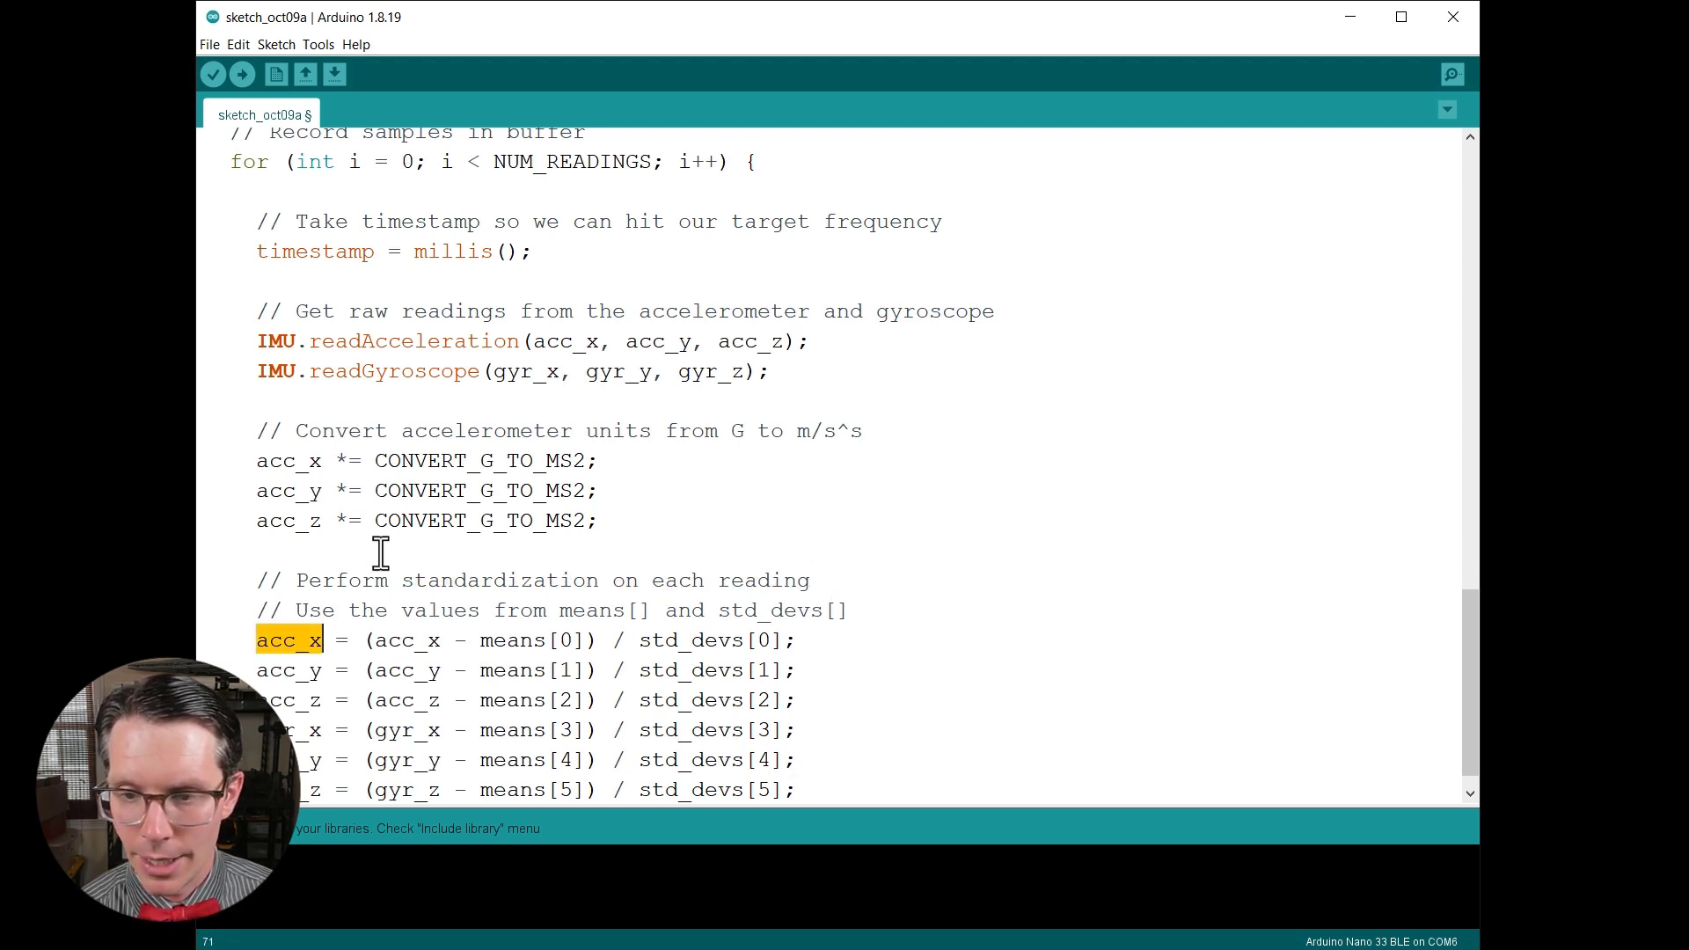
{"action": "scroll", "scroll_direction": "down", "scroll_amount": 3}
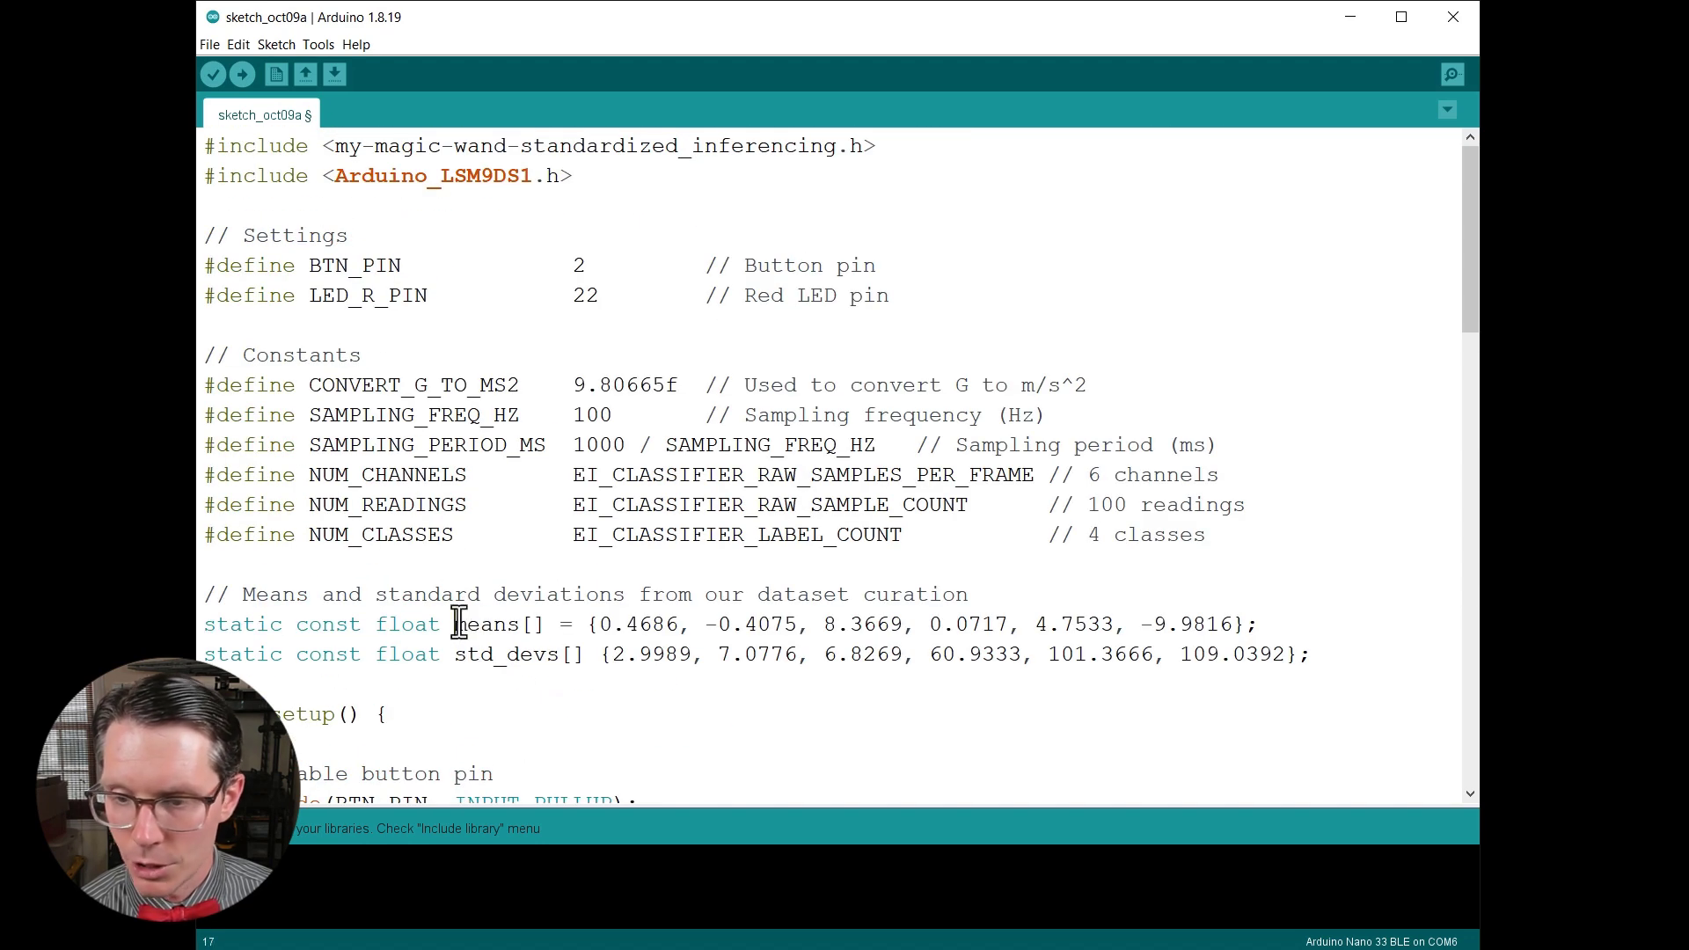
{"action": "double_click", "coordinate": [649, 623]}
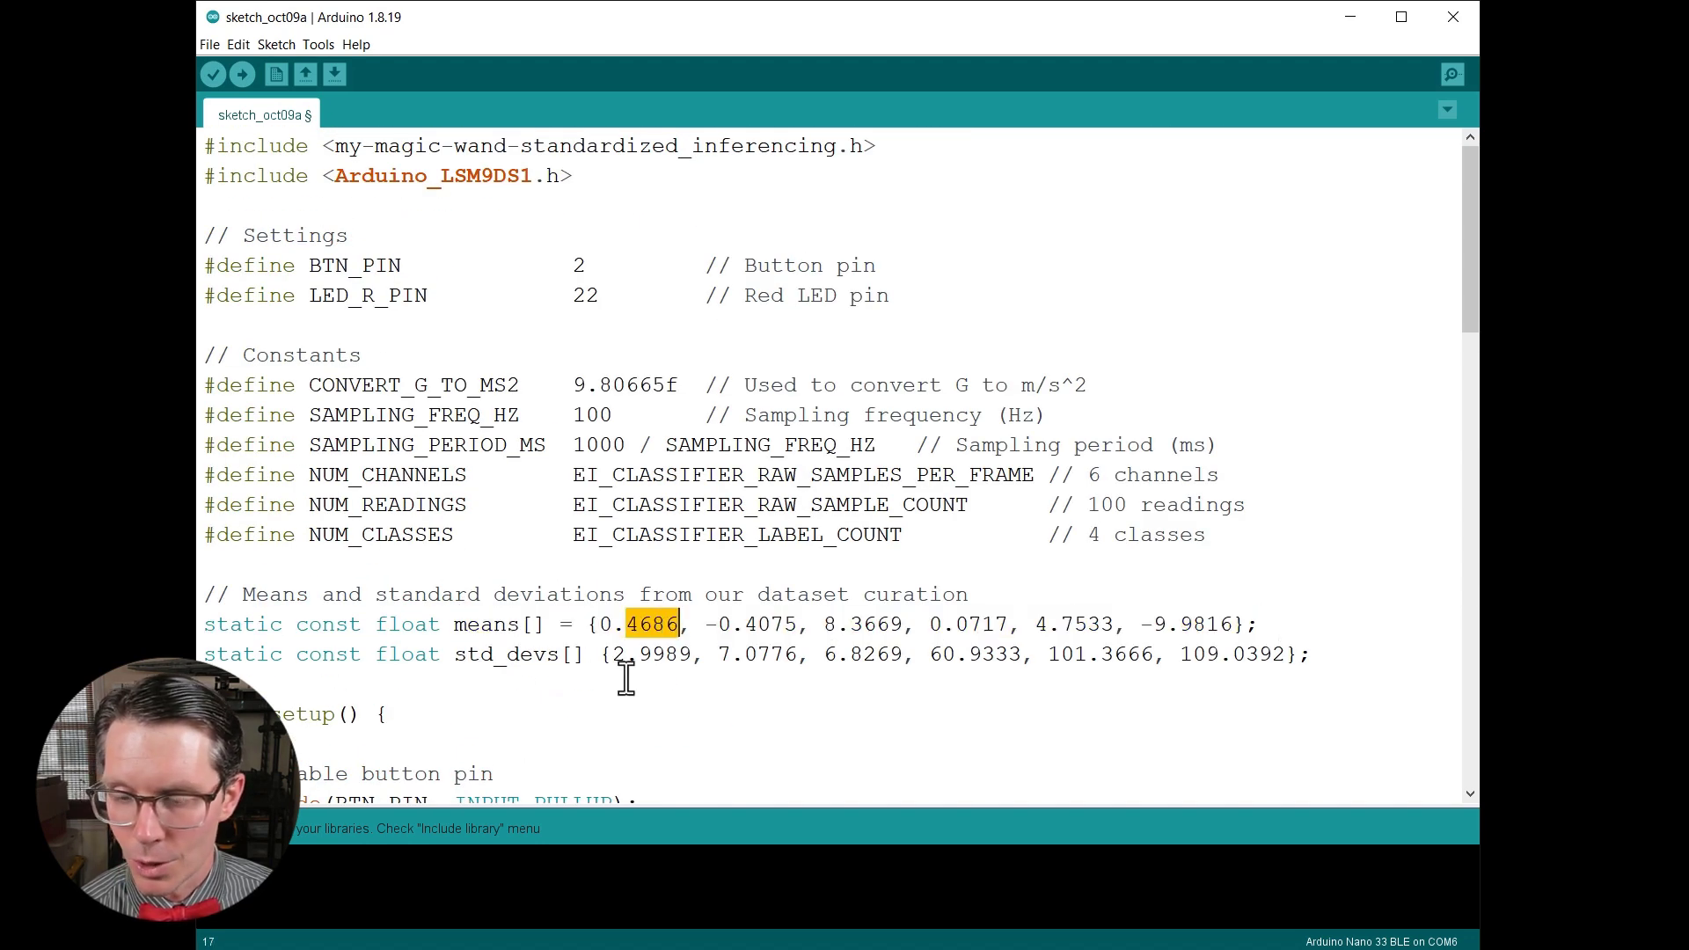
{"action": "double_click", "coordinate": [770, 623]}
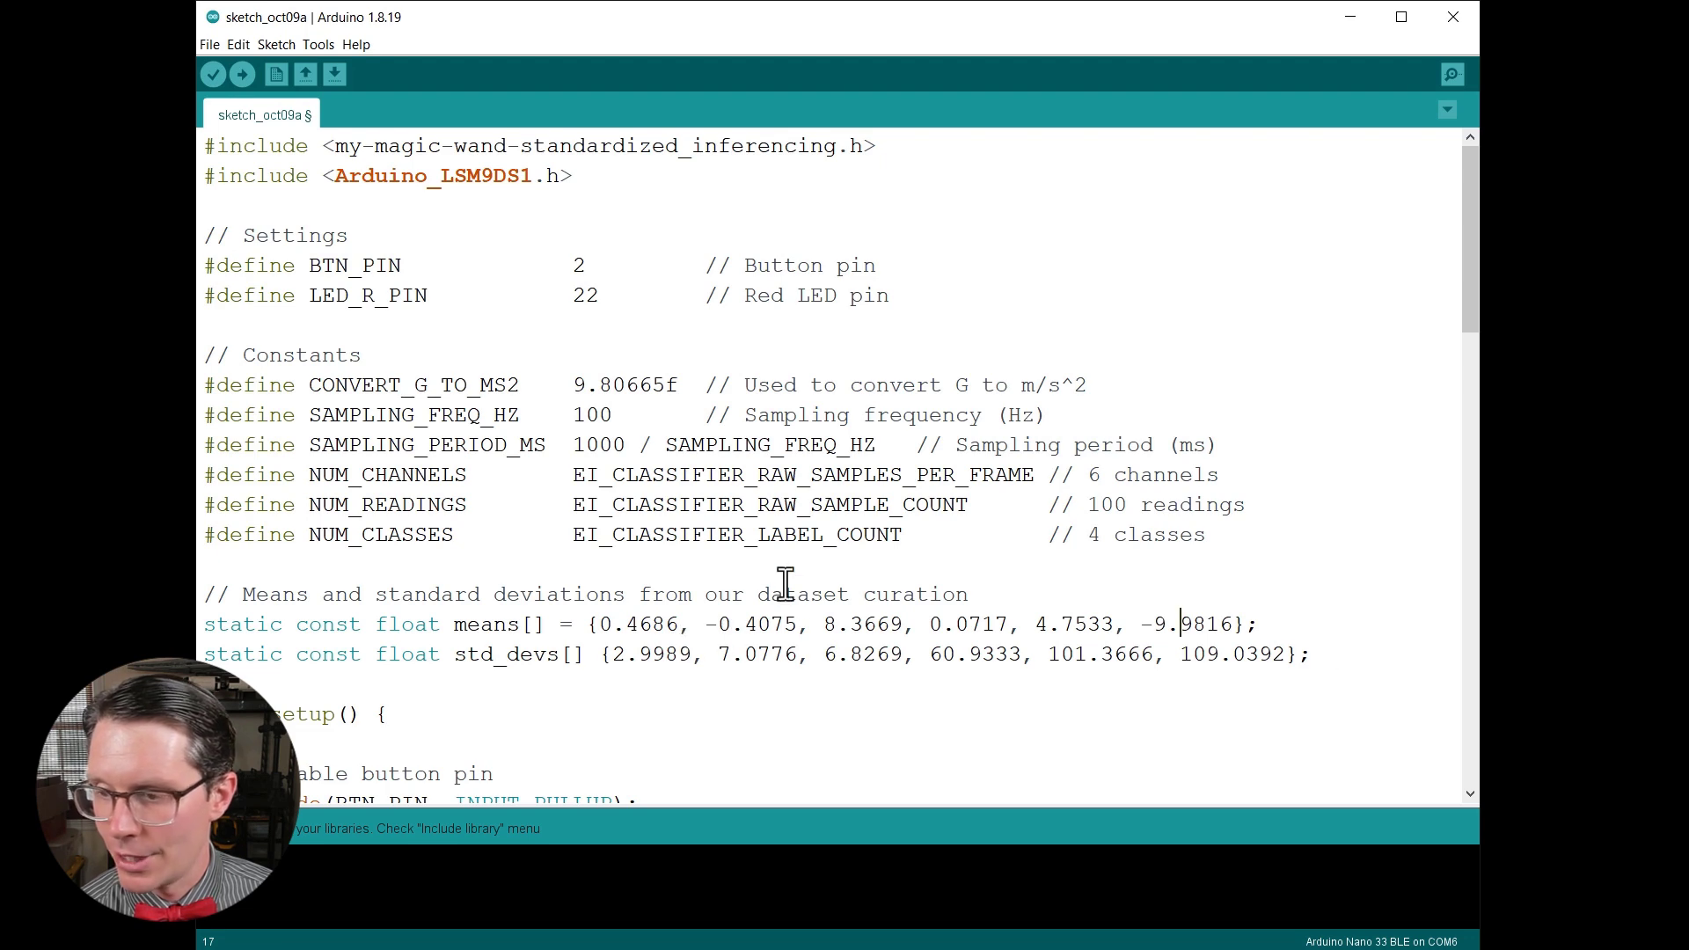
Add the remaining standardization lines for acc_y through gyr_z using their means and std_devs entries.
{"action": "scroll", "scroll_direction": "down", "scroll_amount": 3}
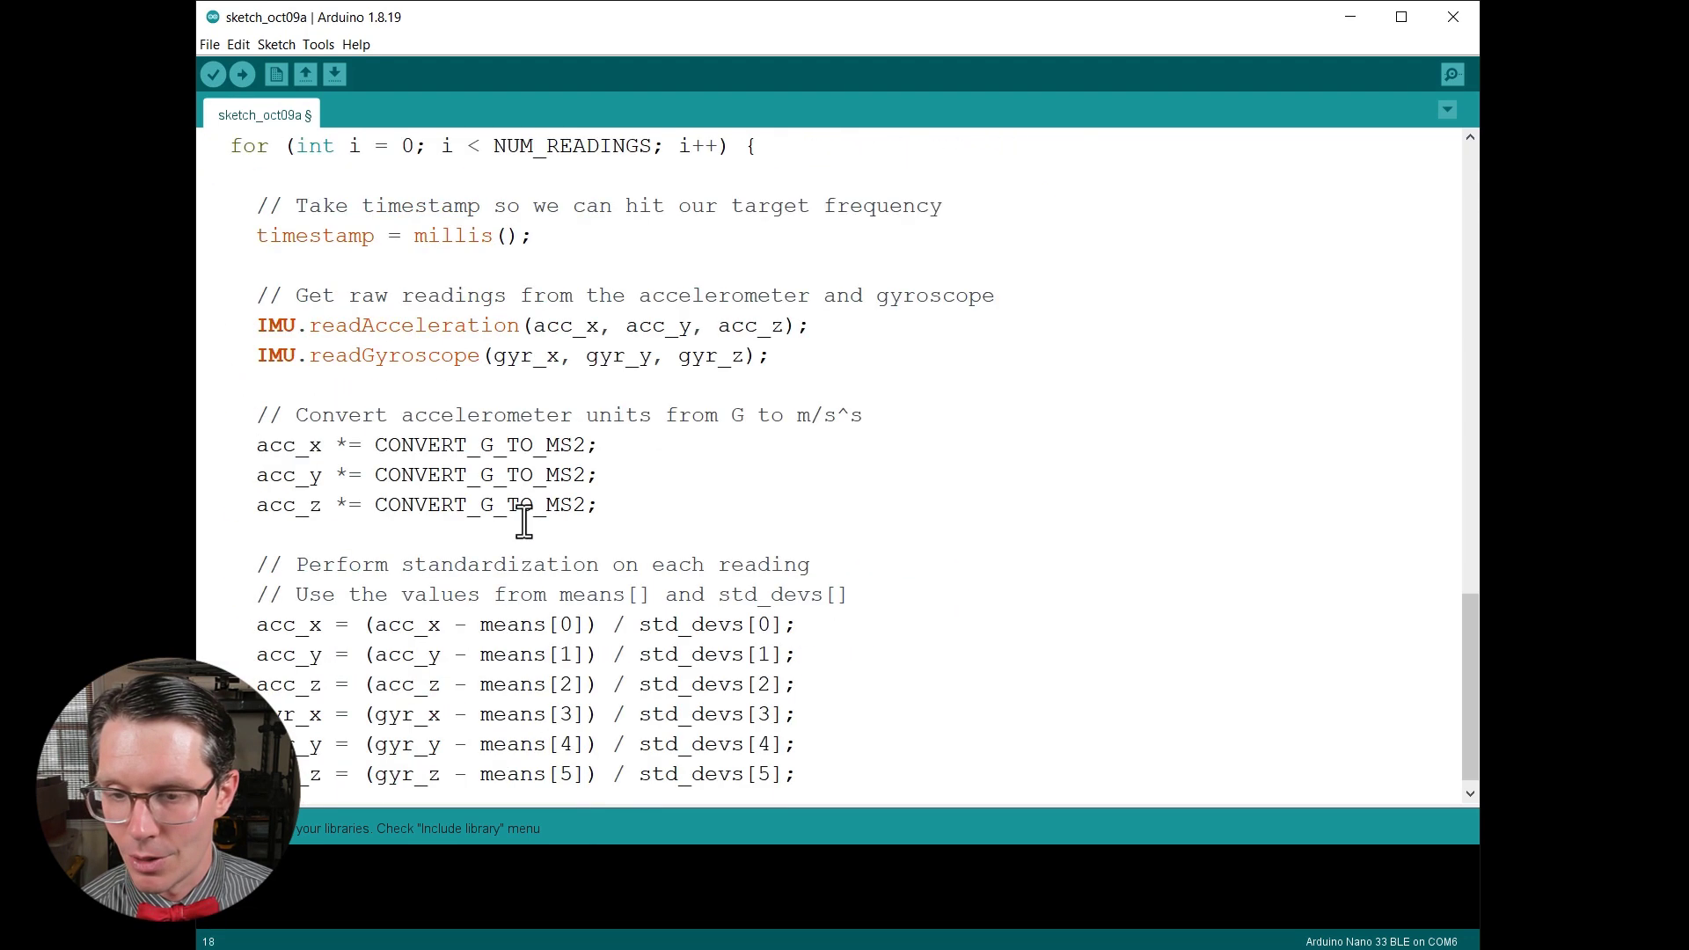
{"action": "scroll", "scroll_direction": "down", "scroll_amount": 3}
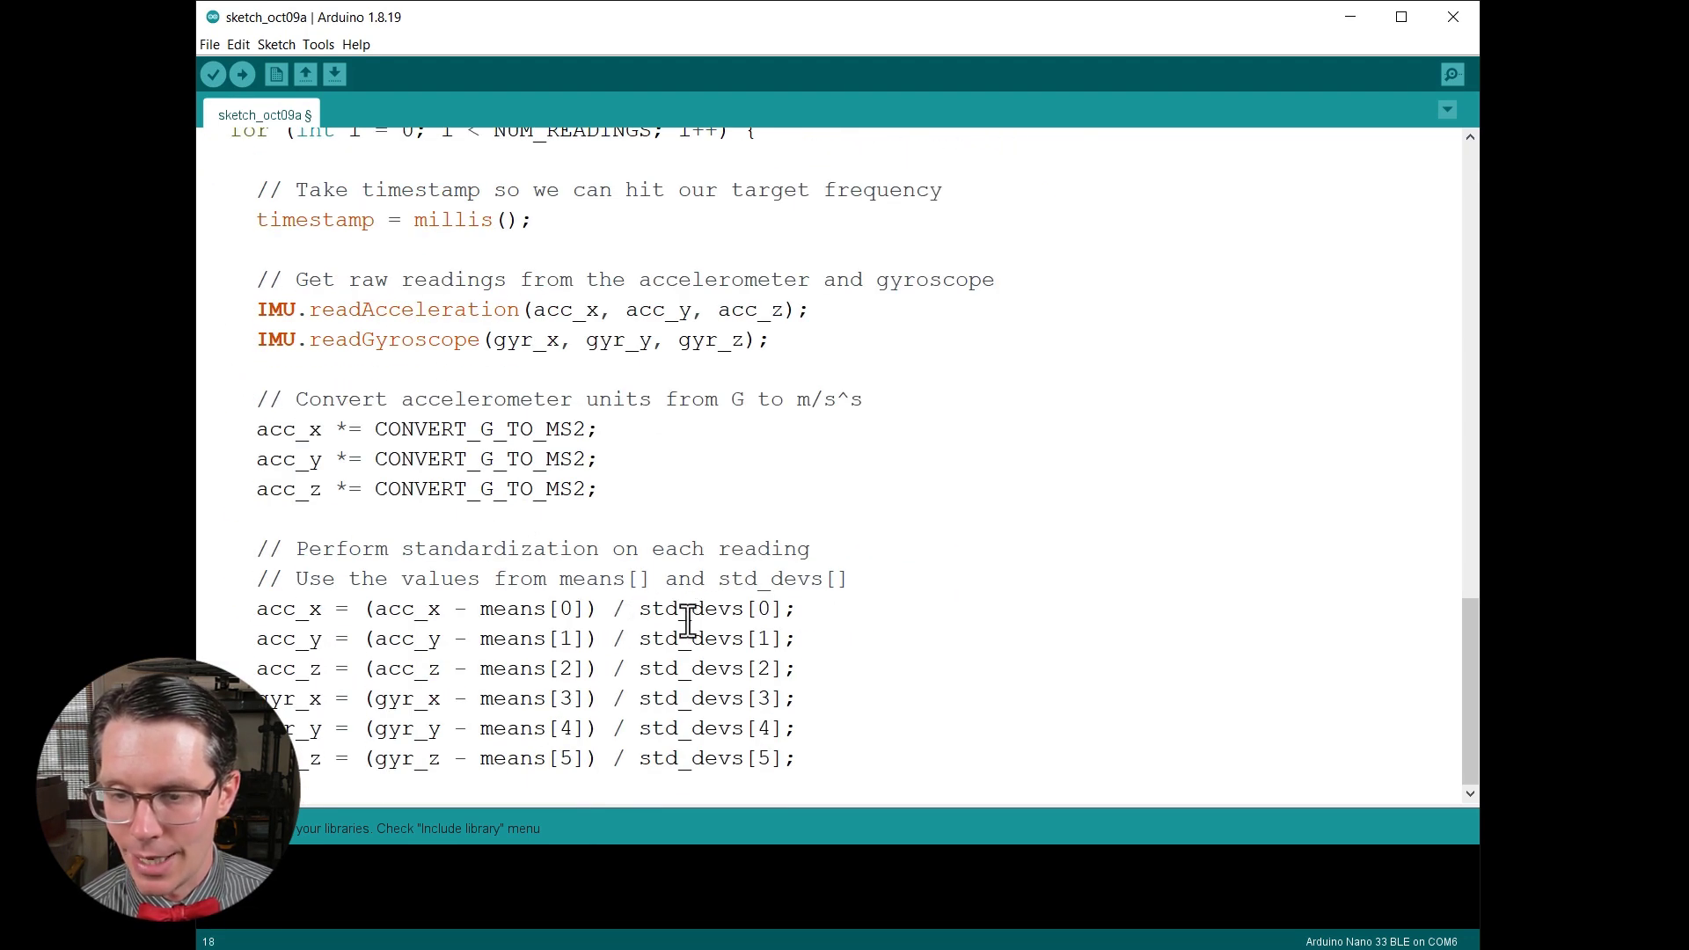
{"action": "mouse_move", "coordinate": [6, 669]}
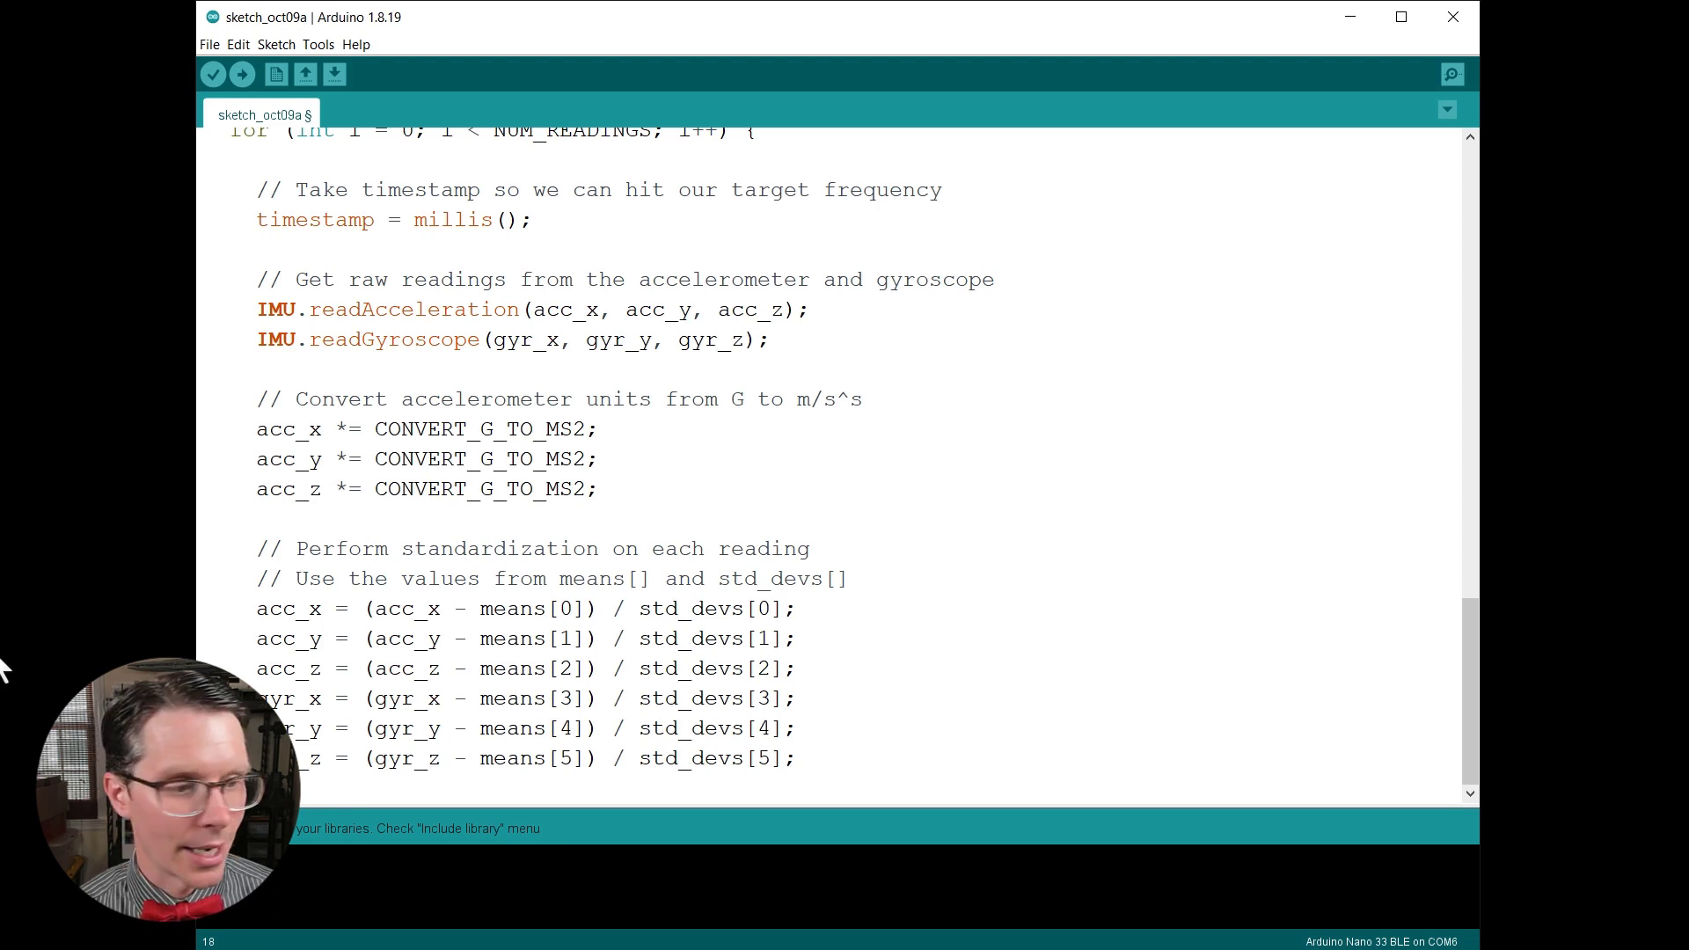
{"action": "scroll", "scroll_direction": "down", "scroll_amount": 3}
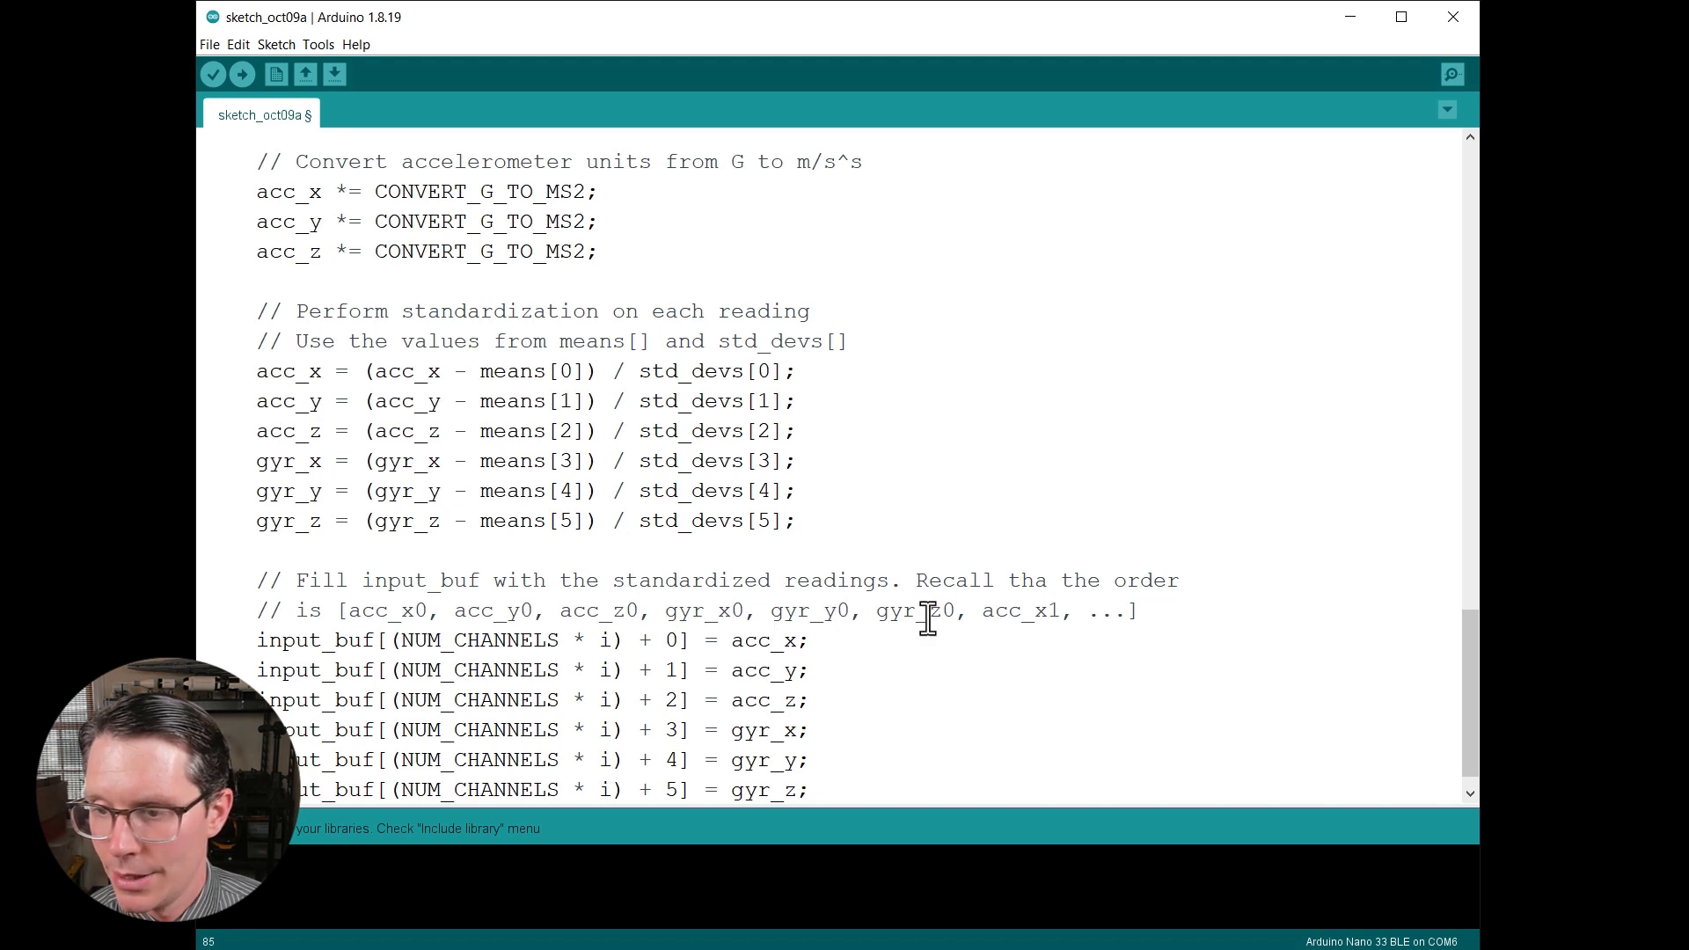
Assign the six readings to input_buf[(NUM_CHANNELS * i) + n] and wait while millis() < timestamp + SAMPLING_PERIOD_MS.
{"action": "scroll", "scroll_direction": "down", "scroll_amount": 3}
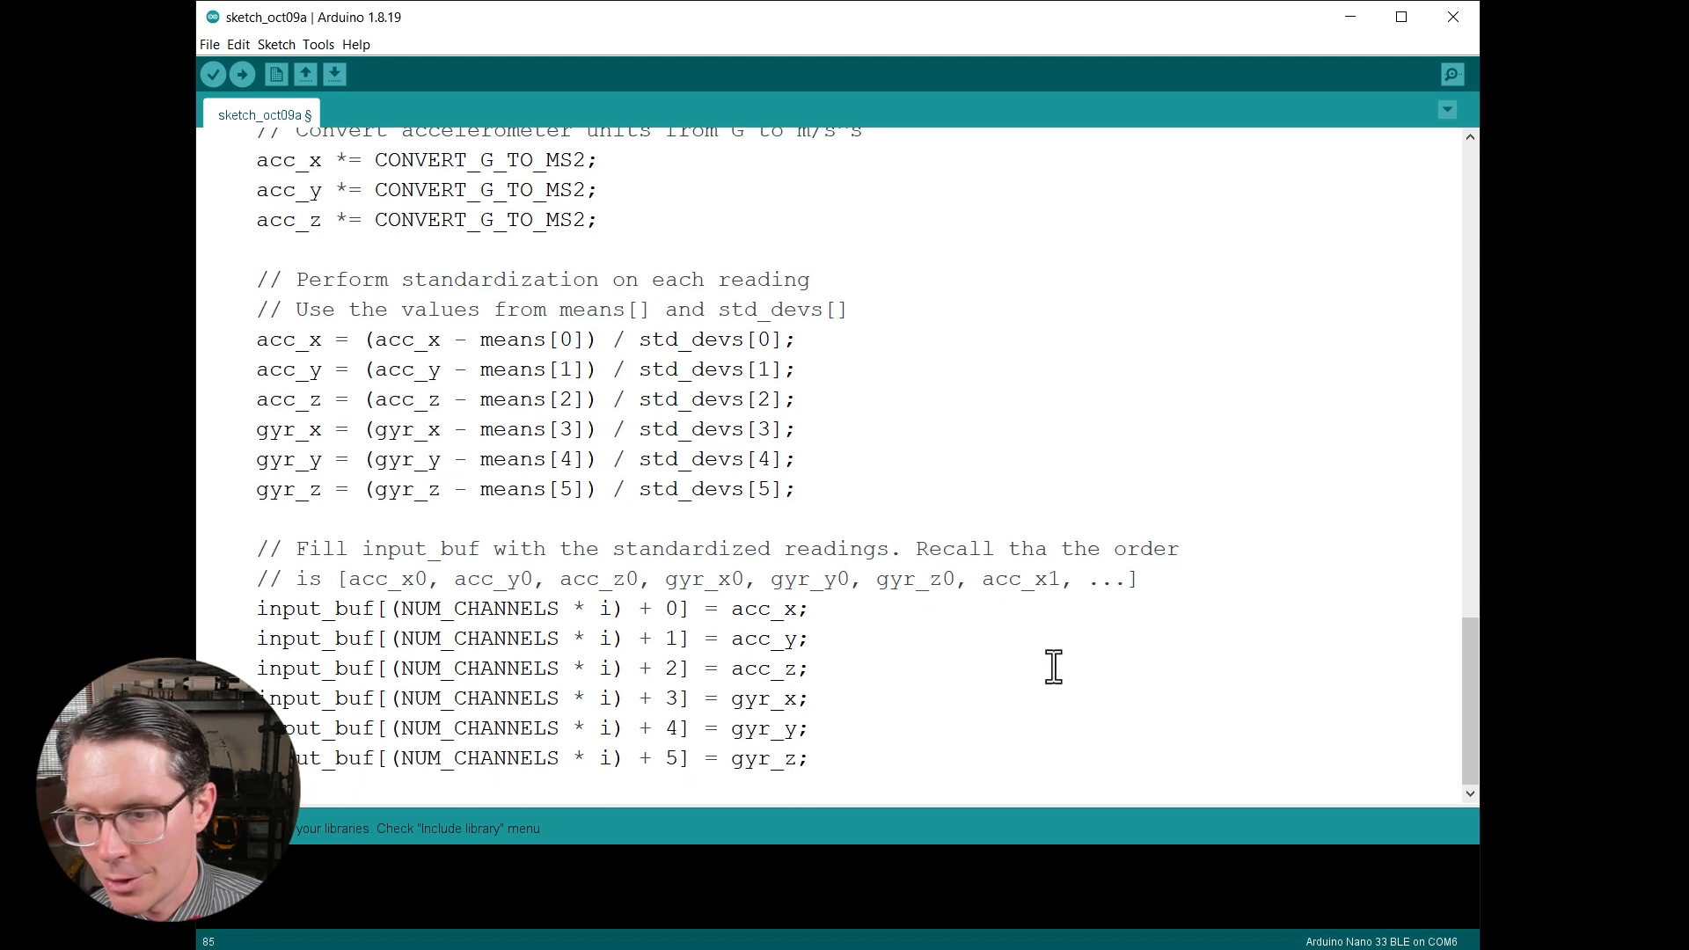
{"action": "double_click", "coordinate": [604, 607]}
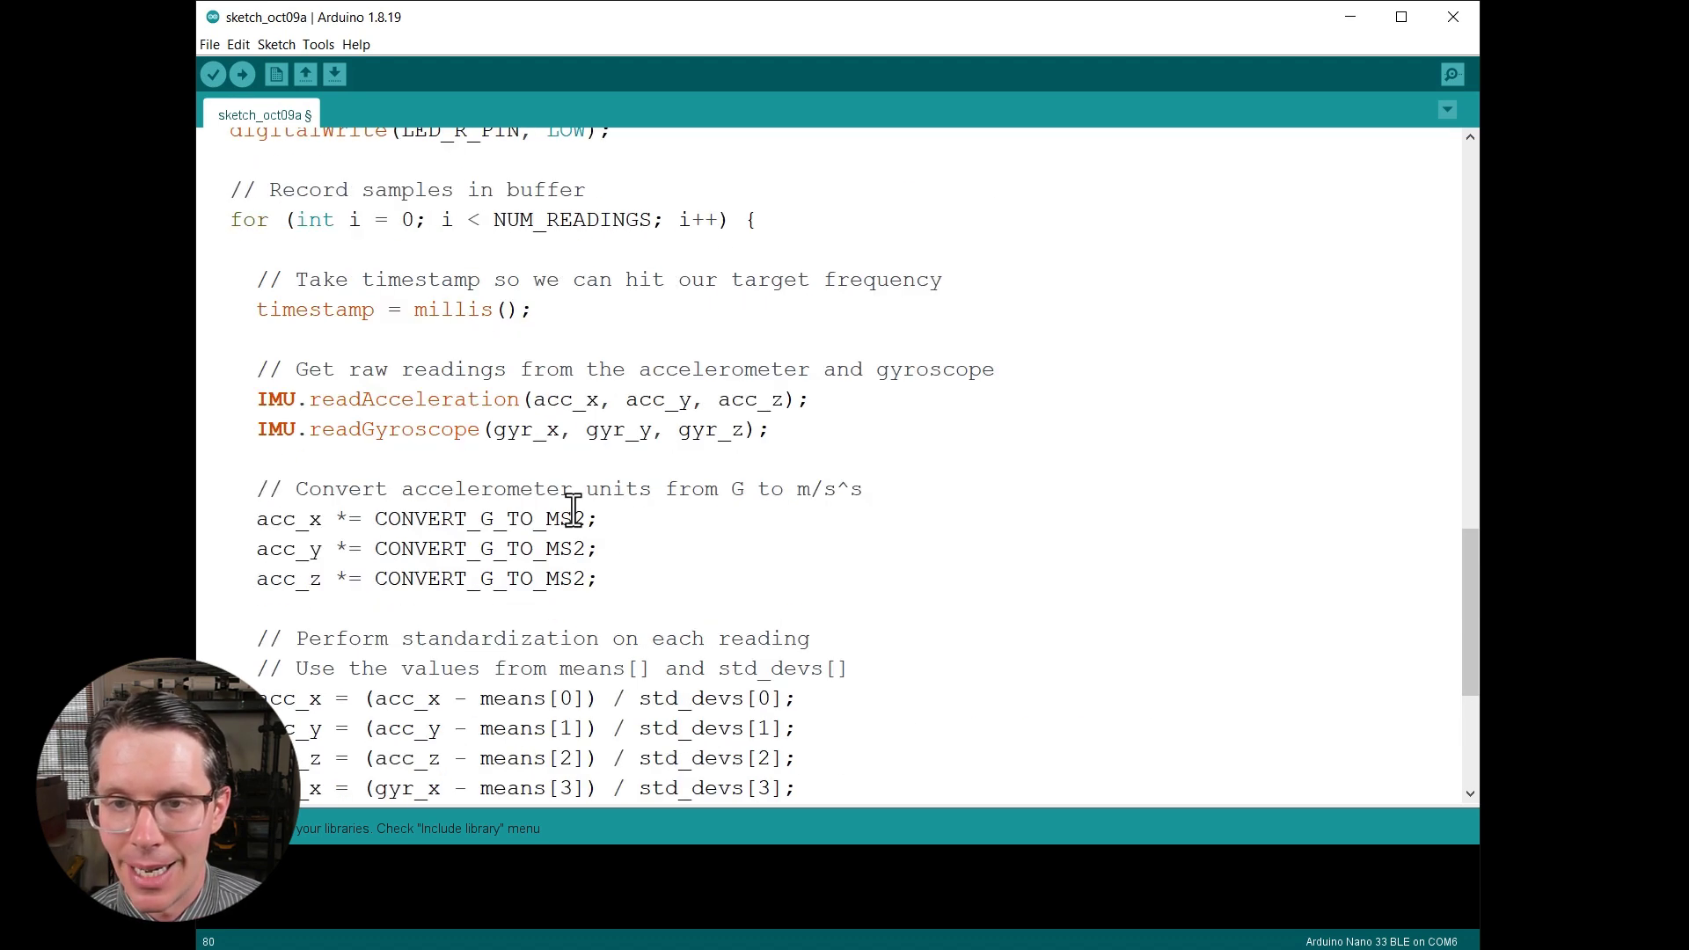
{"action": "scroll", "scroll_direction": "down", "scroll_amount": 3}
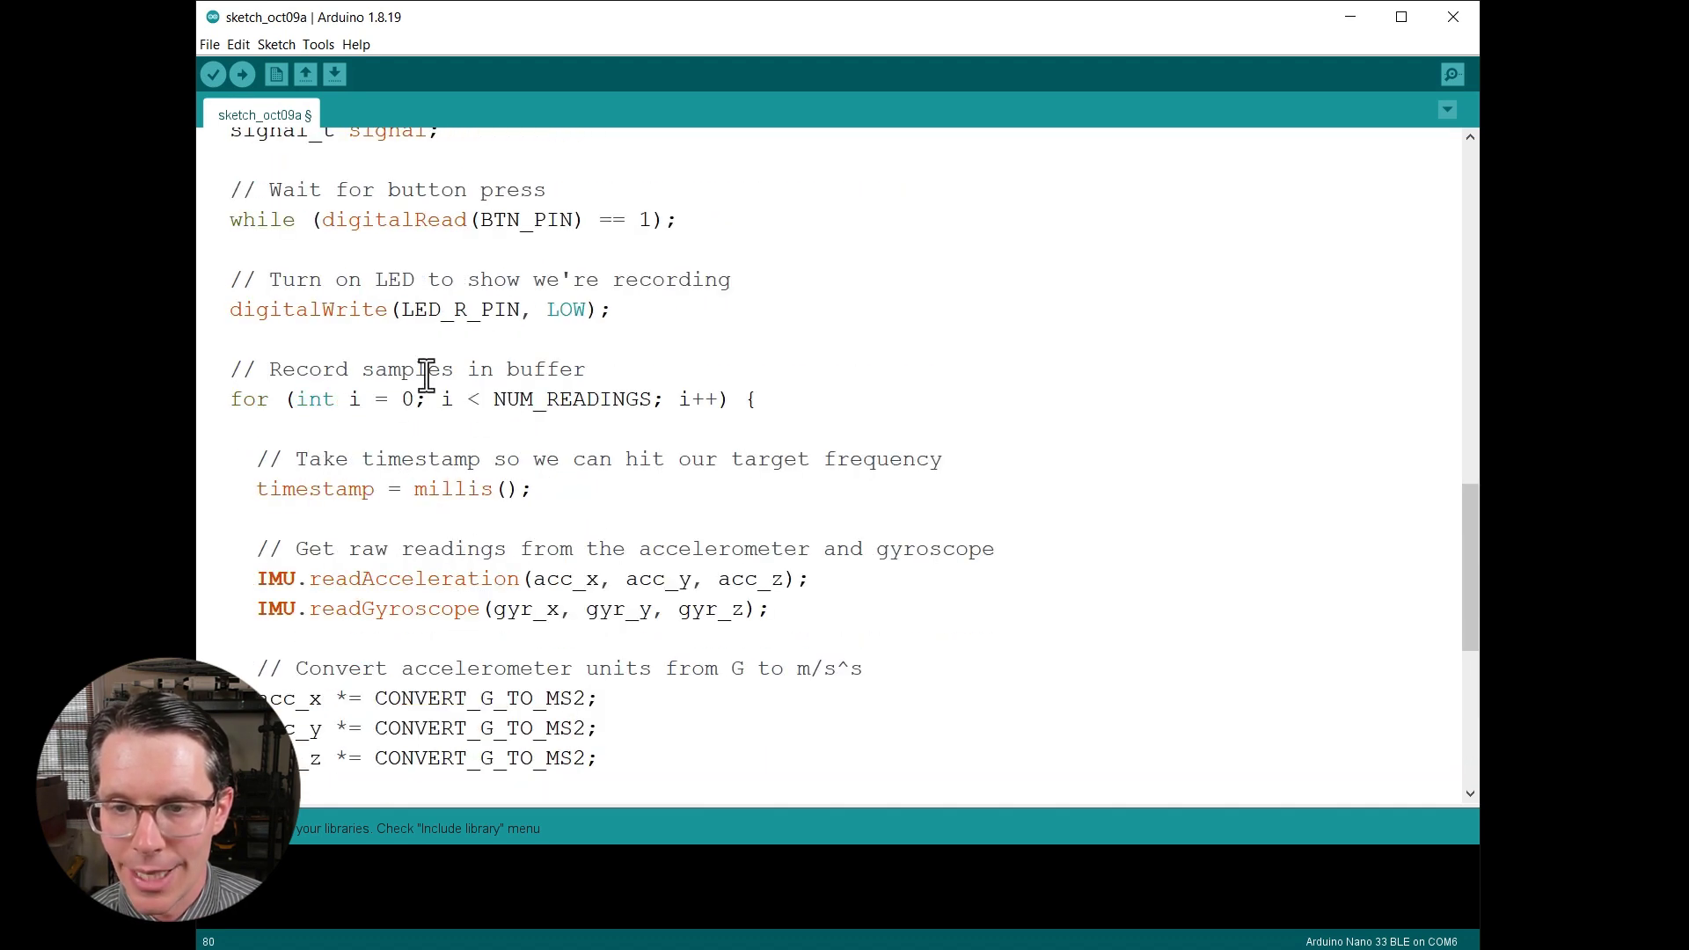
{"action": "scroll", "scroll_direction": "down", "scroll_amount": 3}
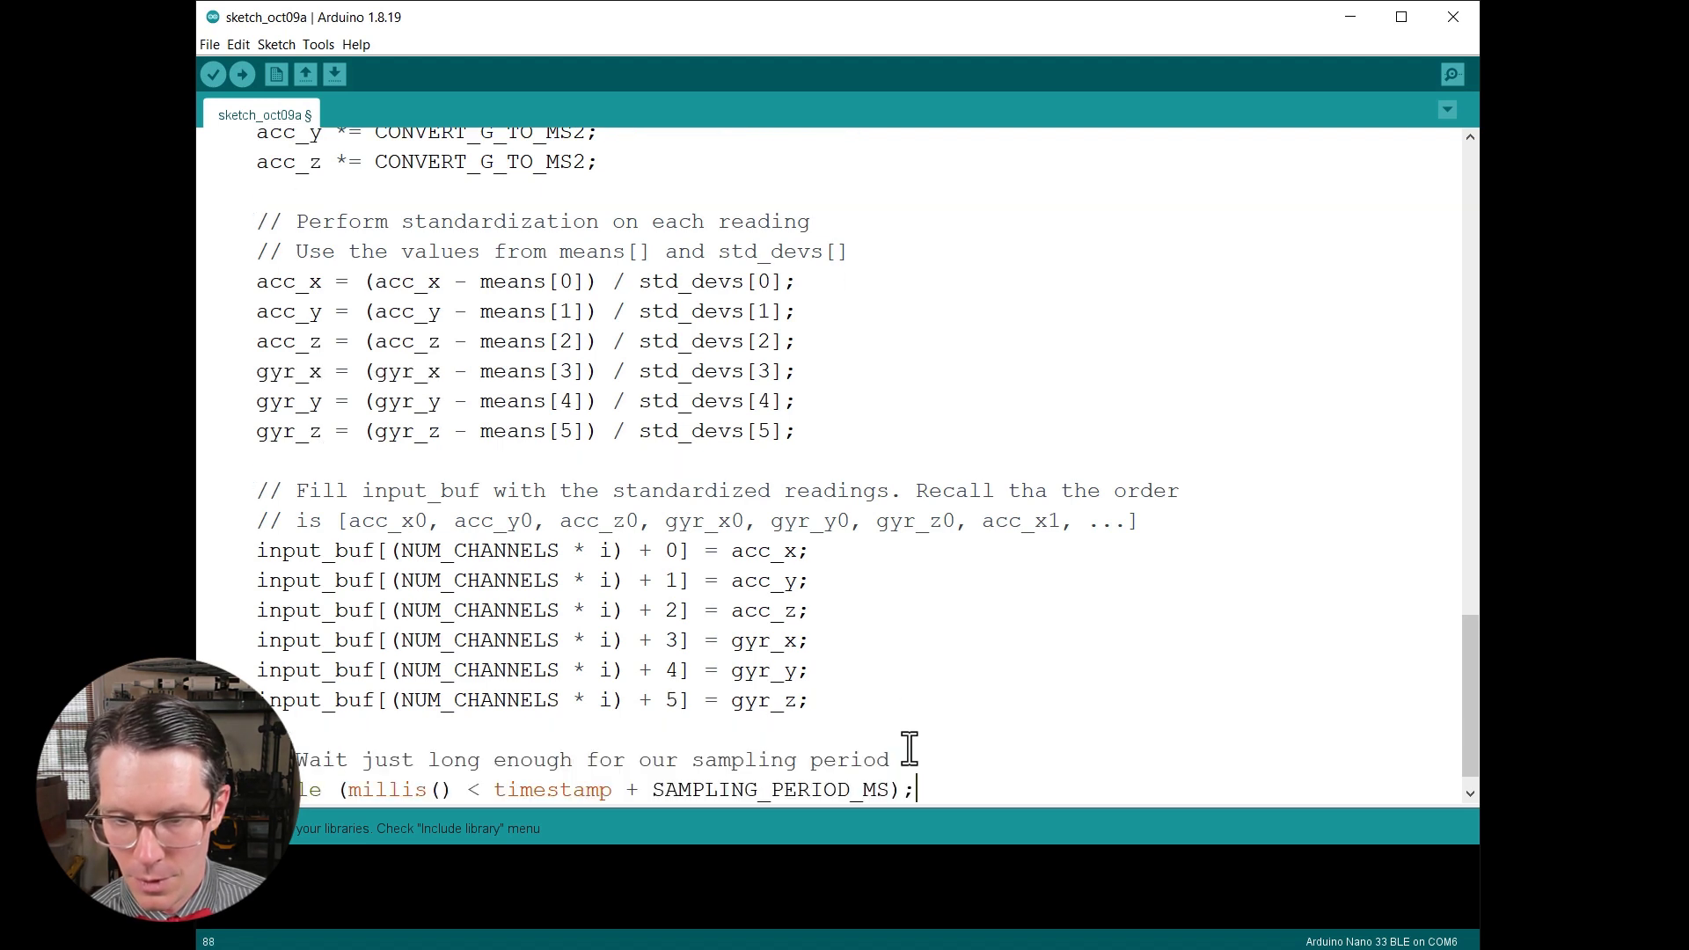
{"action": "scroll", "scroll_direction": "down", "scroll_amount": 3}
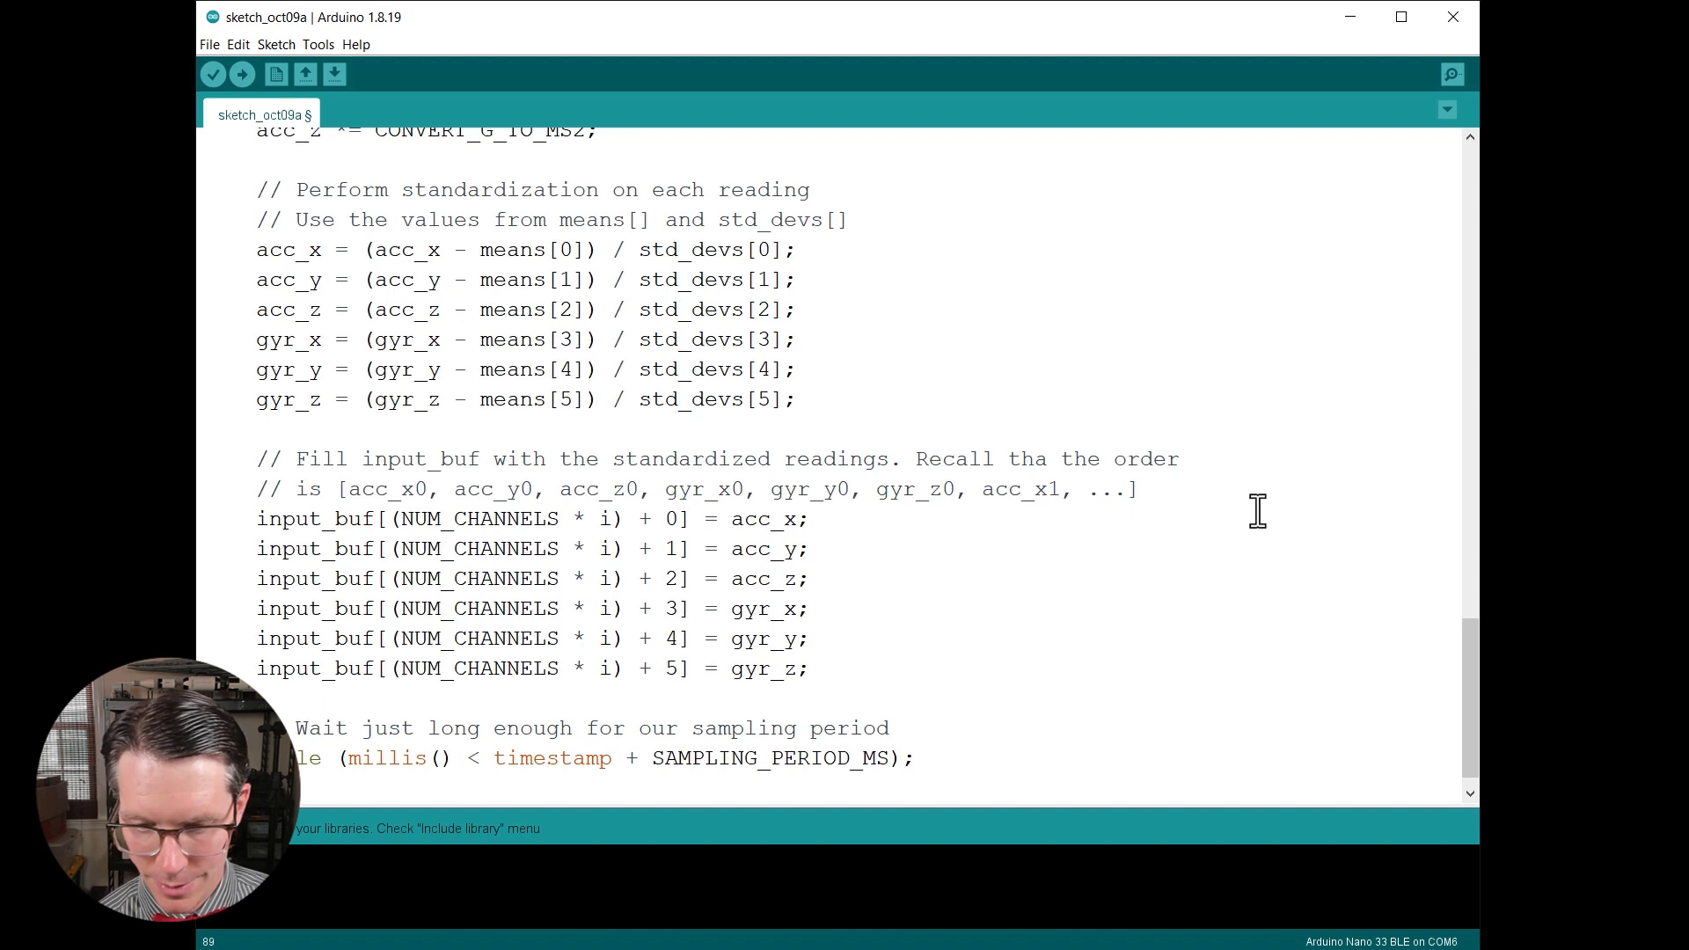
Review the signal_from_buffer call with input_buf, EI_CLASSIFIER_DSP_INPUT_FRAME_SIZE and the signal argument.
{"action": "scroll", "scroll_direction": "down", "scroll_amount": 3}
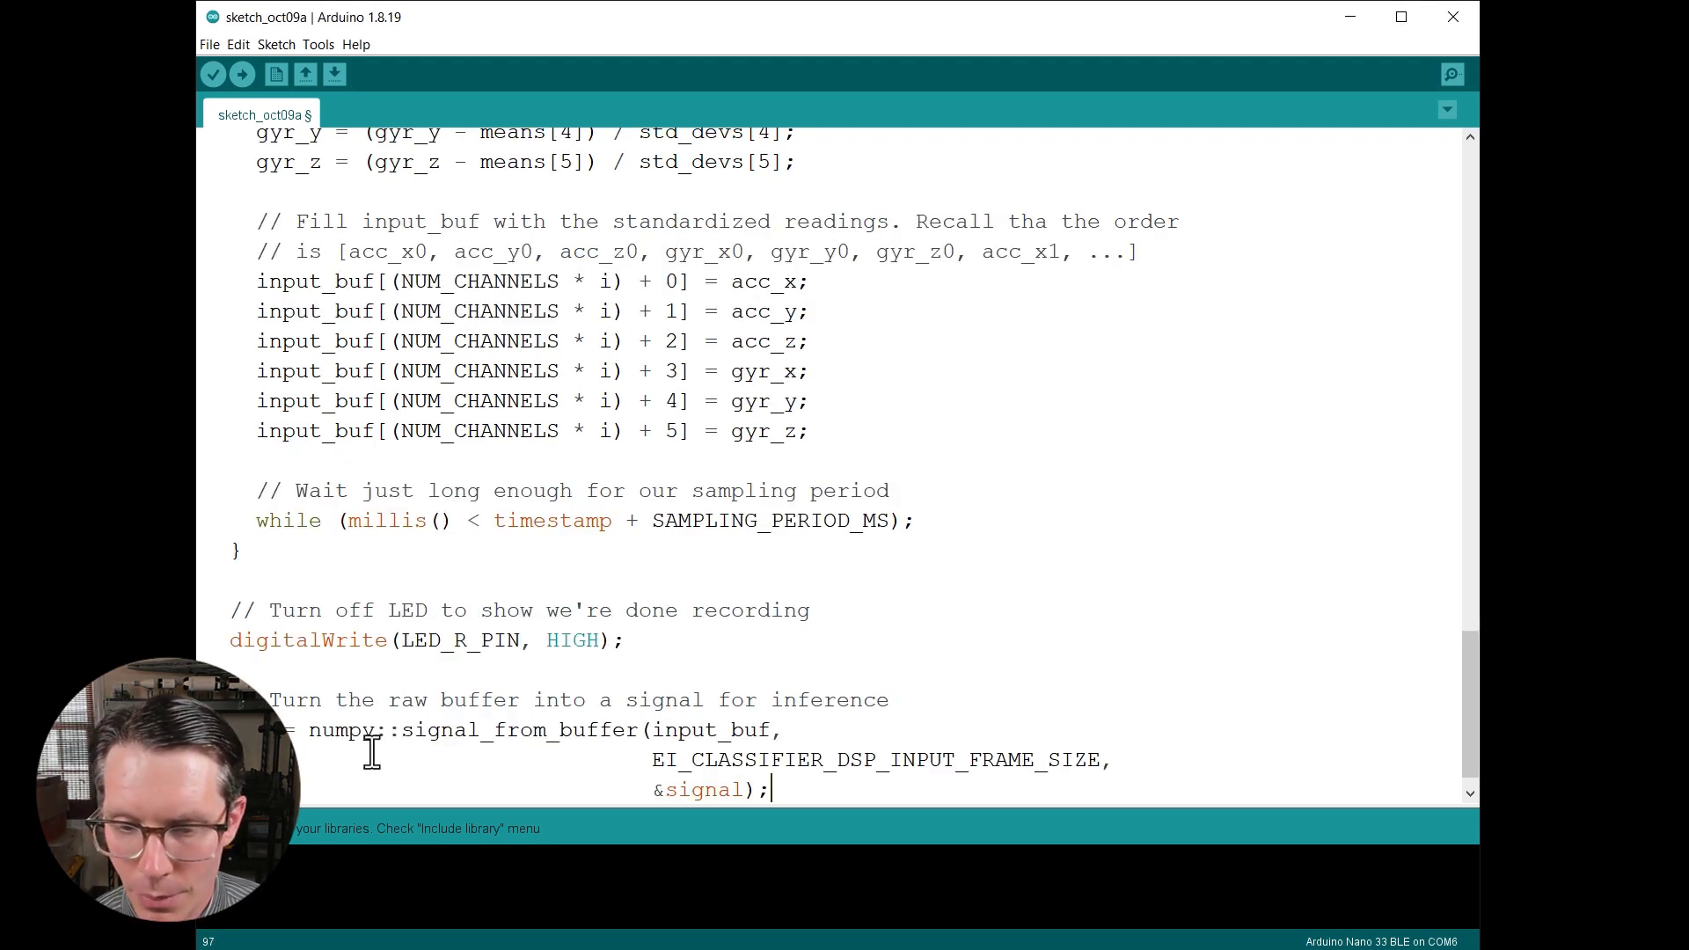
{"action": "double_click", "coordinate": [521, 728]}
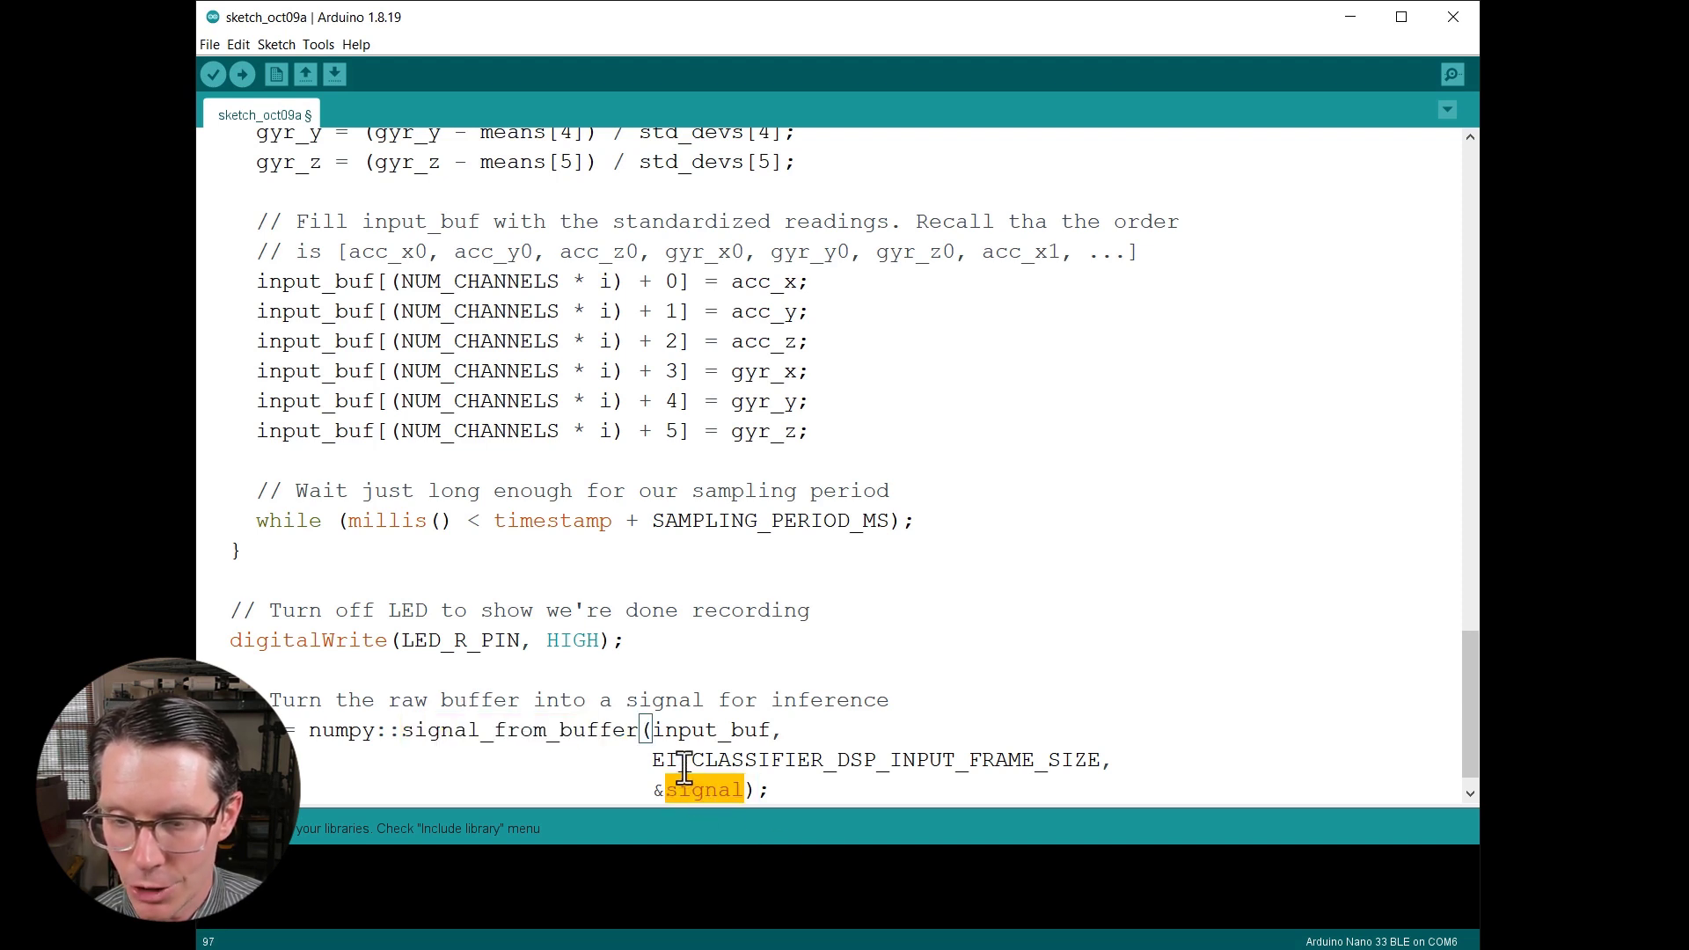
{"action": "double_click", "coordinate": [315, 311]}
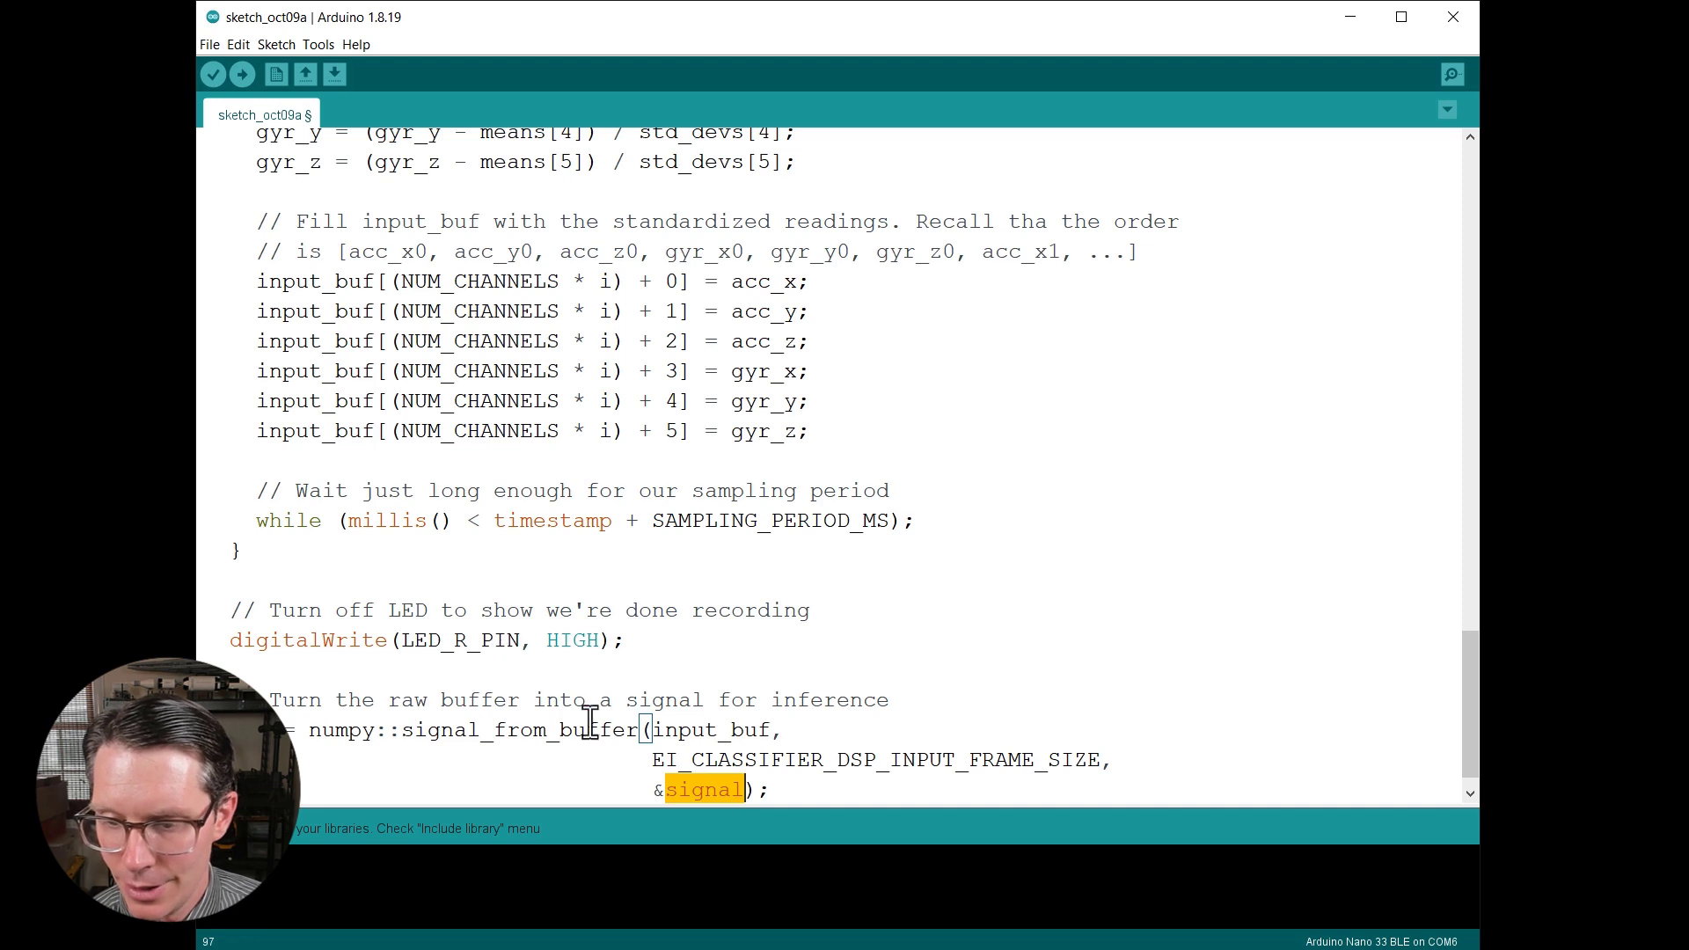
{"action": "double_click", "coordinate": [876, 760]}
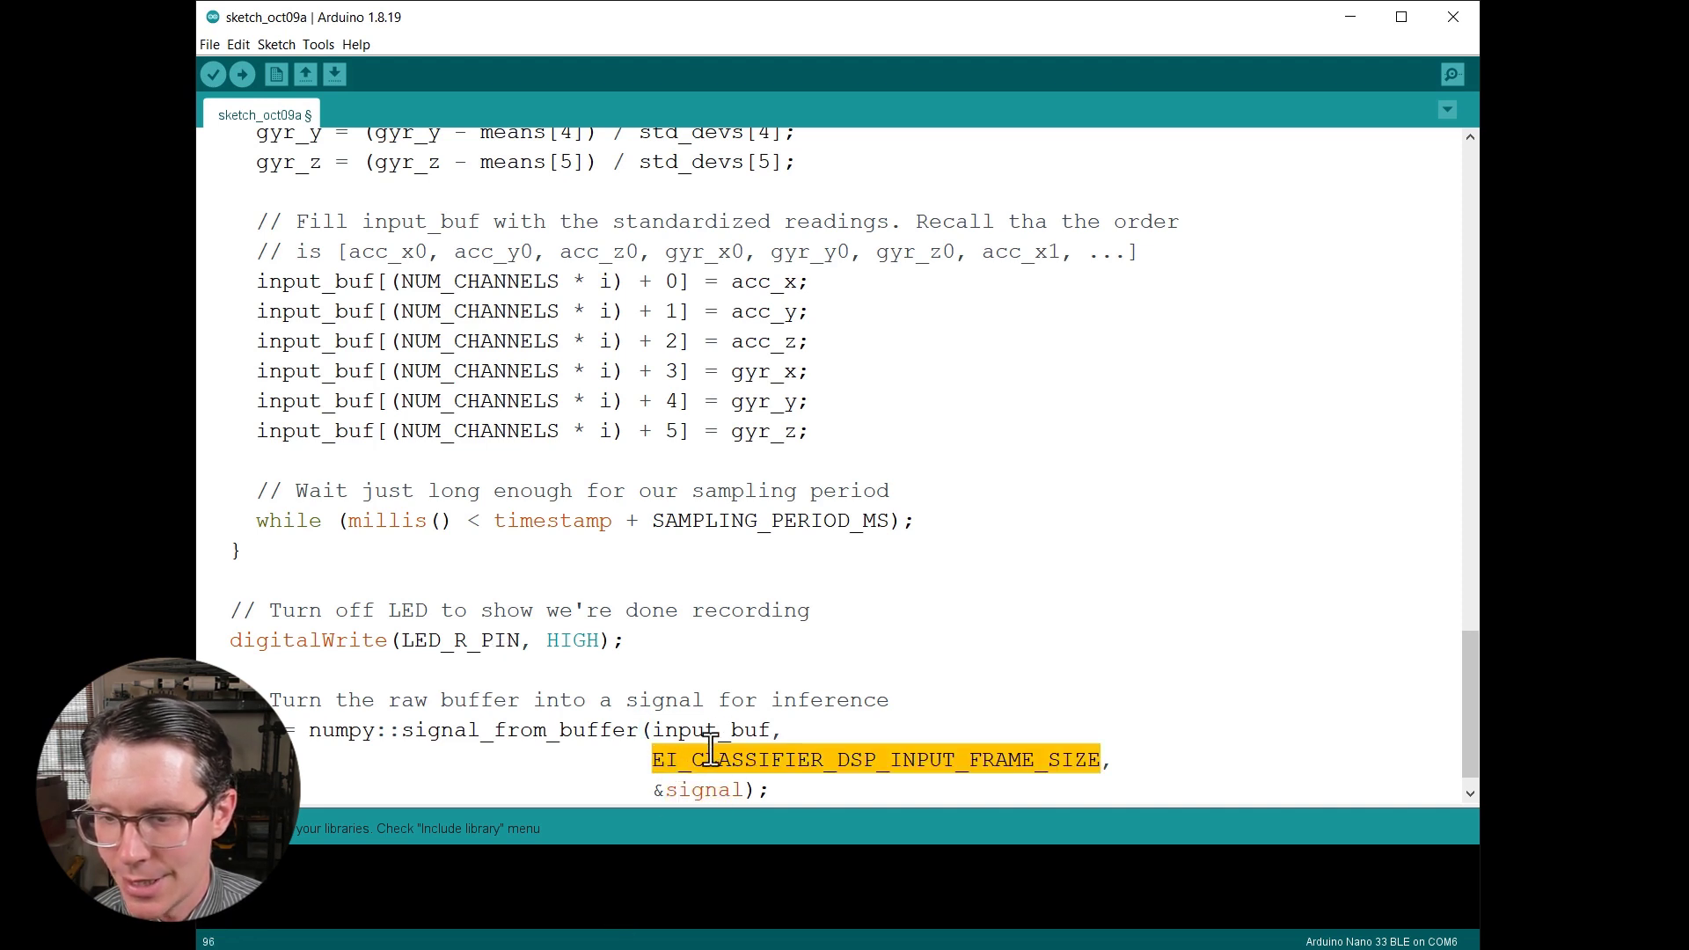
{"action": "left_click", "coordinate": [828, 728]}
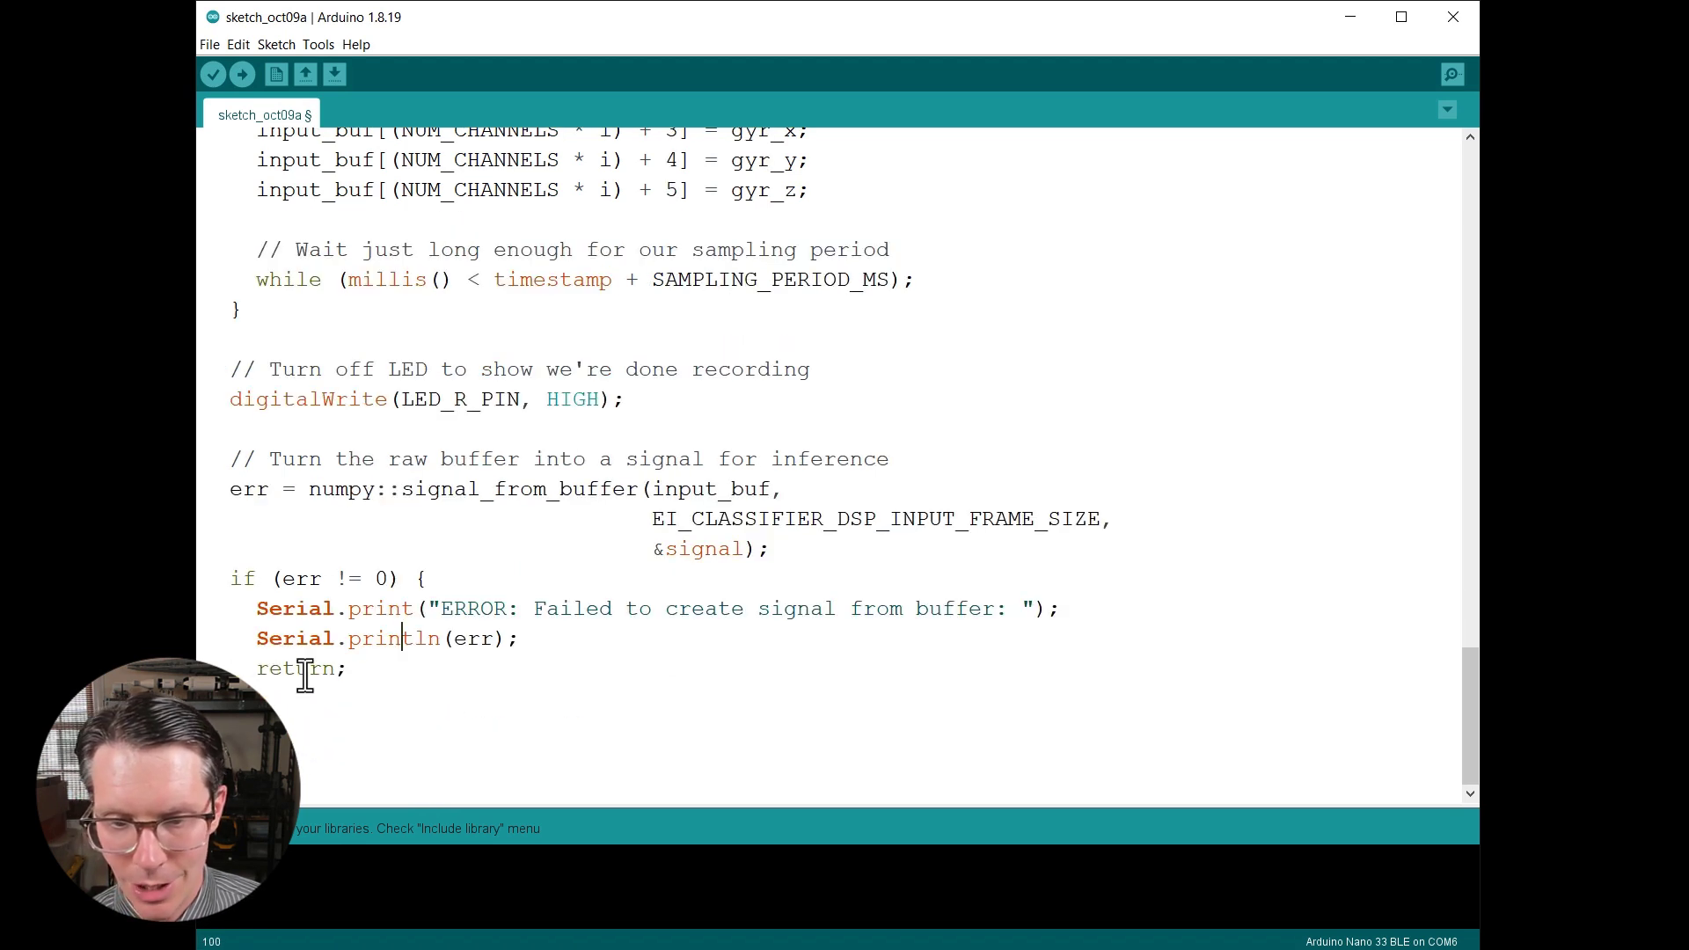
{"action": "double_click", "coordinate": [295, 668]}
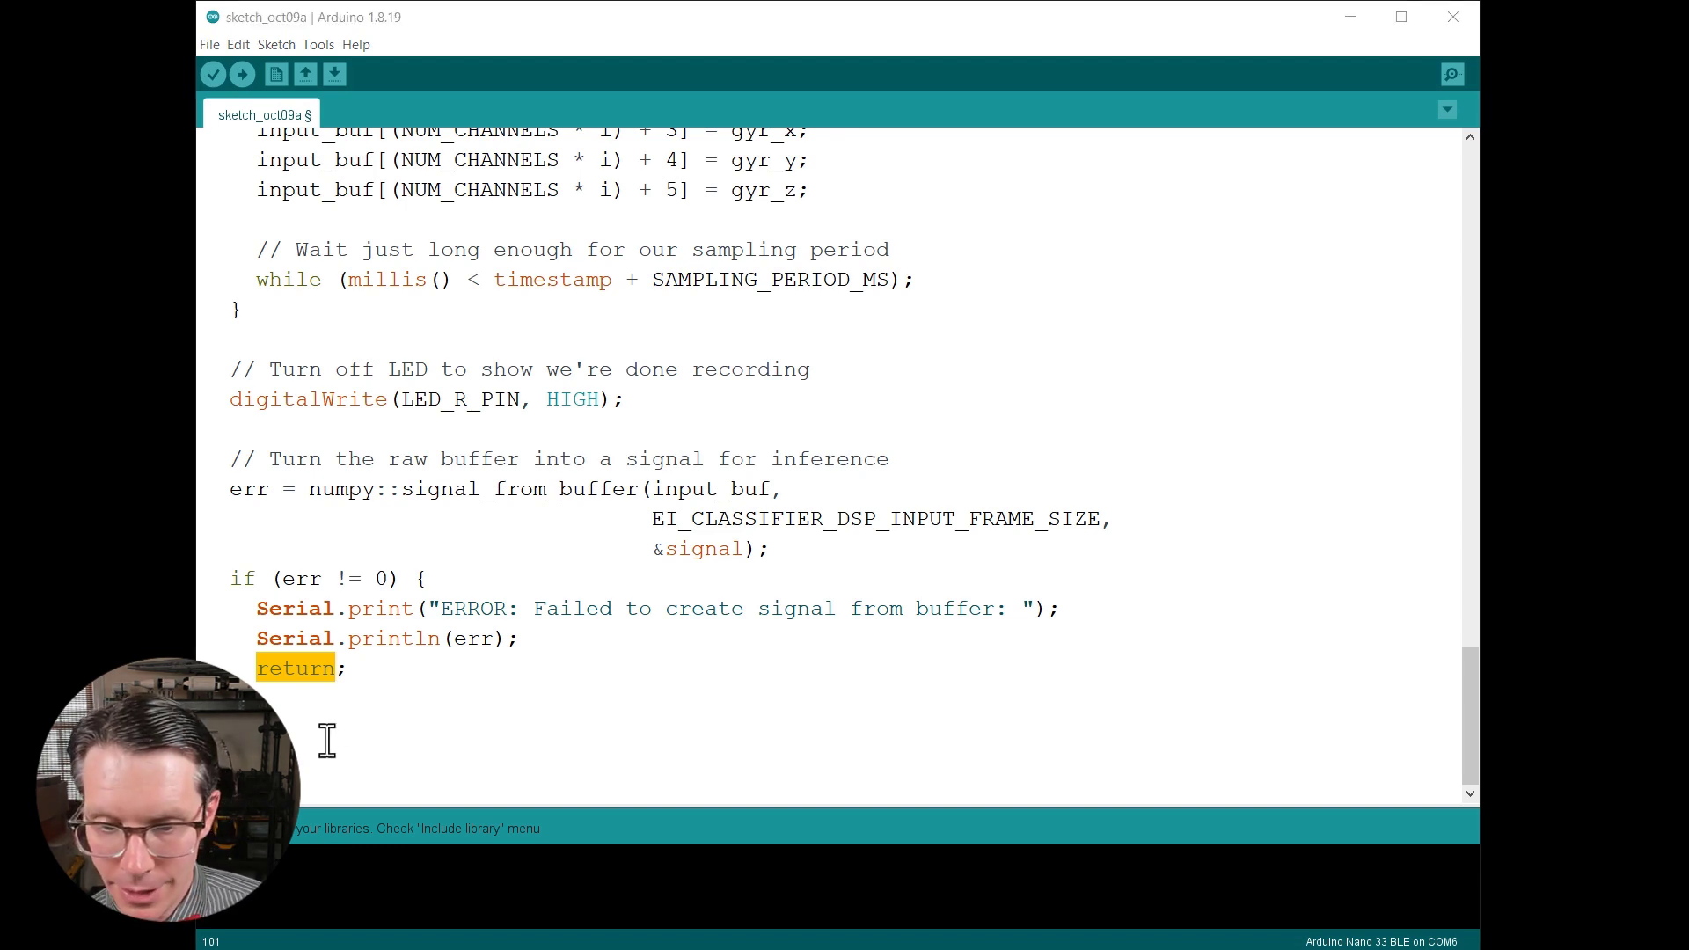
{"action": "scroll", "scroll_direction": "down", "scroll_amount": 3}
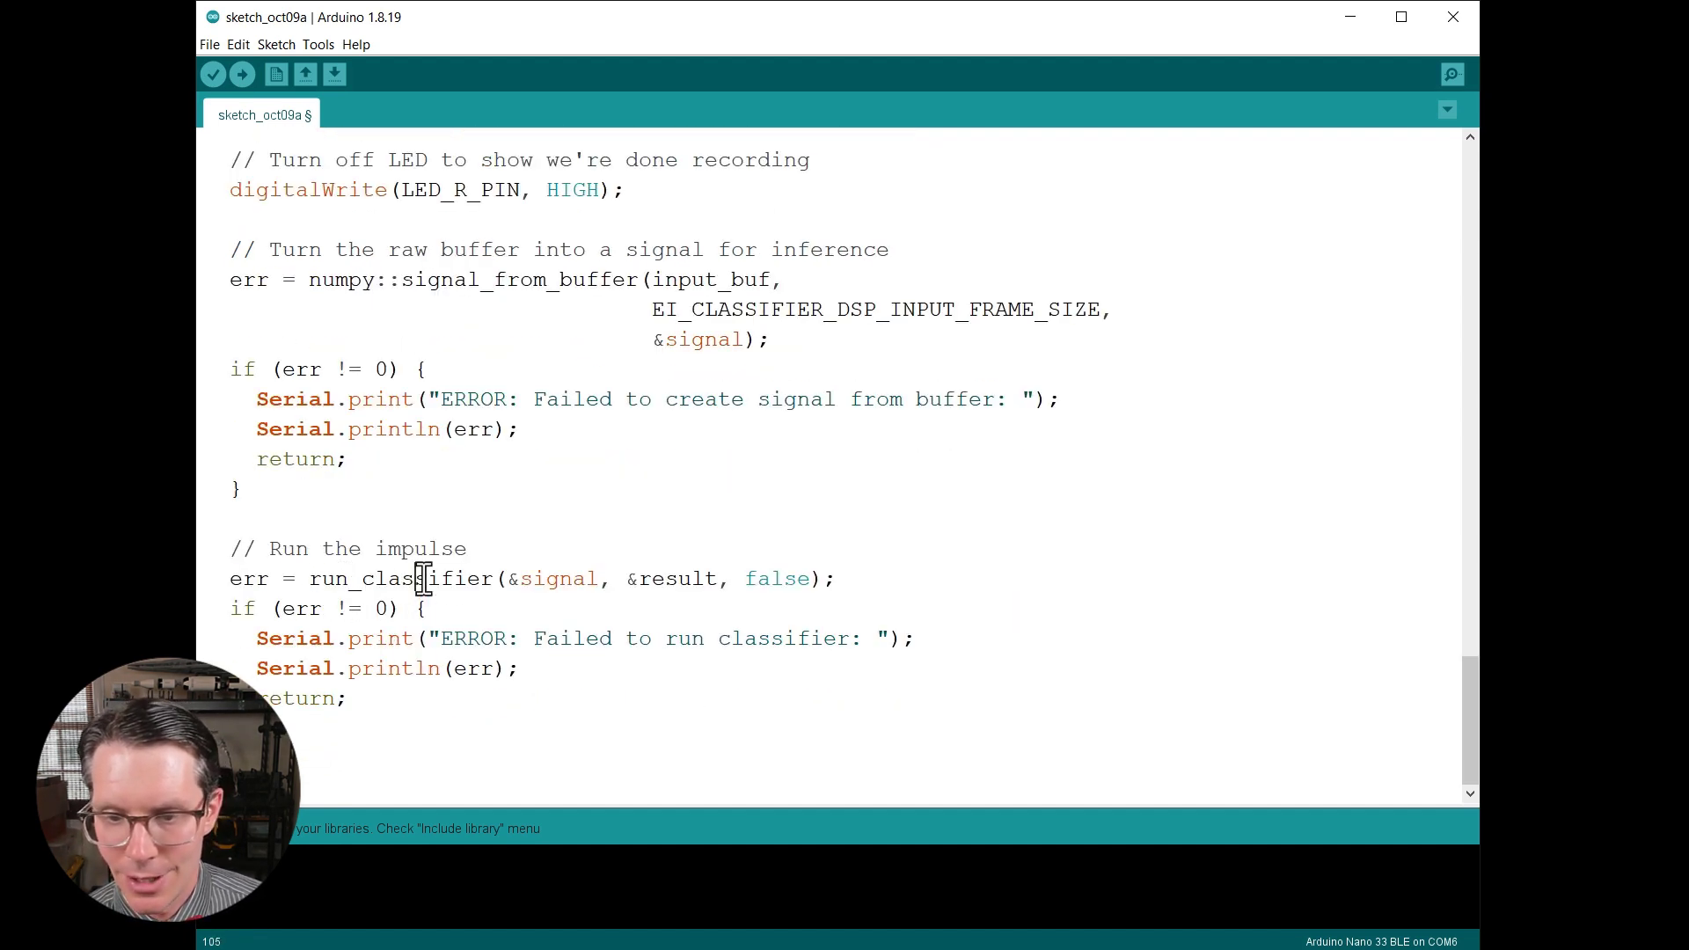
{"action": "double_click", "coordinate": [401, 579]}
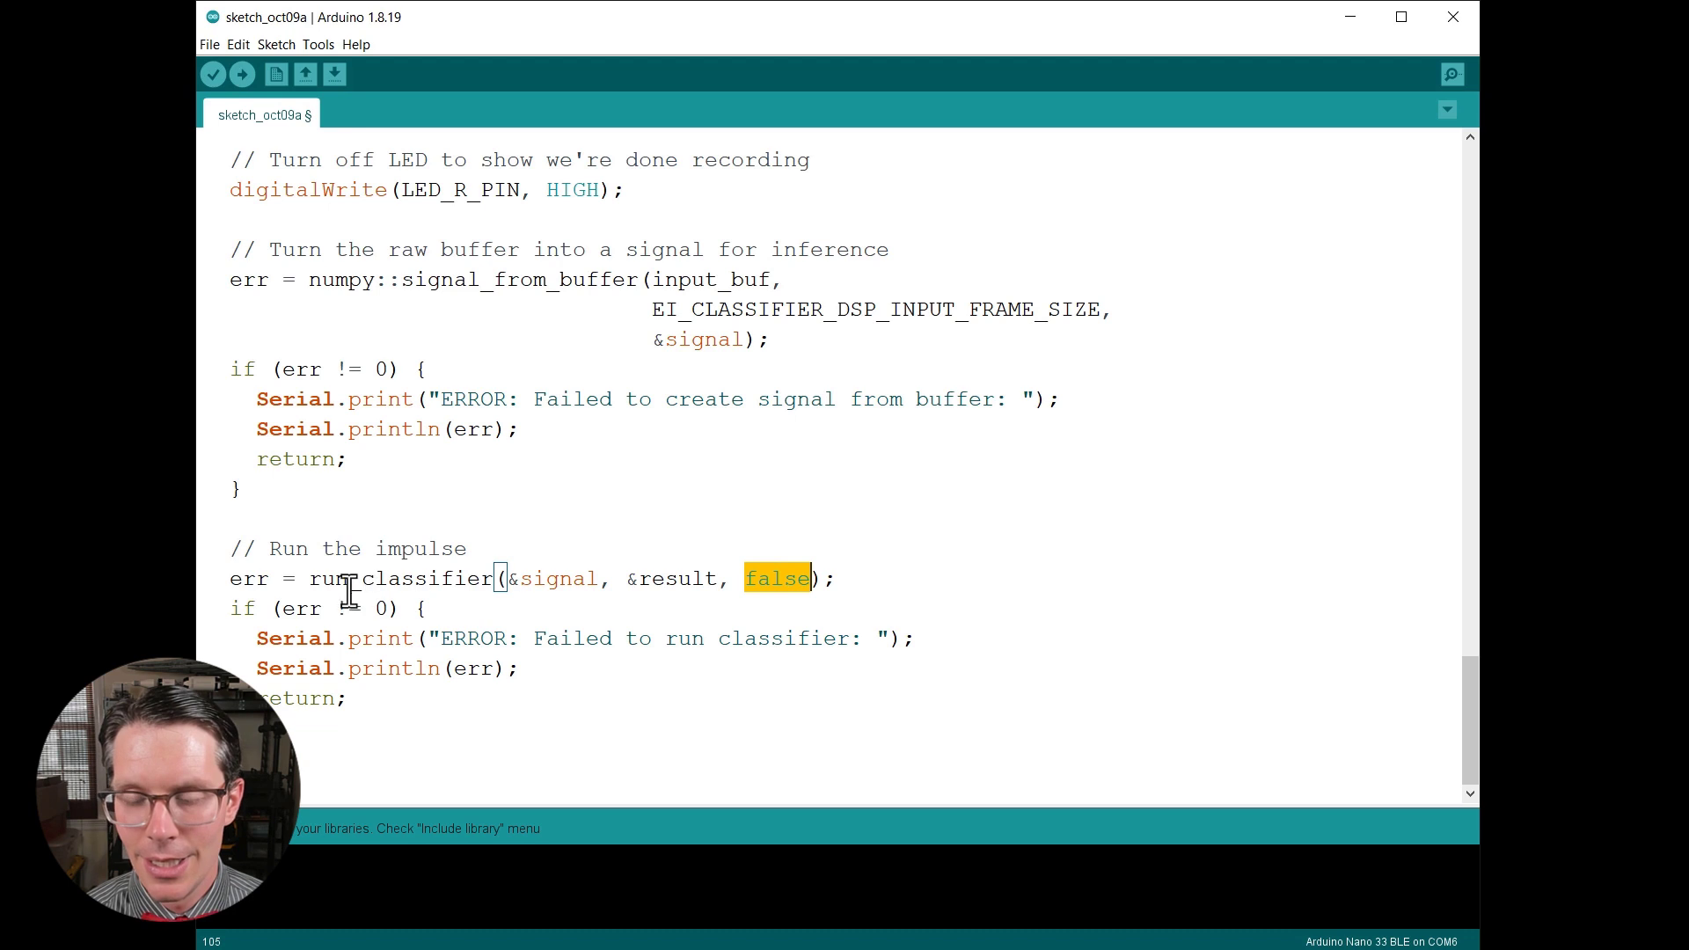
{"action": "double_click", "coordinate": [399, 579]}
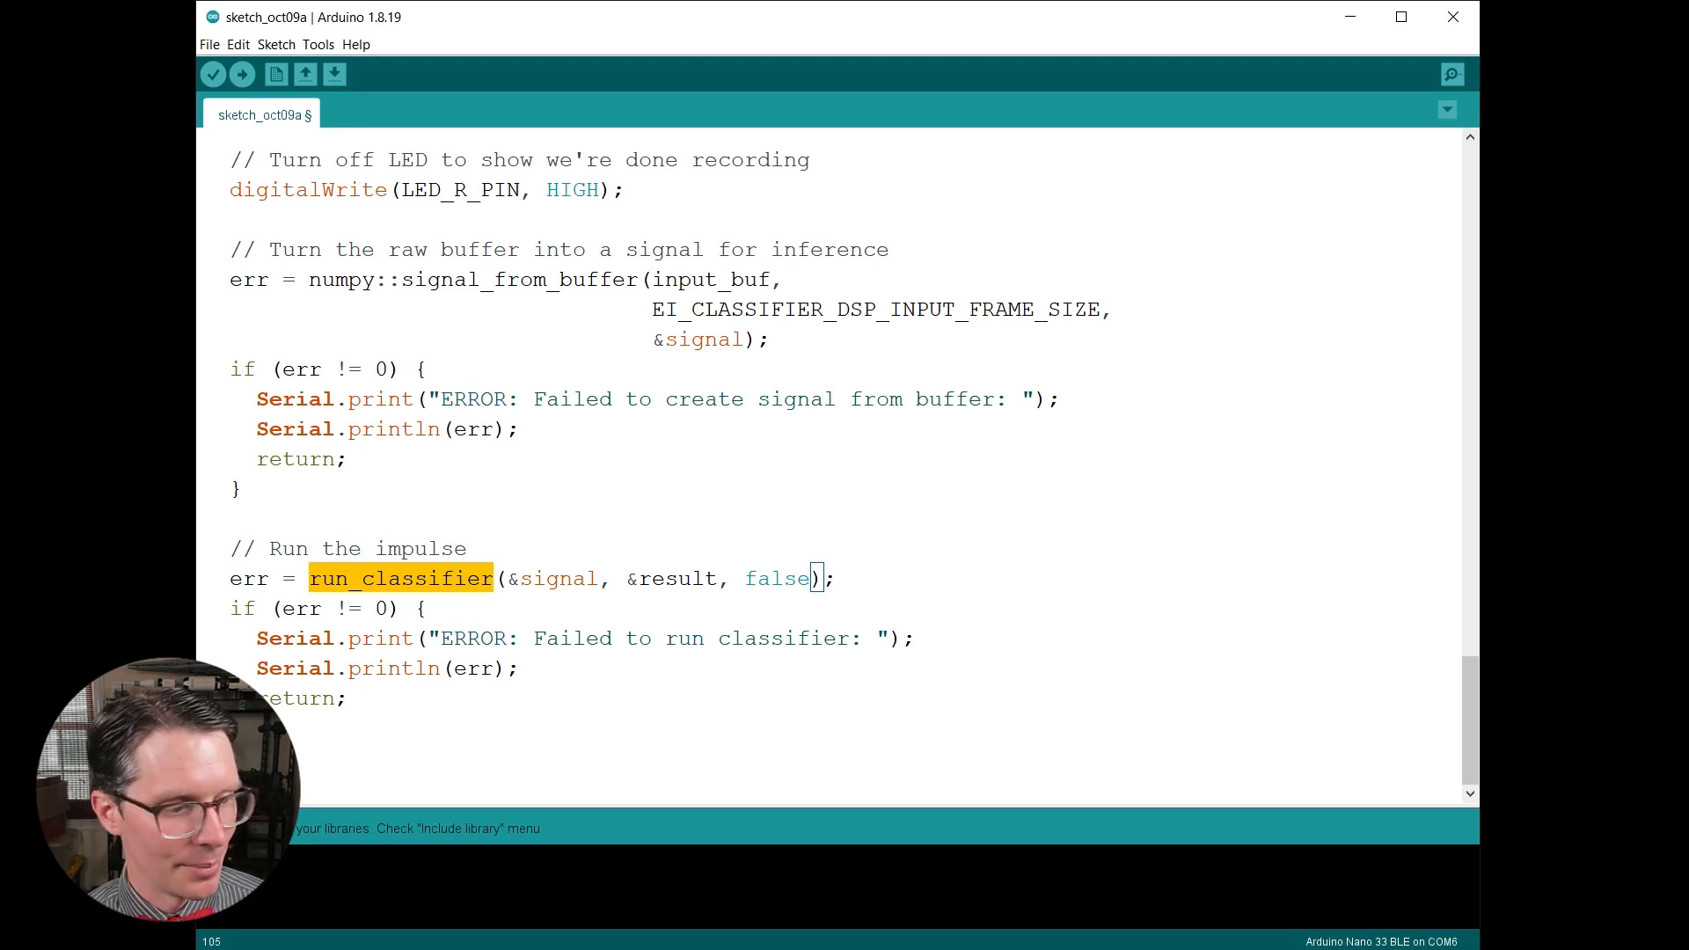
{"action": "scroll", "scroll_direction": "down", "scroll_amount": 3}
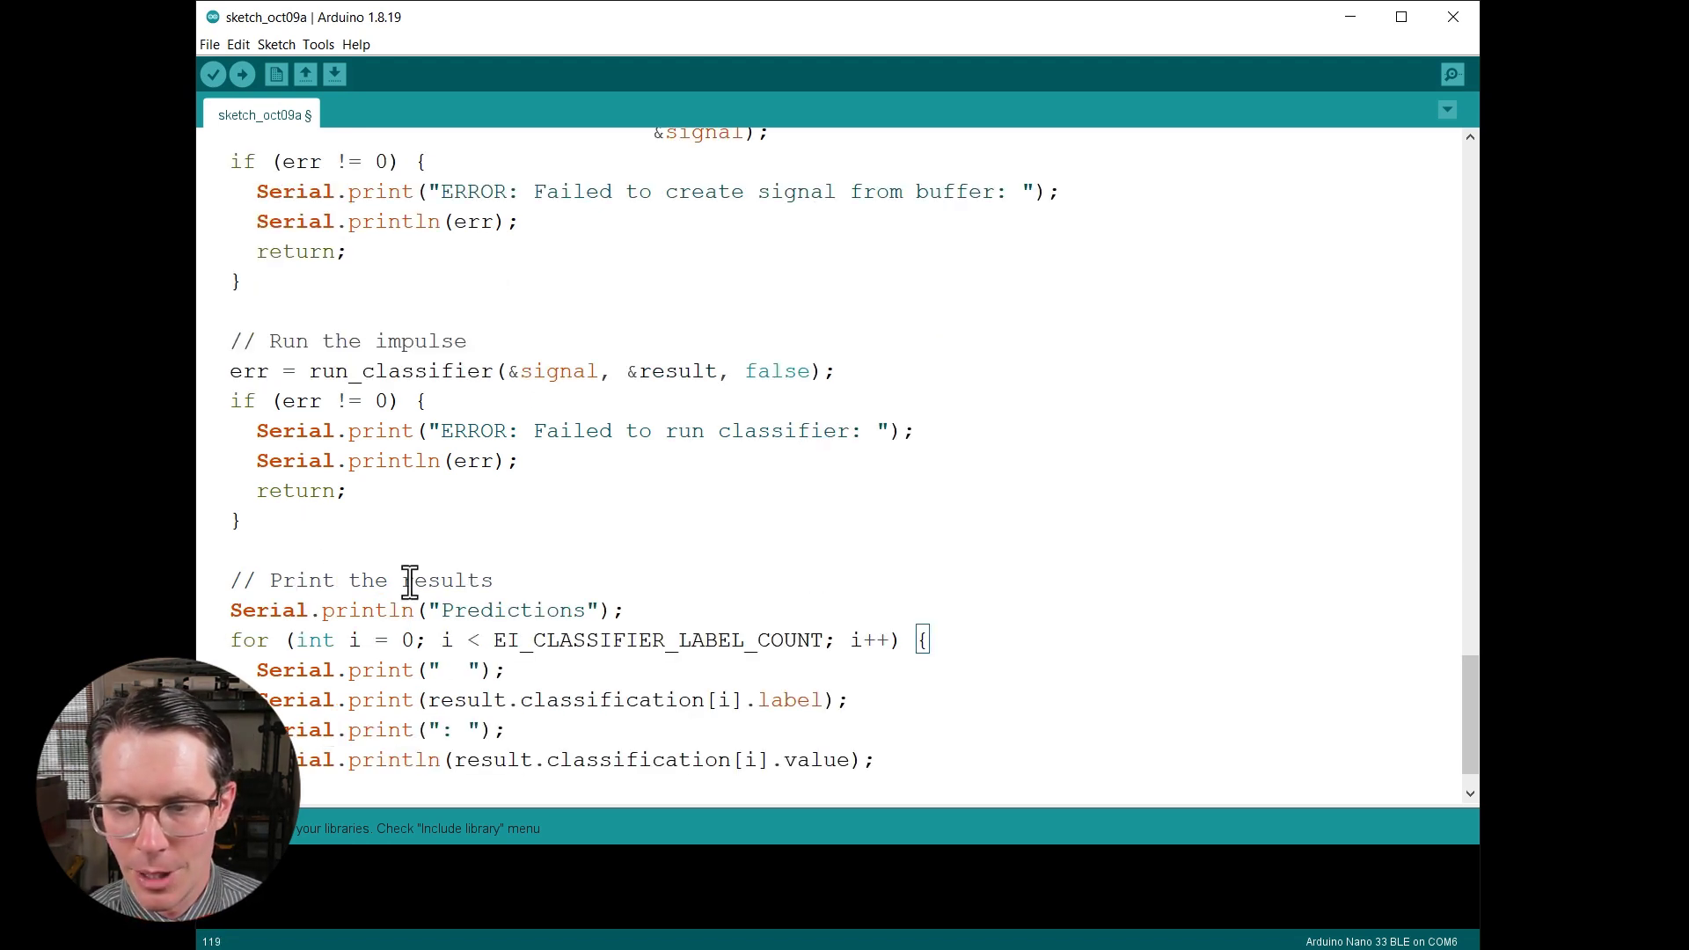
{"action": "scroll", "scroll_direction": "down", "scroll_amount": 3}
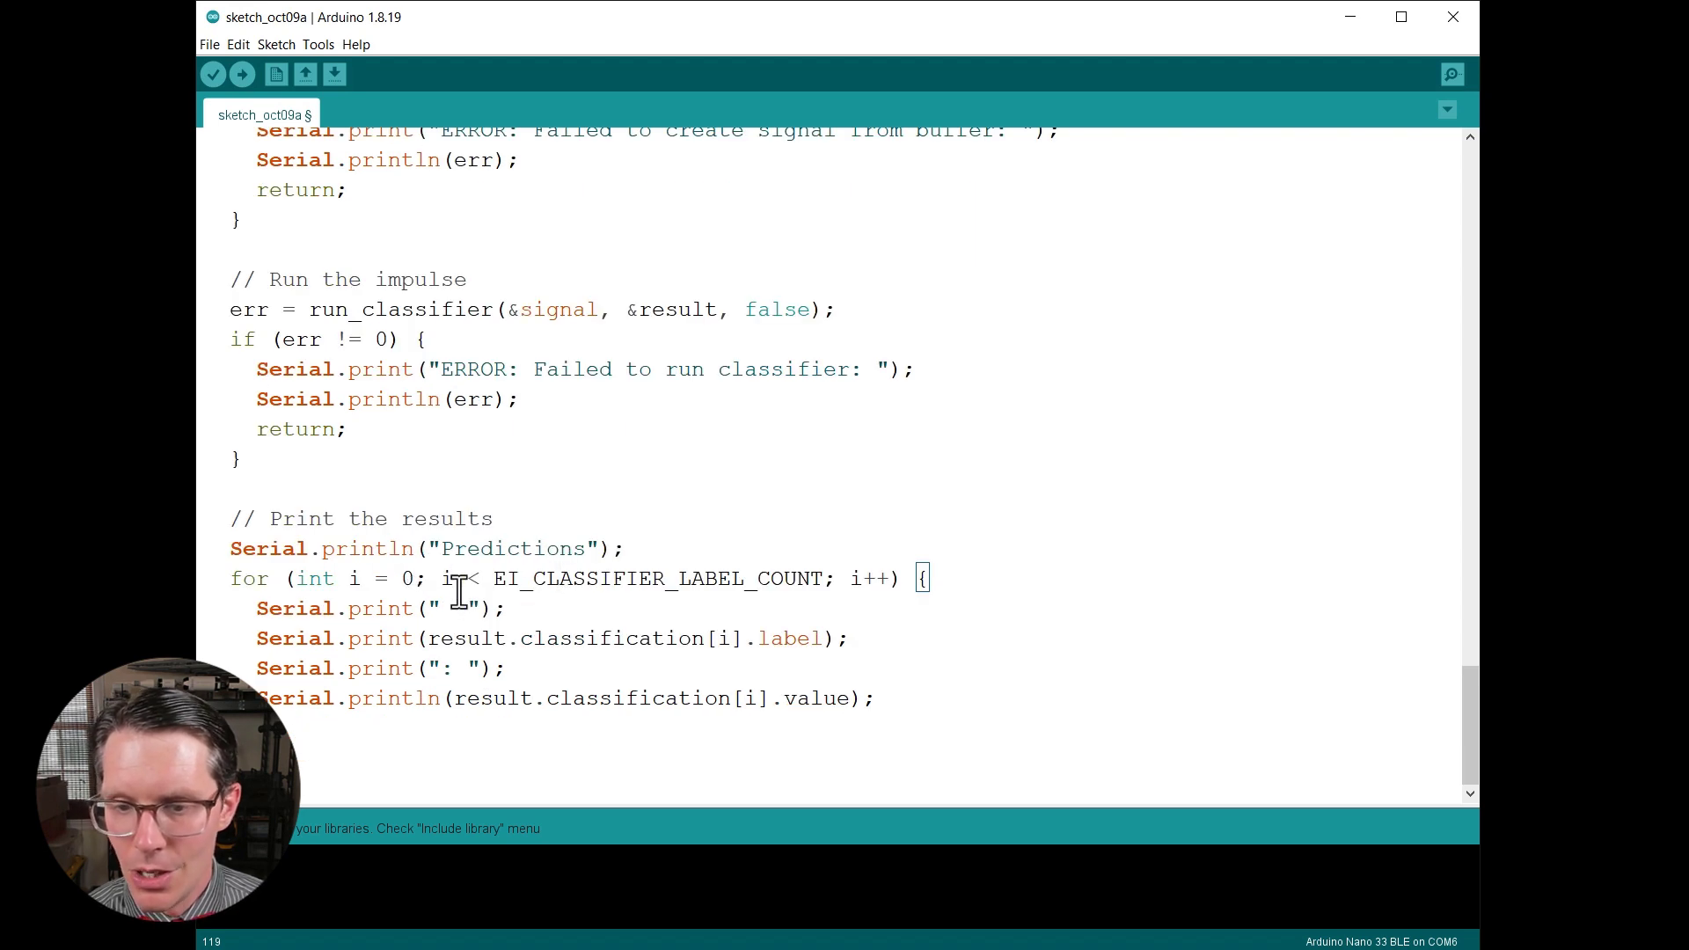
{"action": "double_click", "coordinate": [655, 579]}
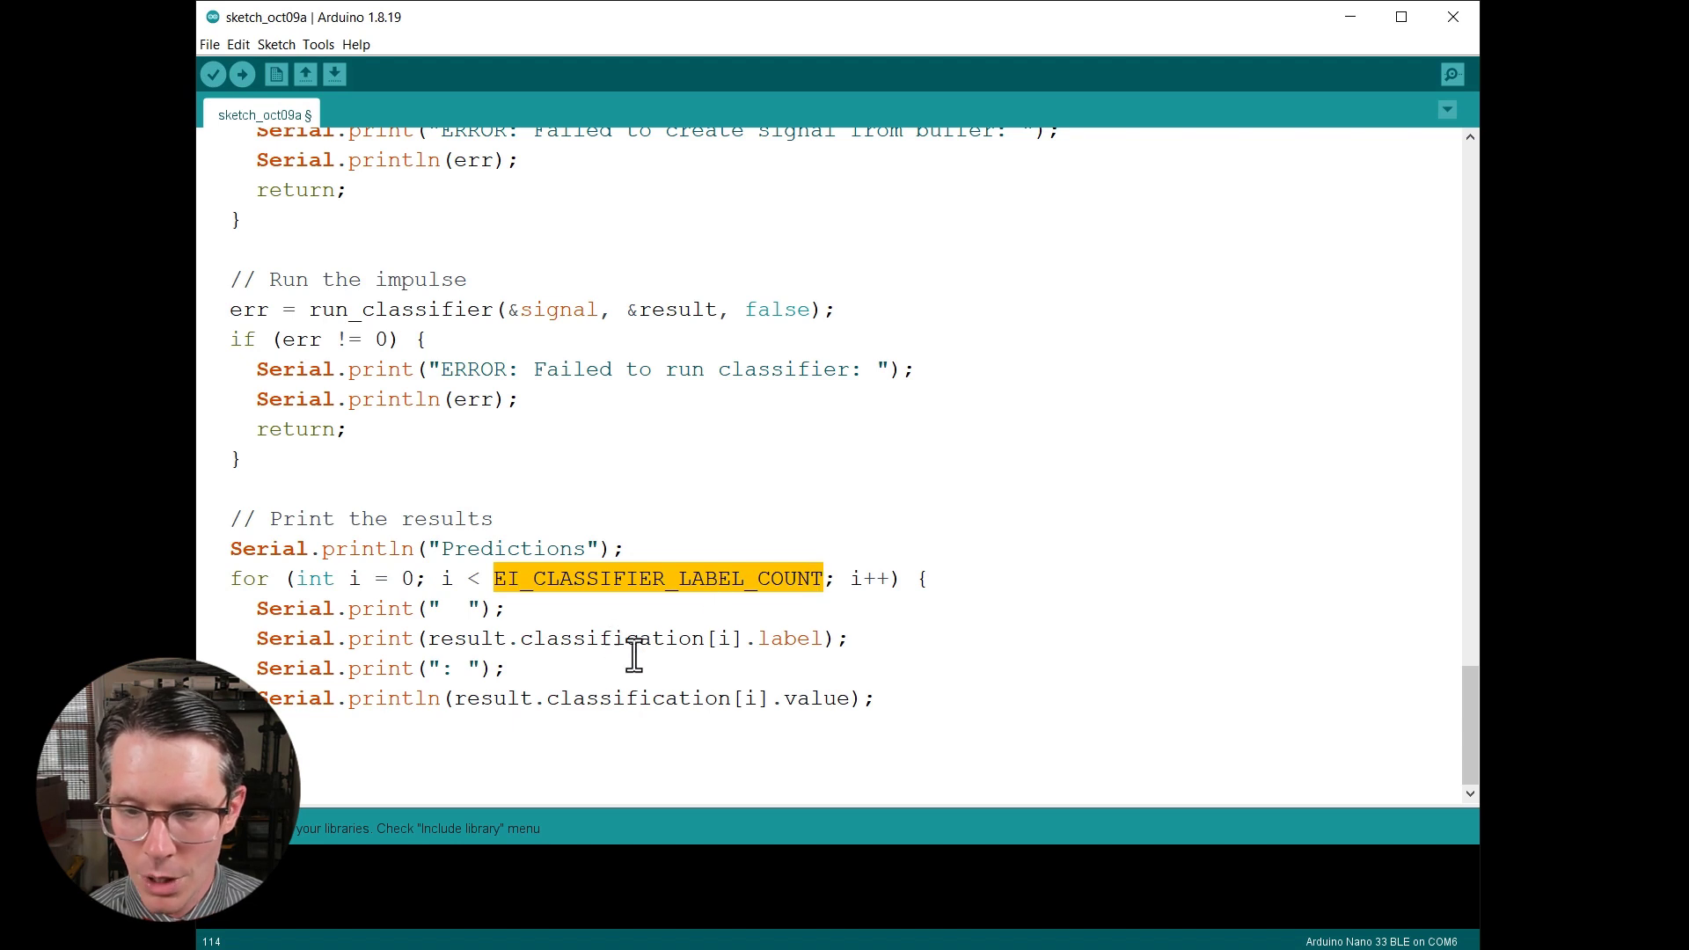
{"action": "double_click", "coordinate": [465, 636]}
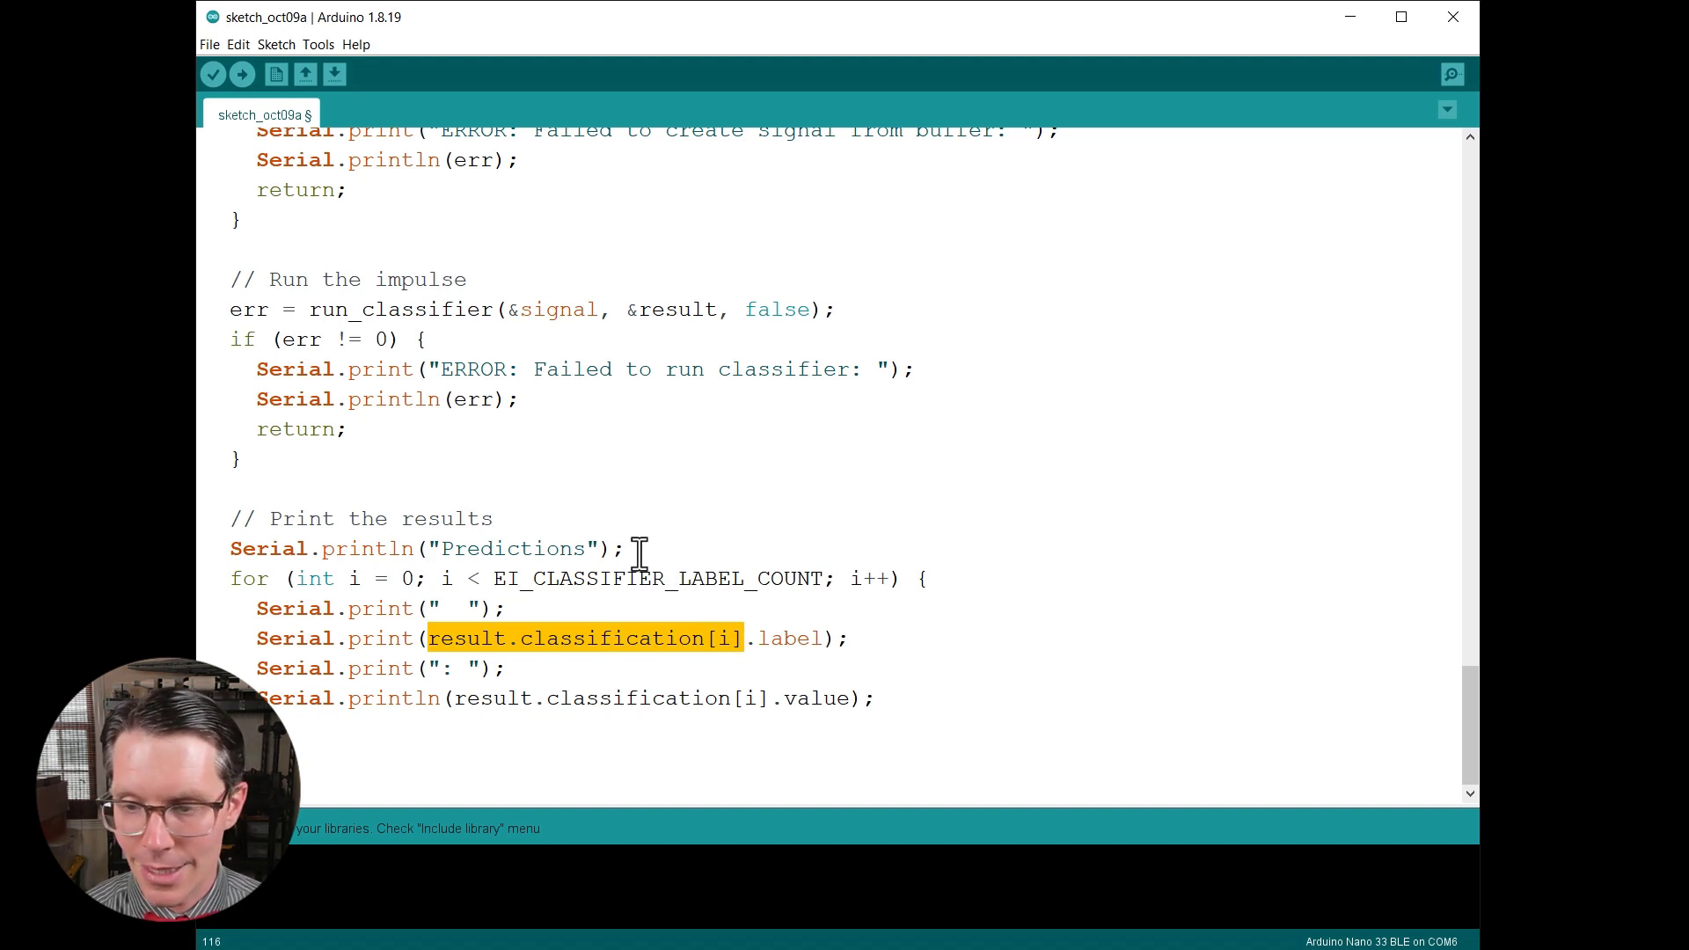
{"action": "double_click", "coordinate": [788, 636]}
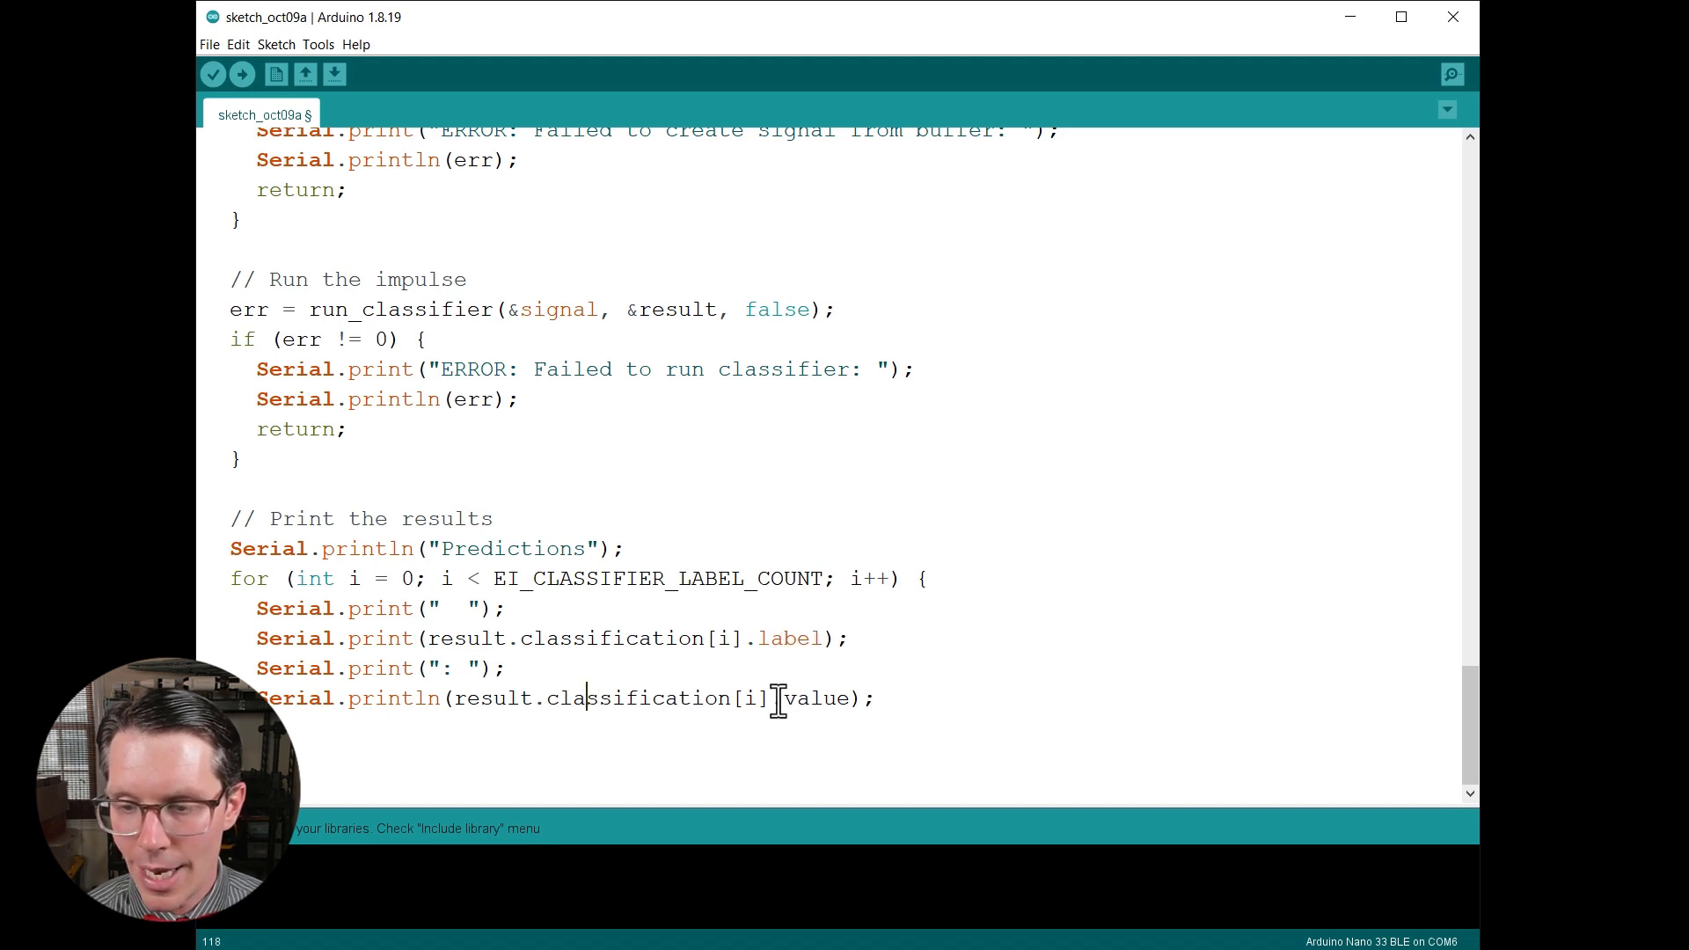
{"action": "double_click", "coordinate": [816, 698]}
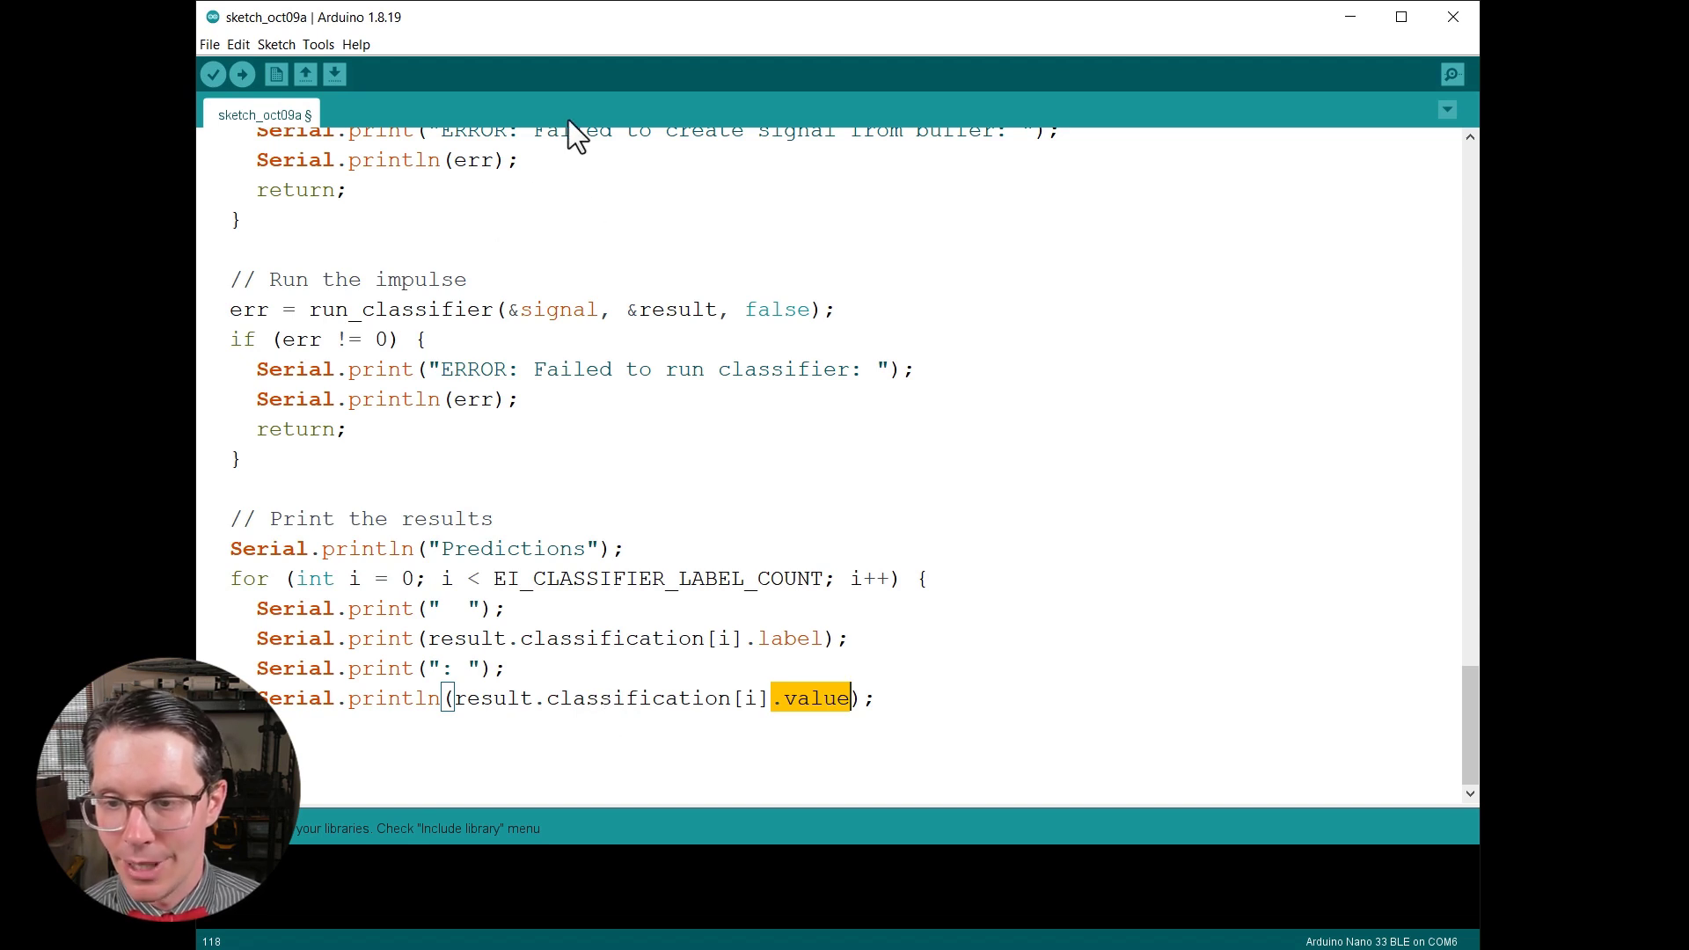
{"action": "double_click", "coordinate": [790, 637]}
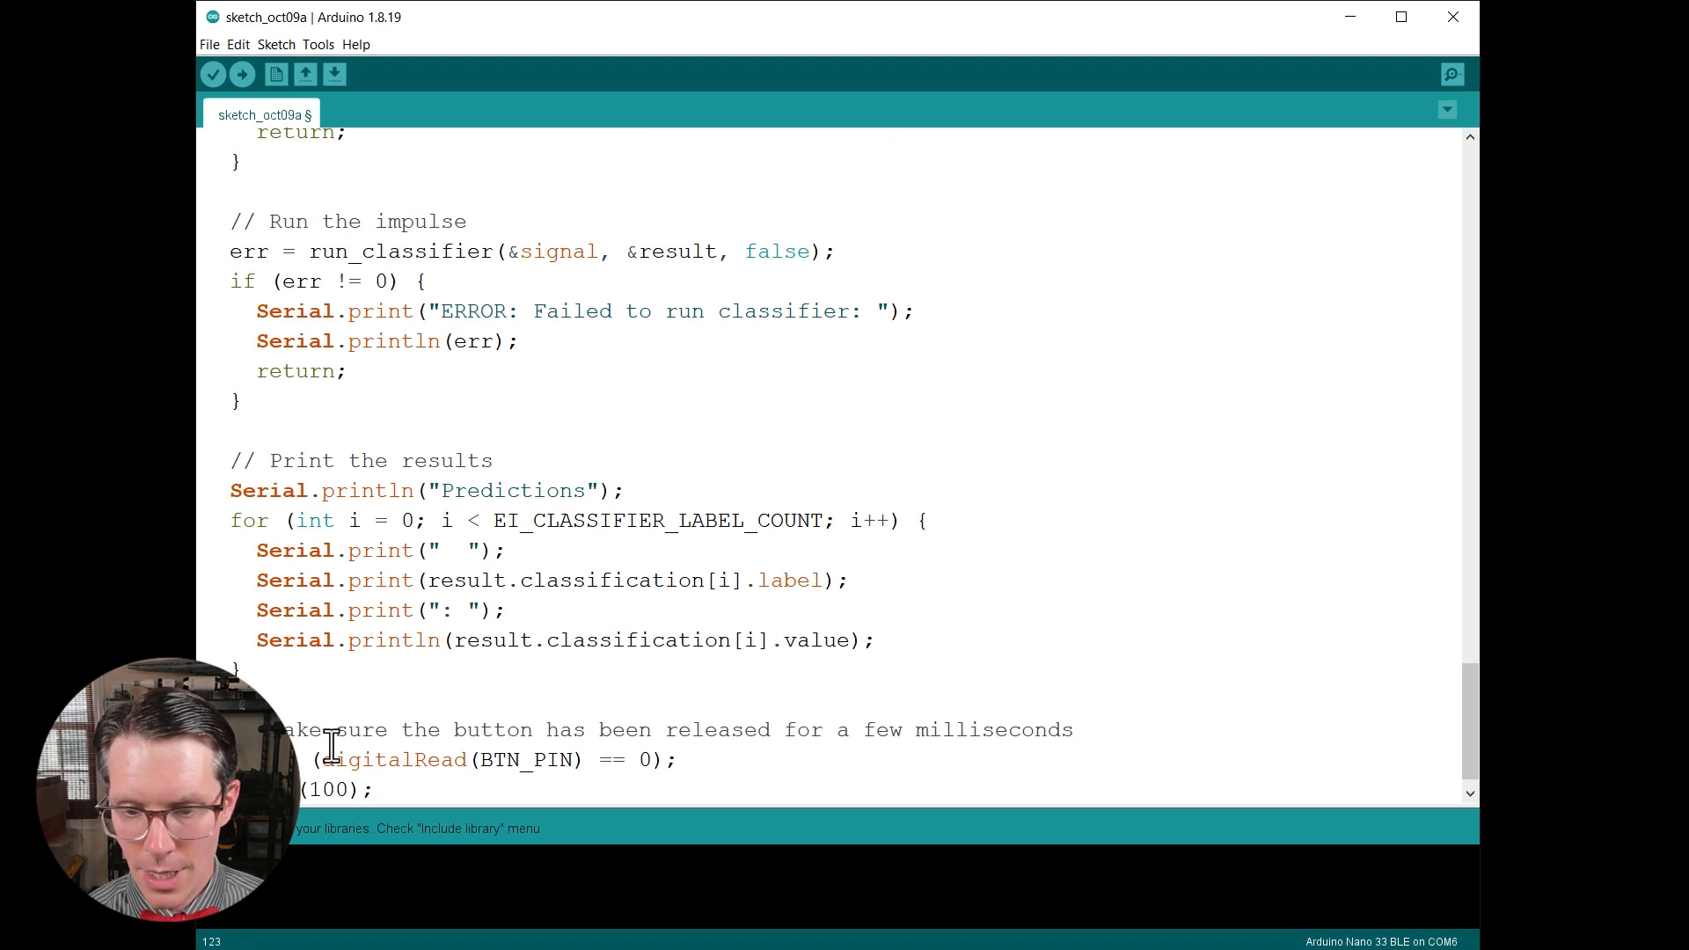
{"action": "left_click_drag", "start_coordinate": [334, 728], "coordinate": [797, 729]}
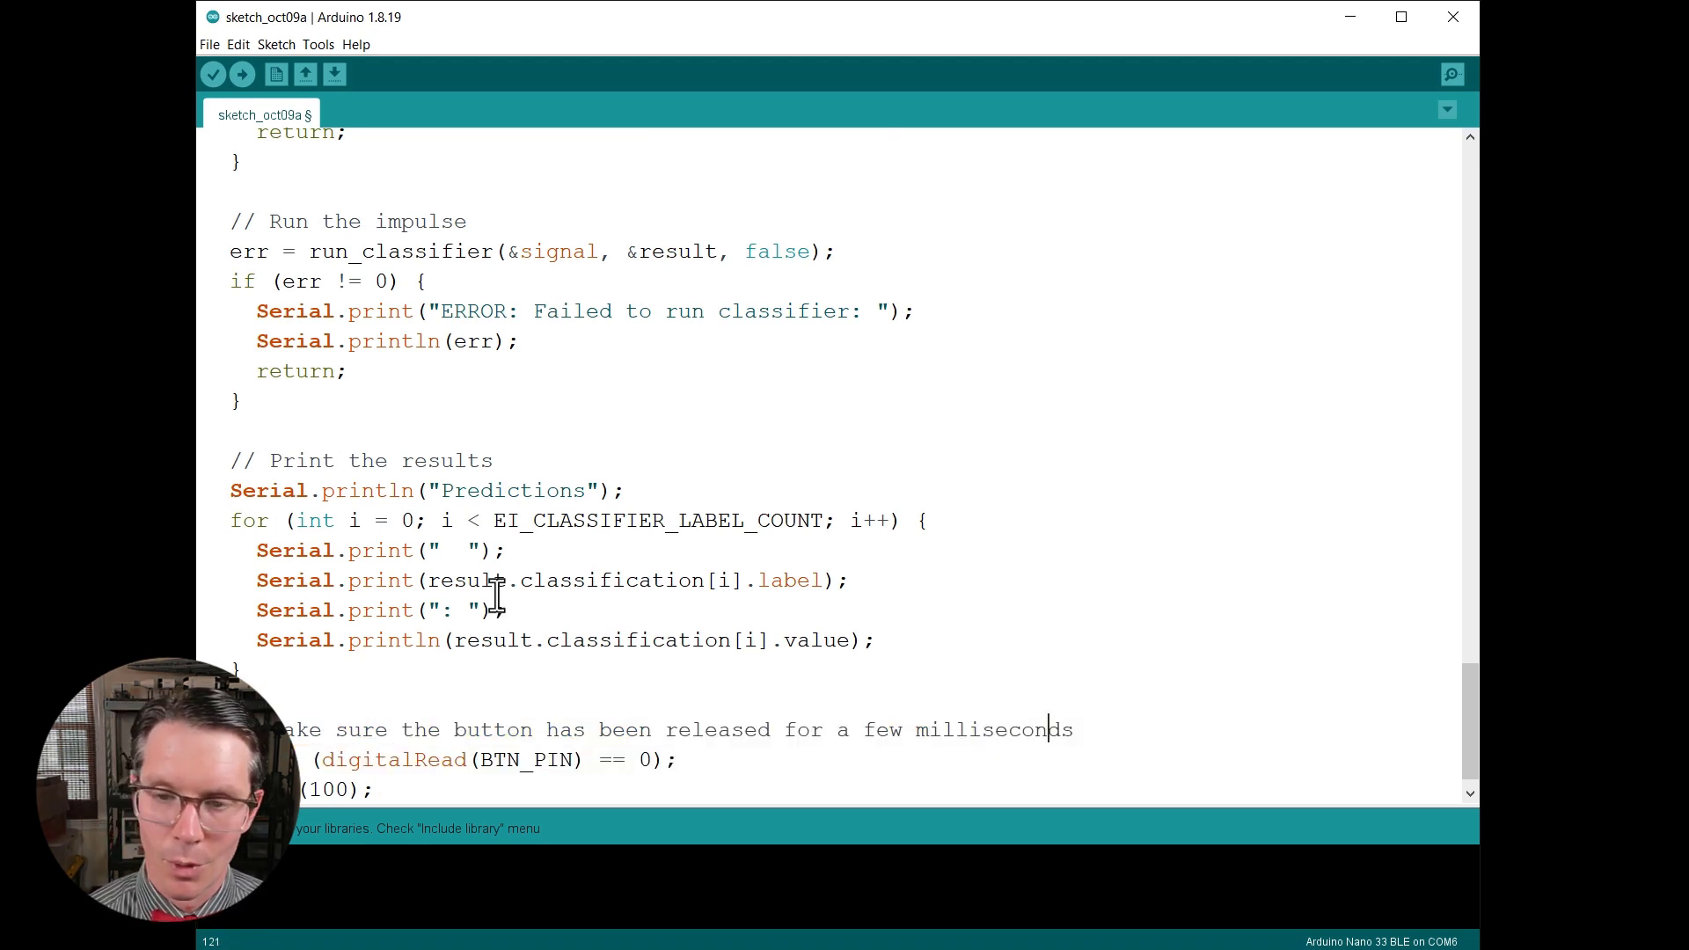
{"action": "scroll", "scroll_direction": "up", "scroll_amount": 3}
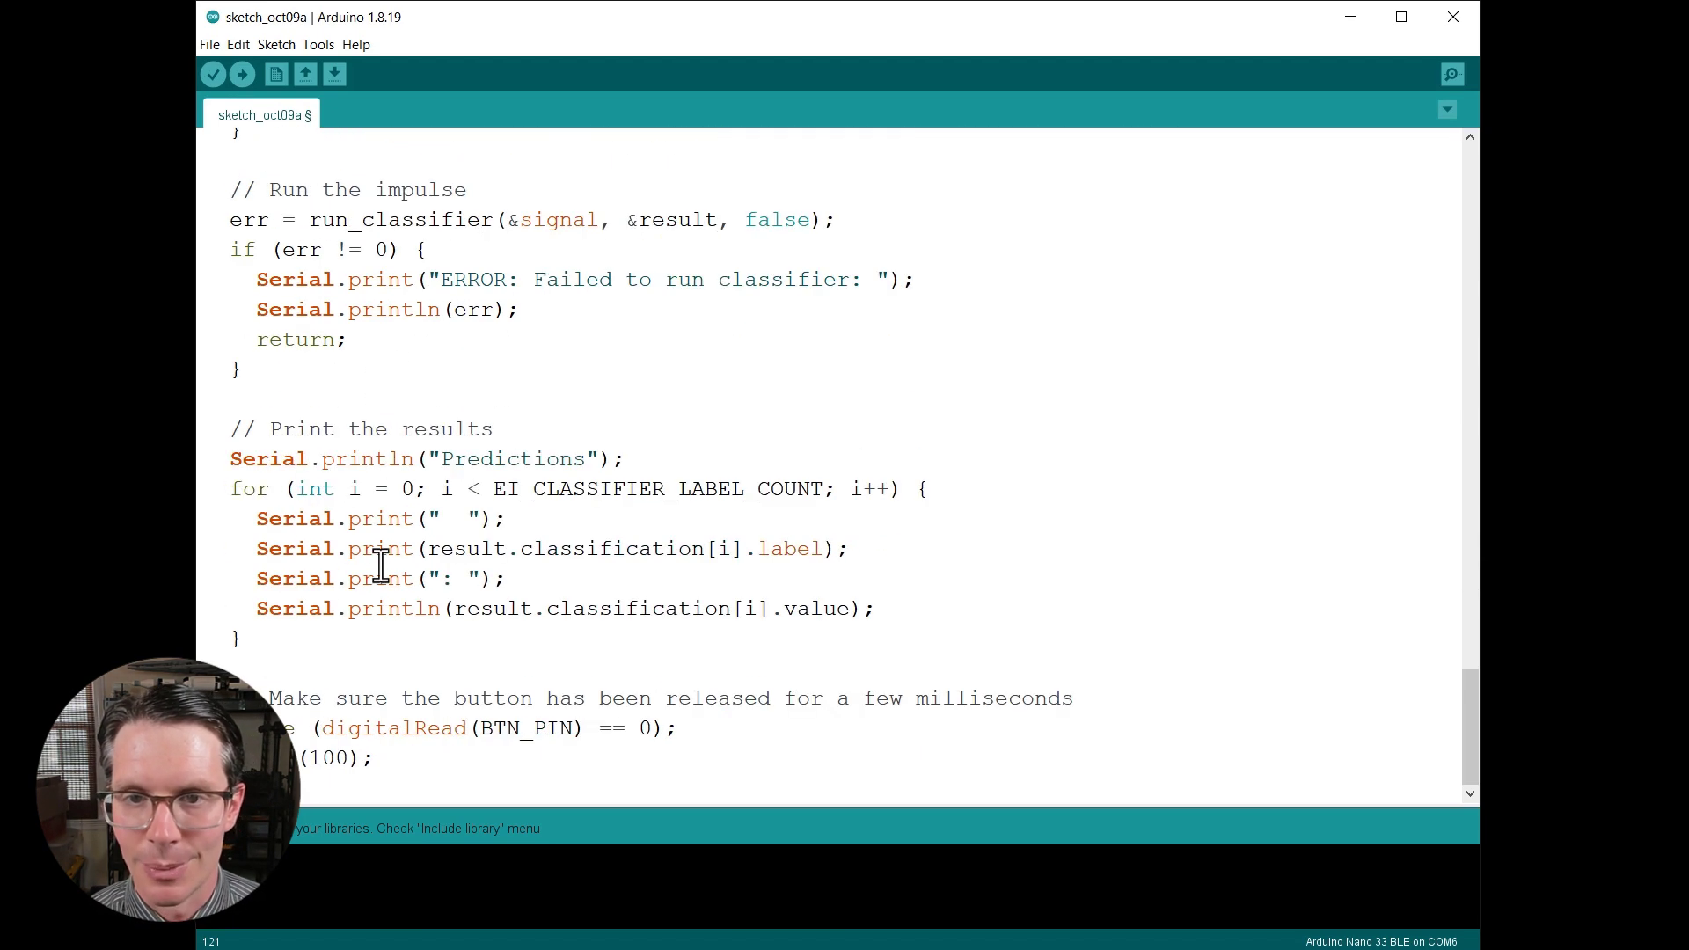
Confirm board Nano 33 BLE on COM6, upload the sketch and show the Serial Monitor.
{"action": "left_click", "coordinate": [318, 44]}
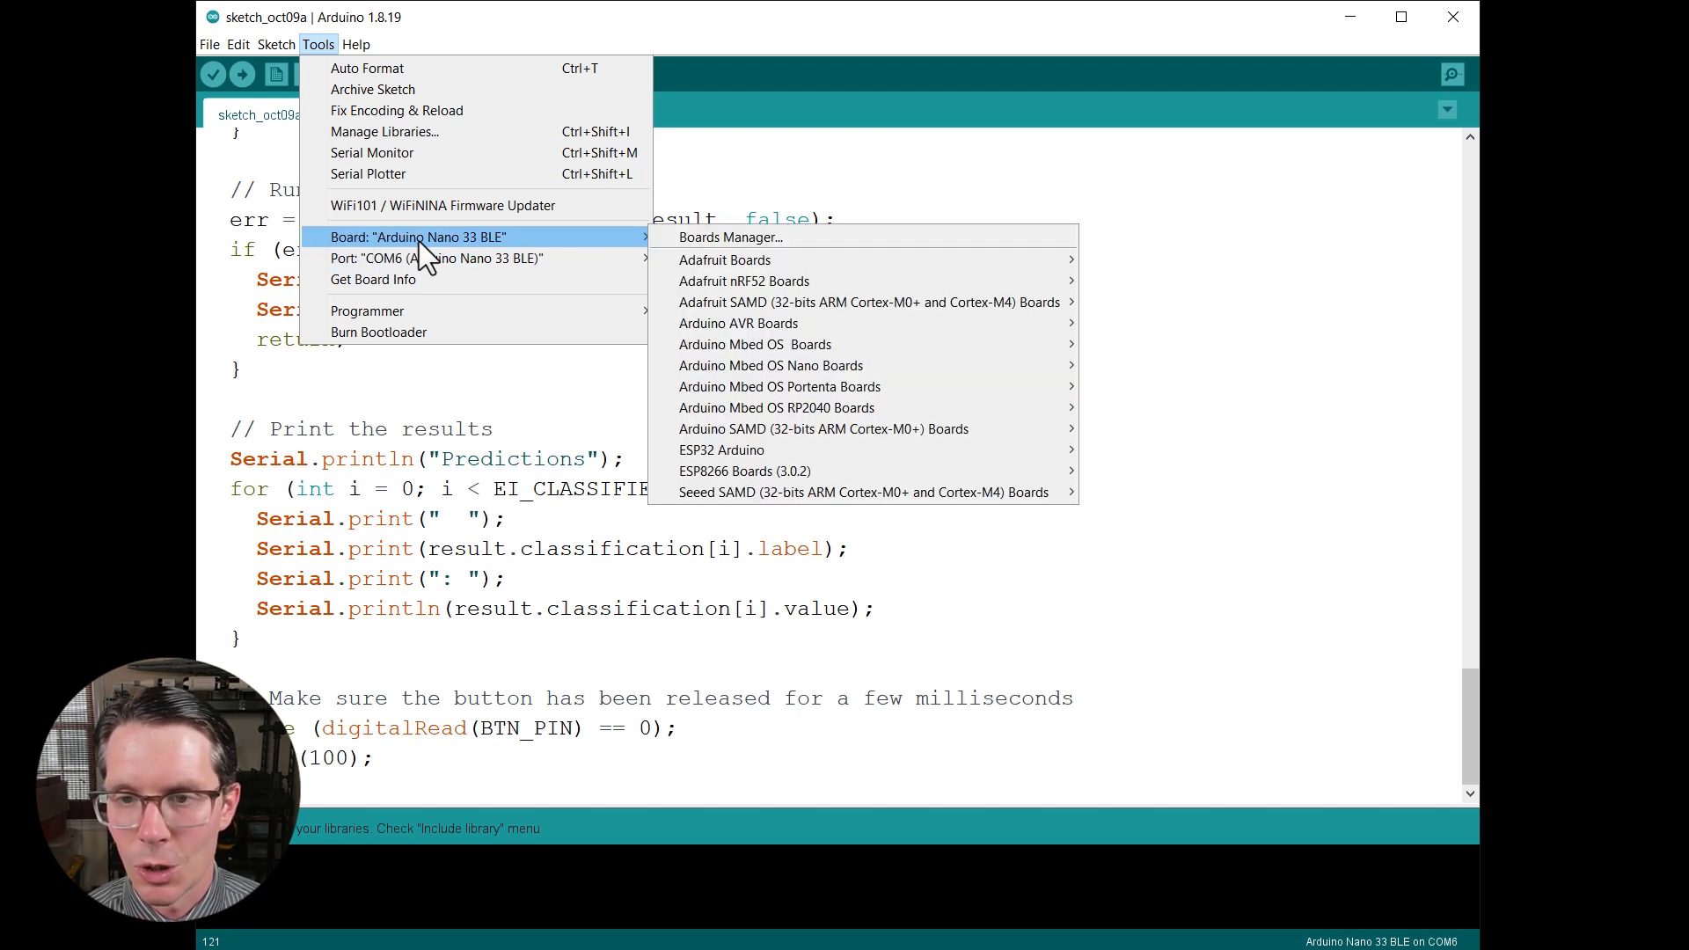
{"action": "mouse_move", "coordinate": [463, 257]}
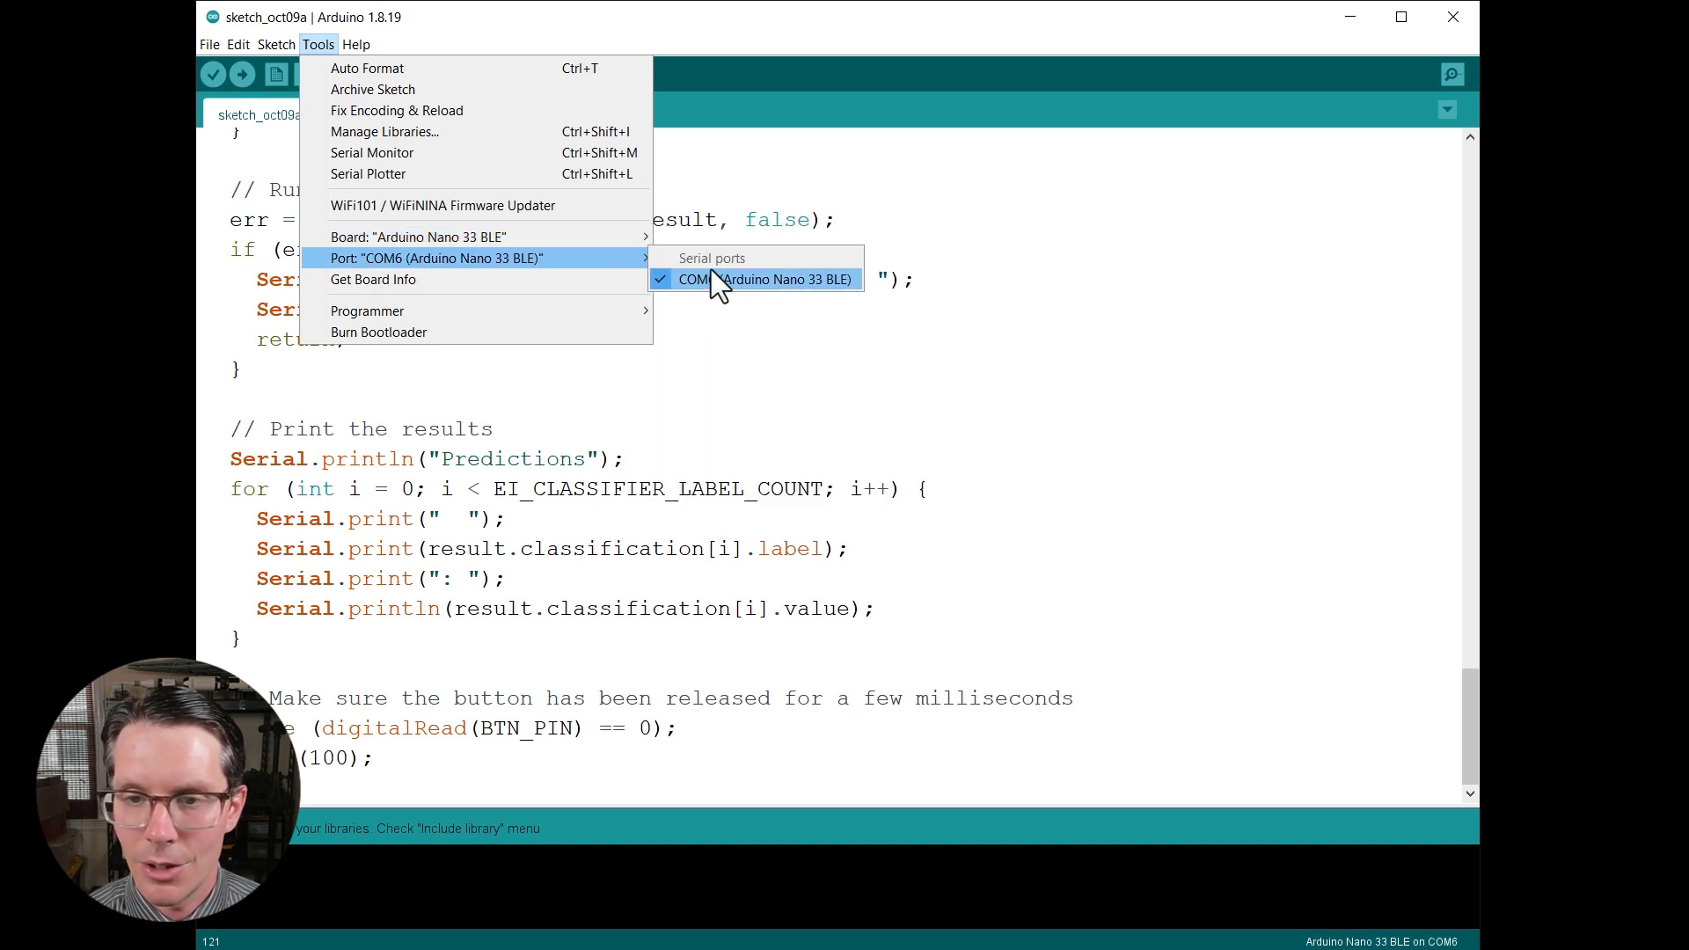
{"action": "left_click", "coordinate": [769, 280]}
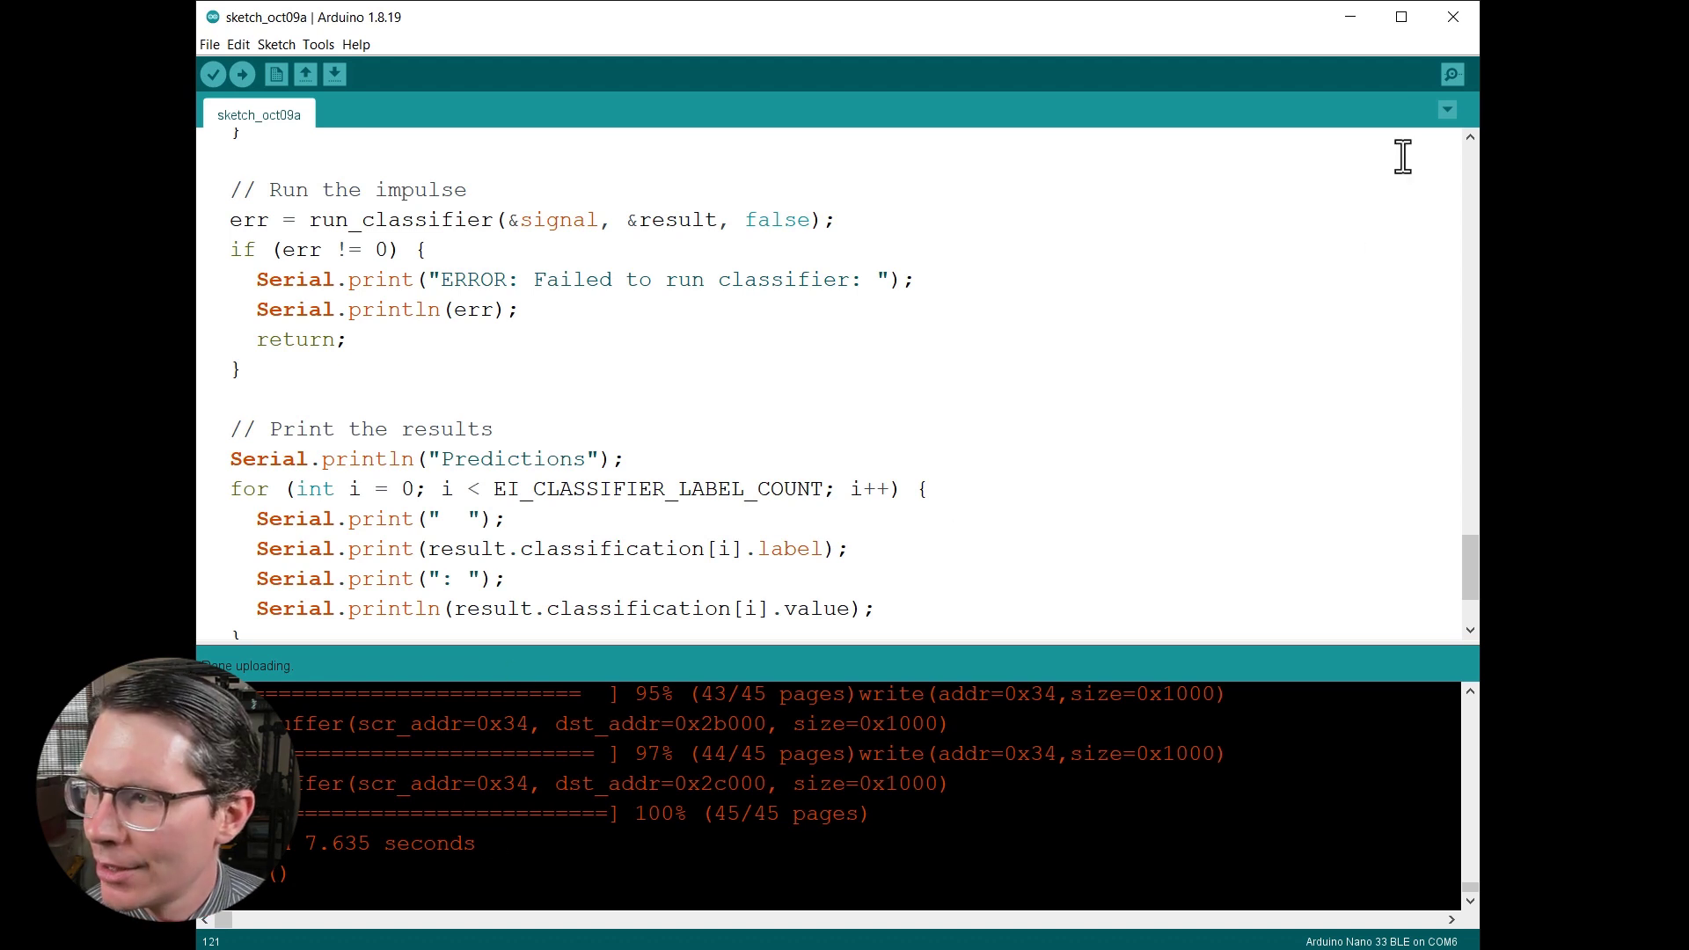
{"action": "left_click", "coordinate": [1451, 74]}
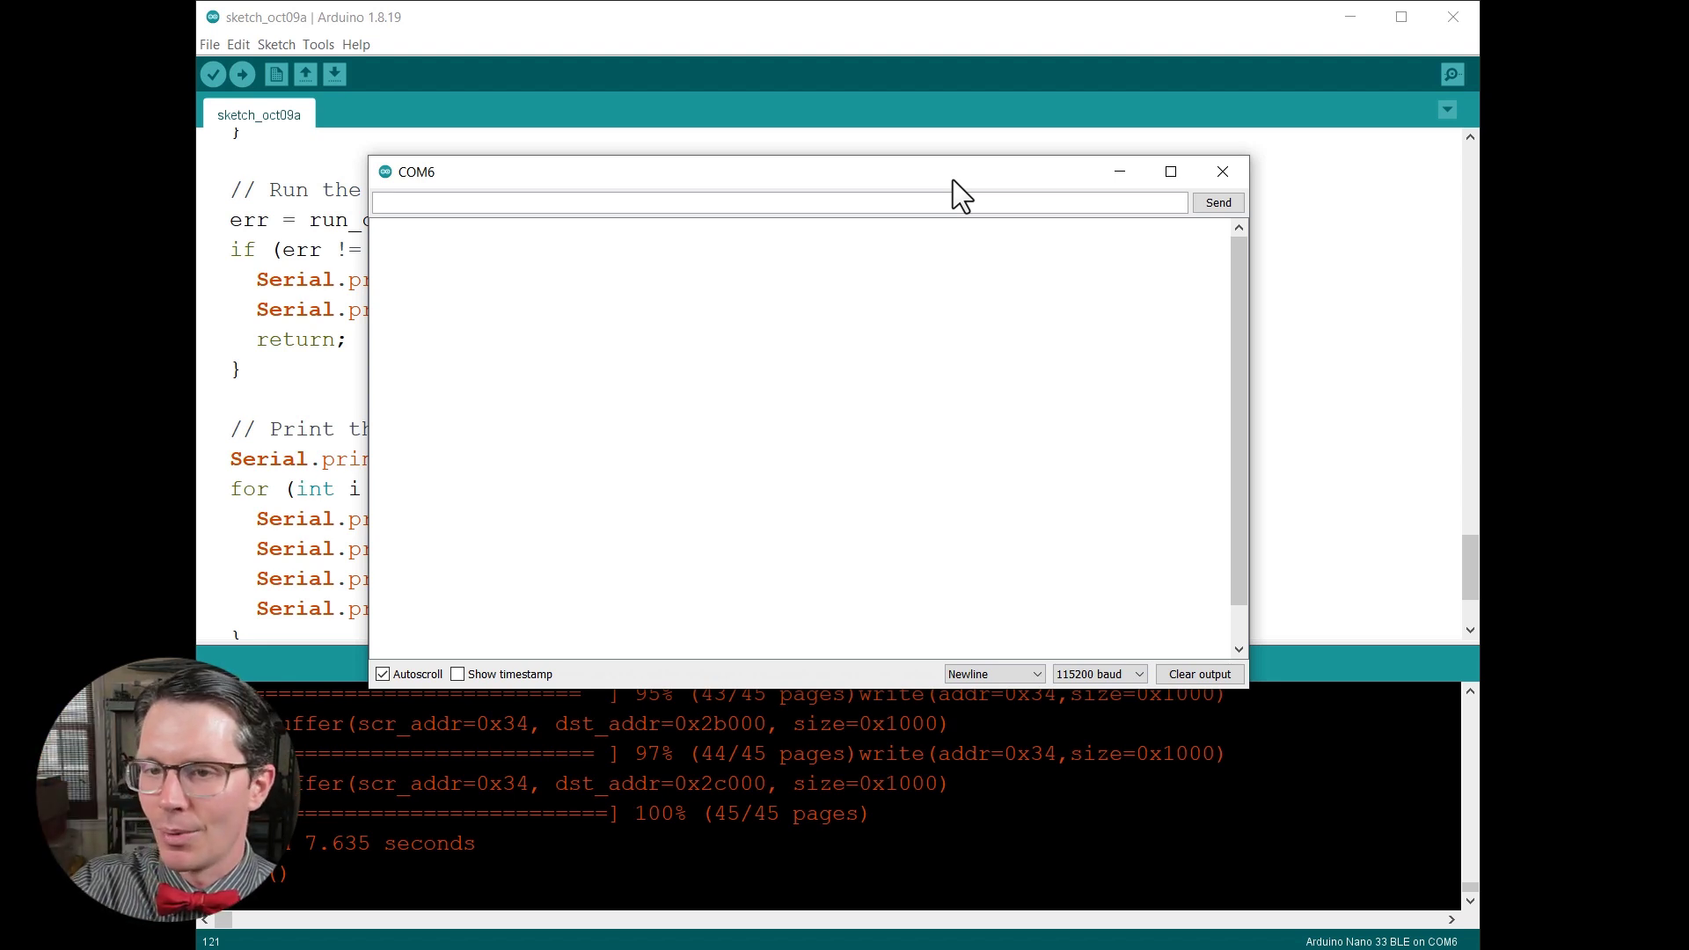
Watch the serial predictions, noting an alpha score of 1.00 and the unknown score.
{"action": "left_click", "coordinate": [755, 203]}
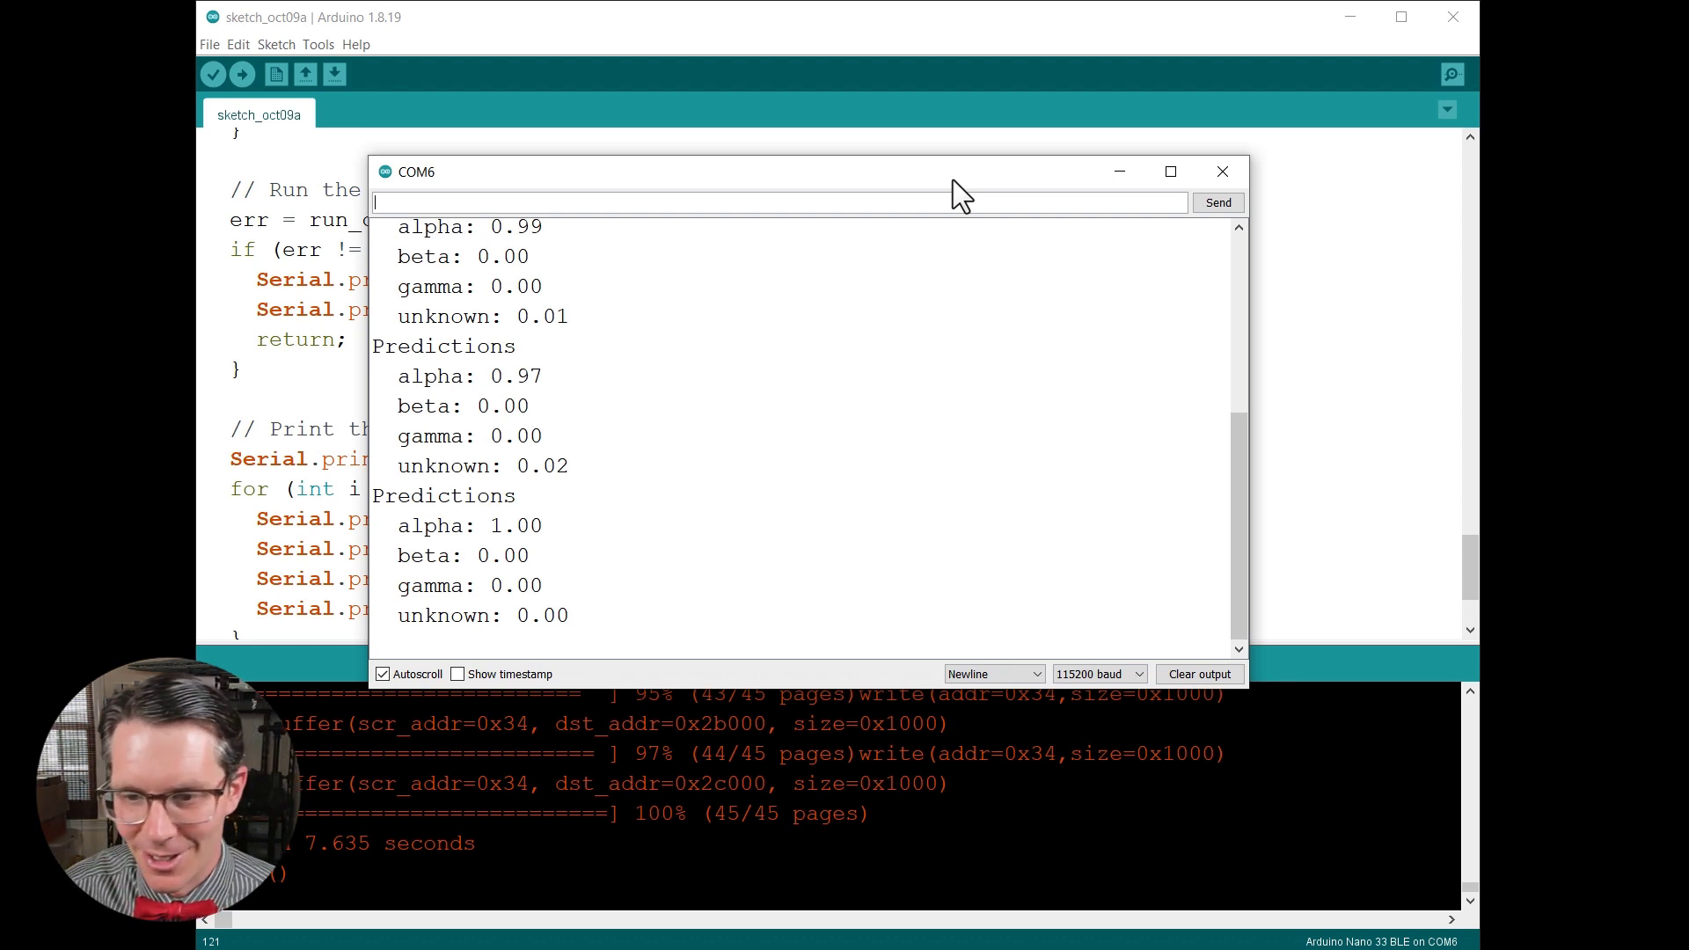
{"action": "mouse_move", "coordinate": [559, 538]}
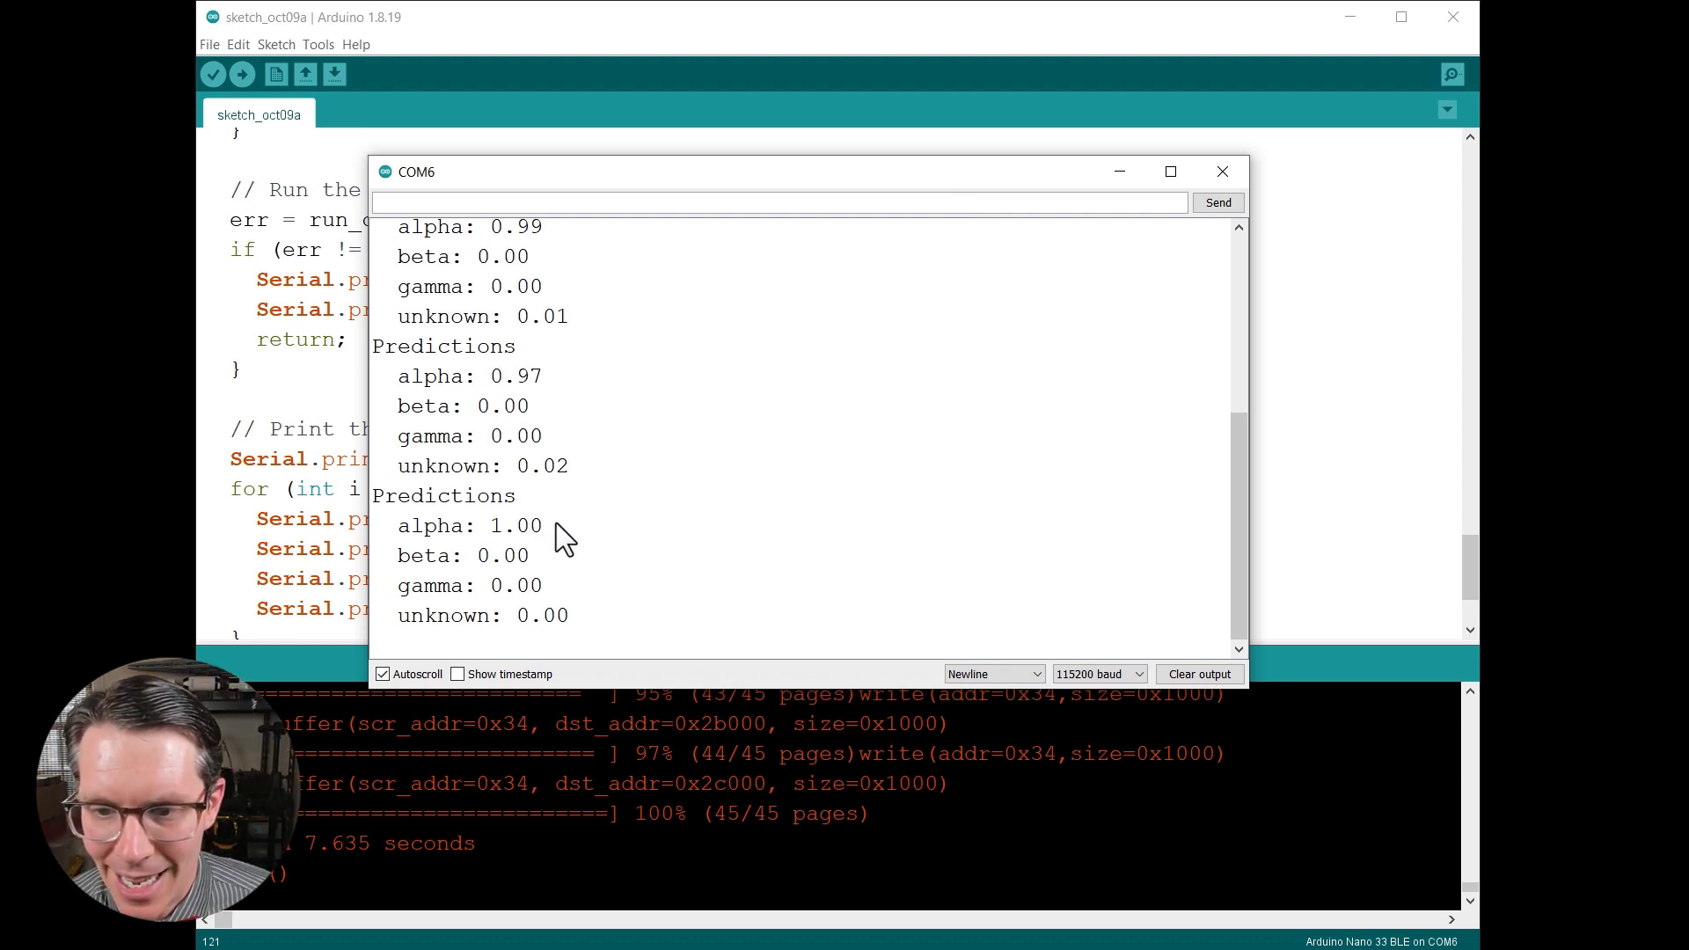
{"action": "double_click", "coordinate": [521, 377]}
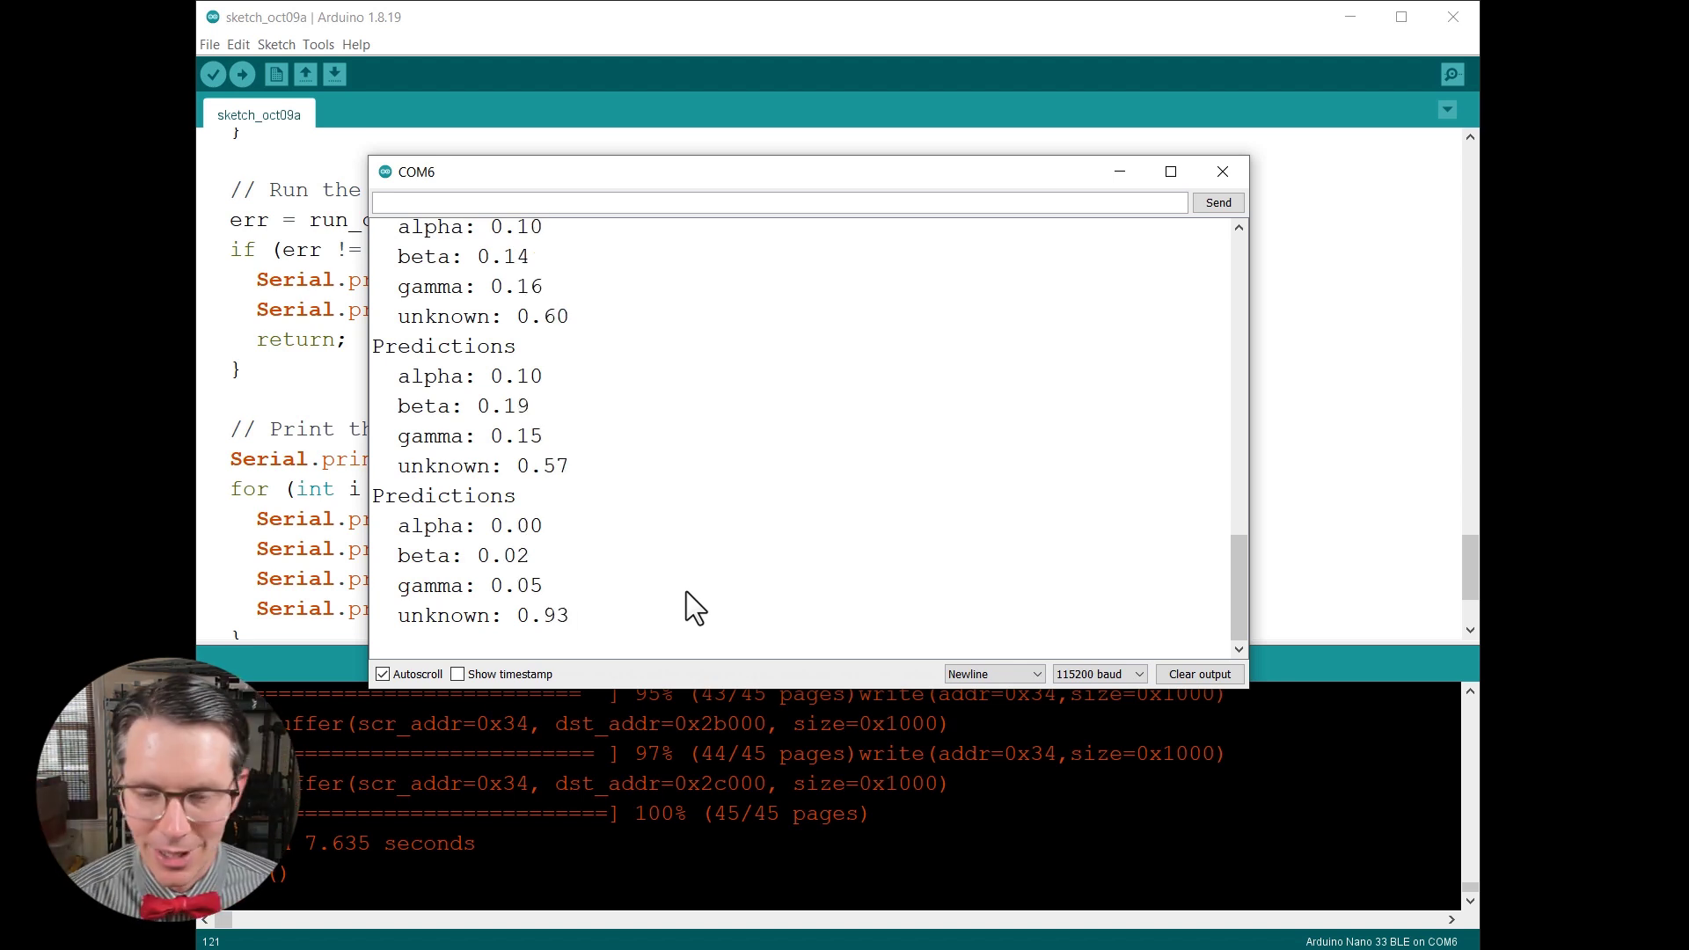
{"action": "double_click", "coordinate": [473, 615]}
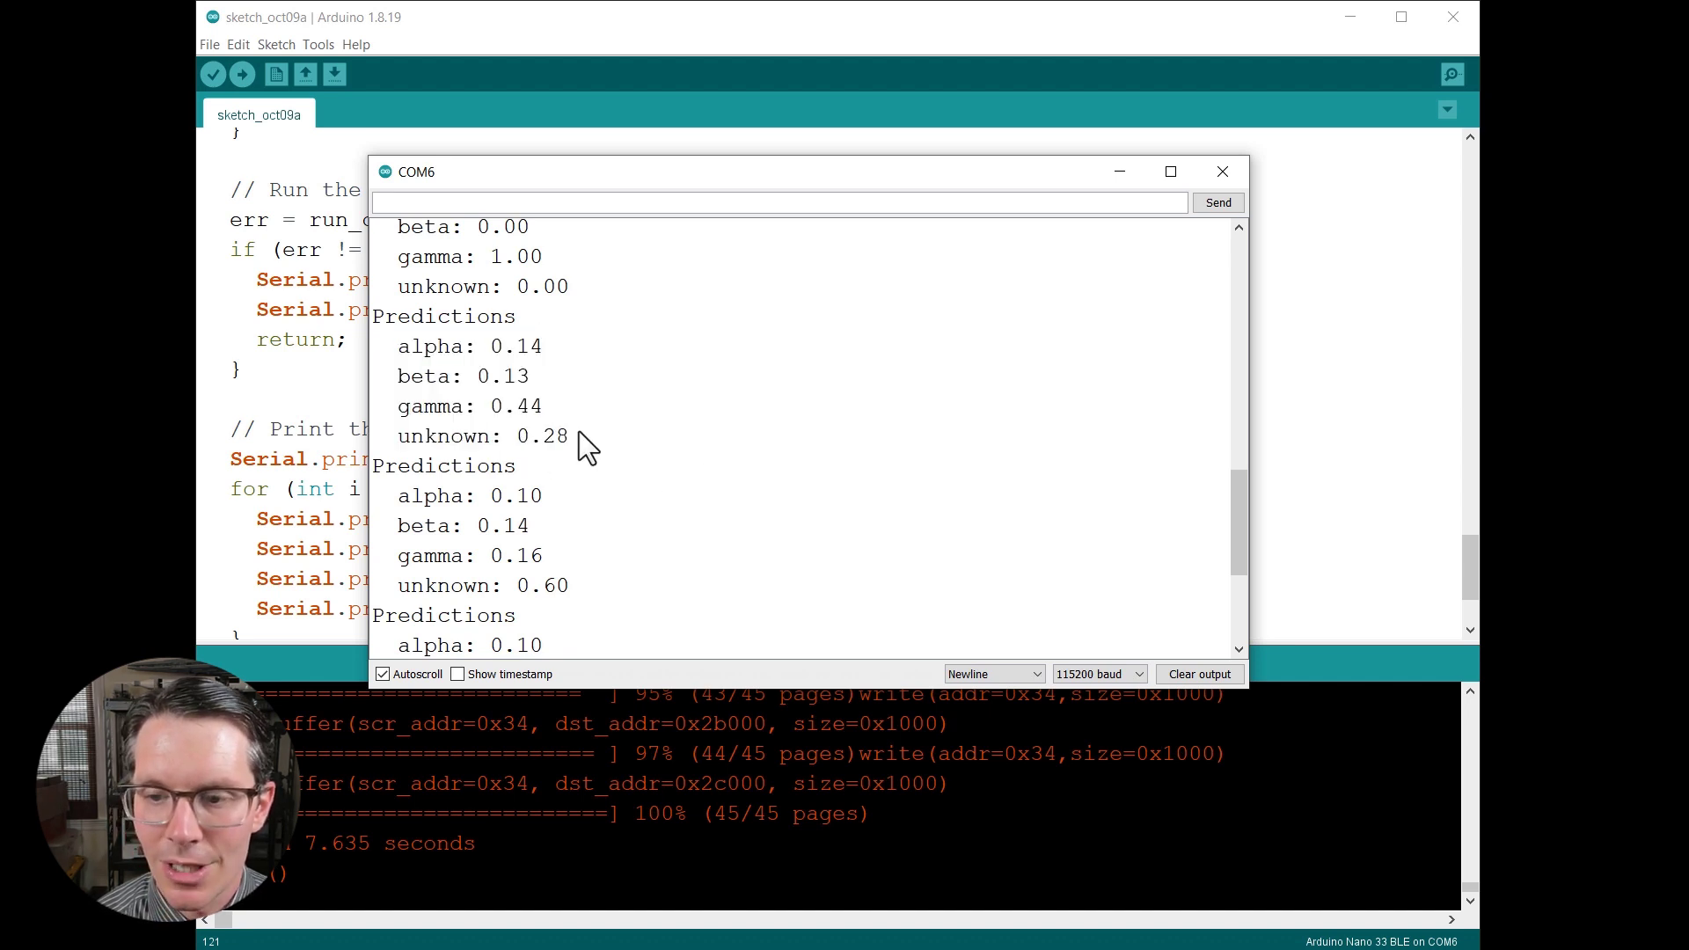
Examine another prediction set in the serial output, noting a gamma score of 0.44.
{"action": "left_click_drag", "start_coordinate": [398, 347], "coordinate": [568, 436]}
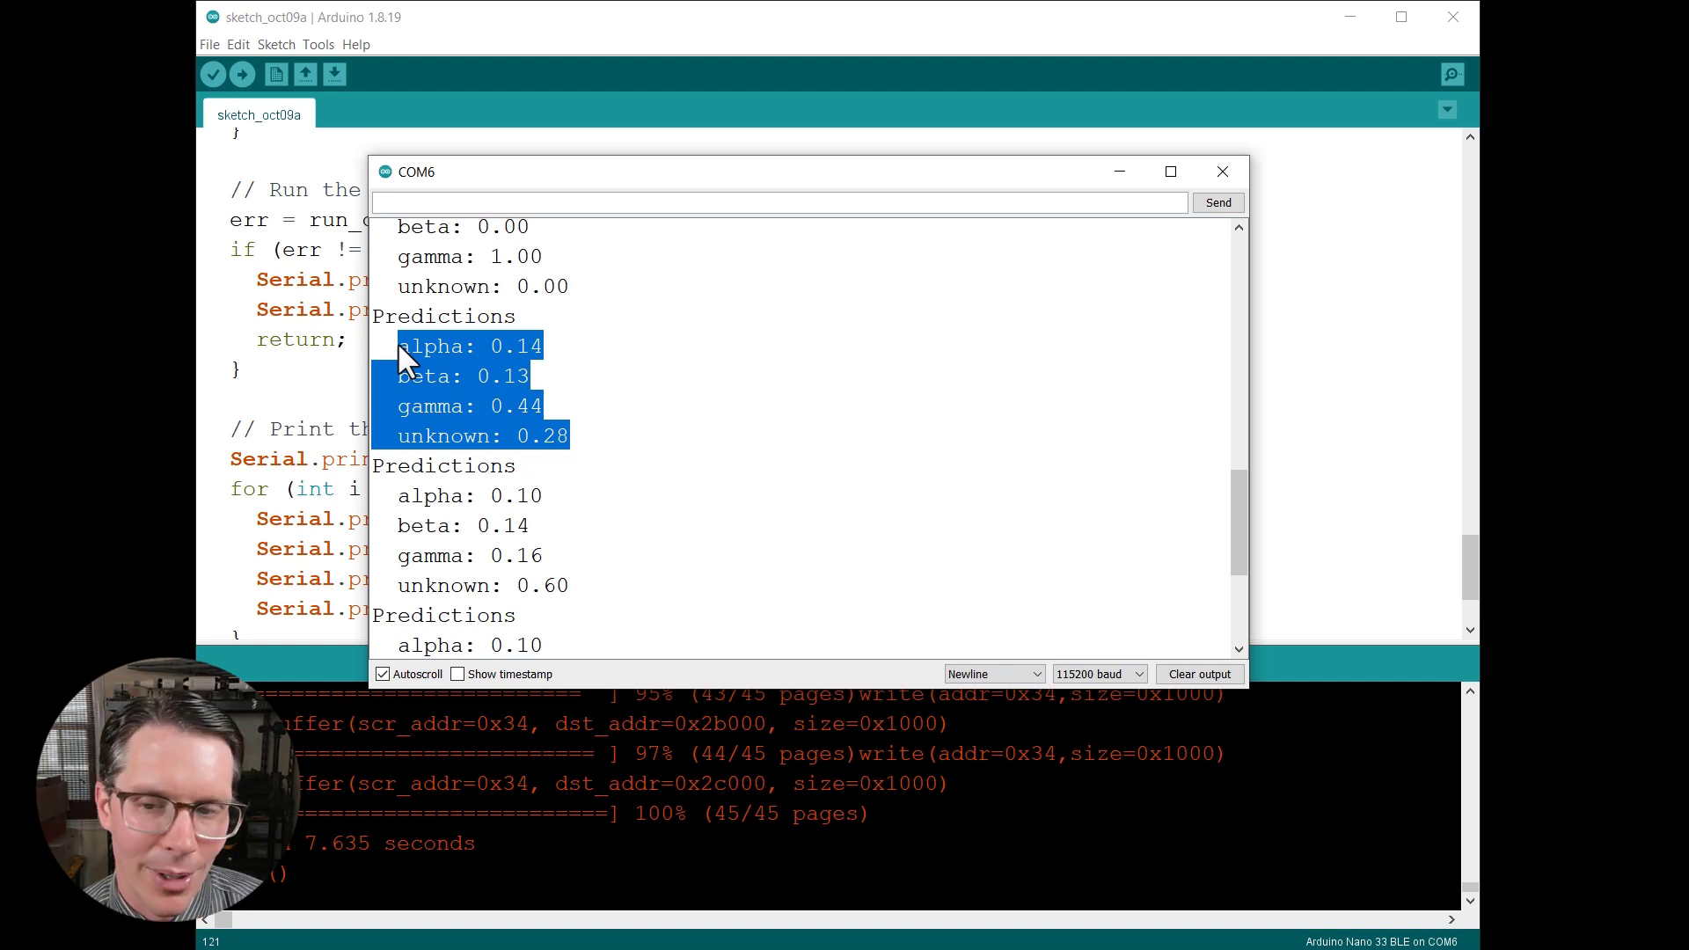
{"action": "mouse_move", "coordinate": [544, 437]}
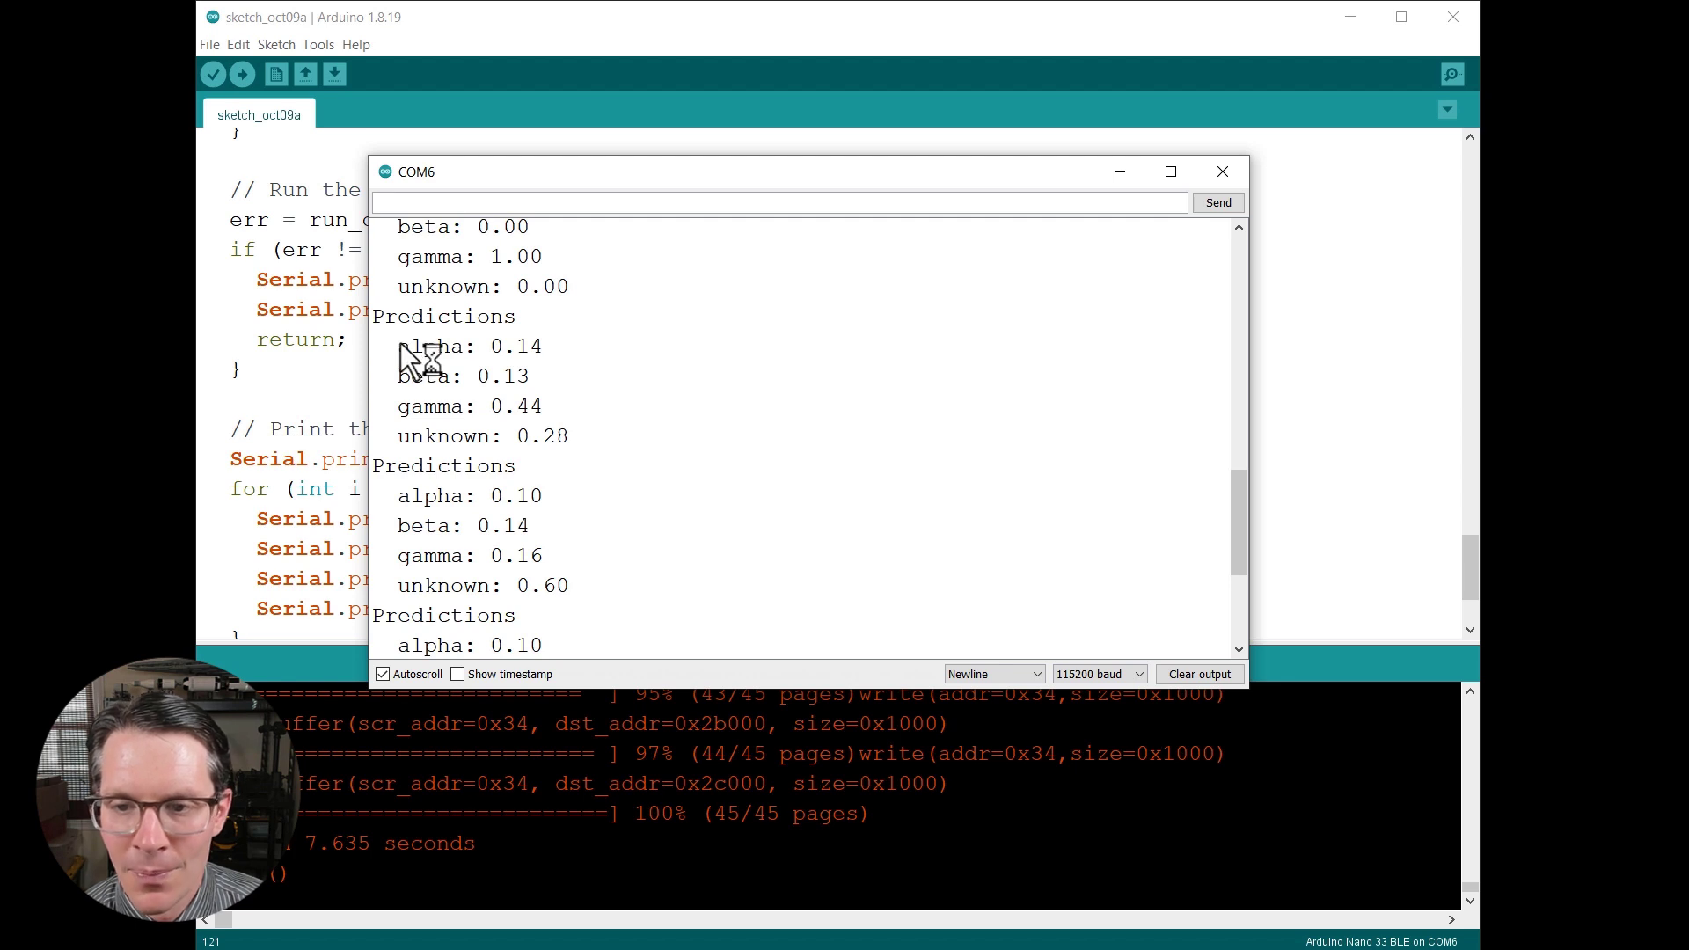
{"action": "double_click", "coordinate": [468, 346]}
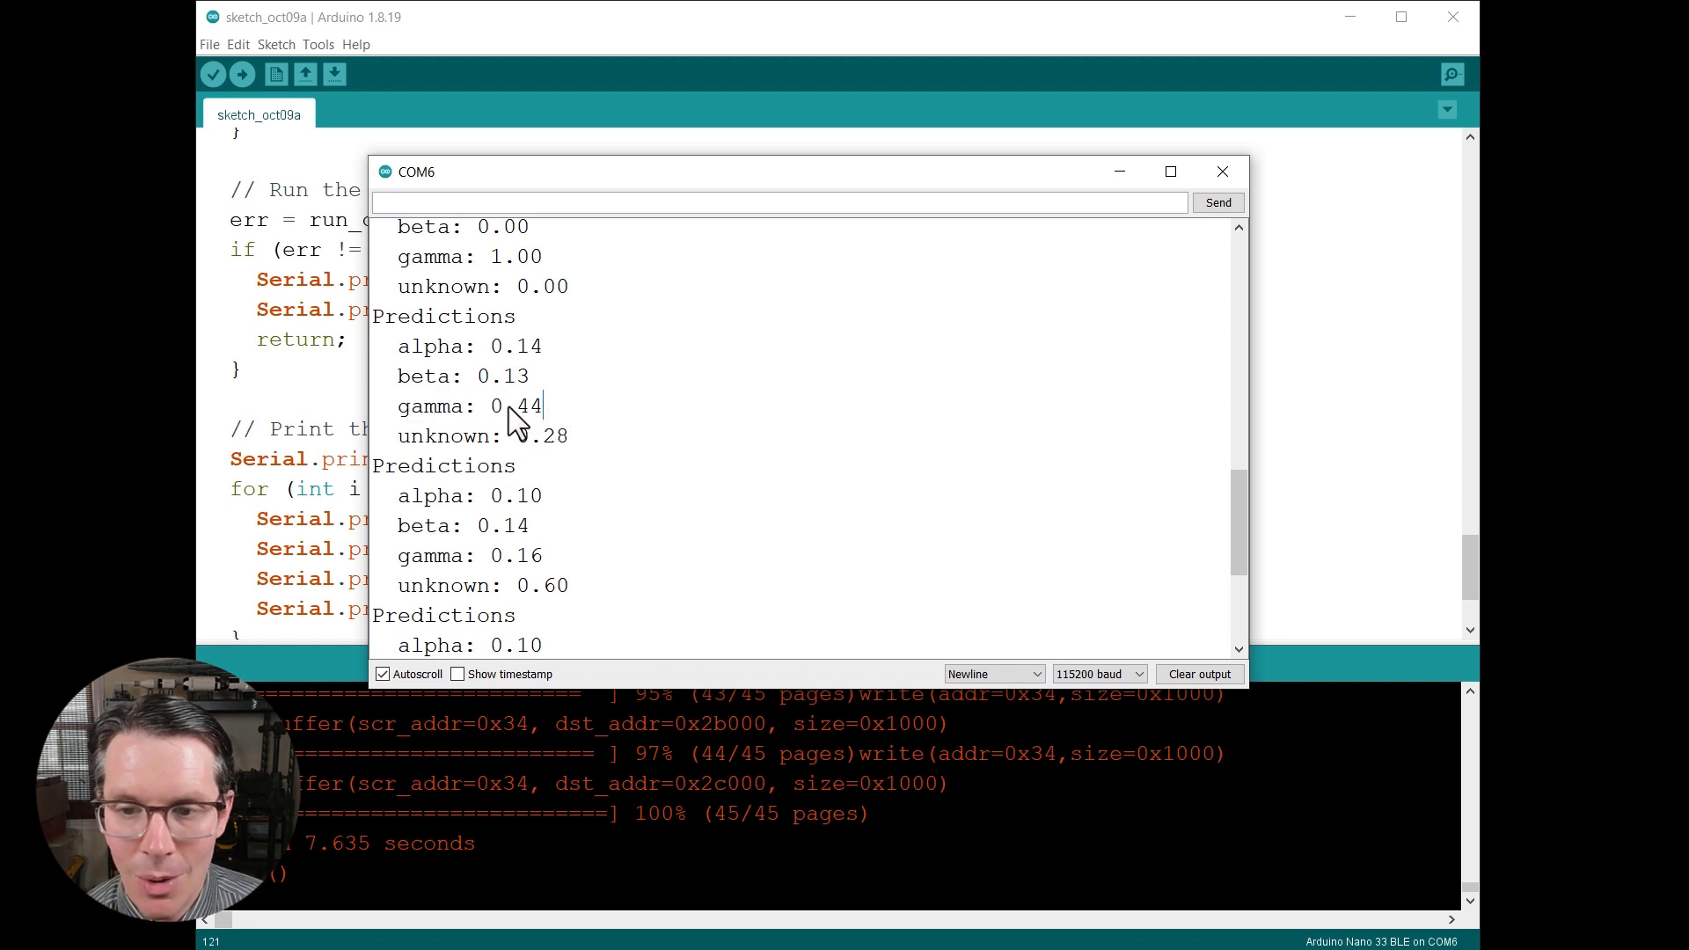
{"action": "double_click", "coordinate": [468, 406]}
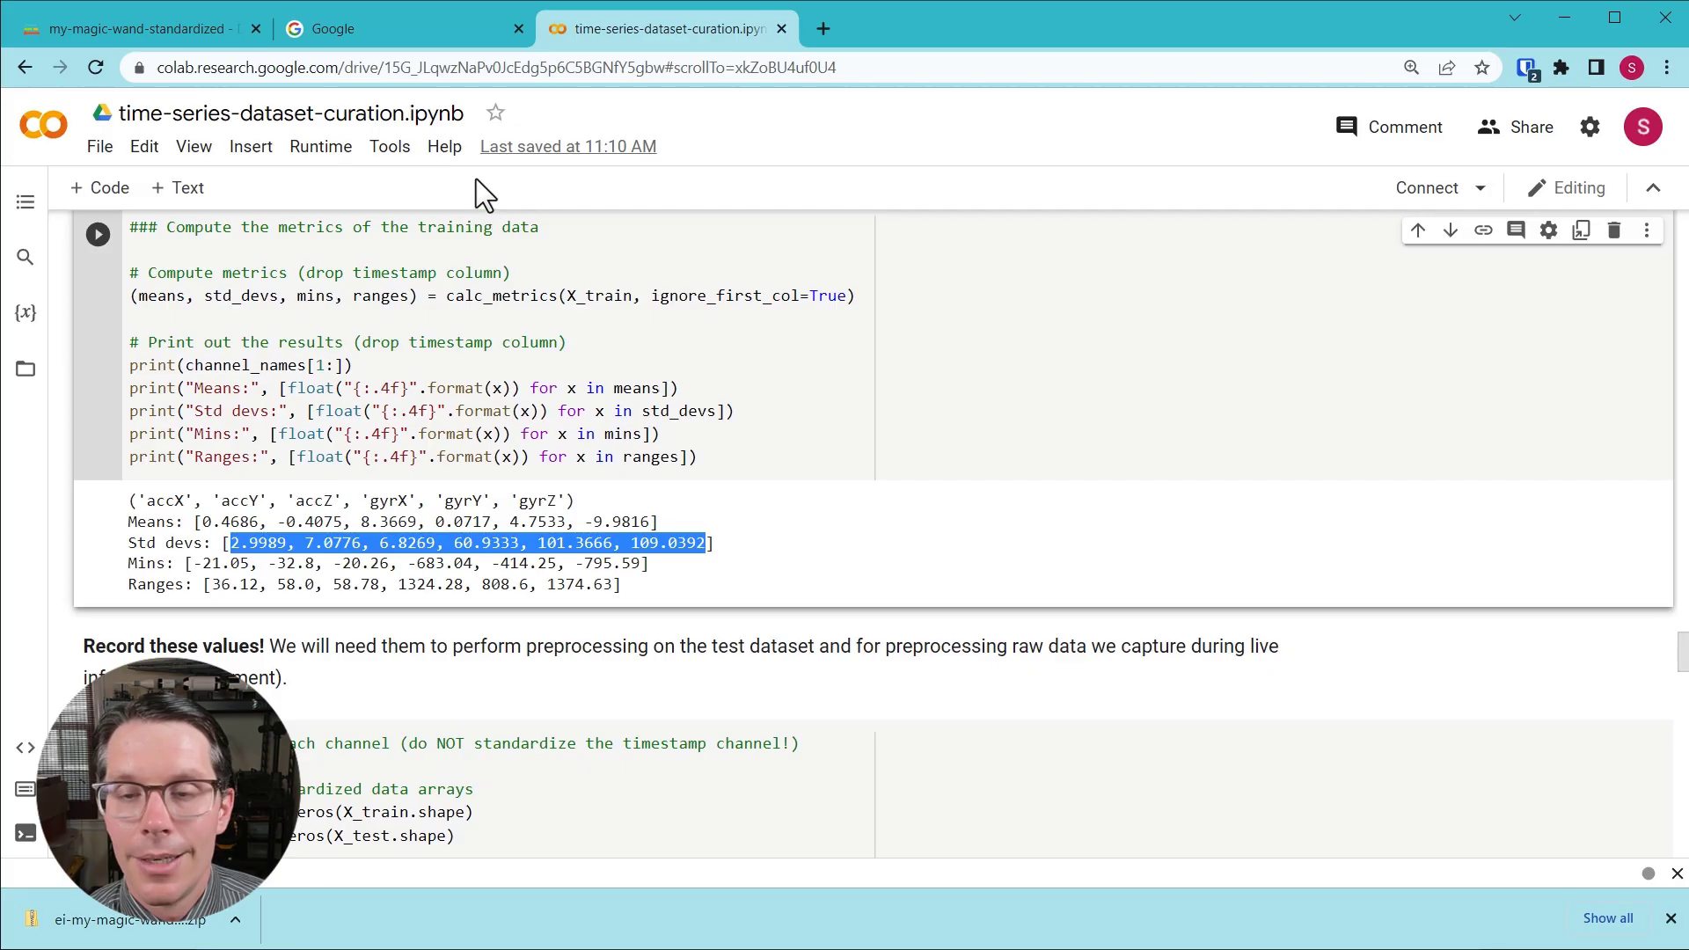
Navigate the bit.ly link to the magic_wand_standardized_inference.ino gist and scroll through its code.
{"action": "left_click", "coordinate": [405, 29]}
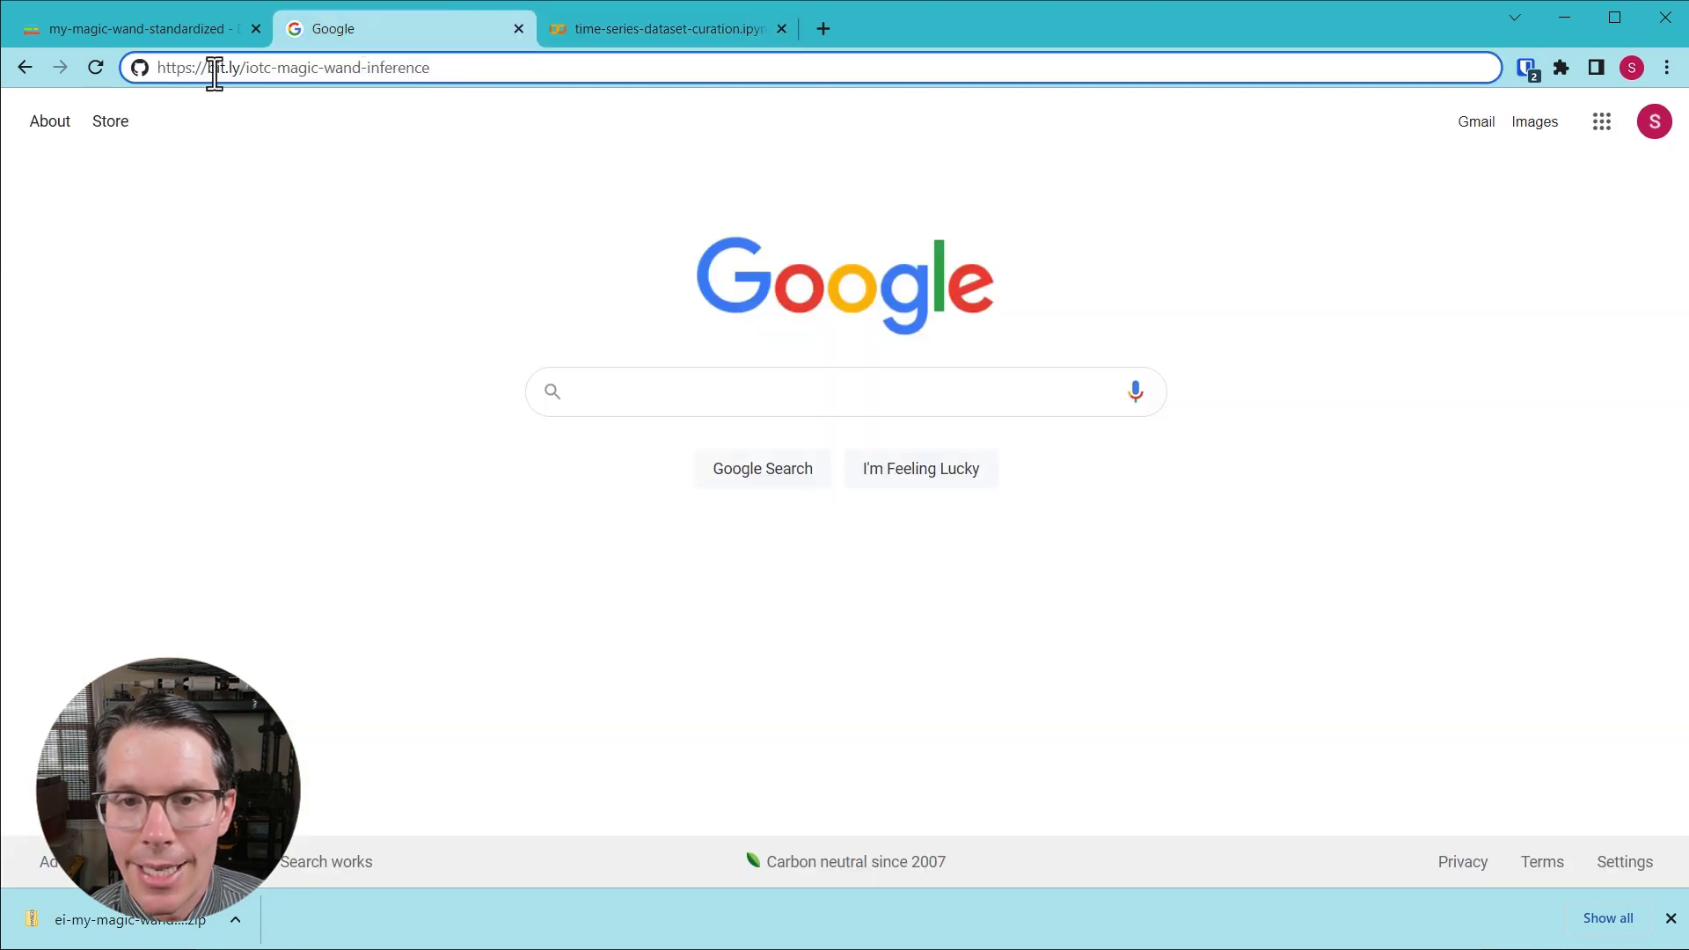
{"action": "double_click", "coordinate": [213, 68]}
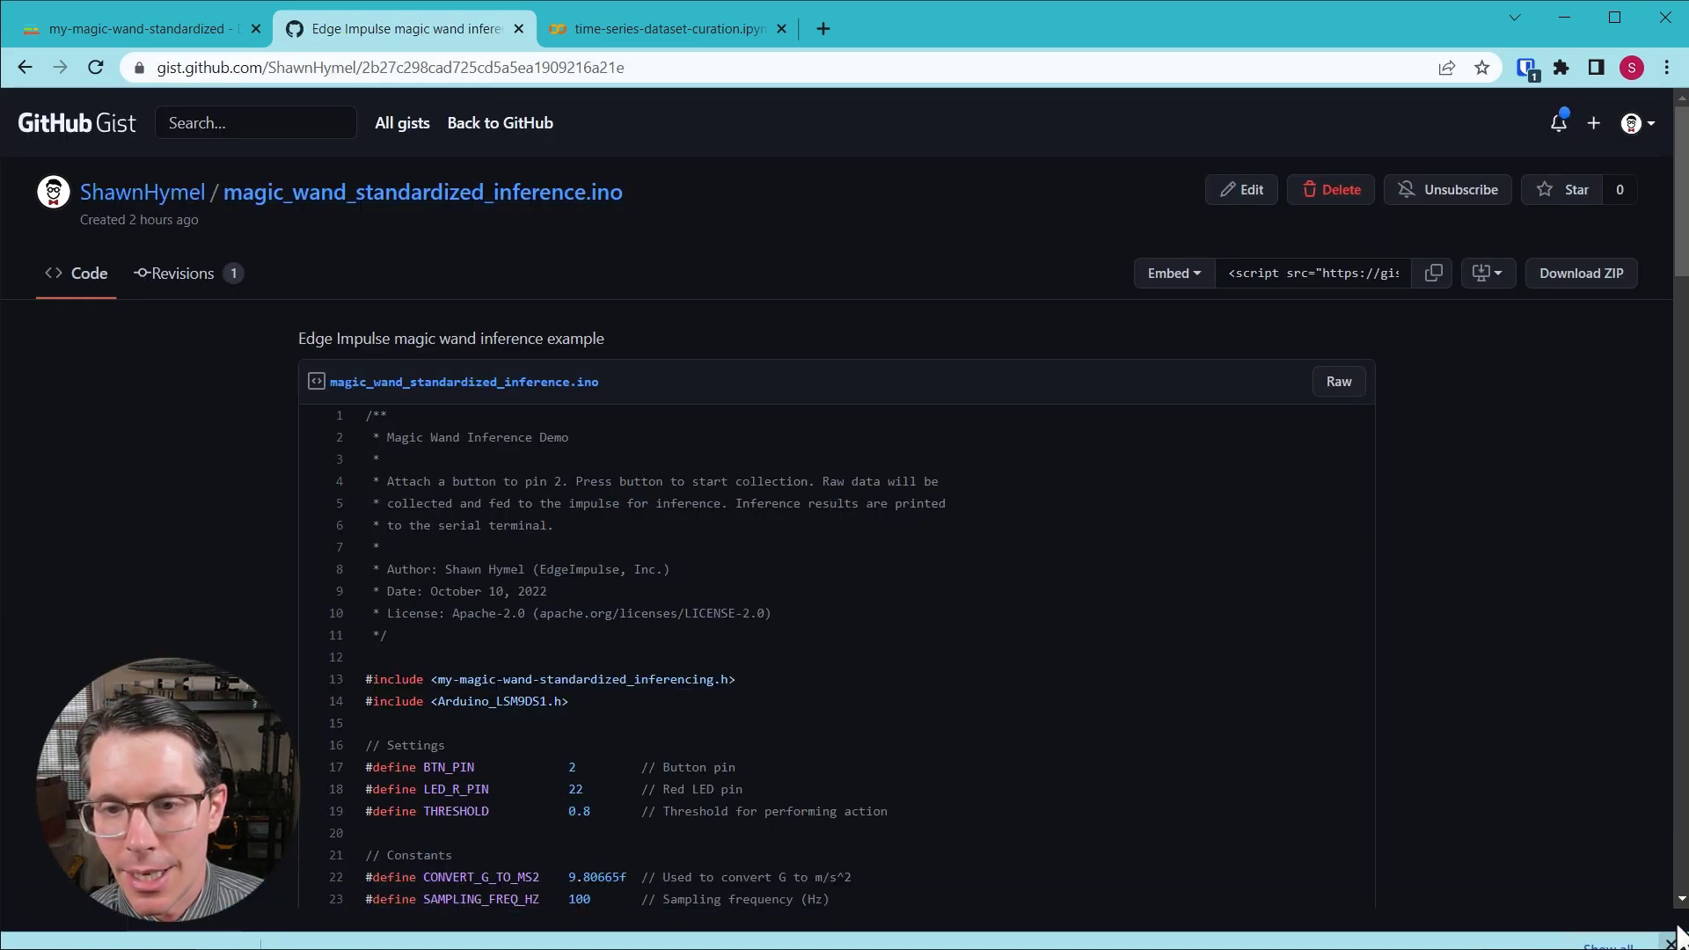
{"action": "scroll", "scroll_direction": "down", "scroll_amount": 3}
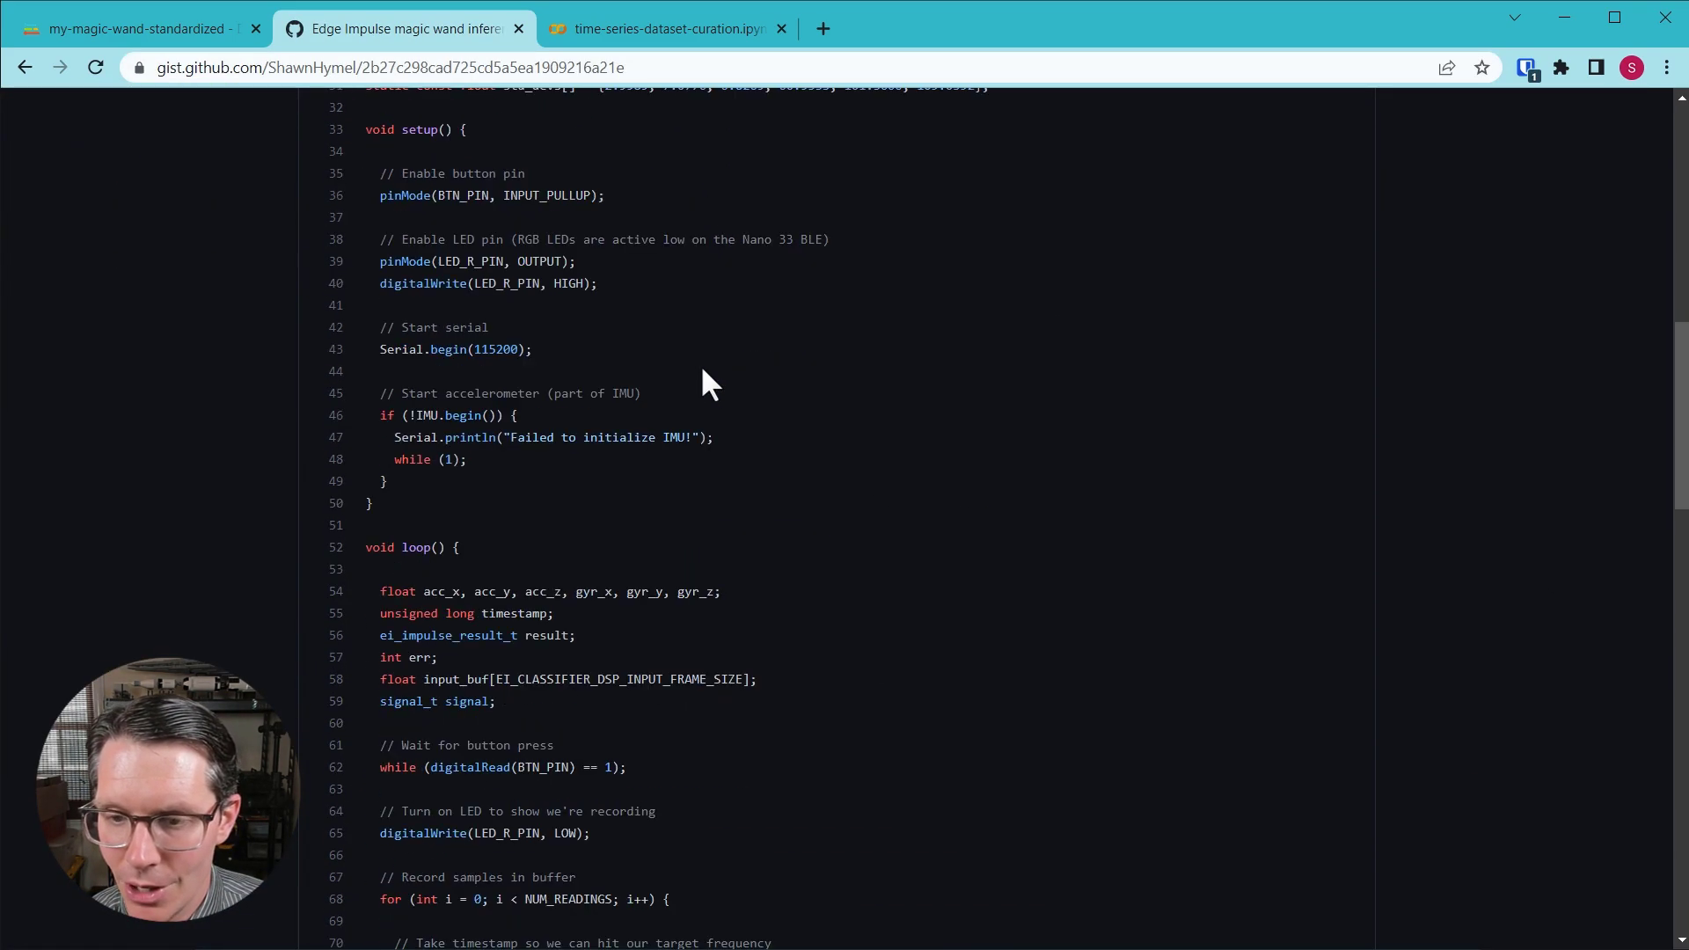
{"action": "scroll", "scroll_direction": "down", "scroll_amount": 3}
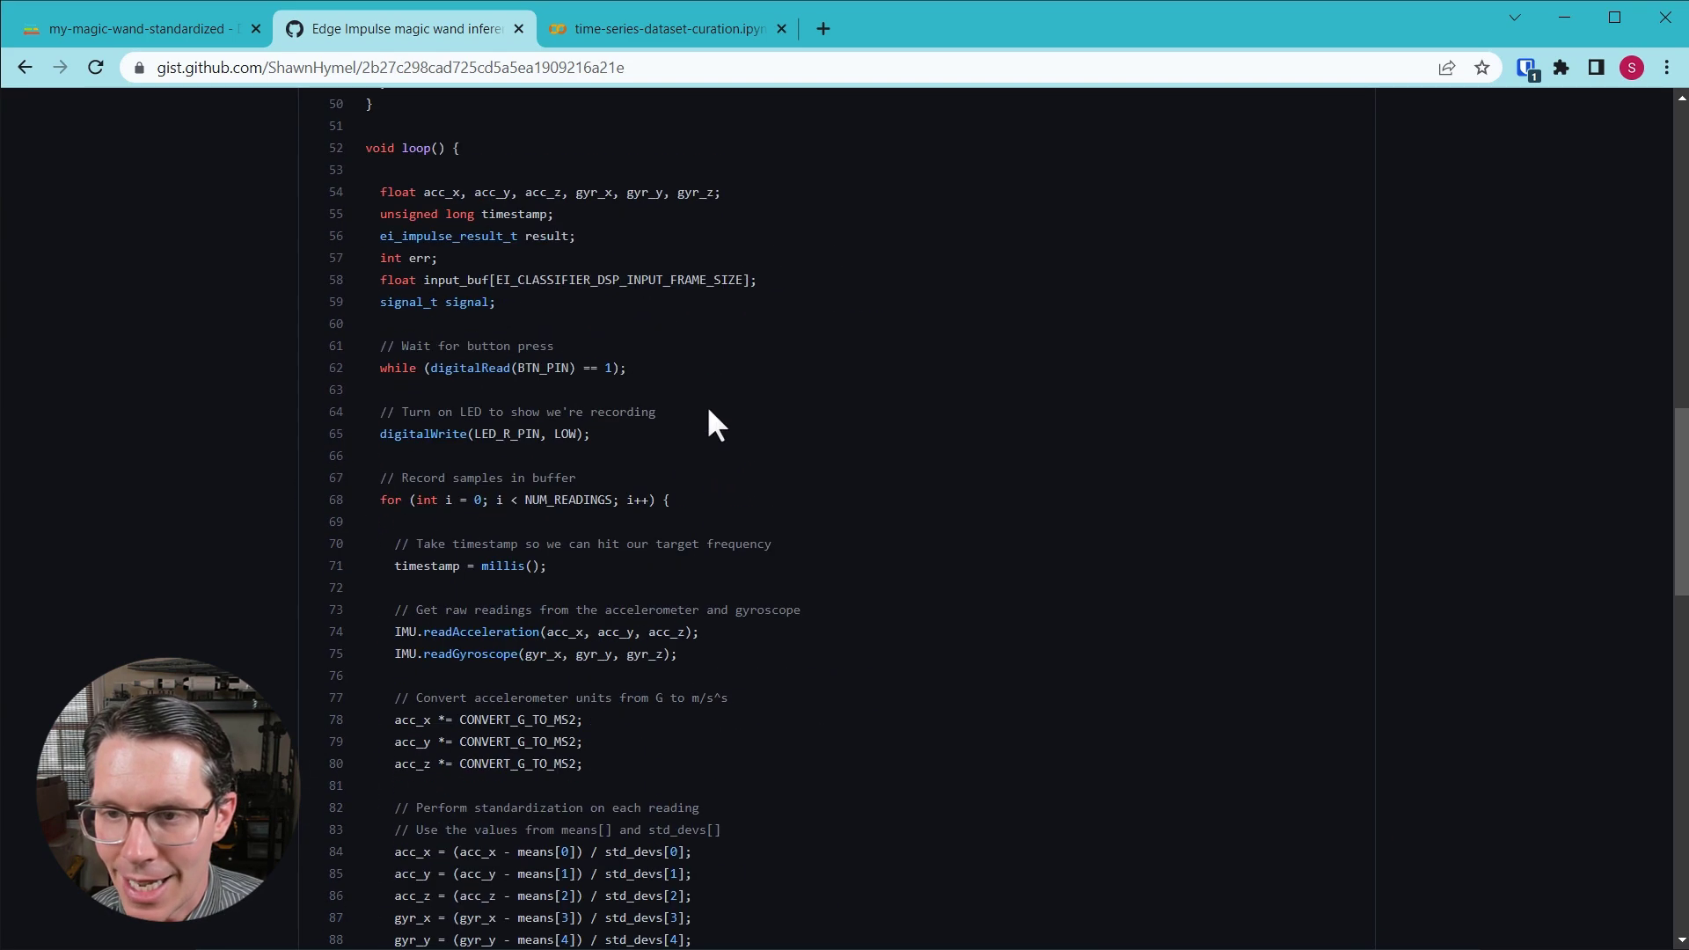